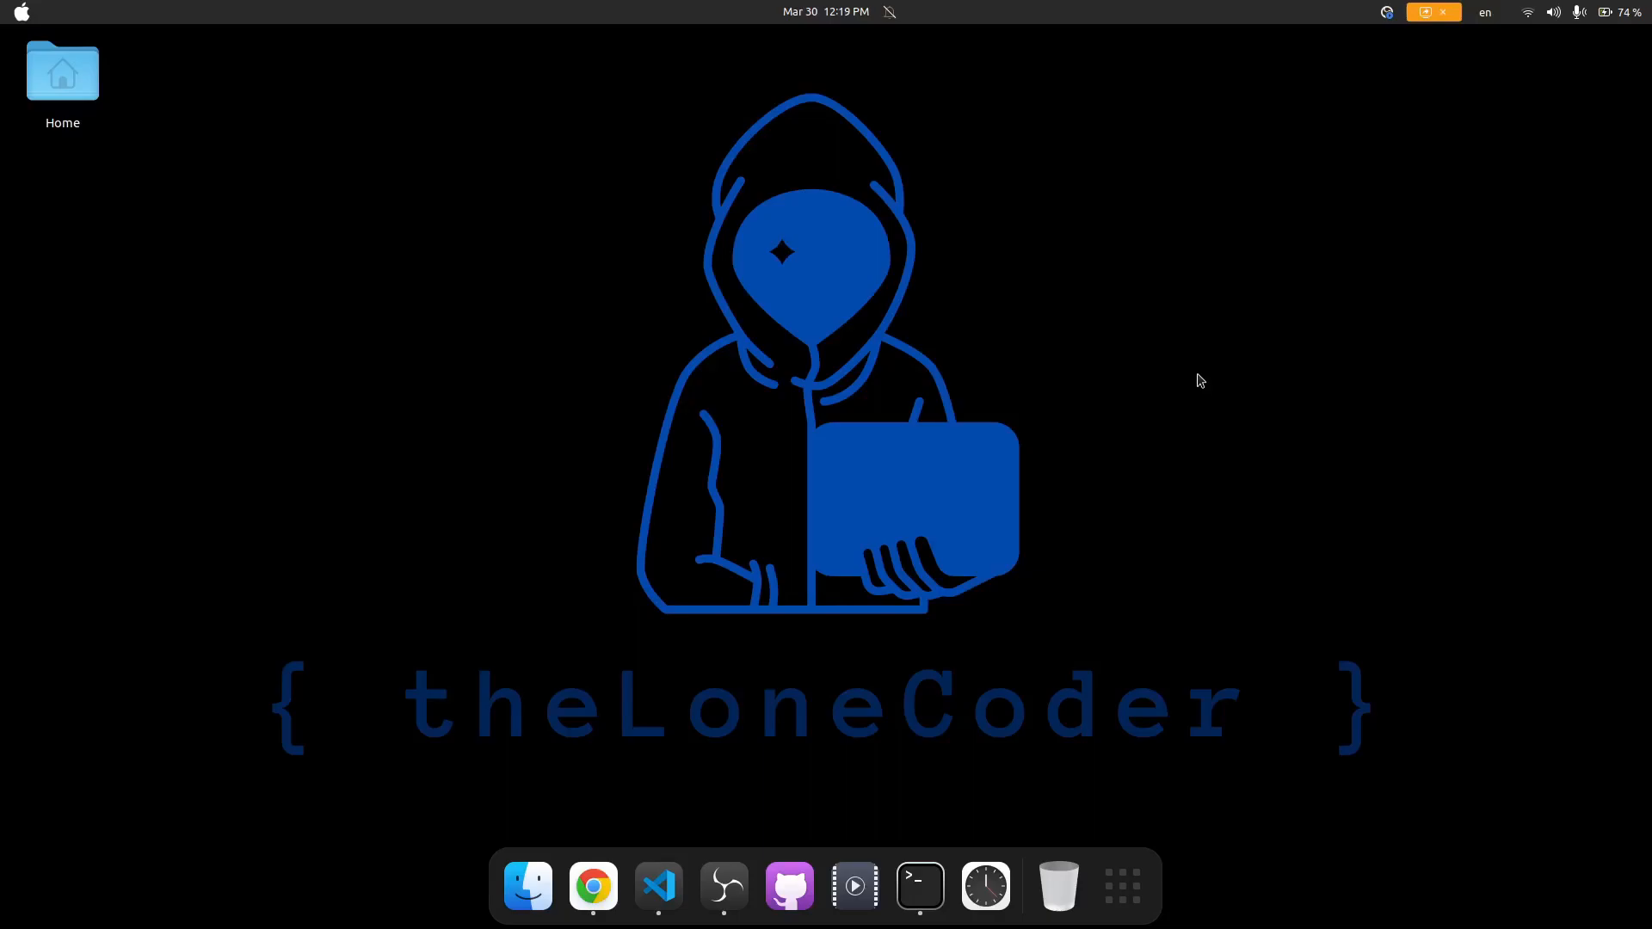
pyautogui.moveTo(1197, 658)
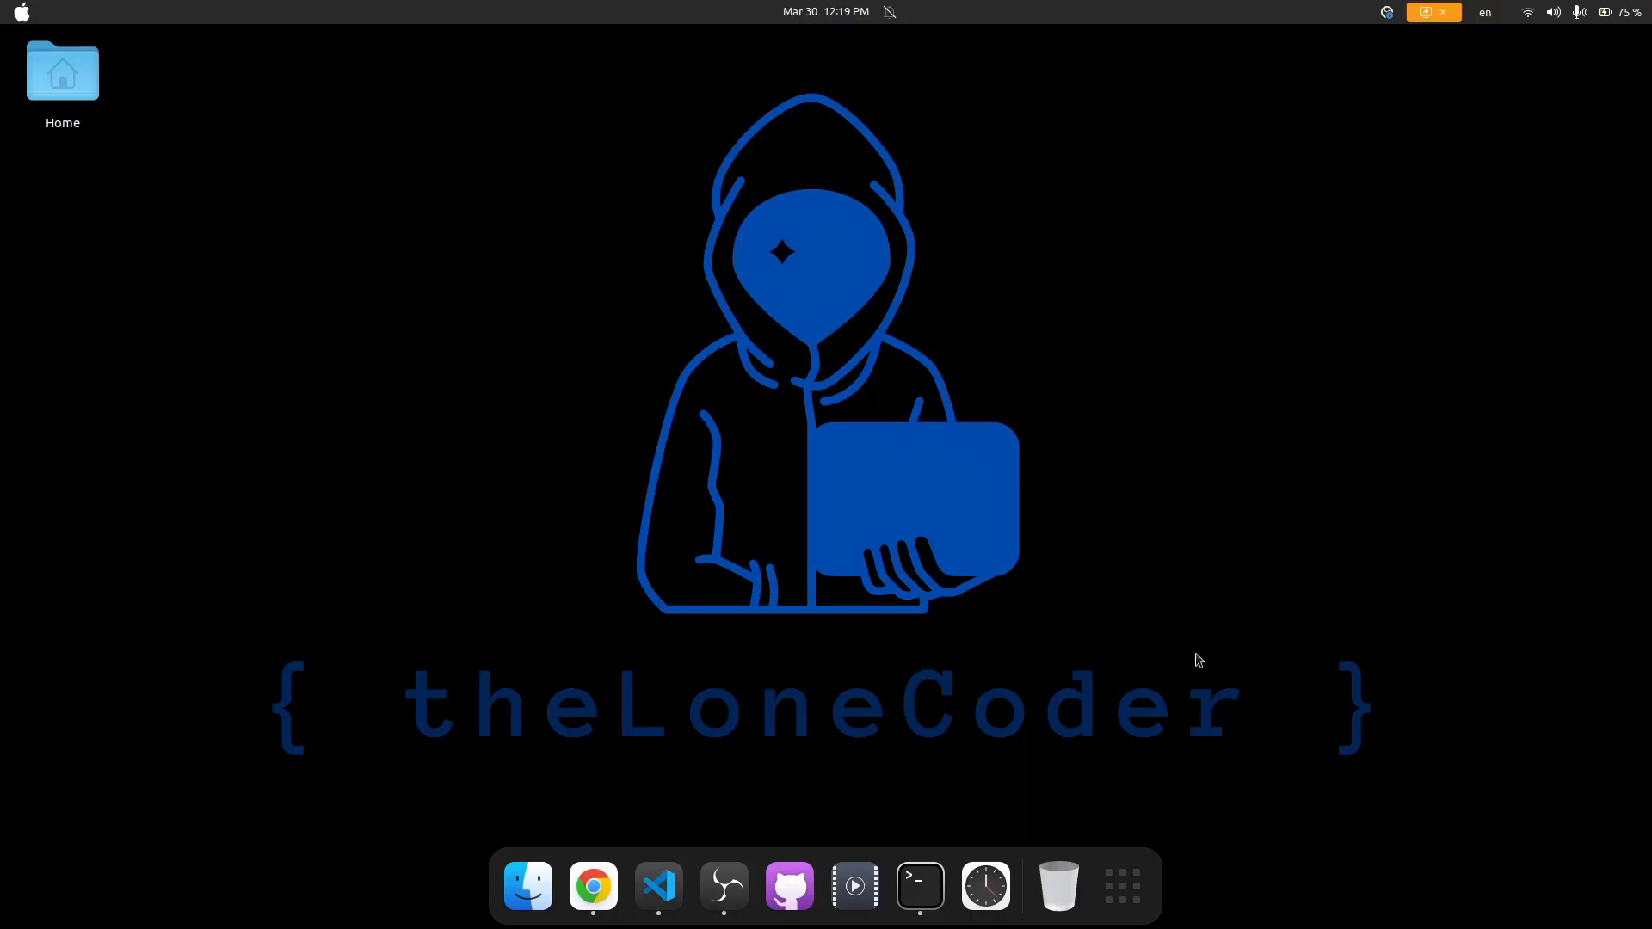
pyautogui.moveTo(1180, 637)
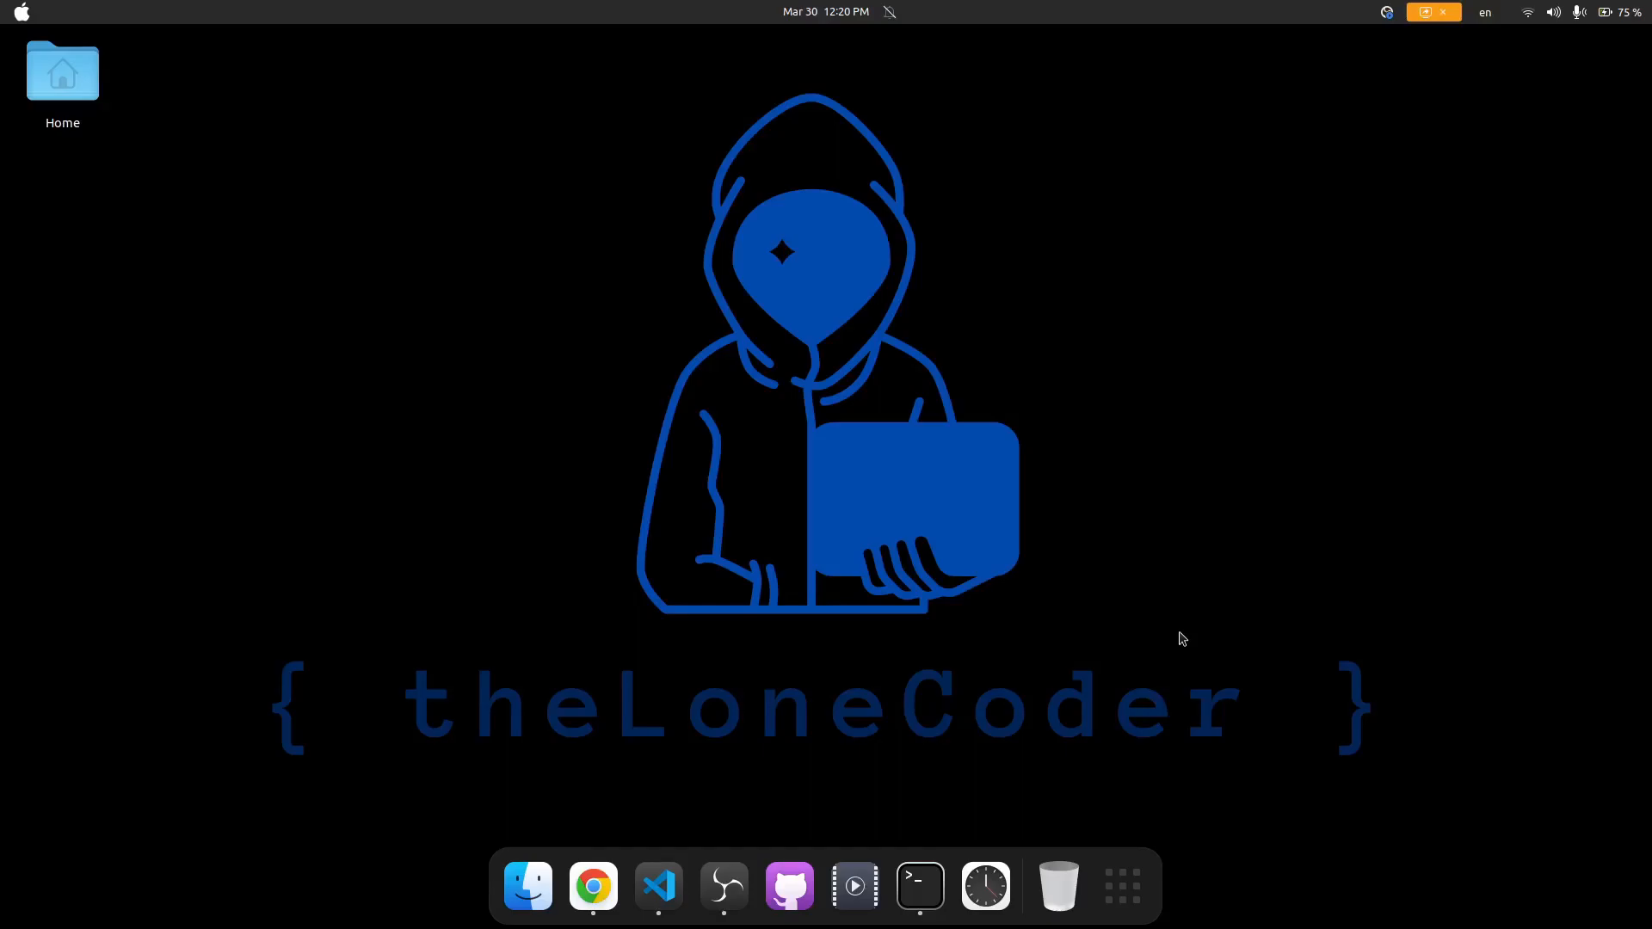
pyautogui.moveTo(590, 884)
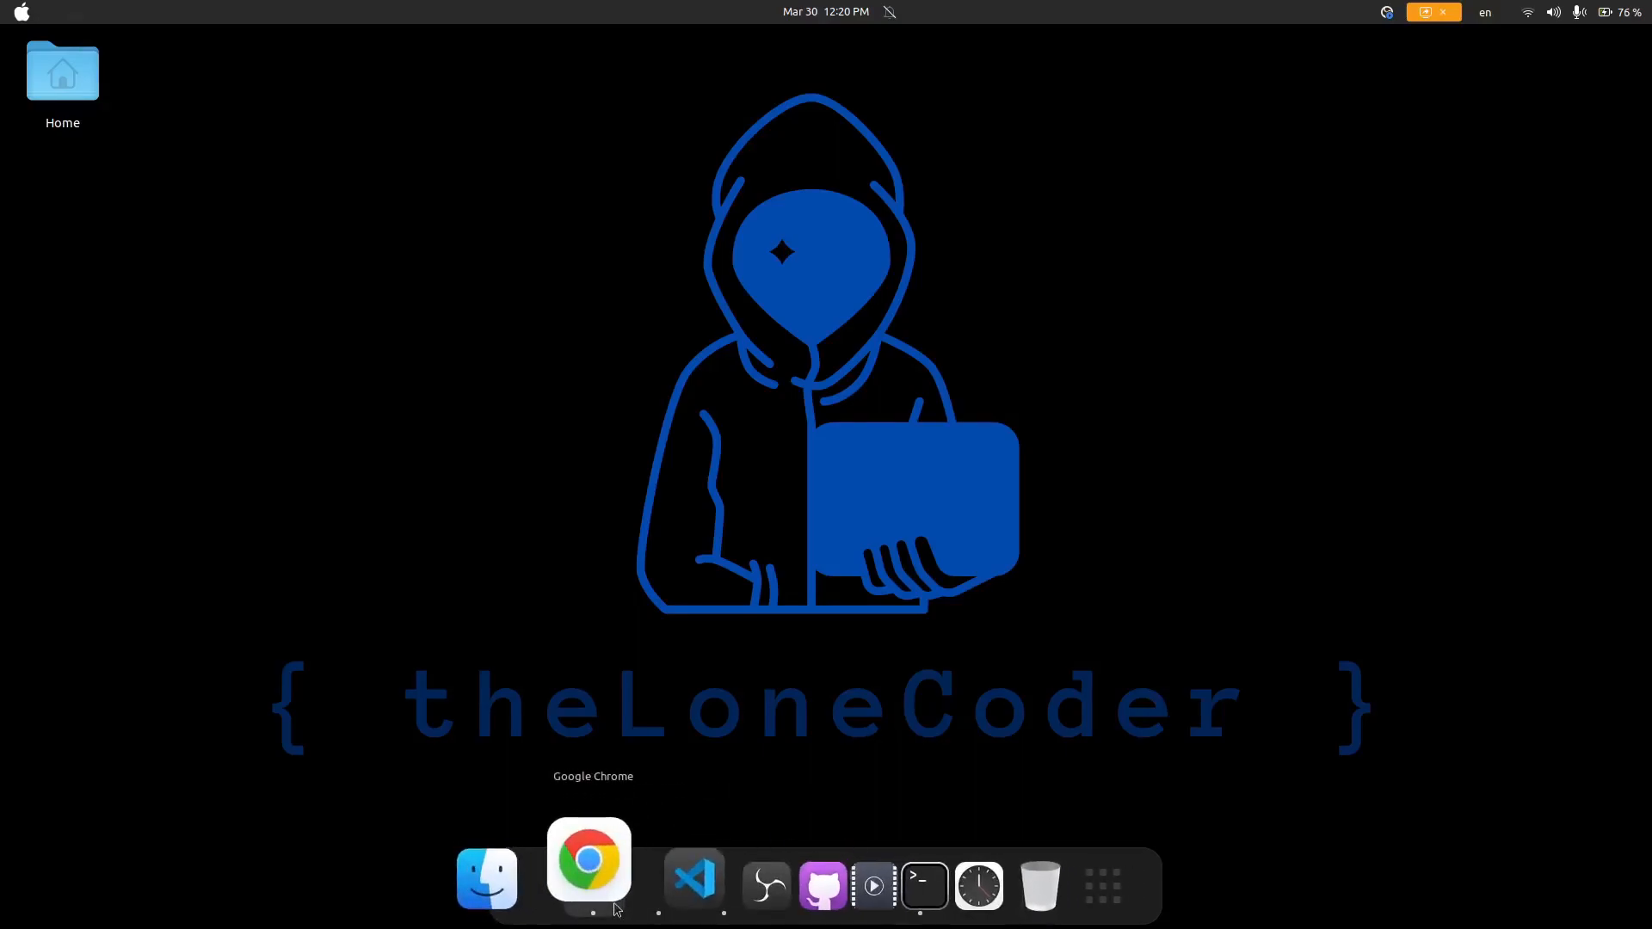
# Step: Bring Chrome forward and scroll the React Native Elements Icon page down to Available Icon Sets
pyautogui.click(588, 859)
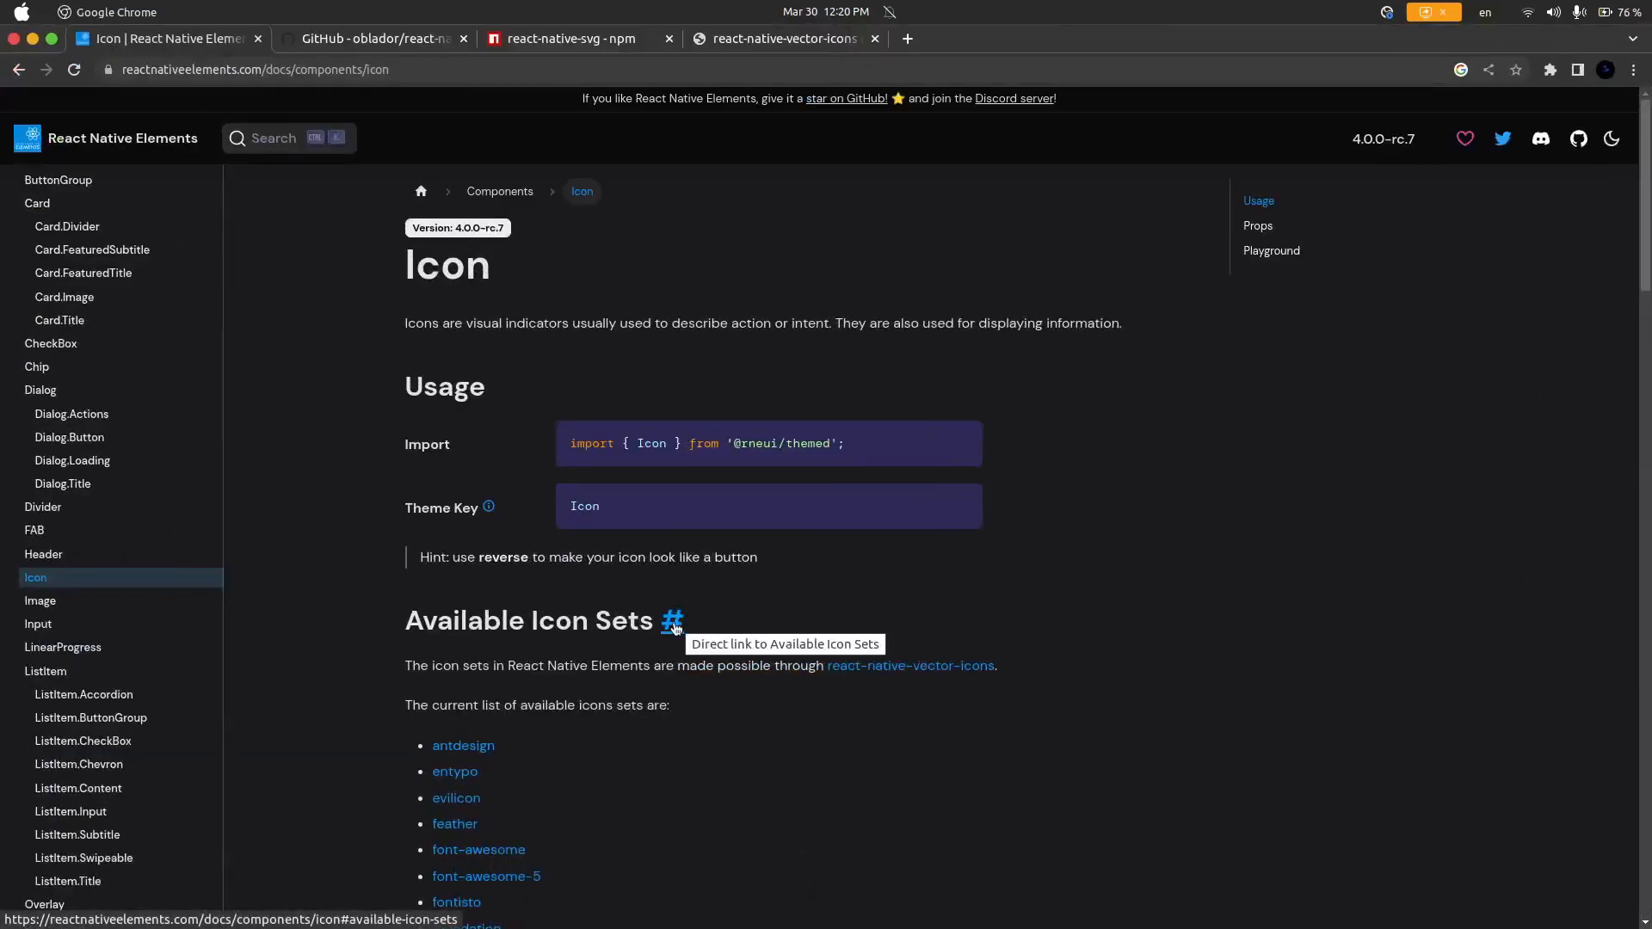
pyautogui.moveTo(626, 375)
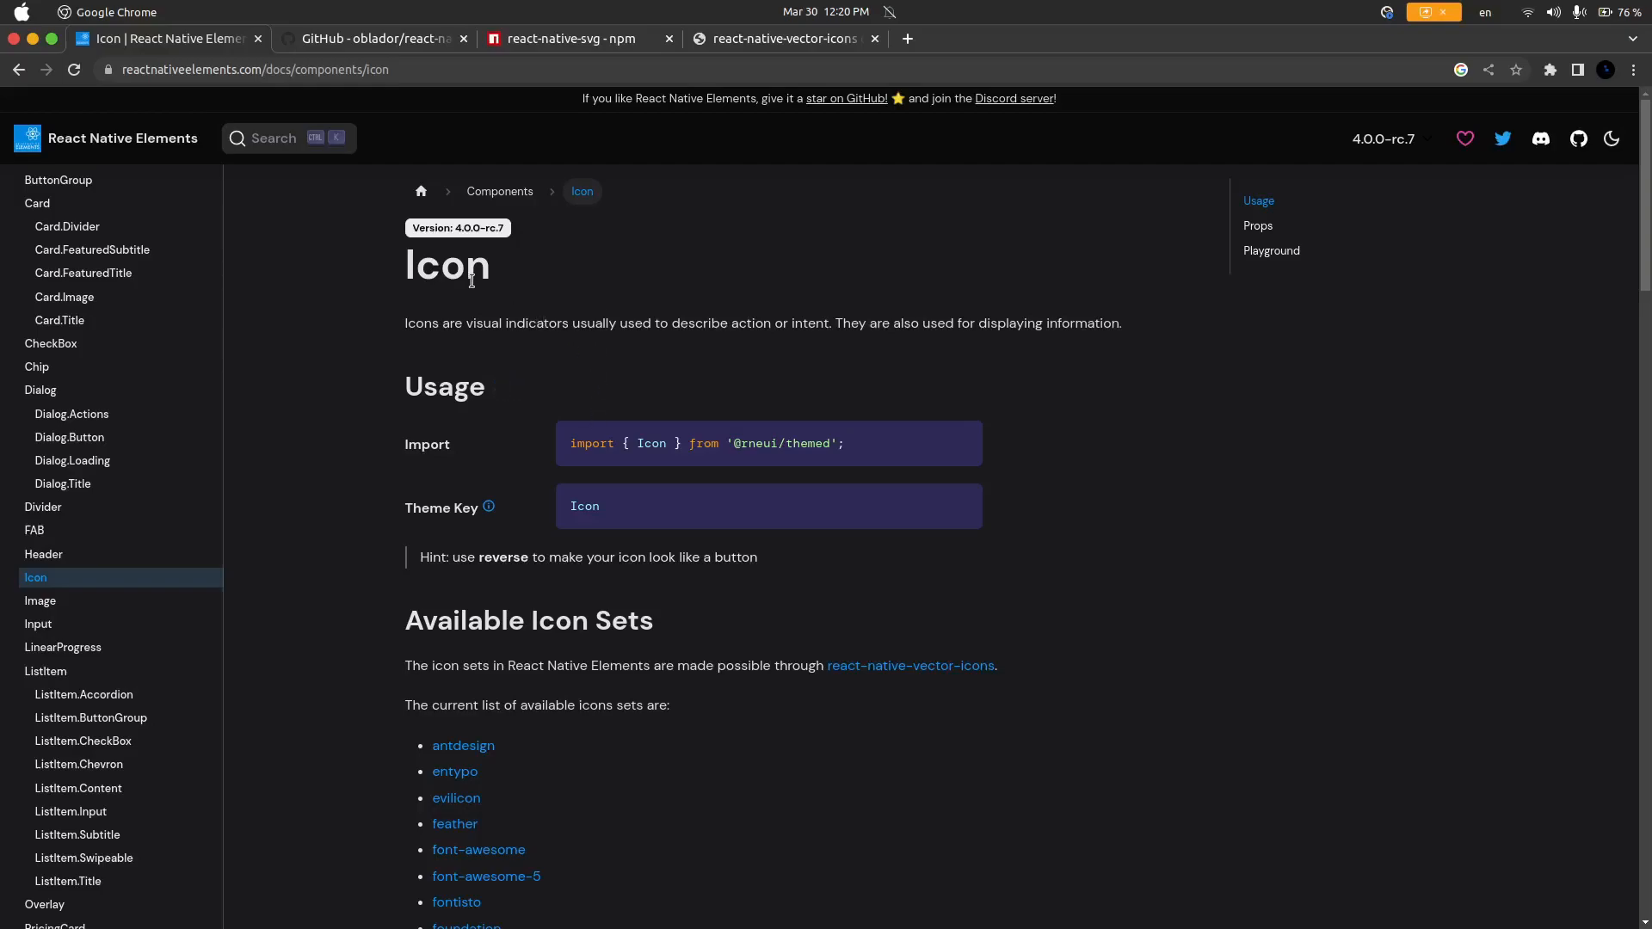
pyautogui.moveTo(580, 279)
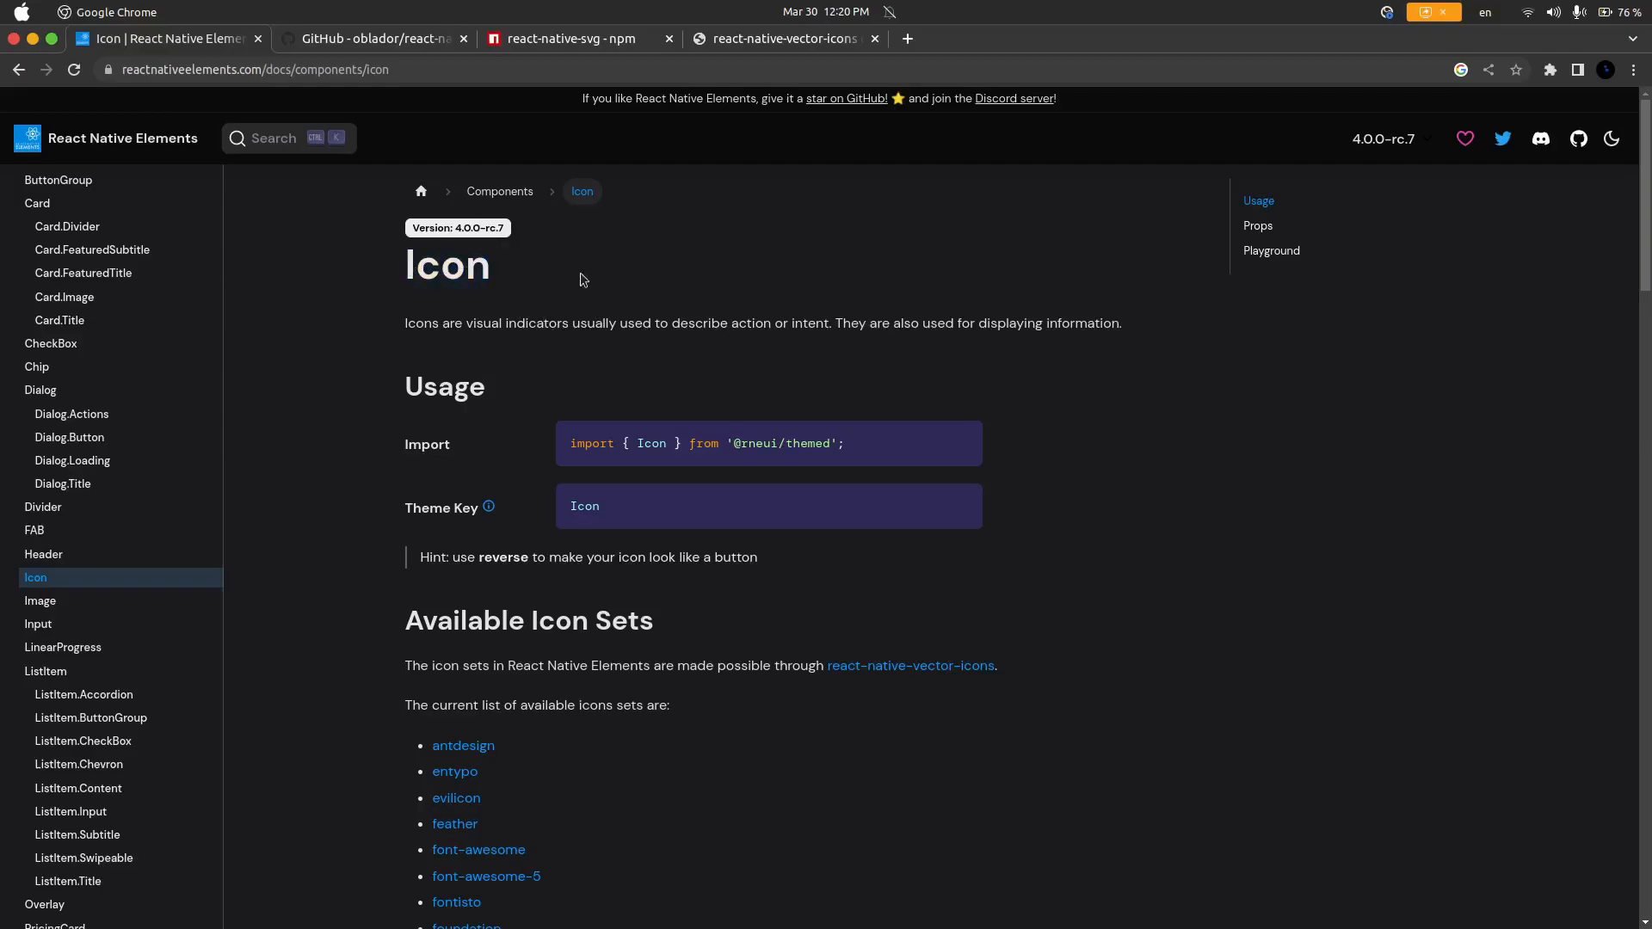
pyautogui.moveTo(697, 364)
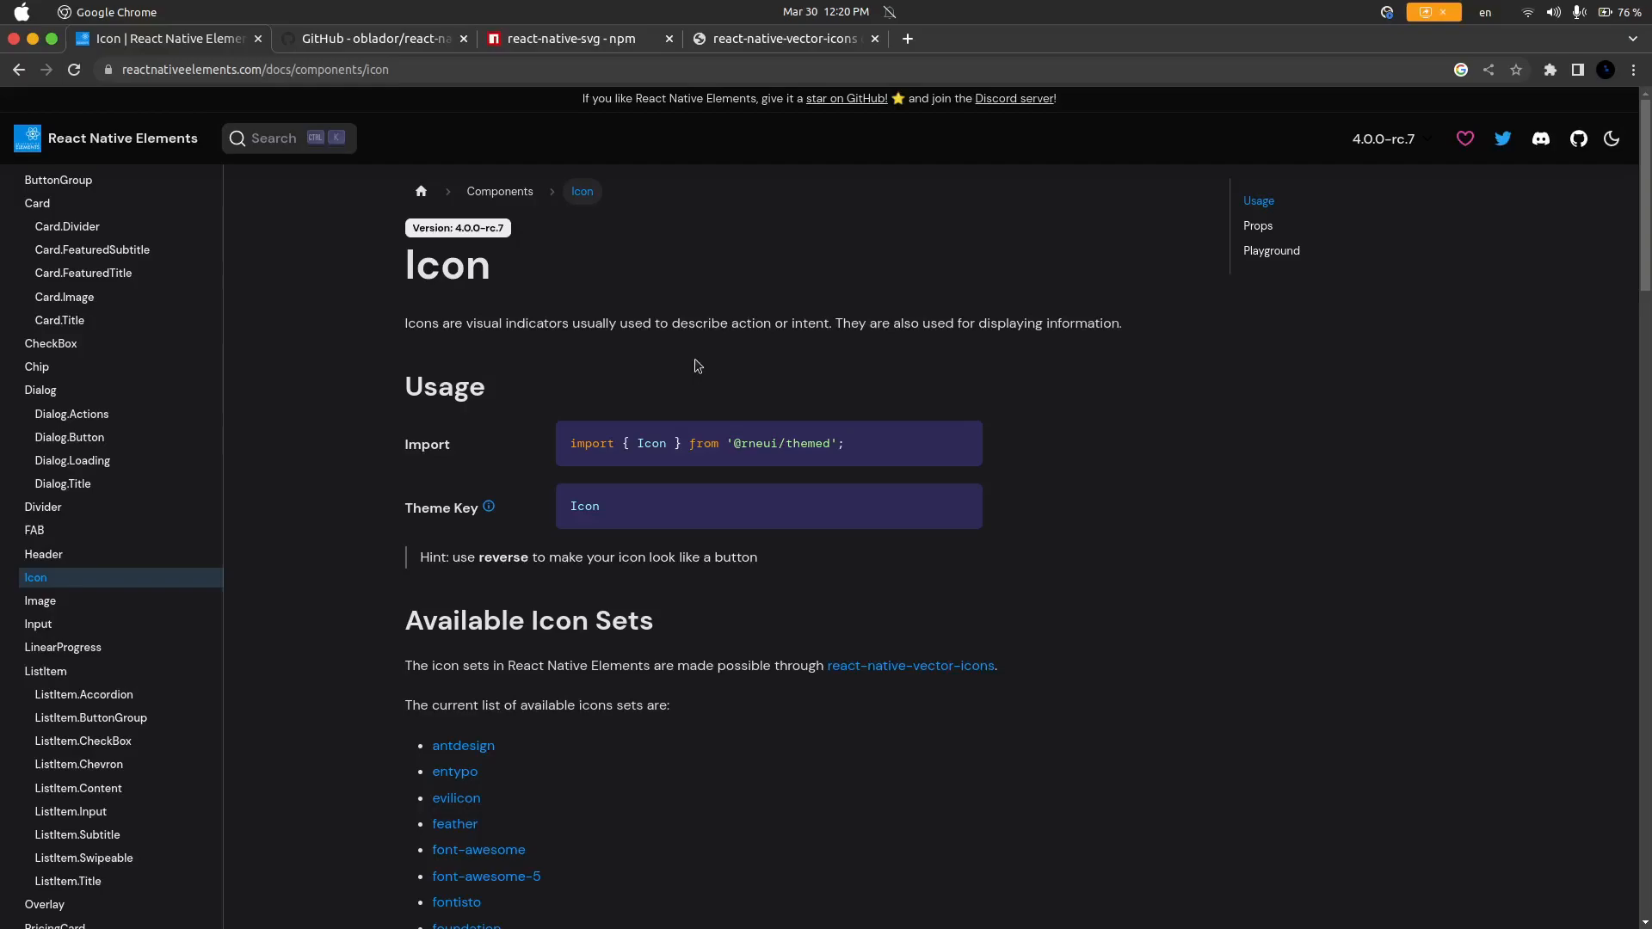
pyautogui.moveTo(765, 352)
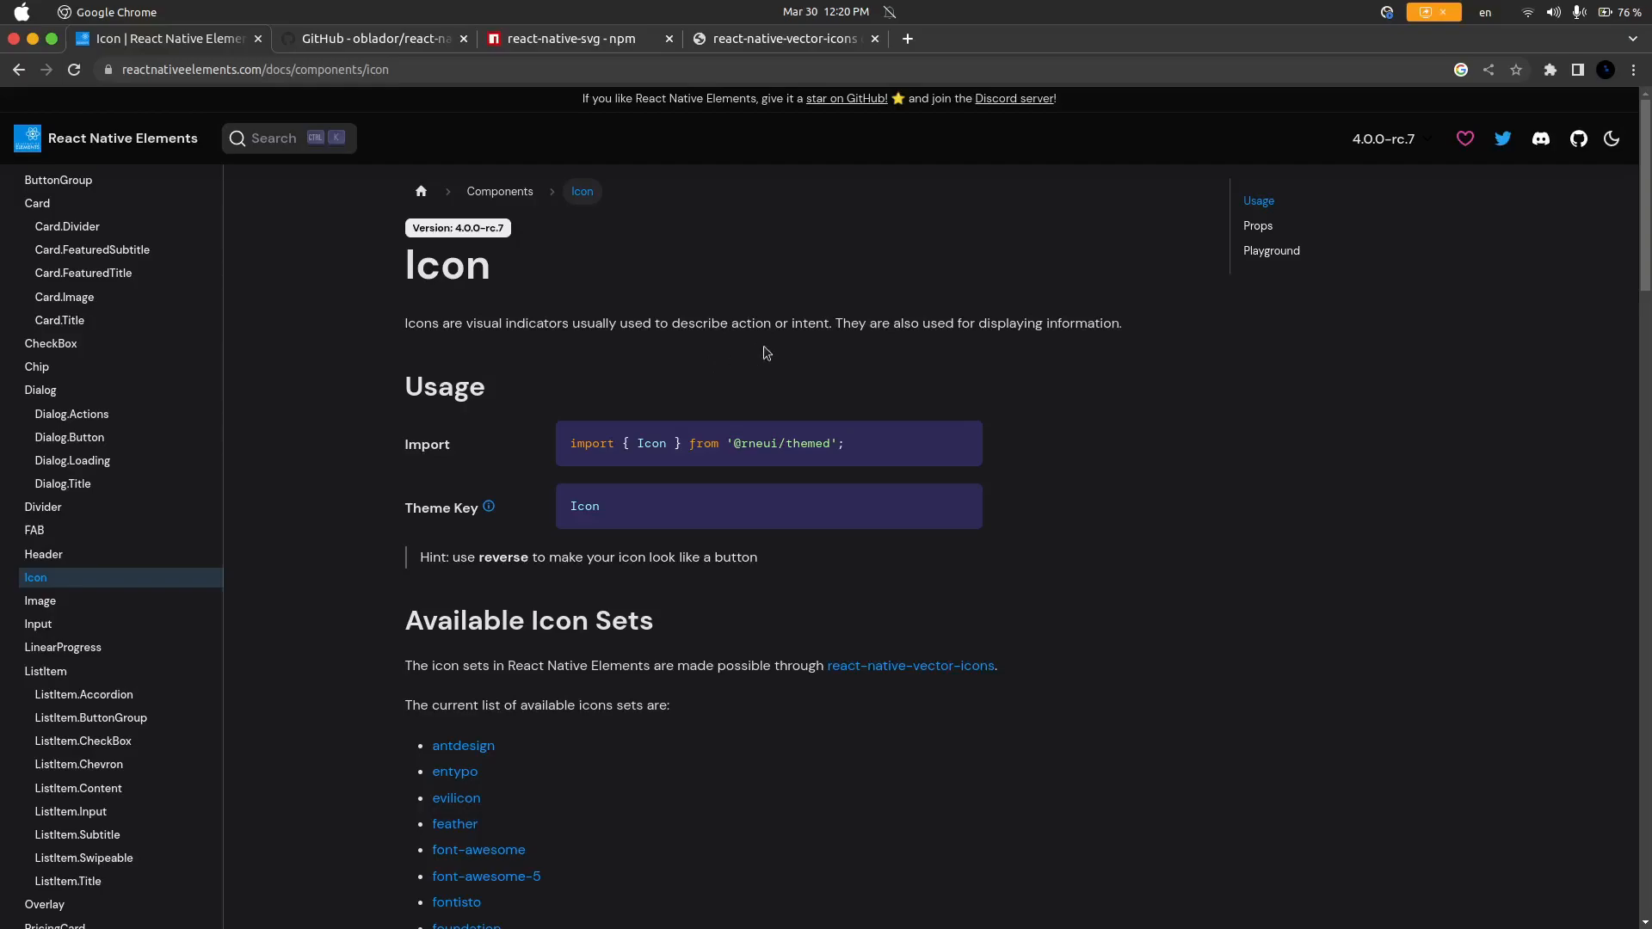
pyautogui.scroll(-3)
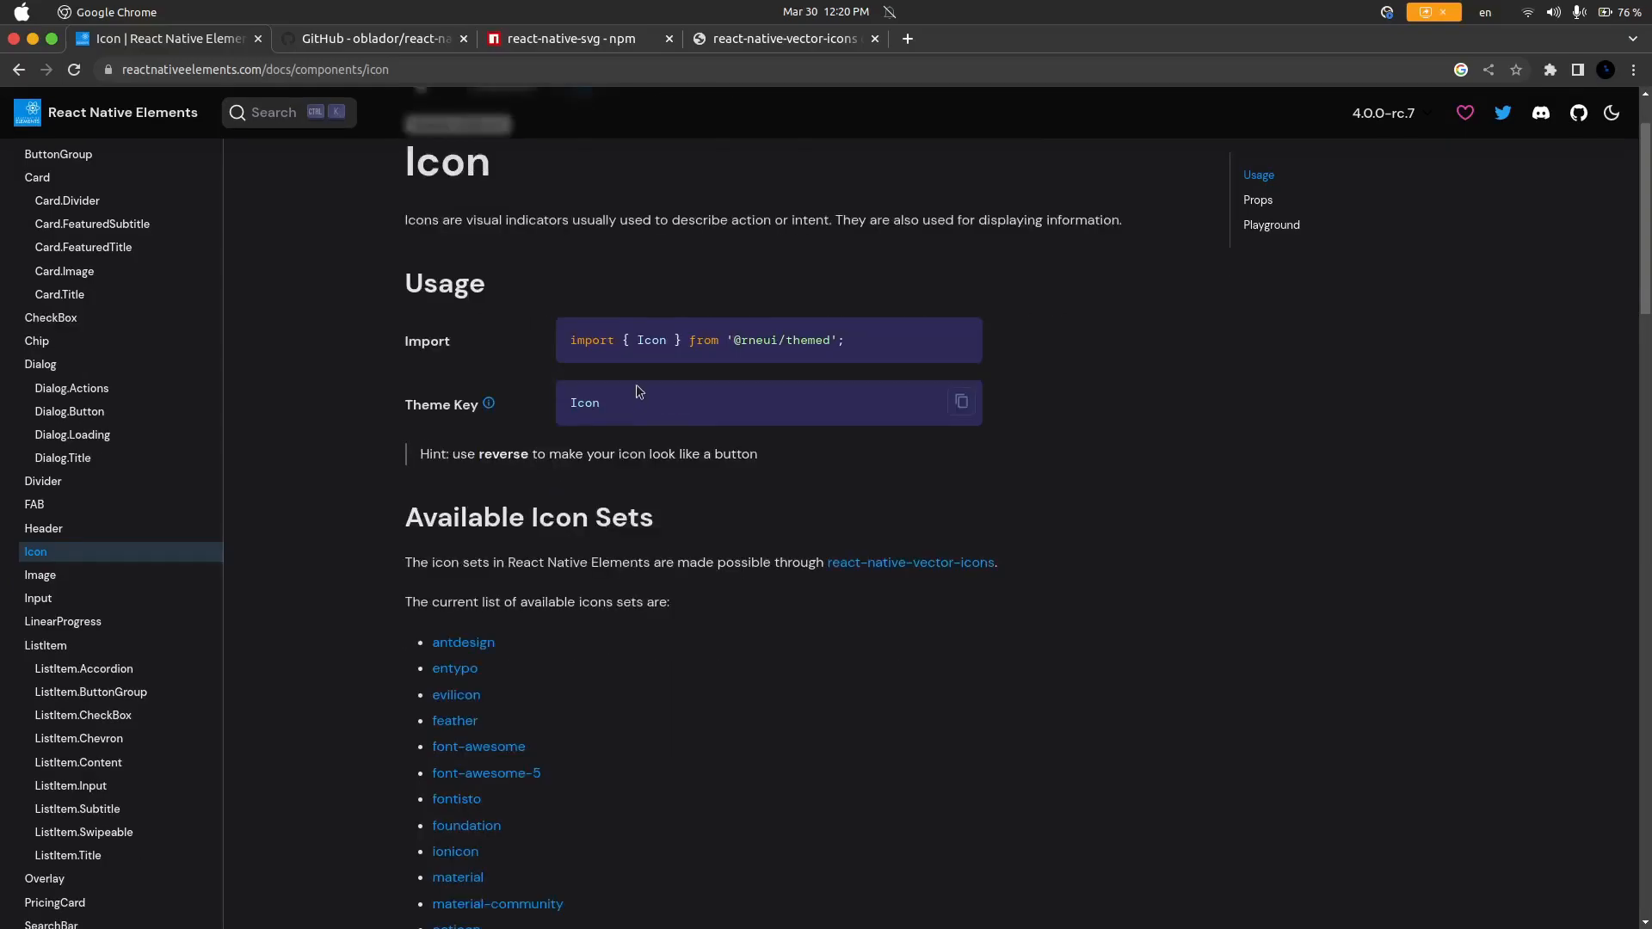
pyautogui.scroll(-3)
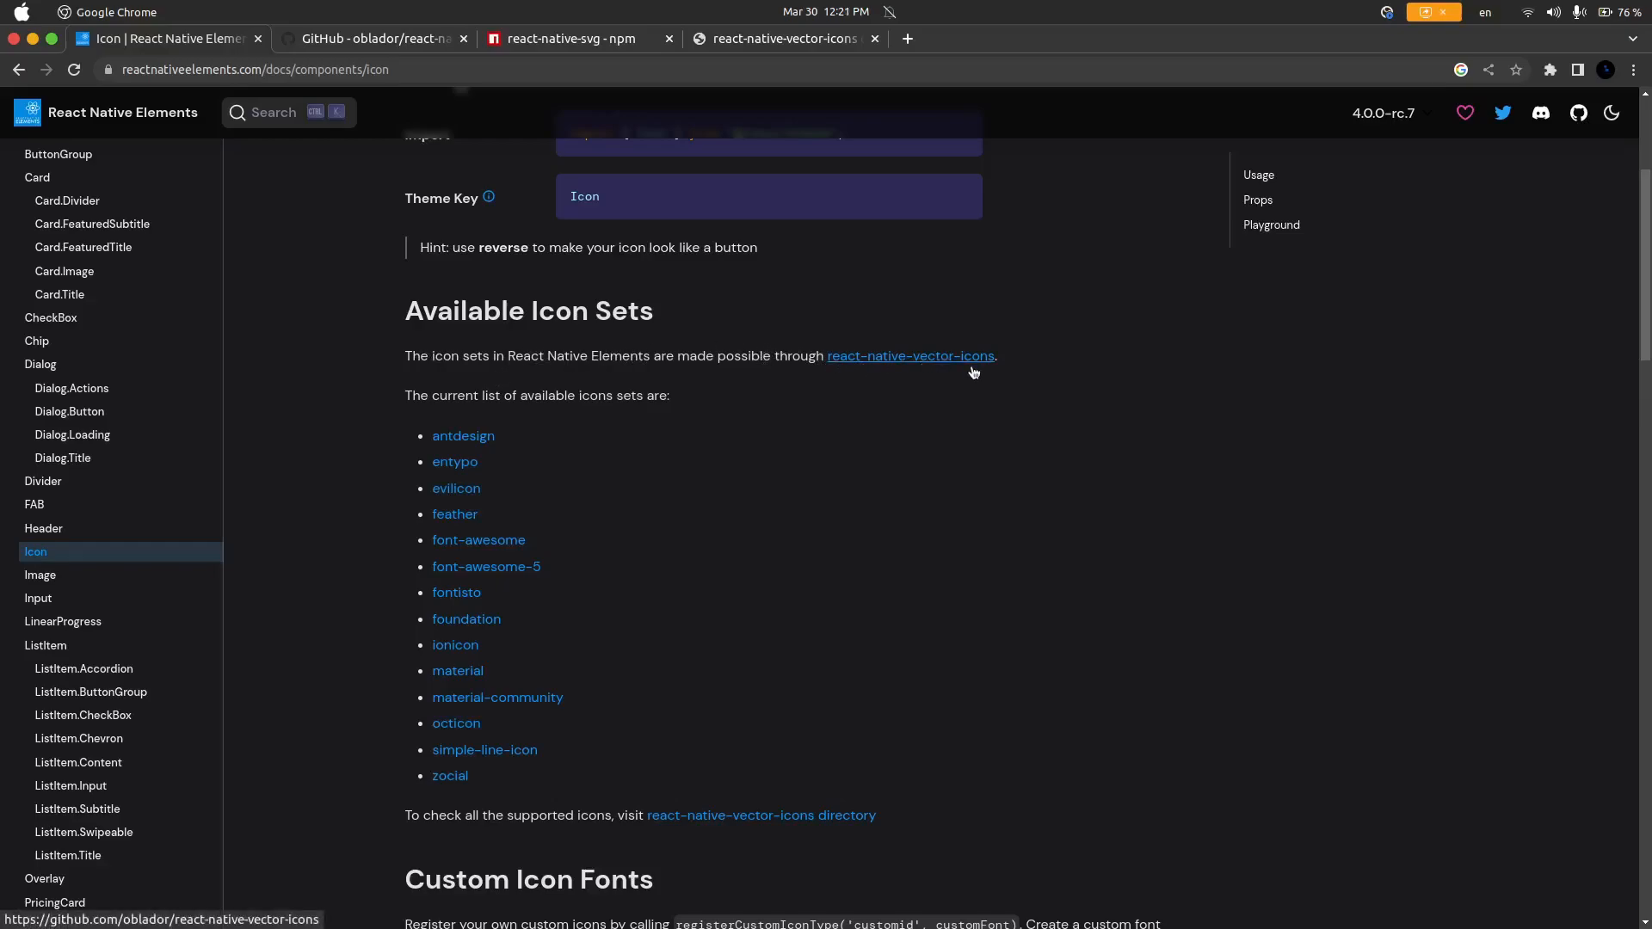
pyautogui.moveTo(883, 348)
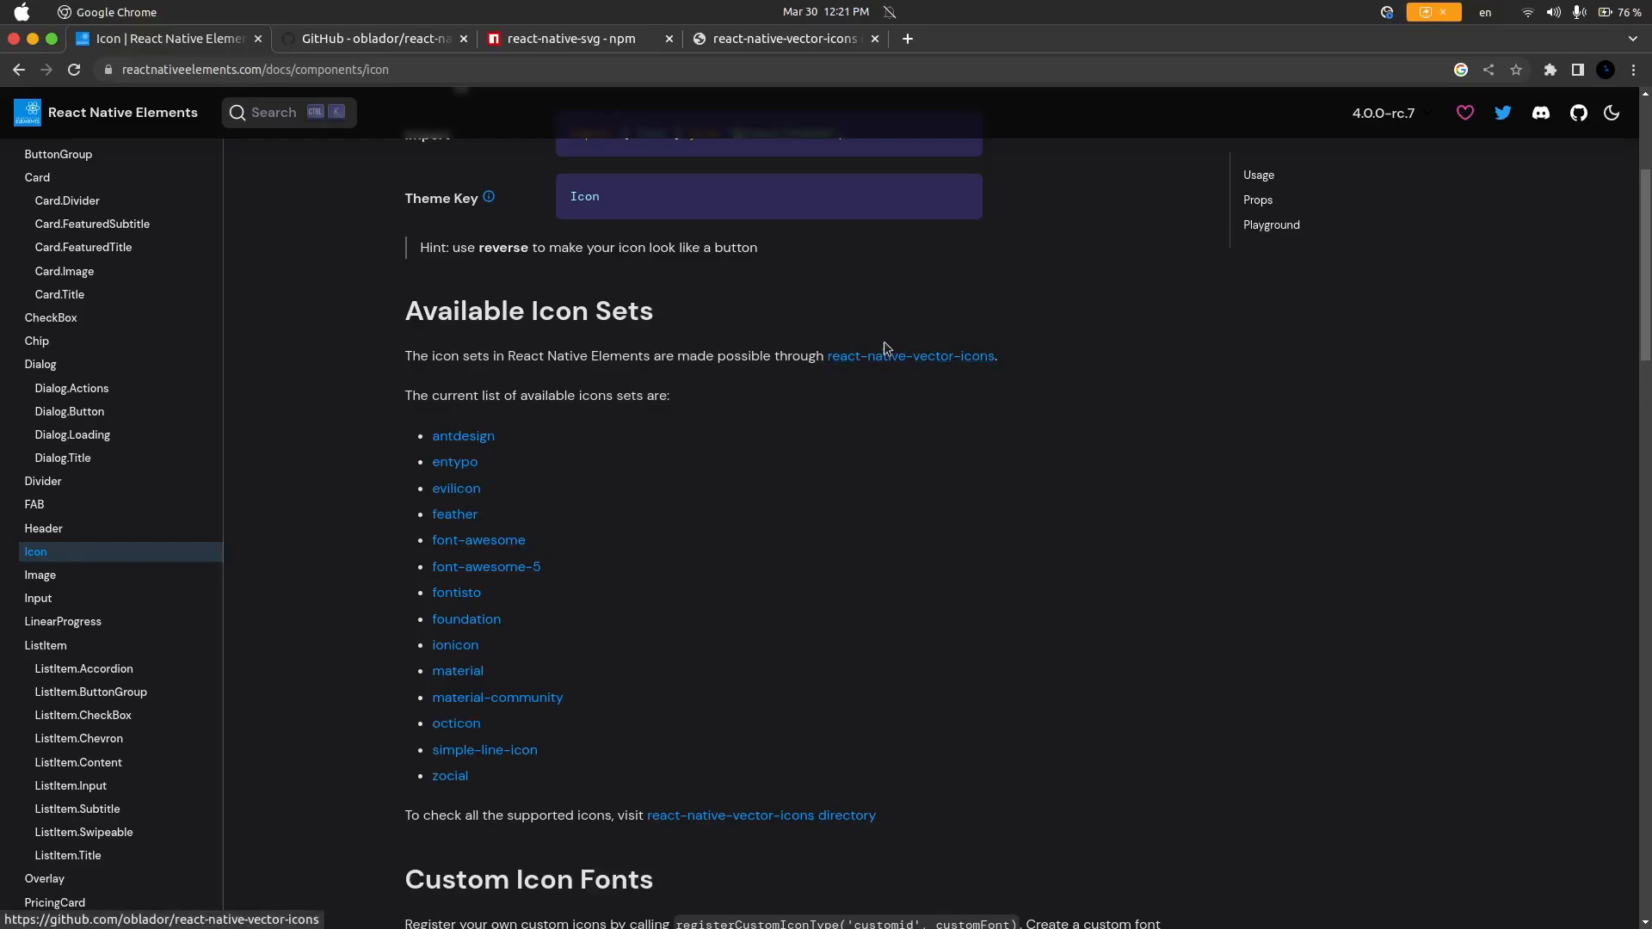
pyautogui.moveTo(960, 373)
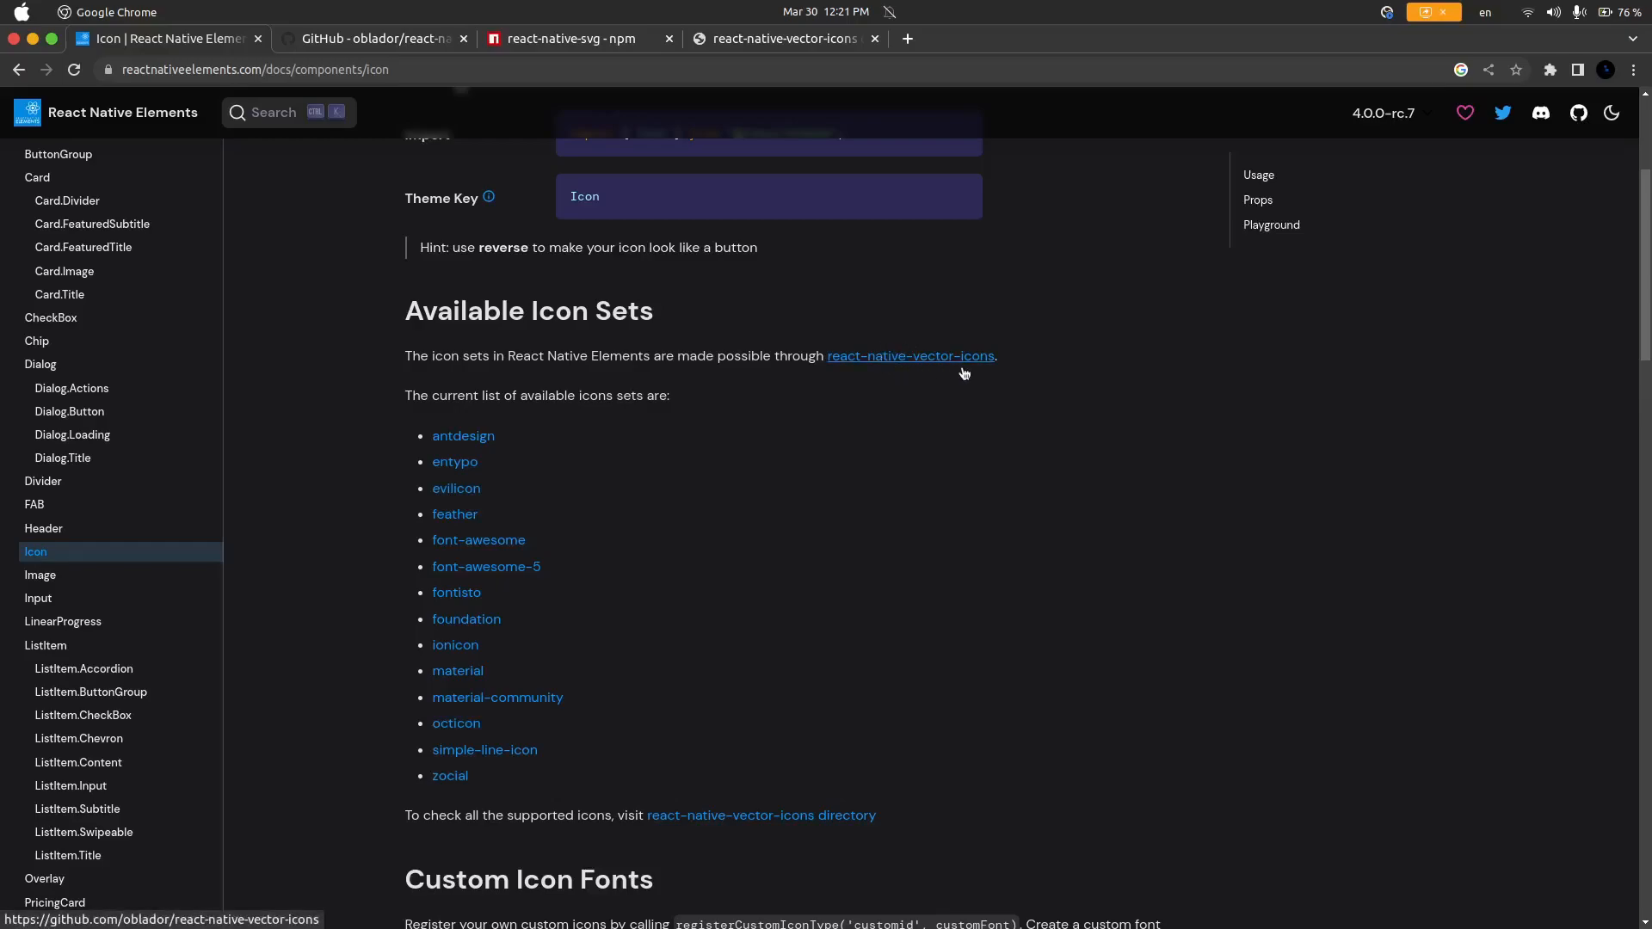
pyautogui.moveTo(463, 487)
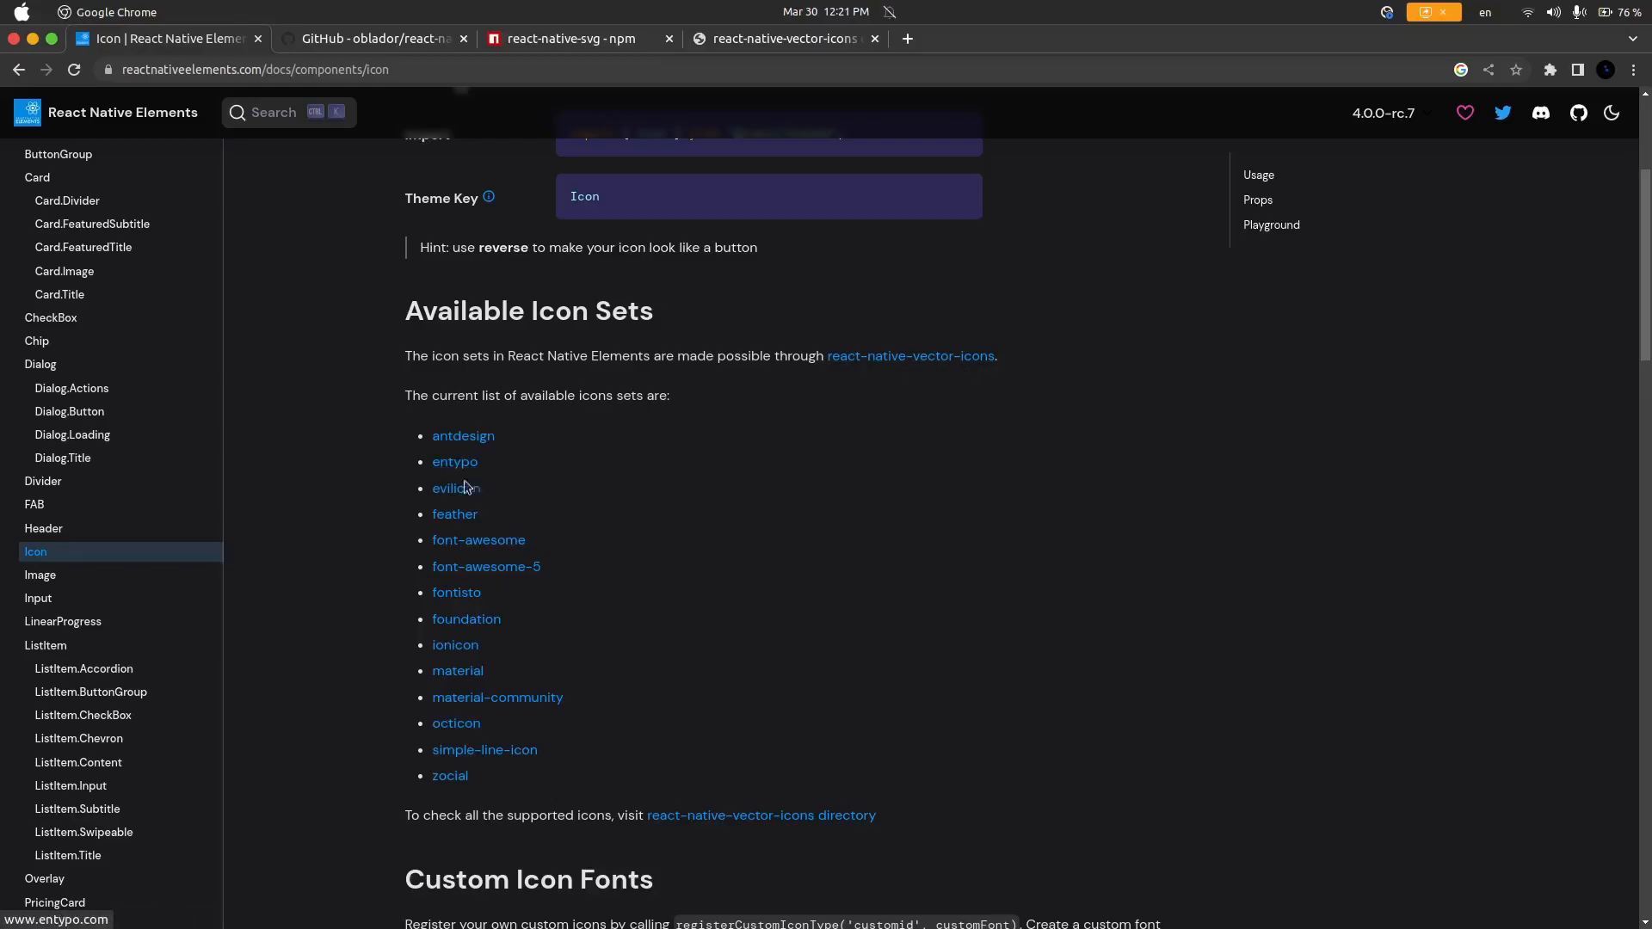
pyautogui.moveTo(462, 793)
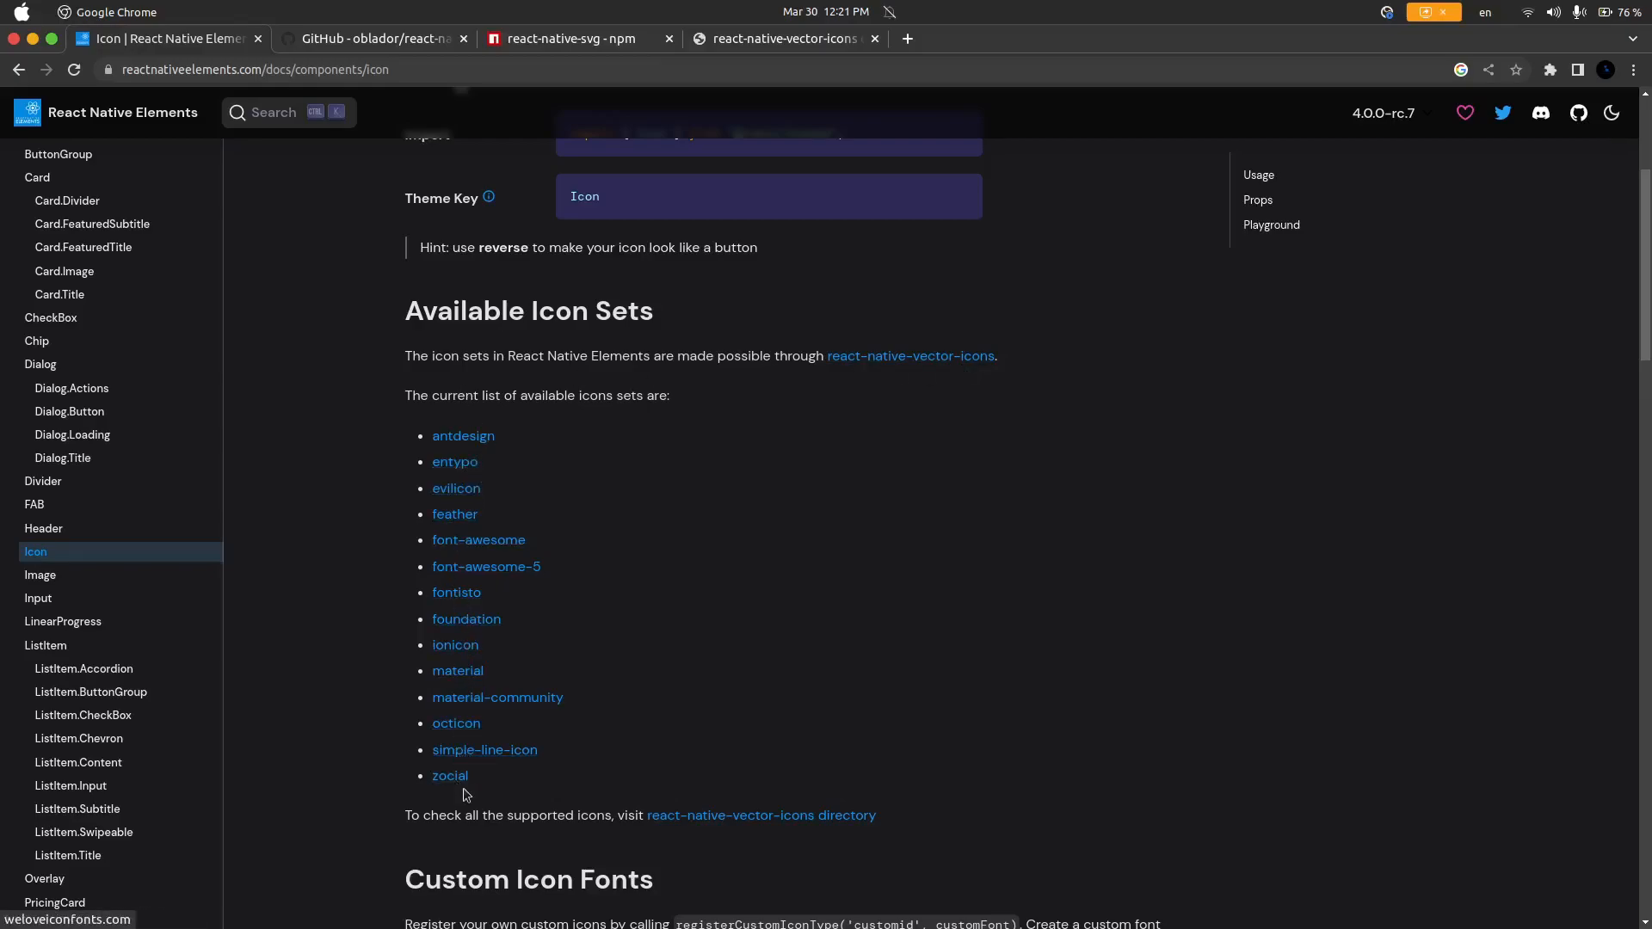
pyautogui.moveTo(463, 435)
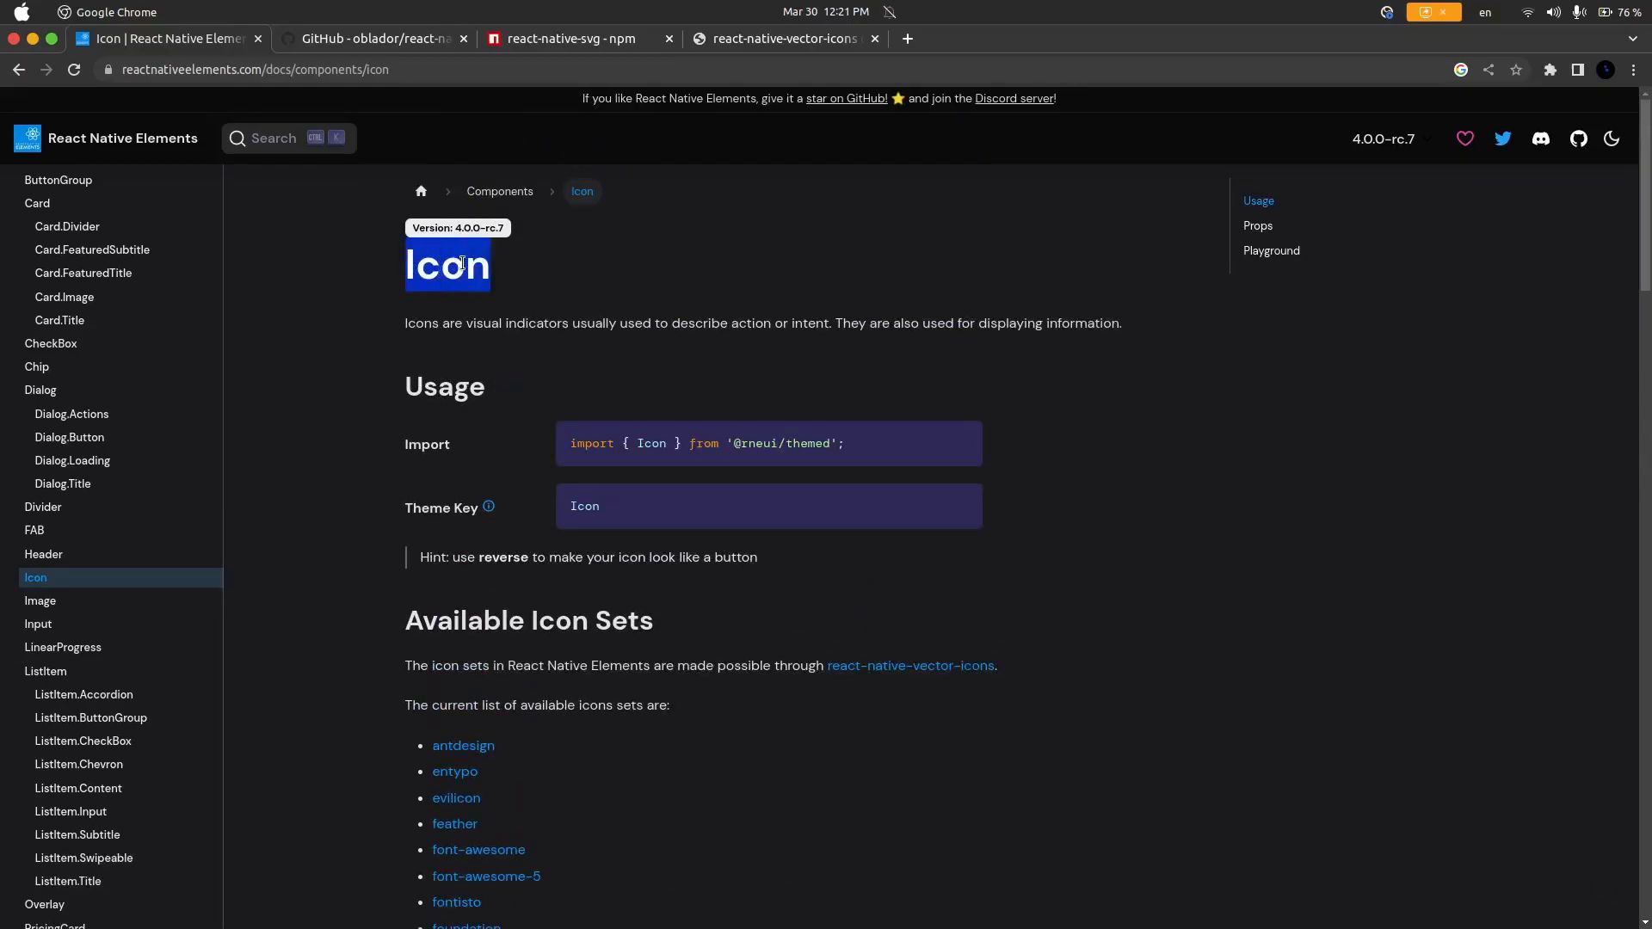
pyautogui.scroll(-3)
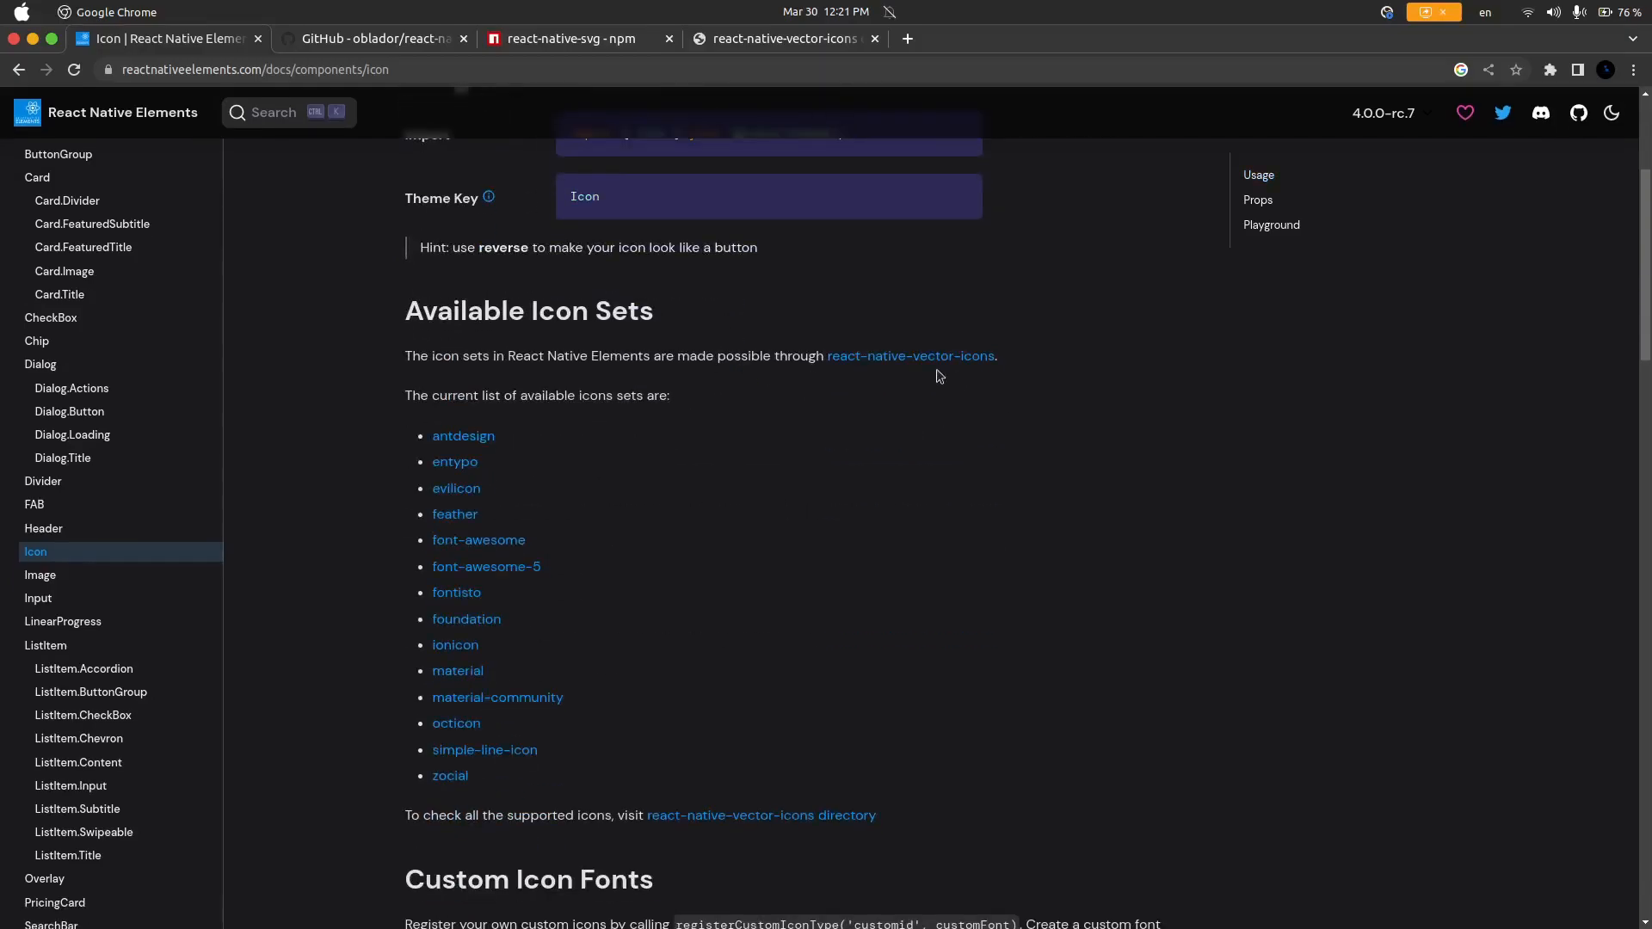
pyautogui.scroll(-3)
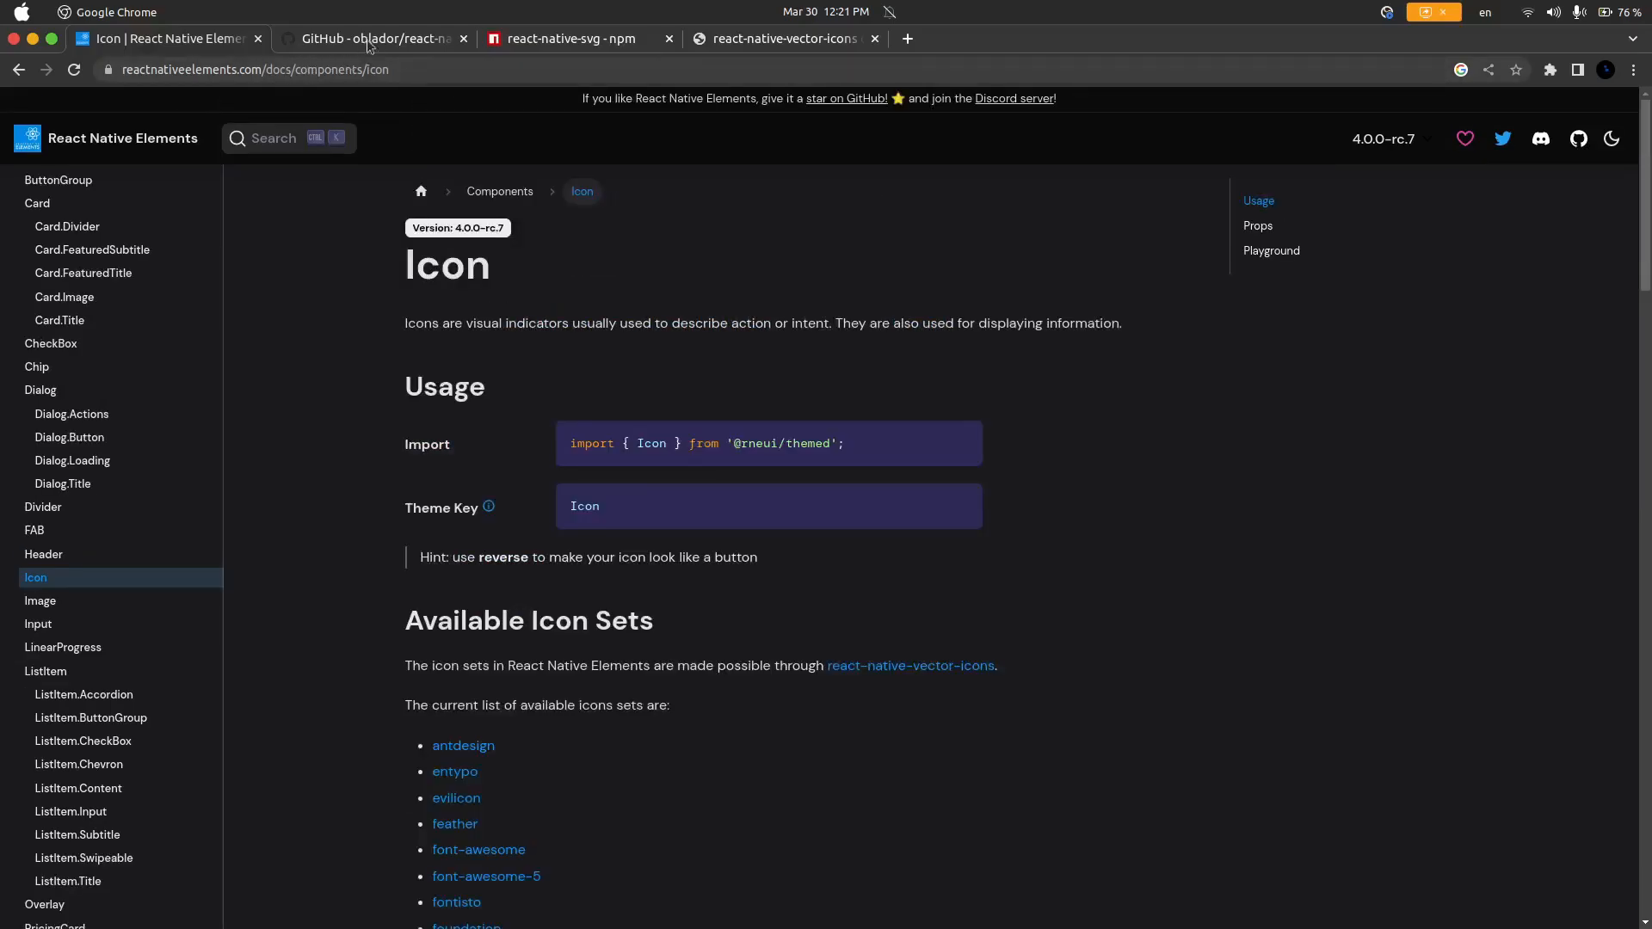
# Step: Switch between the react-native-vector-image repo and the react-native-svg npm page, reviewing its Readme
pyautogui.click(371, 38)
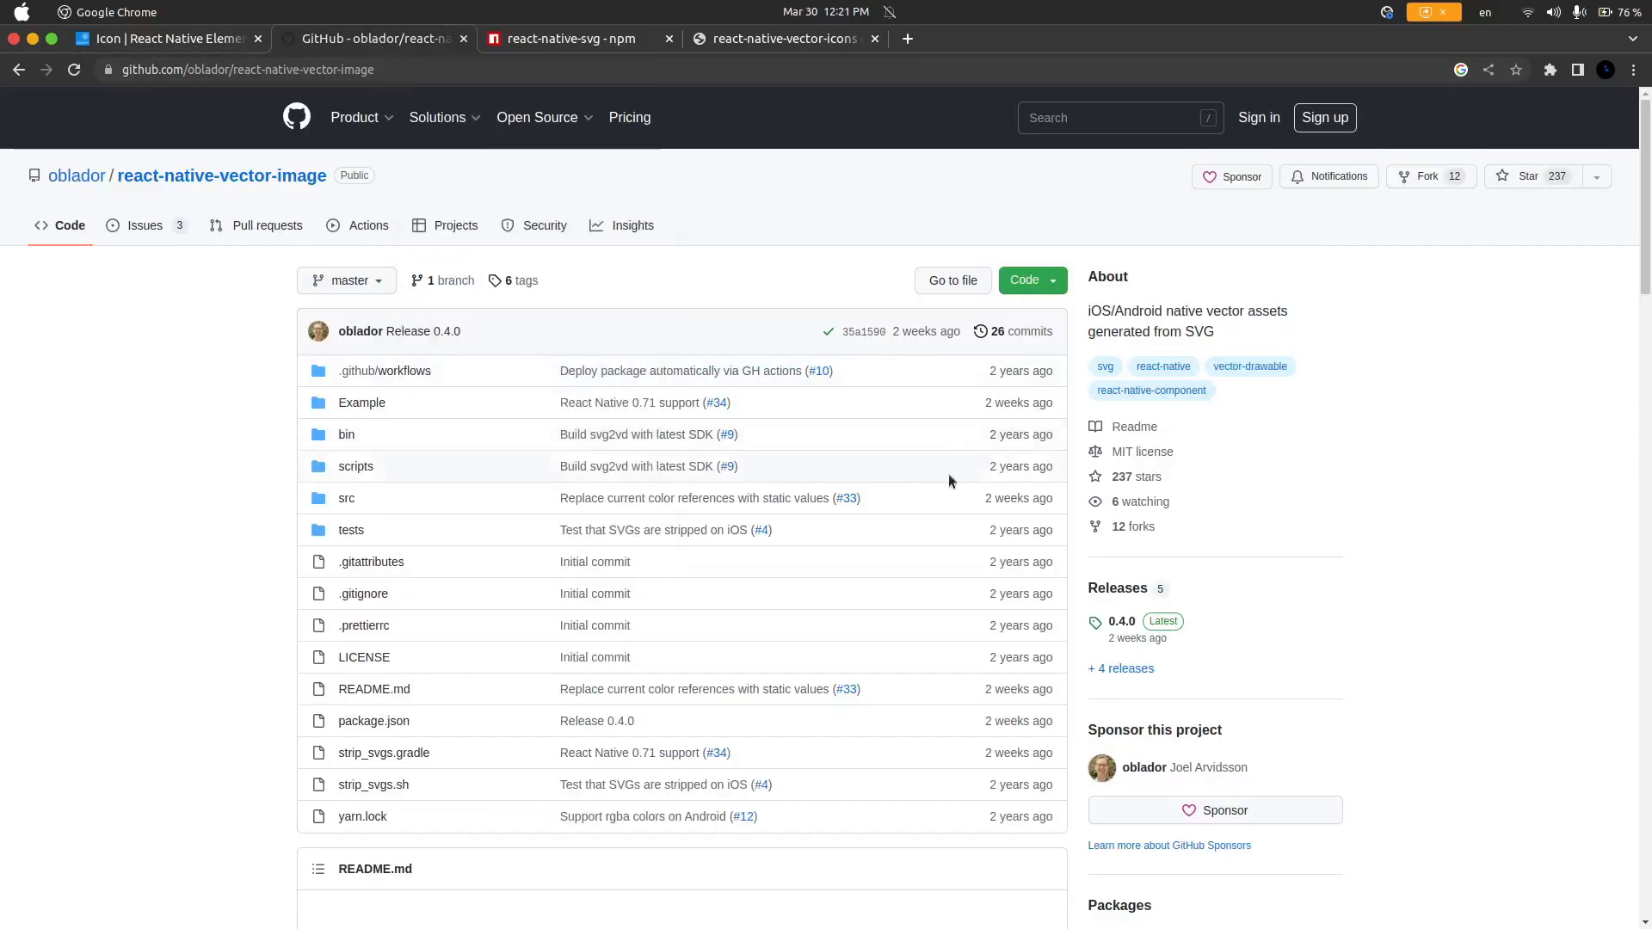
pyautogui.moveTo(222, 176)
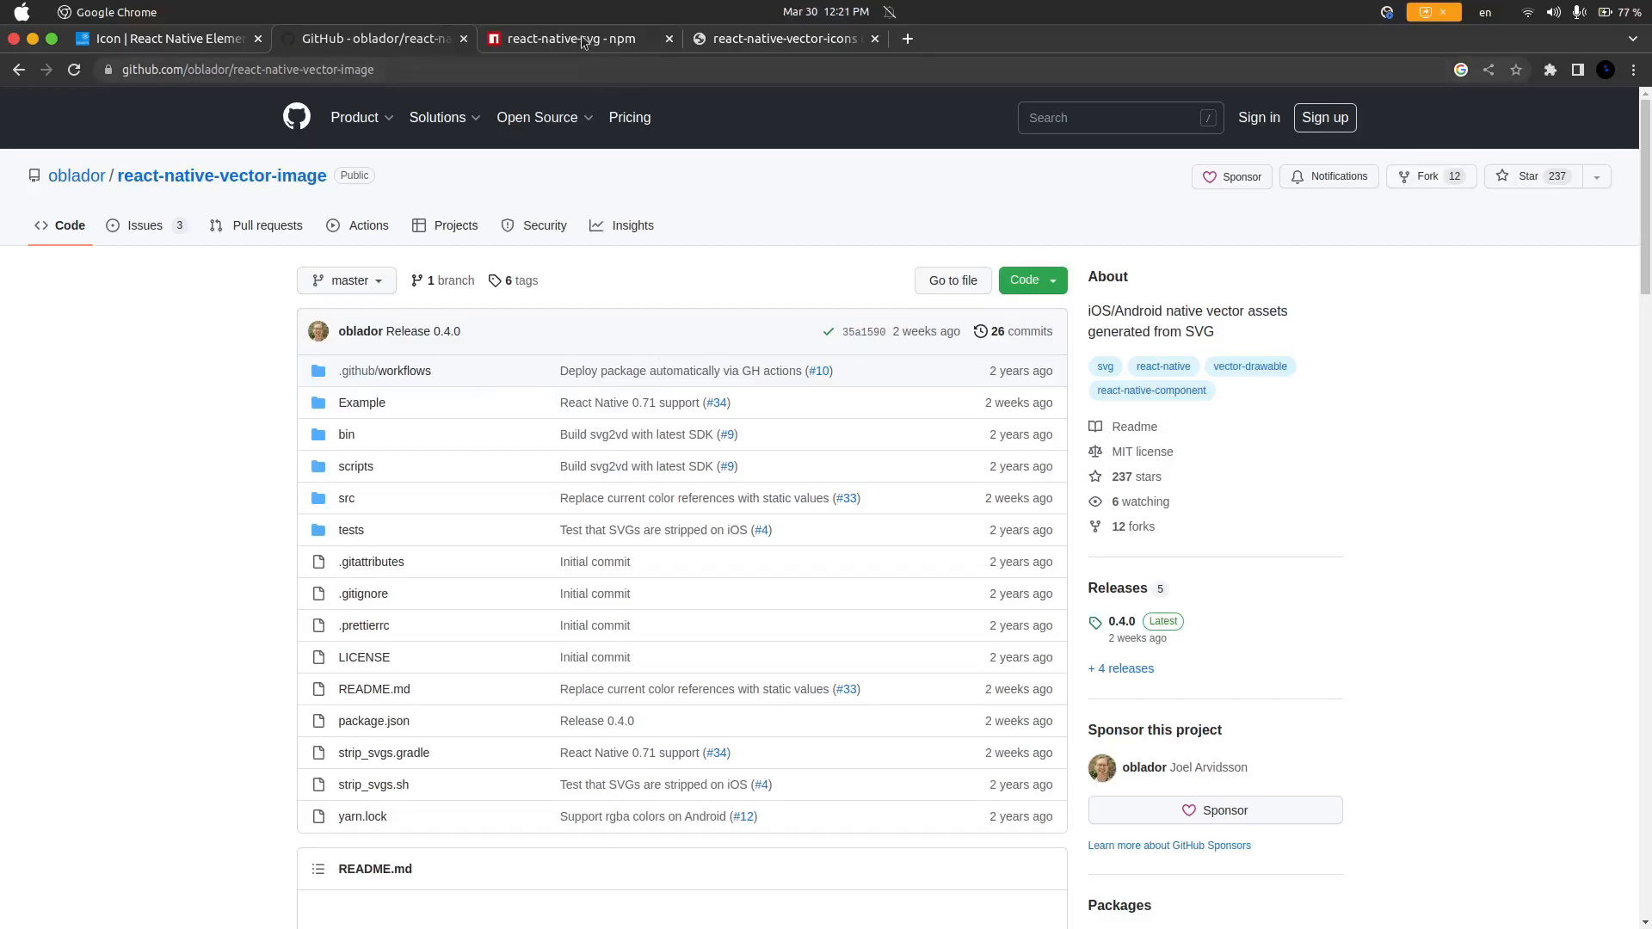
pyautogui.click(566, 38)
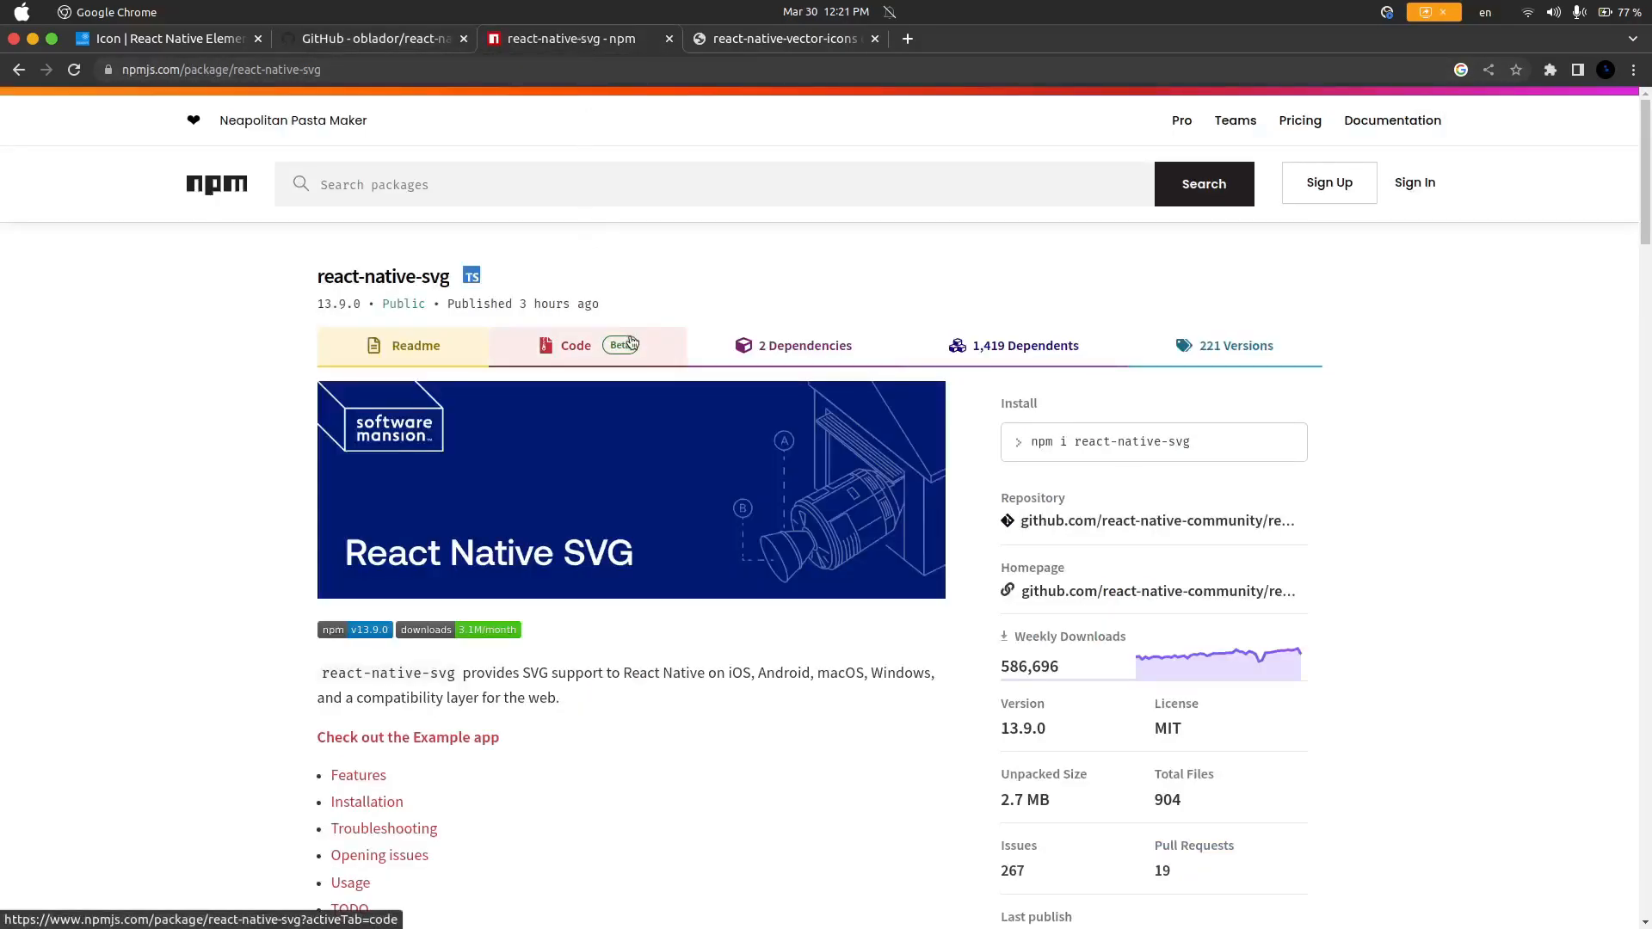
pyautogui.click(415, 346)
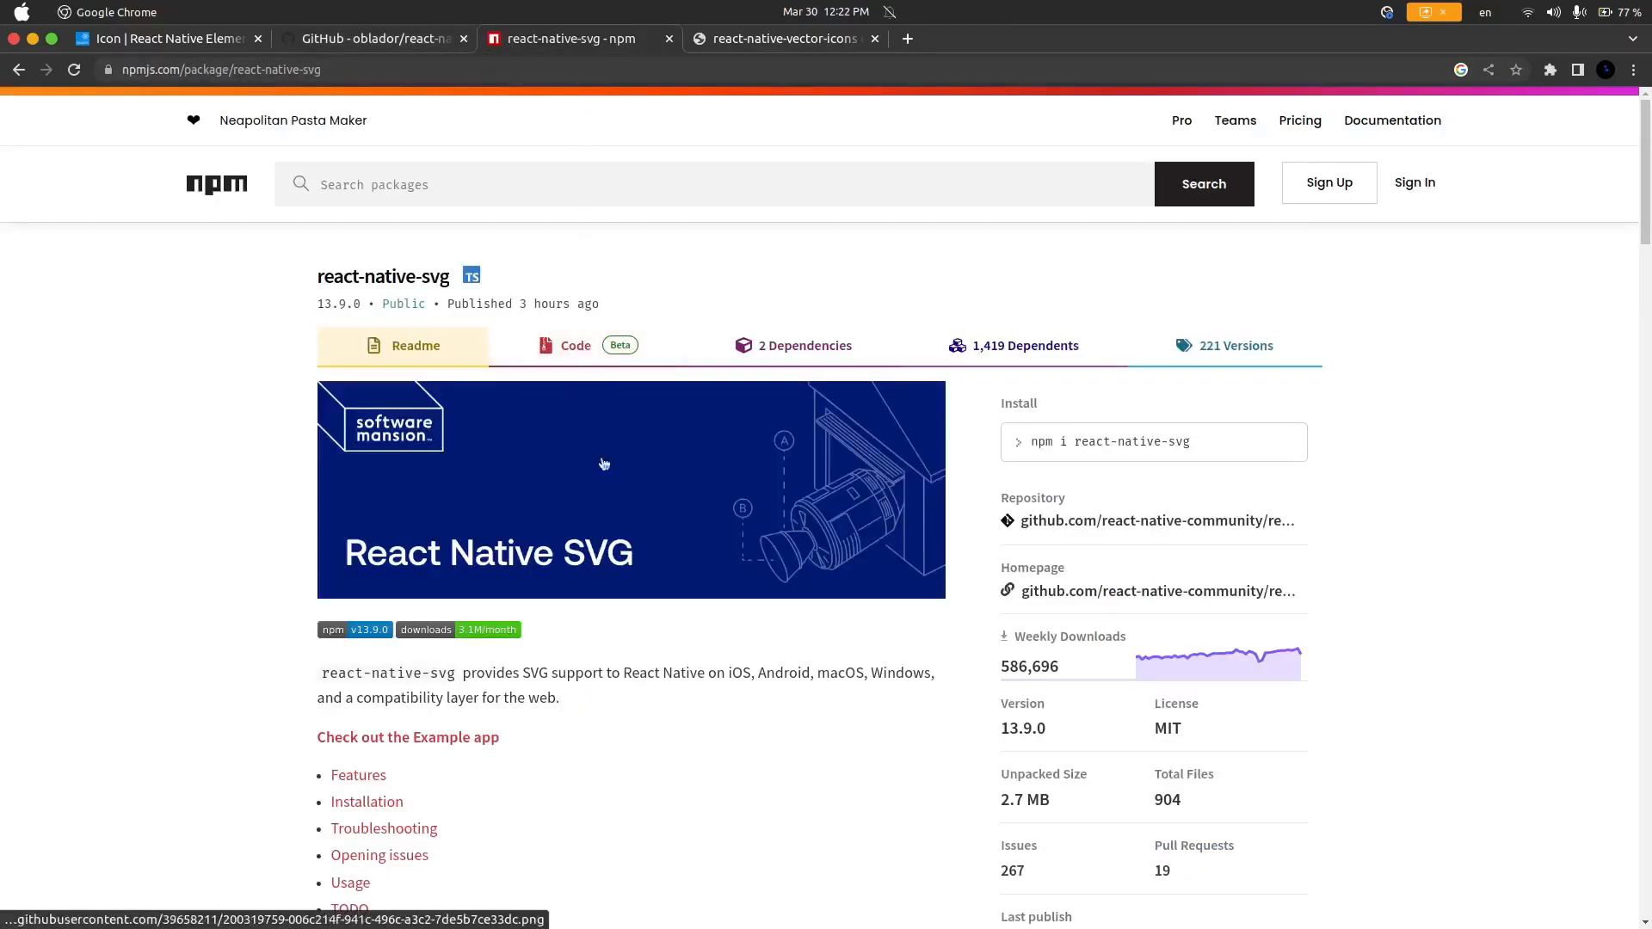
pyautogui.moveTo(703, 499)
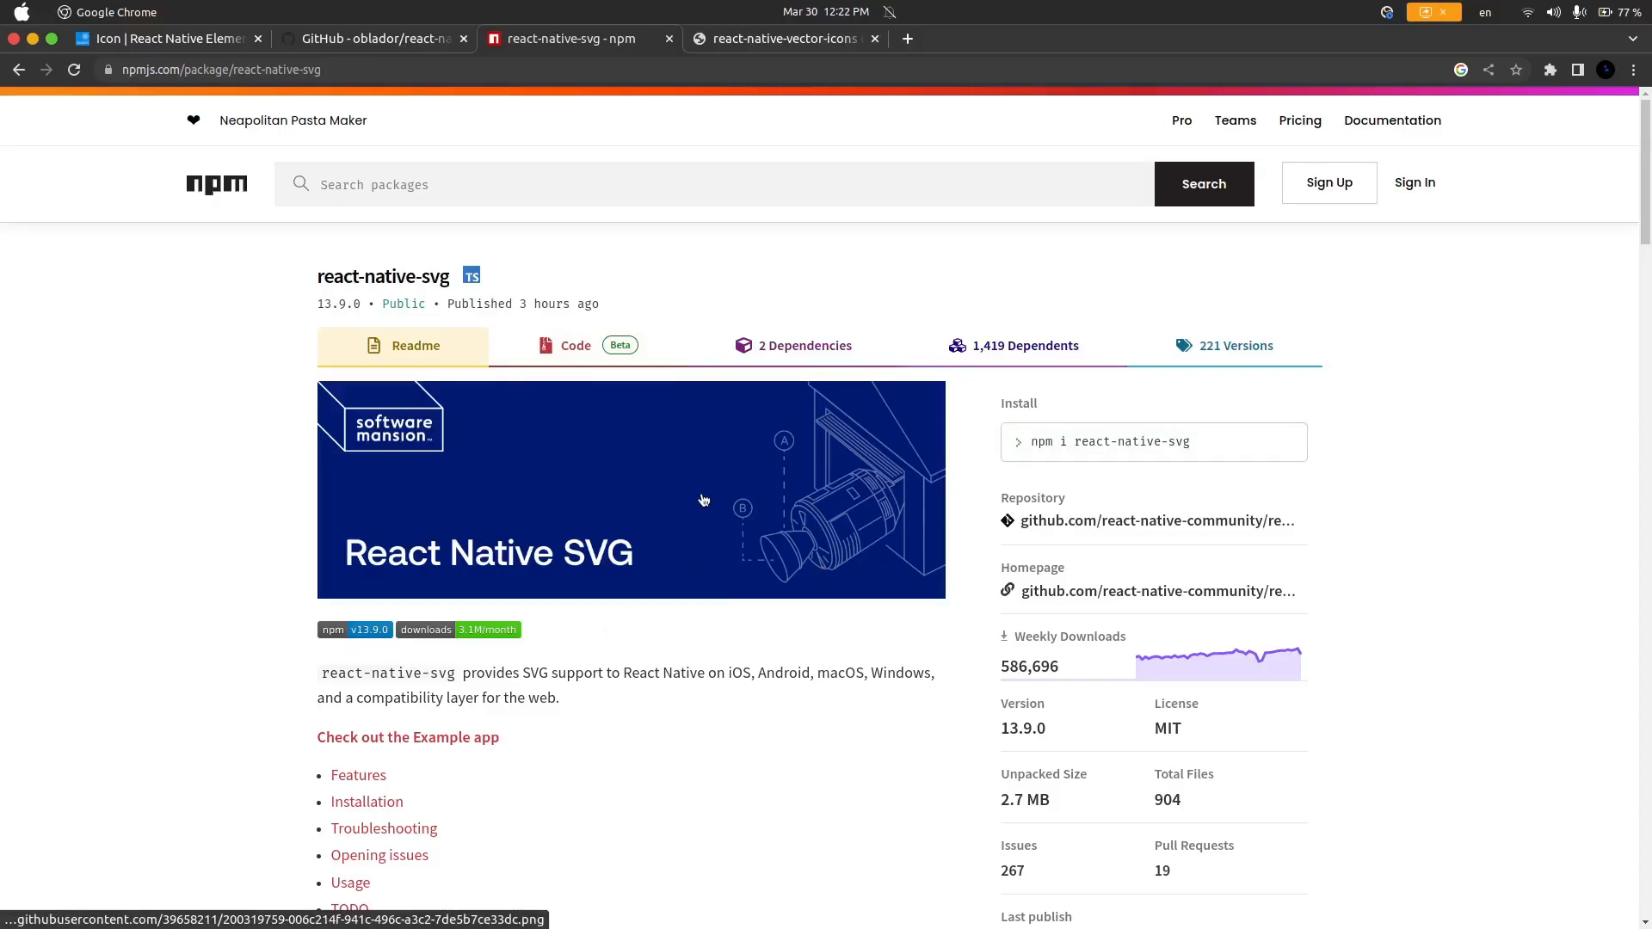
pyautogui.moveTo(676, 439)
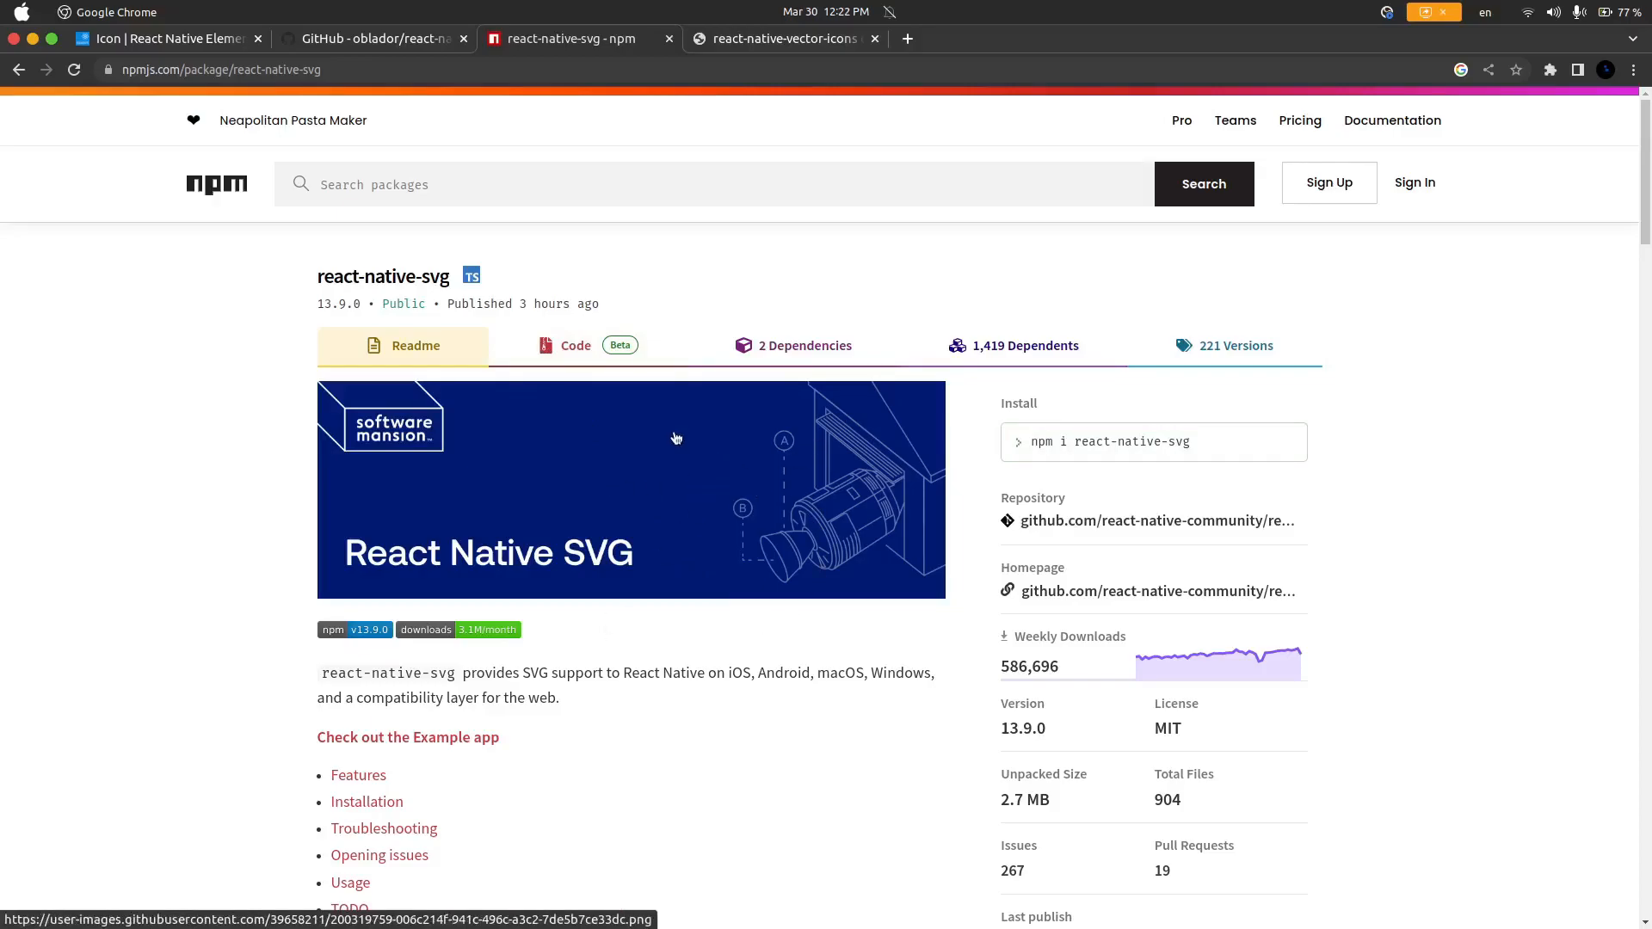
pyautogui.click(158, 40)
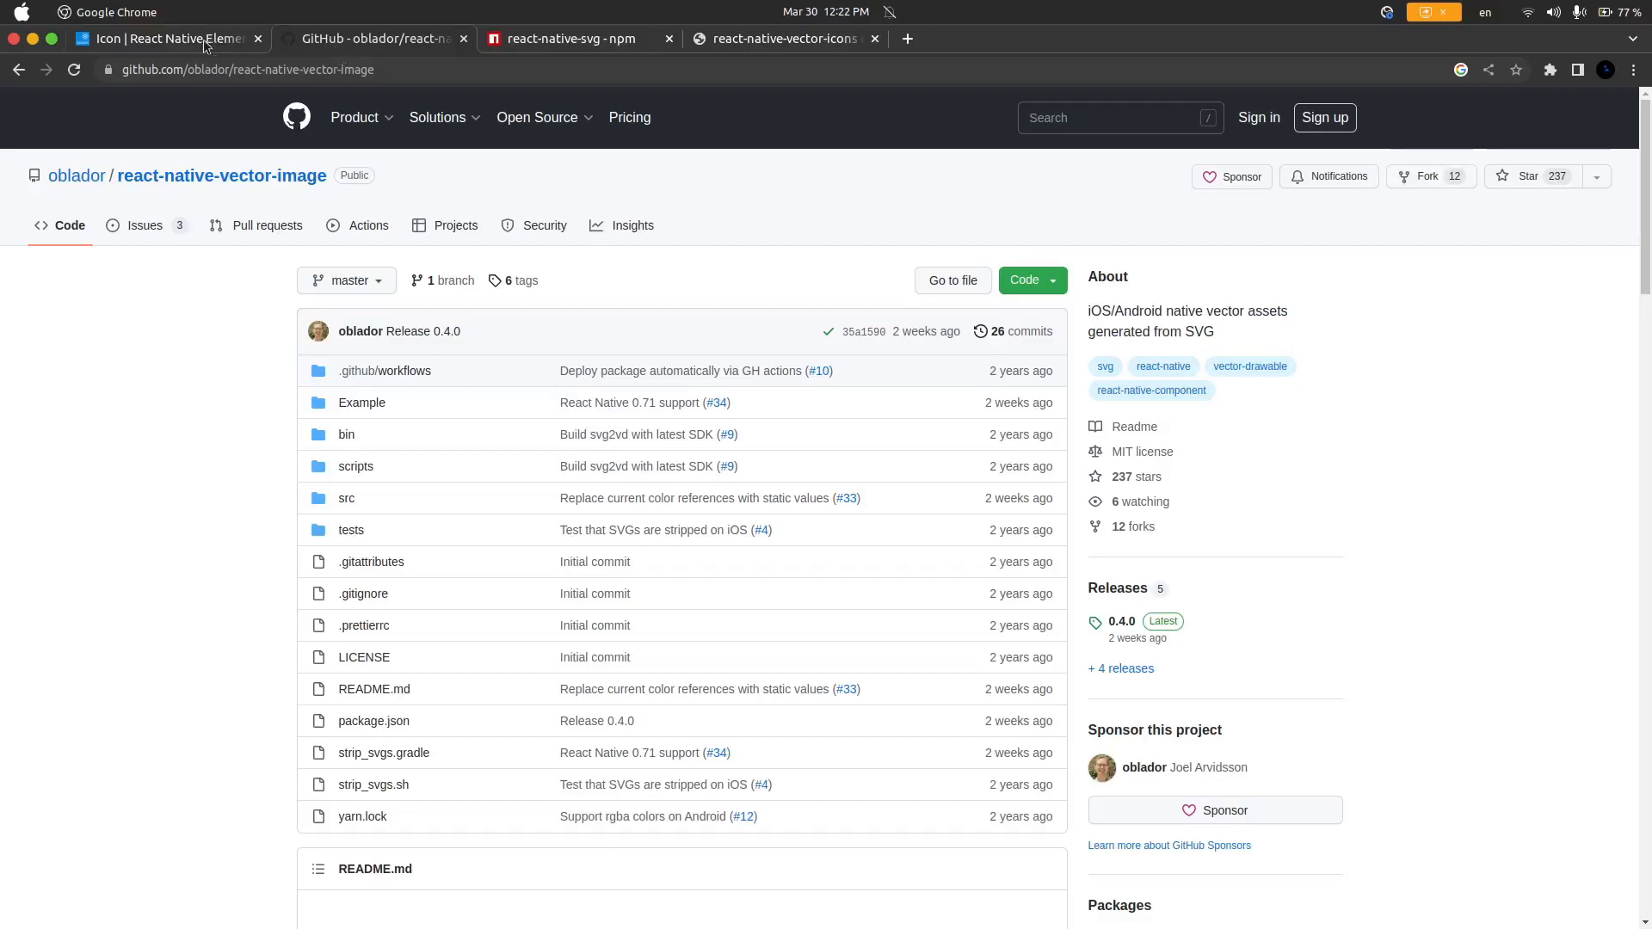
pyautogui.click(571, 40)
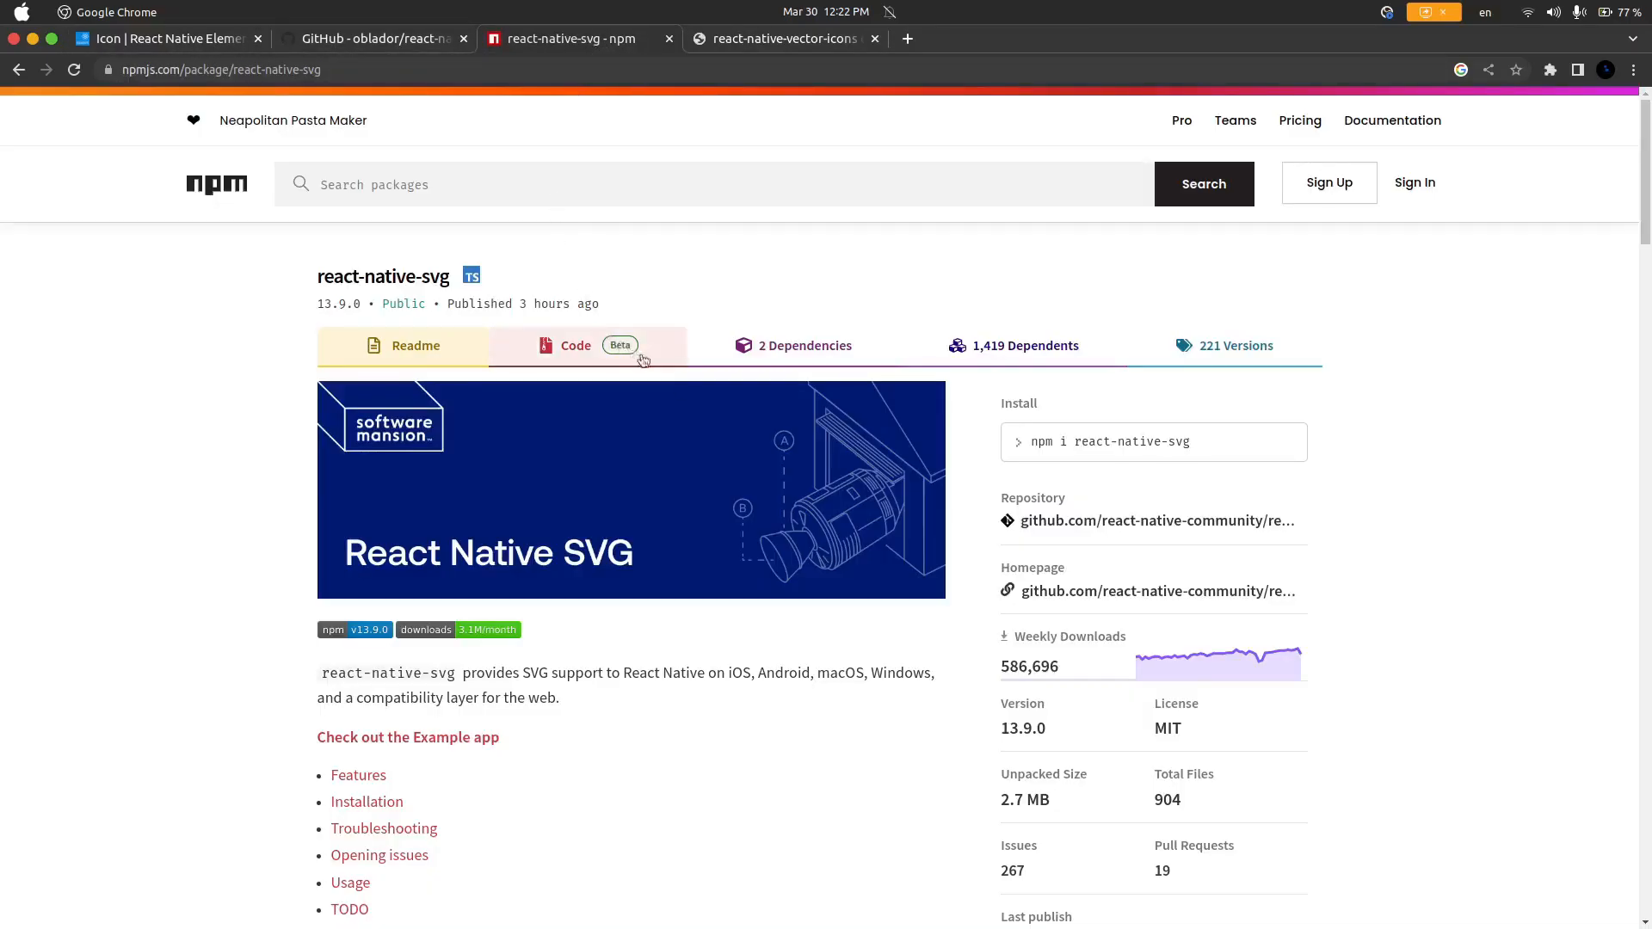
pyautogui.moveTo(804, 345)
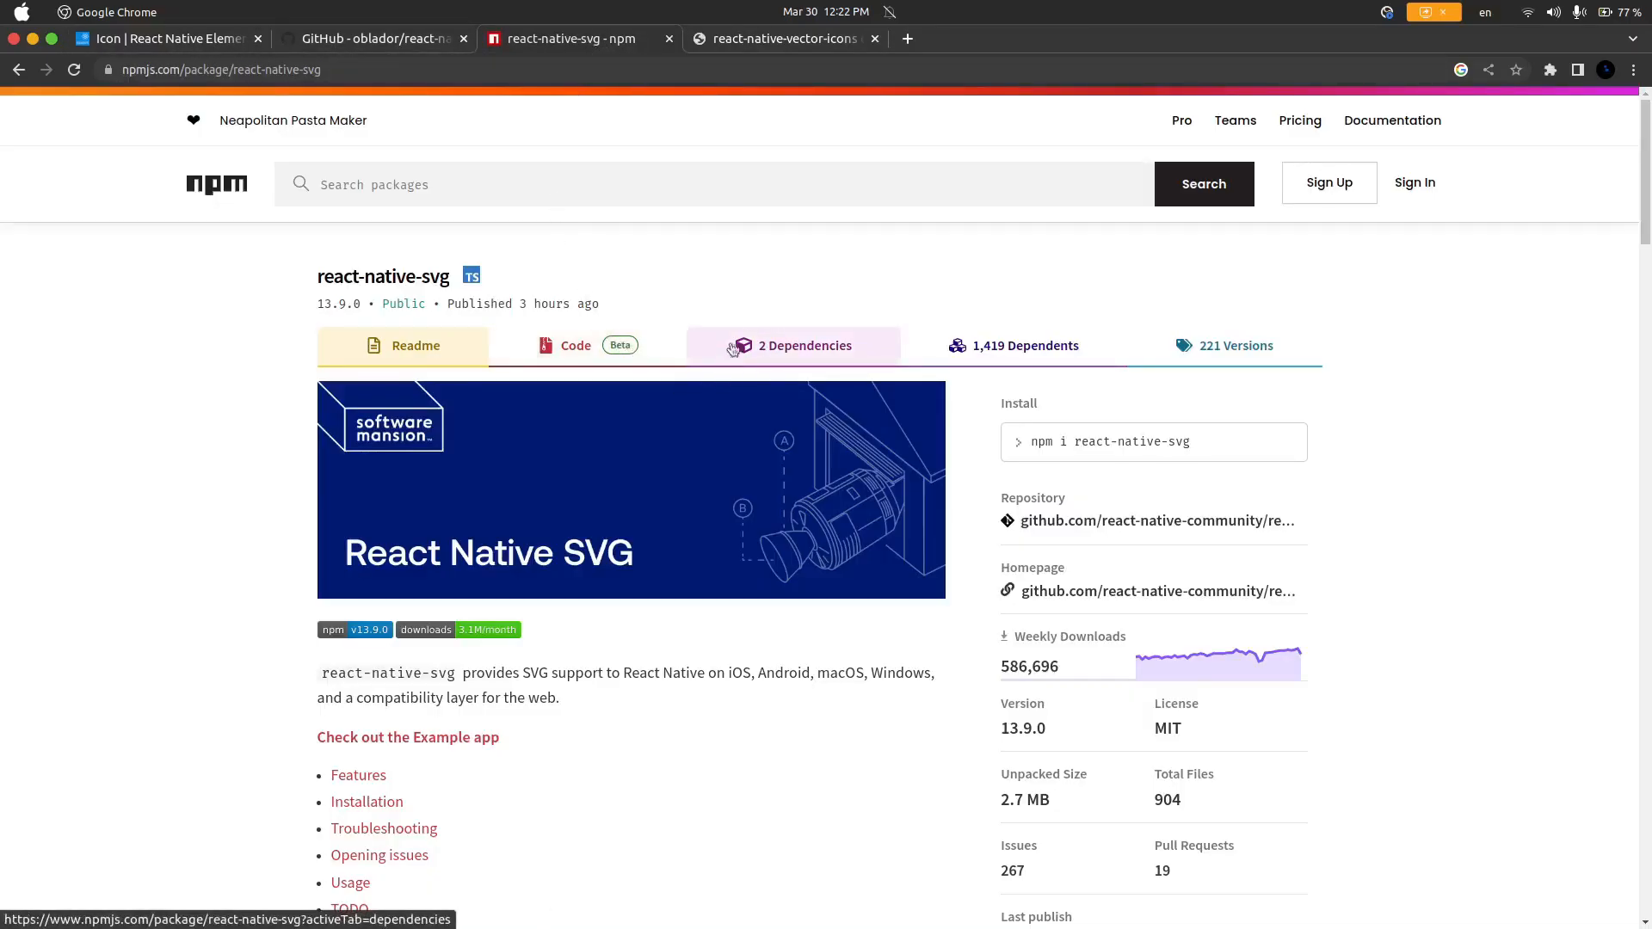
pyautogui.moveTo(767, 305)
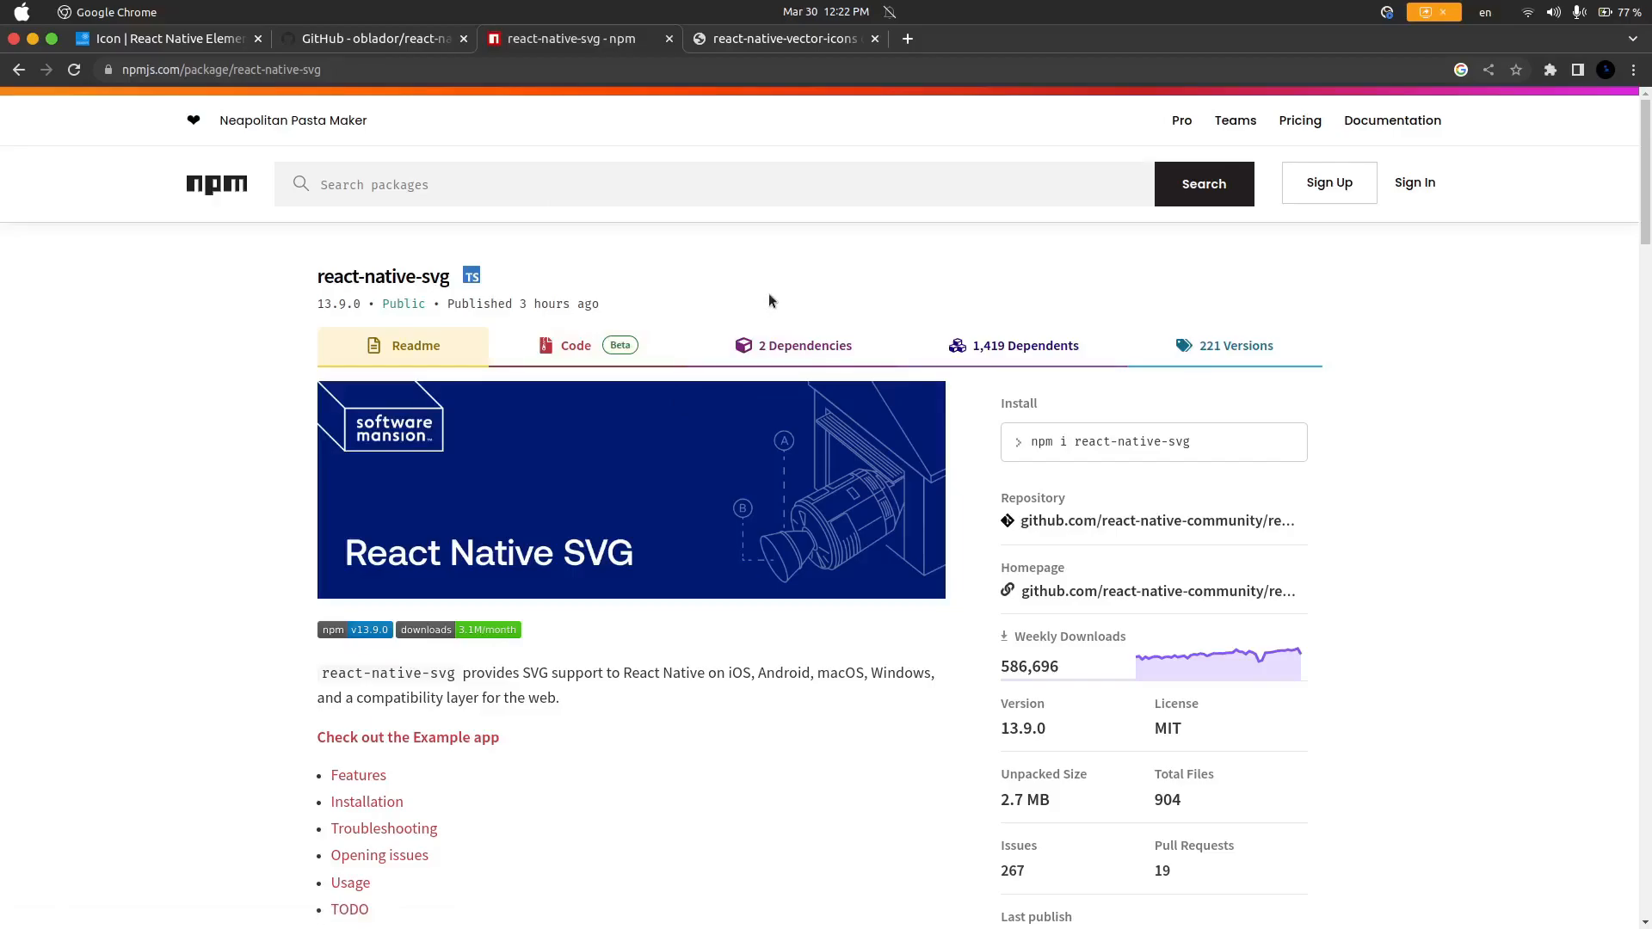
pyautogui.moveTo(774, 105)
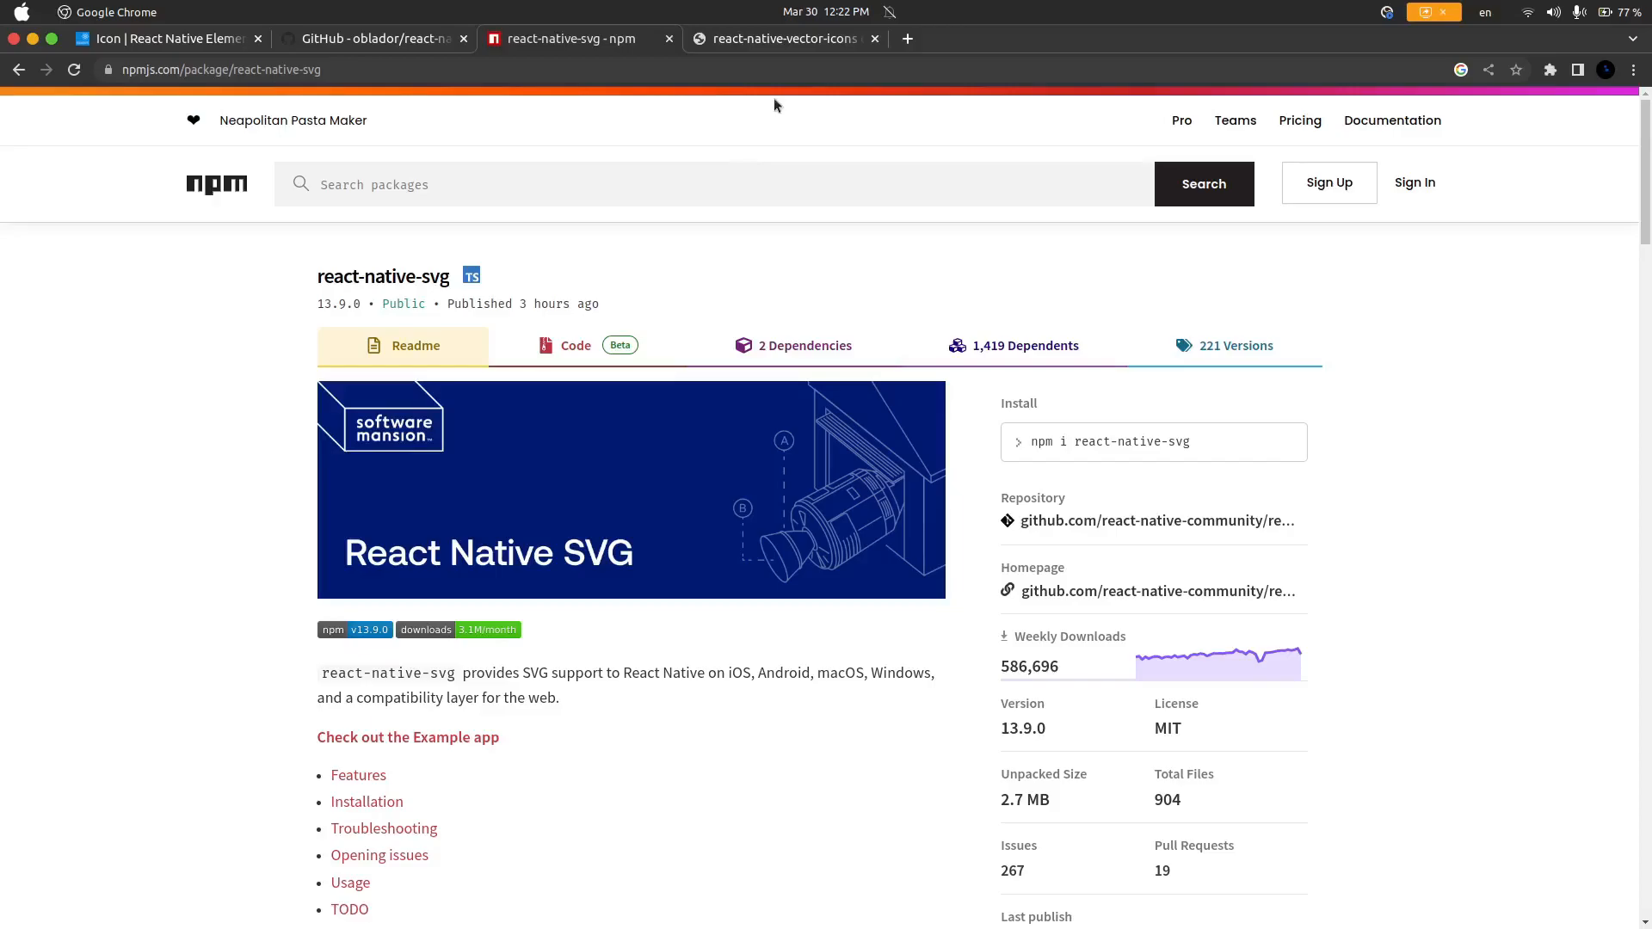
# Step: Show the react-native-vector-icons directory and scroll through icon sets from AntDesign to Fontisto
pyautogui.click(784, 40)
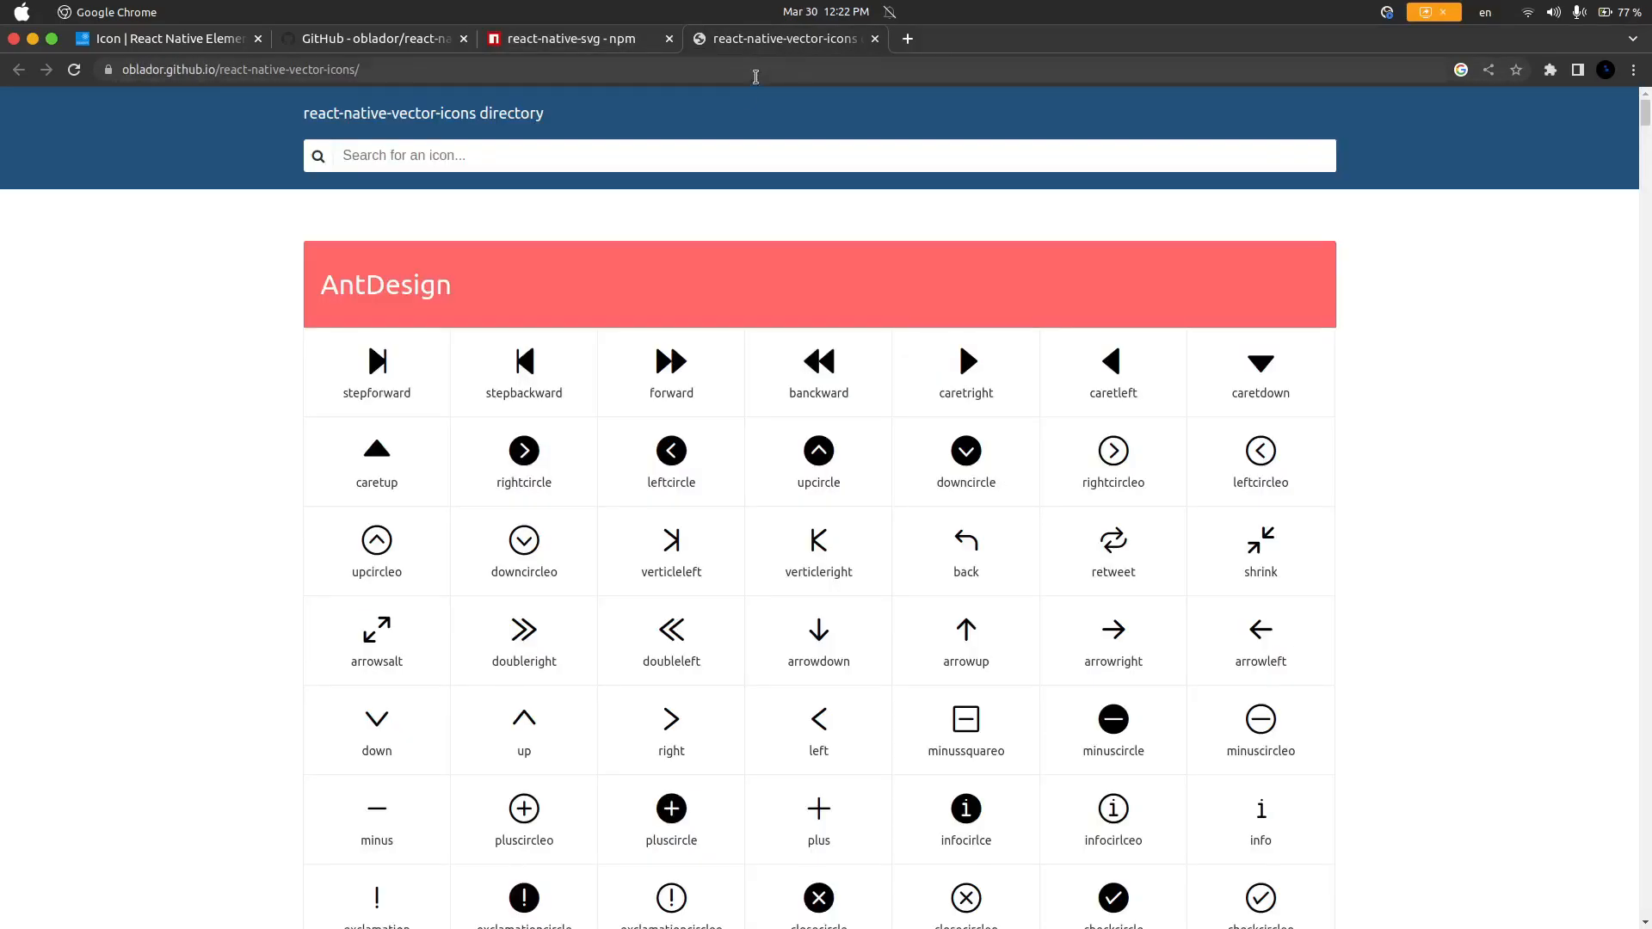
pyautogui.moveTo(546, 199)
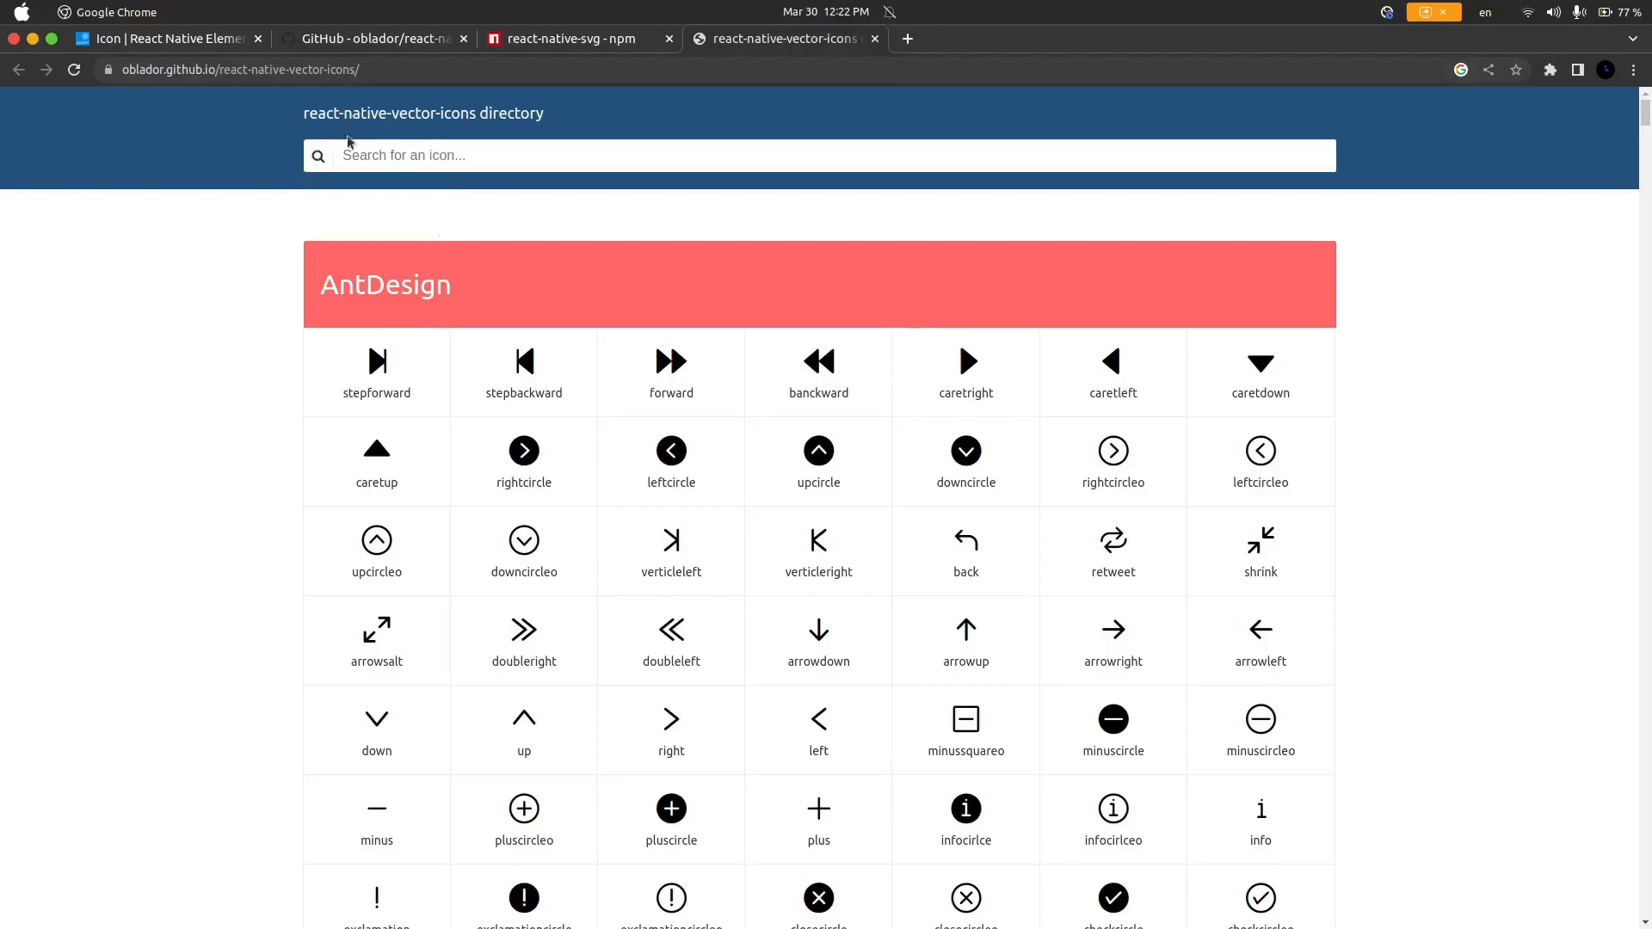
pyautogui.scroll(-3)
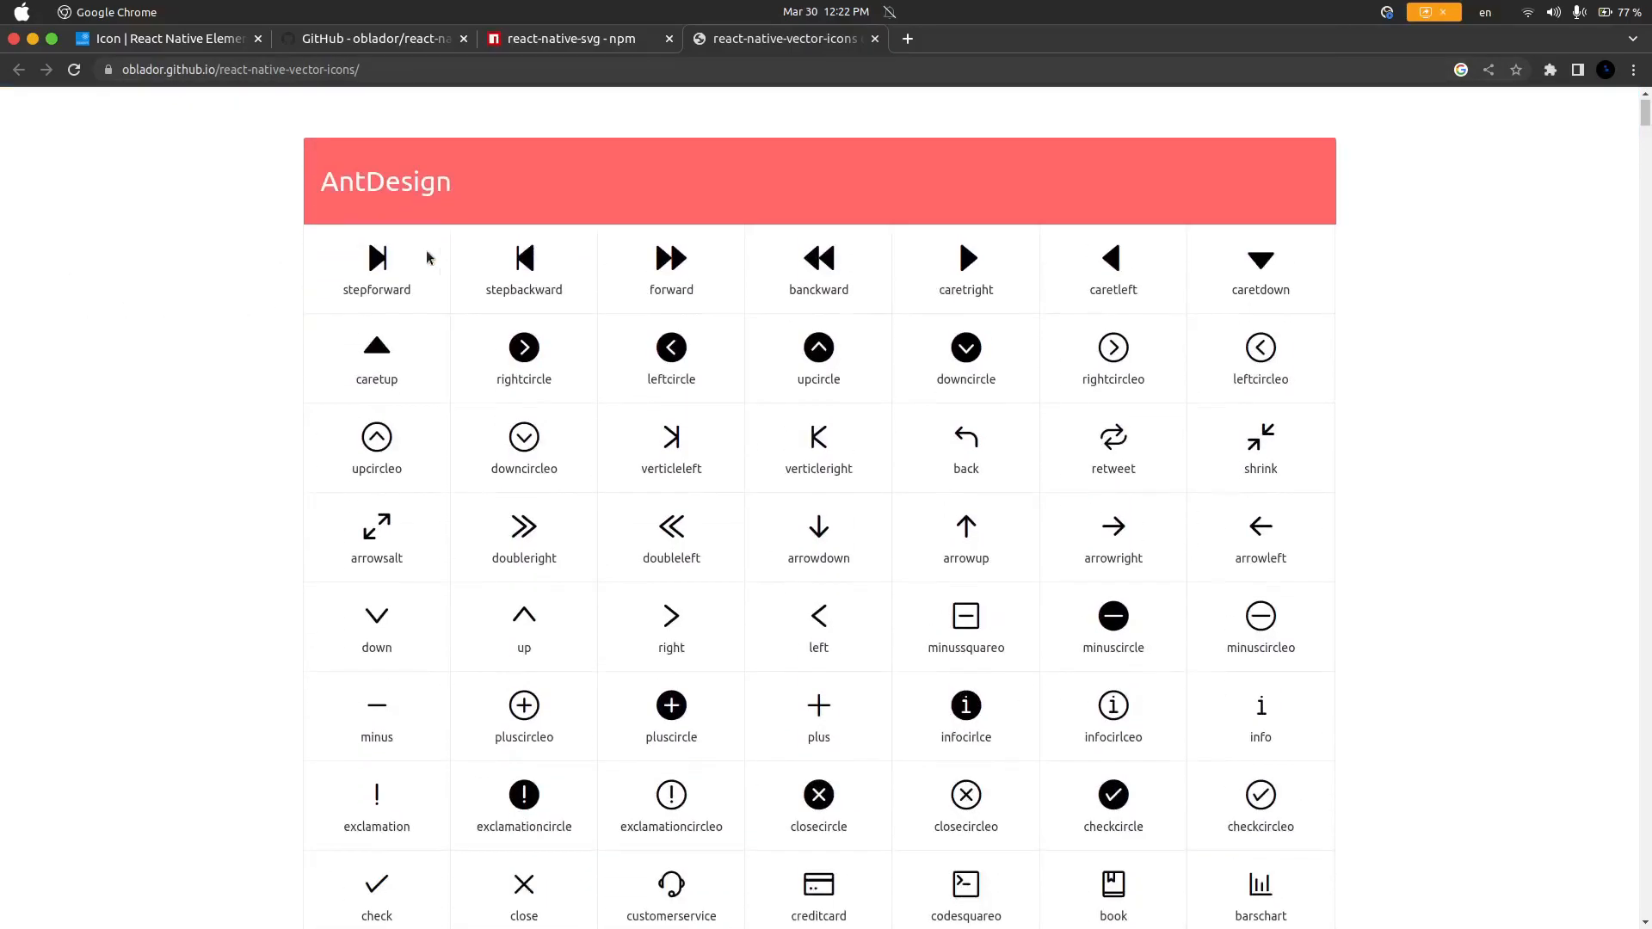
pyautogui.scroll(-3)
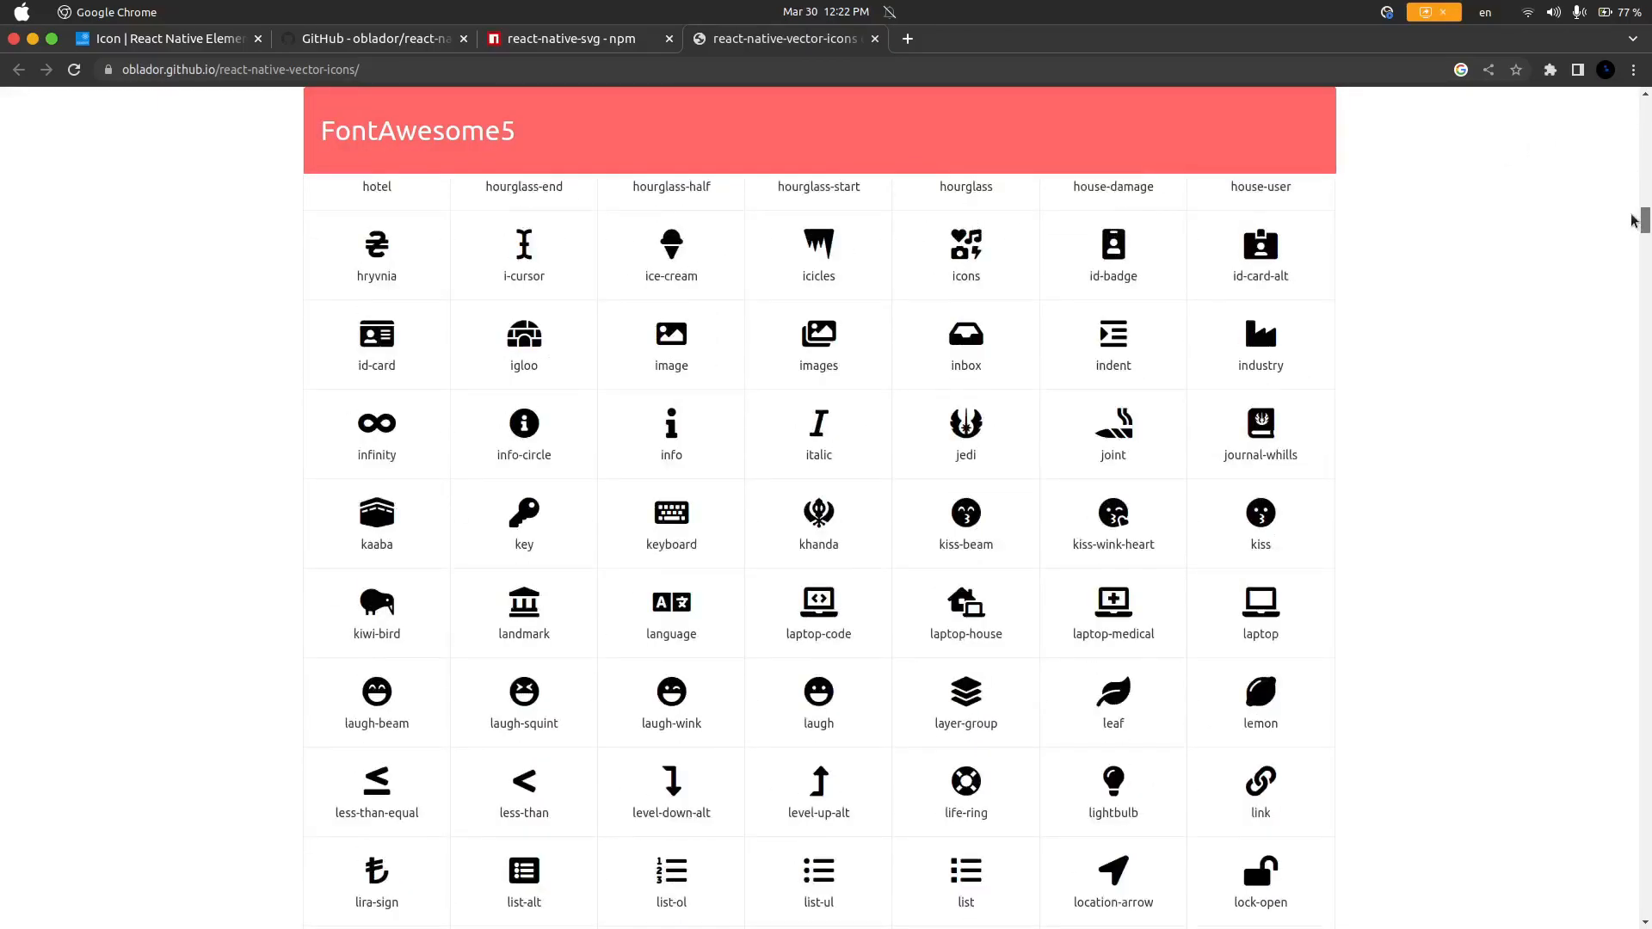
pyautogui.scroll(-3)
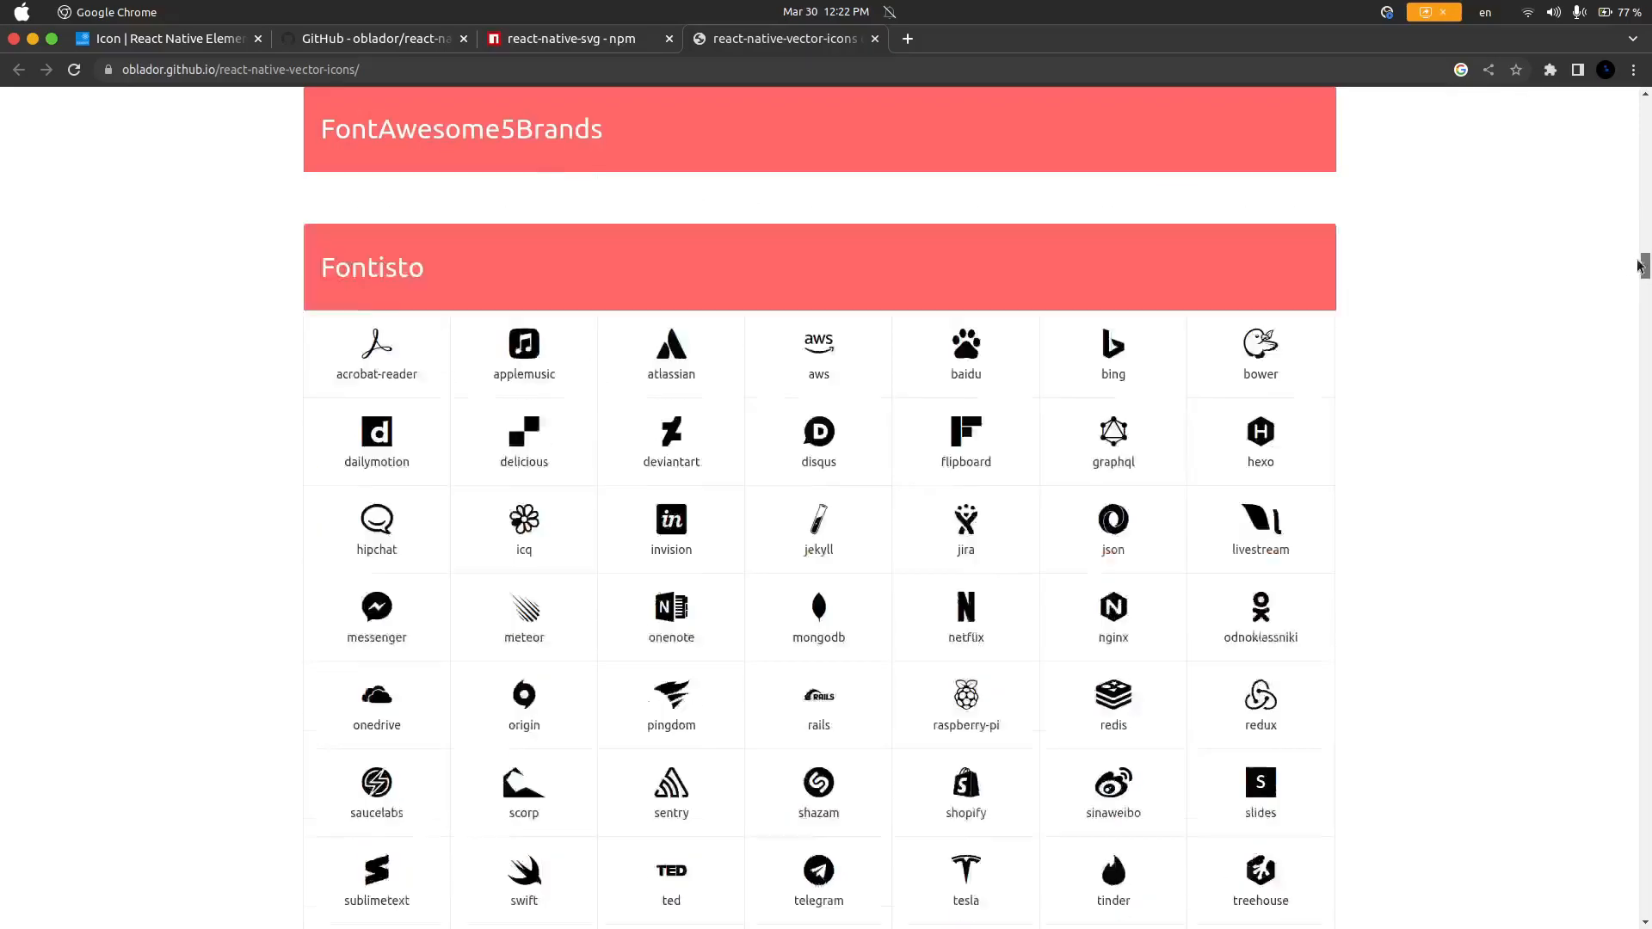
pyautogui.scroll(-3)
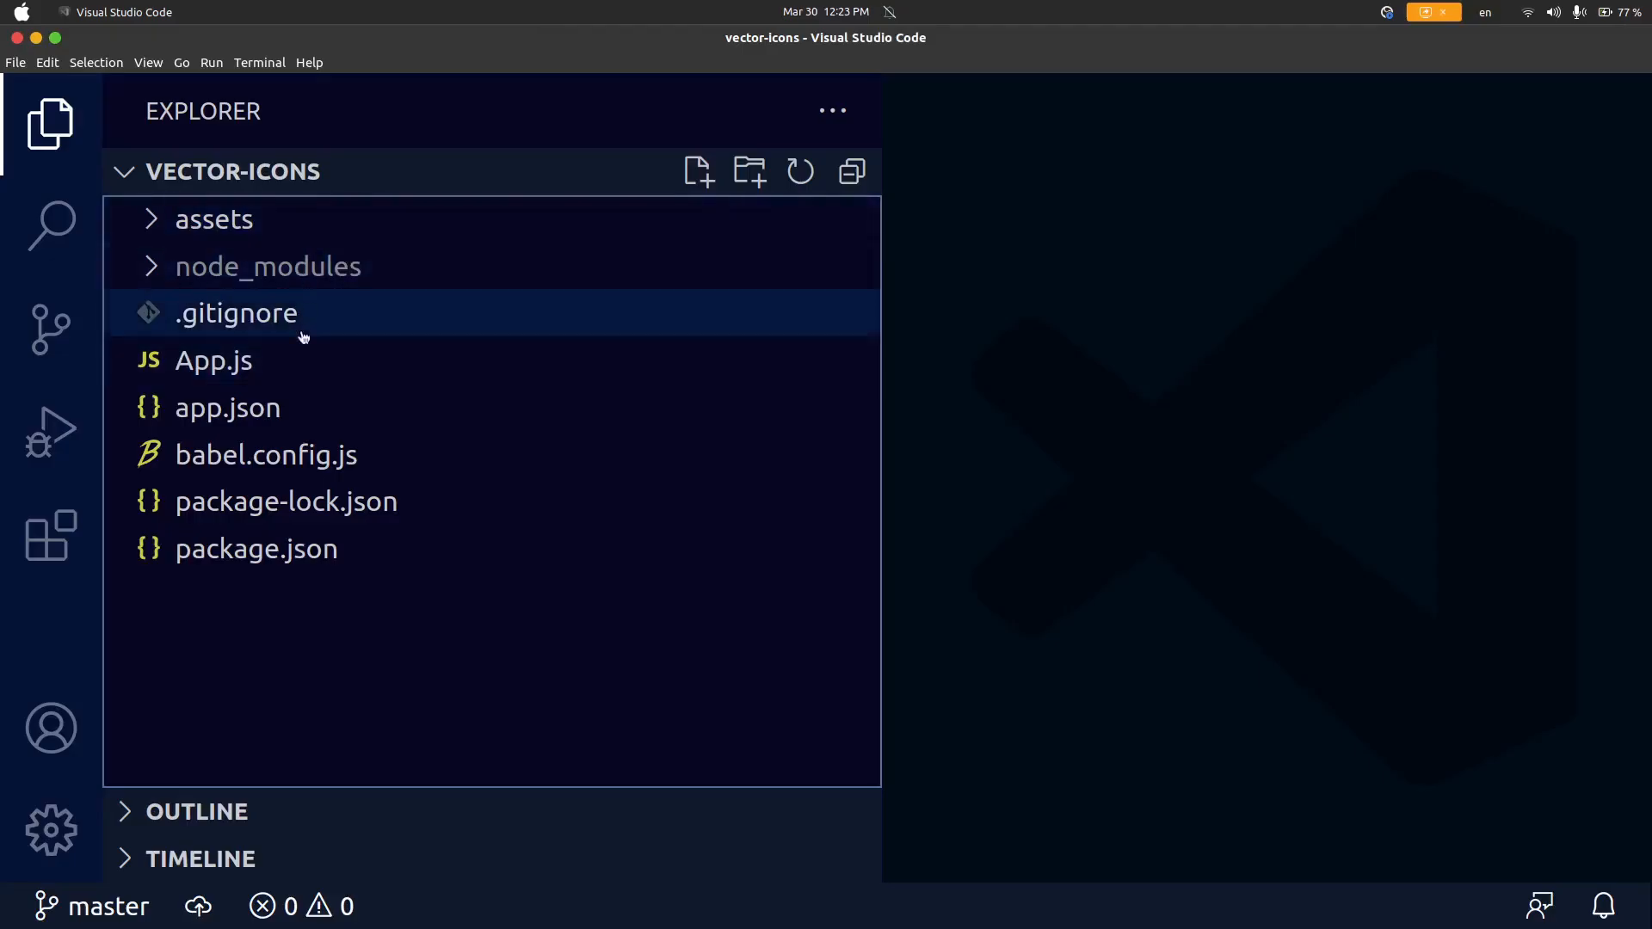
# Step: Run 'expo start' in the vector-icons project terminal so the app launches
pyautogui.click(269, 265)
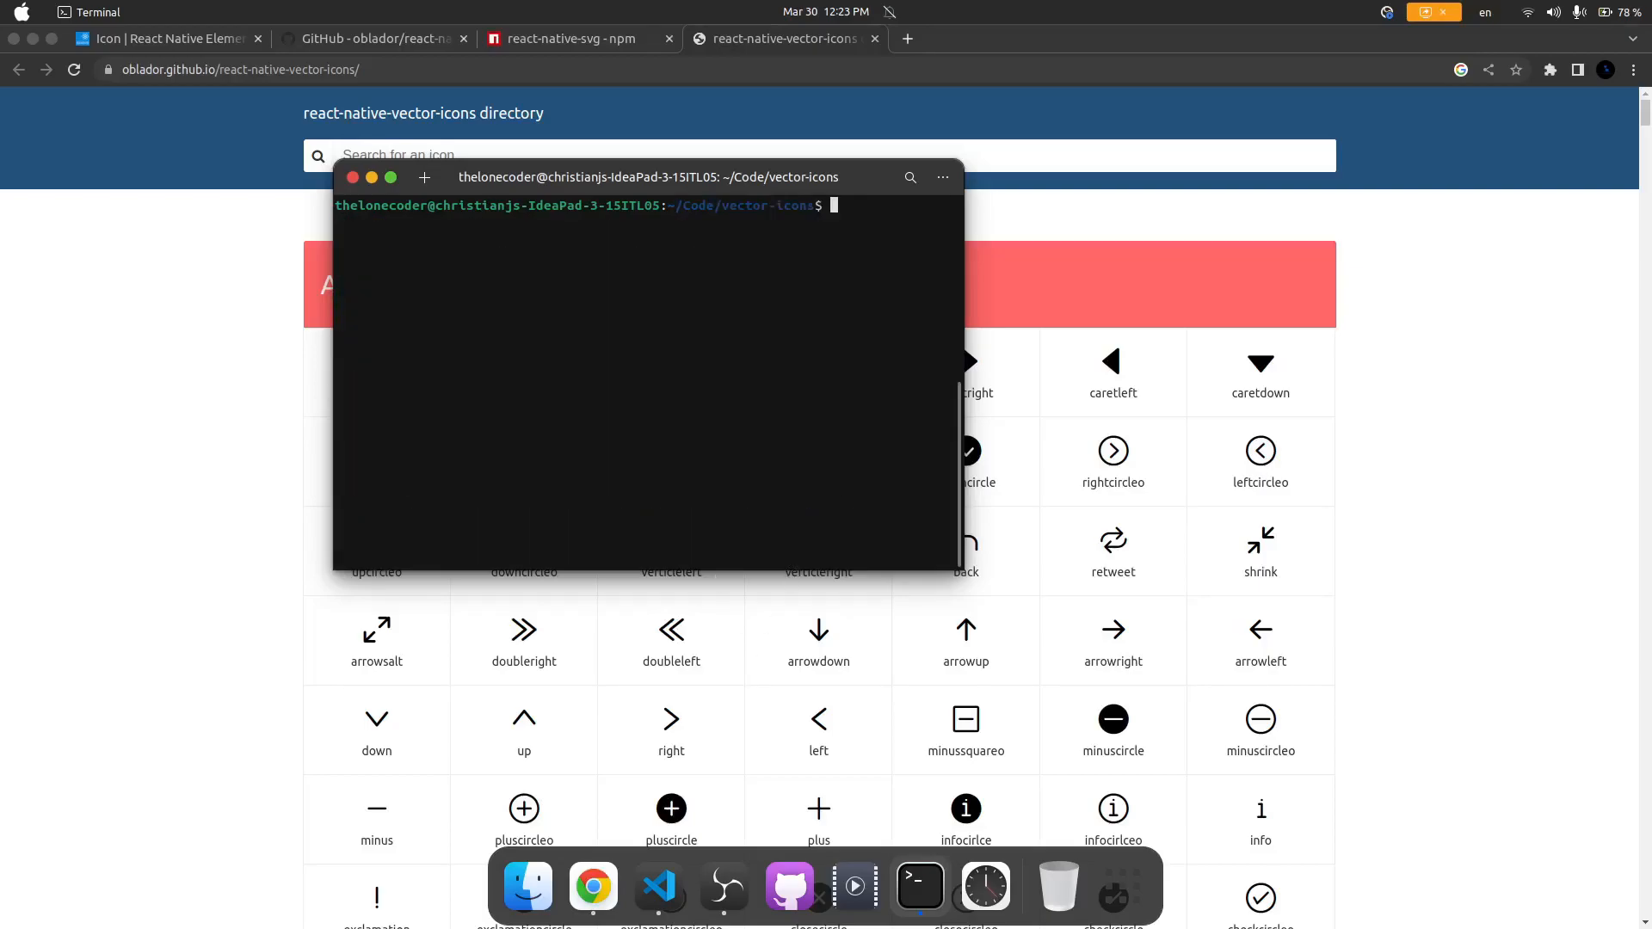
pyautogui.click(657, 884)
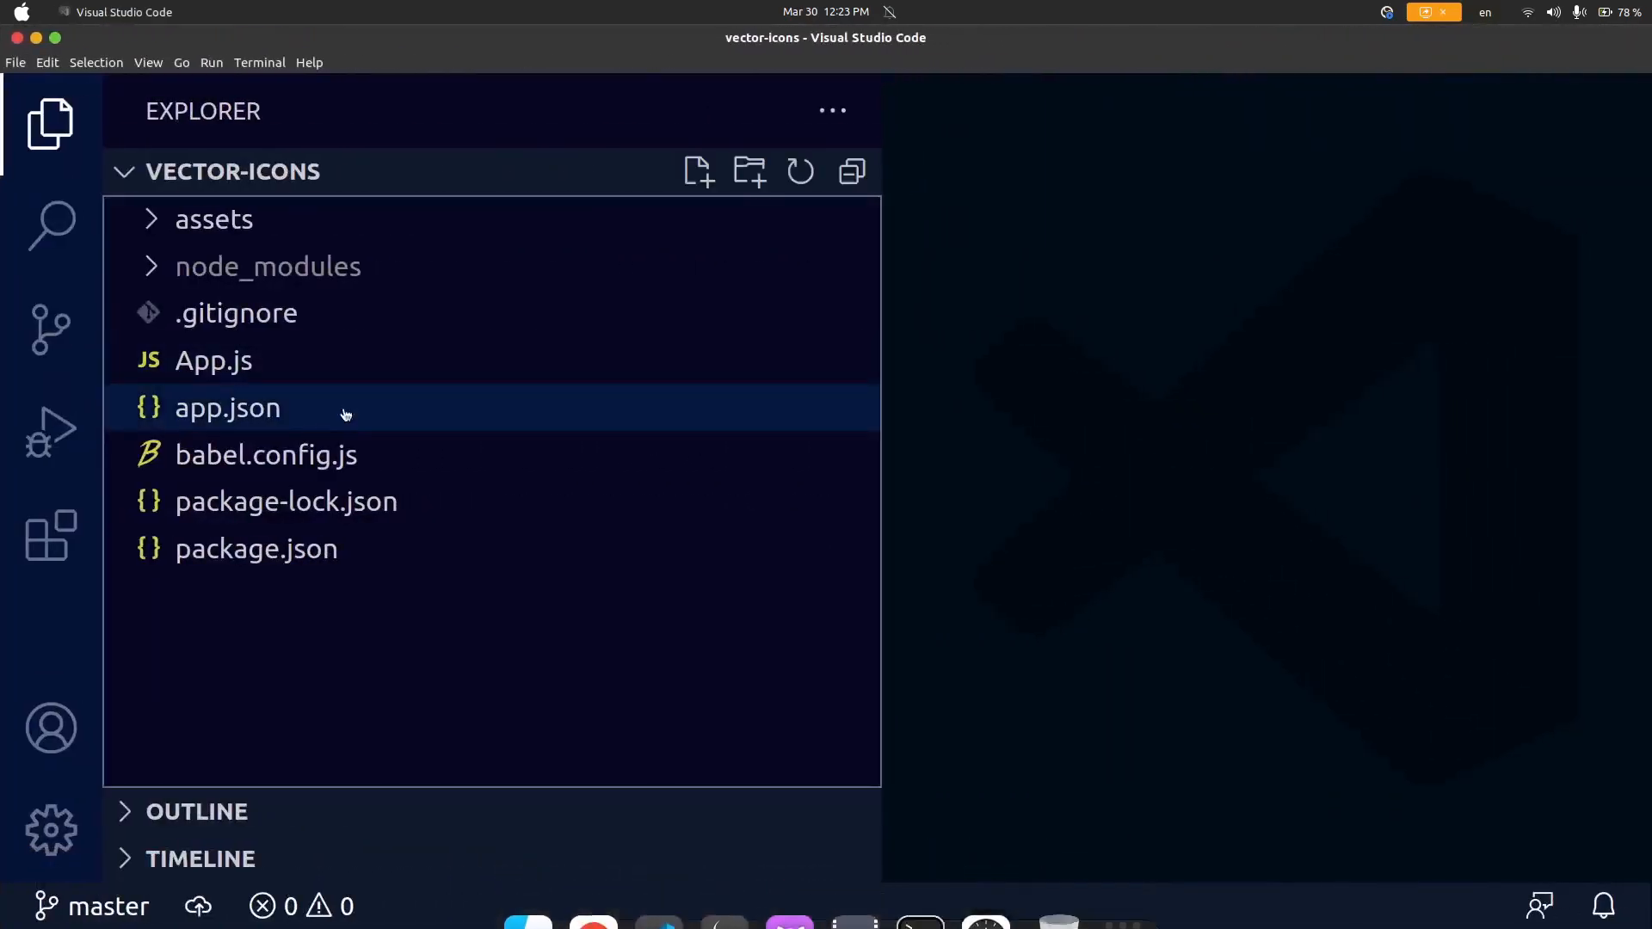
pyautogui.doubleClick(214, 360)
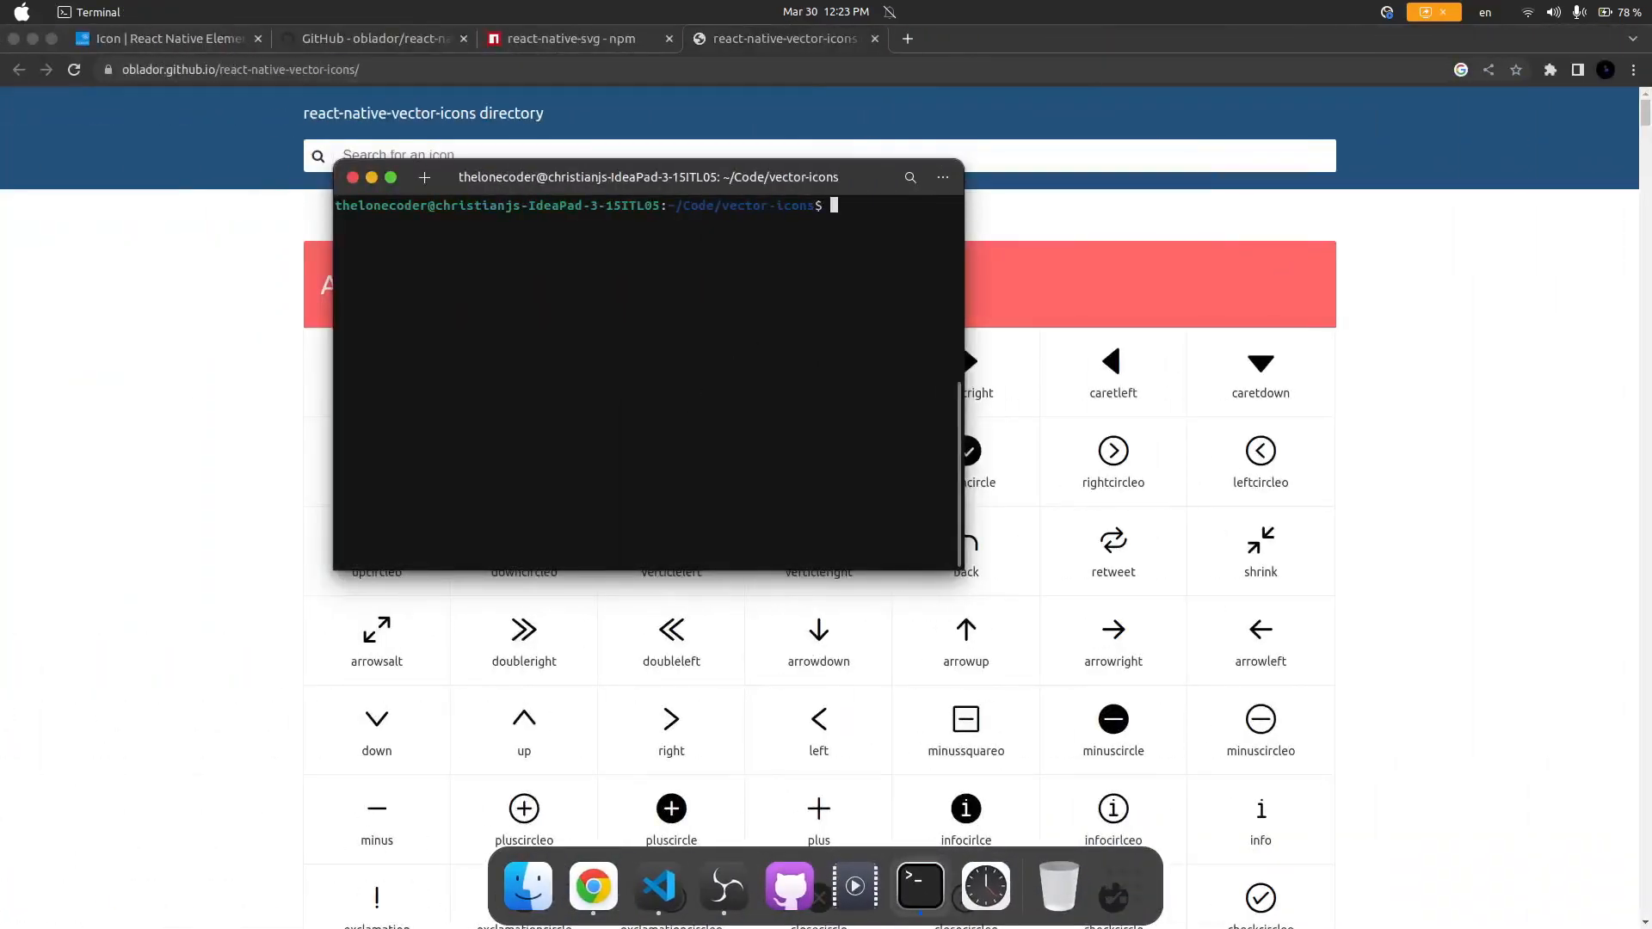
pyautogui.write('expo start')
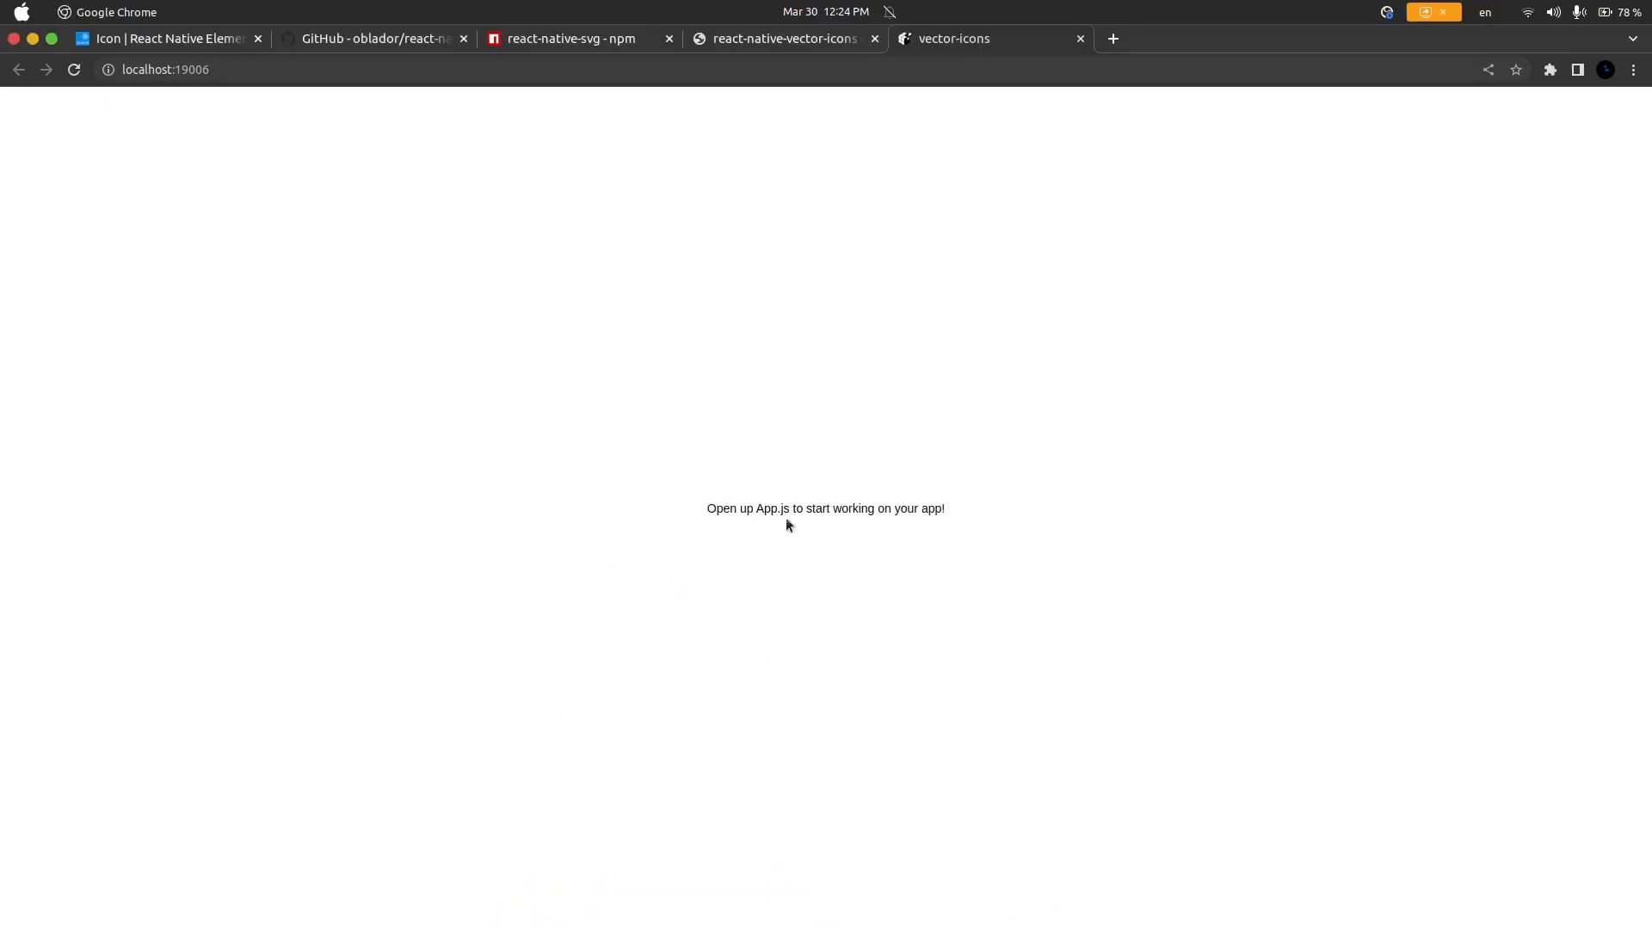
pyautogui.moveTo(666, 326)
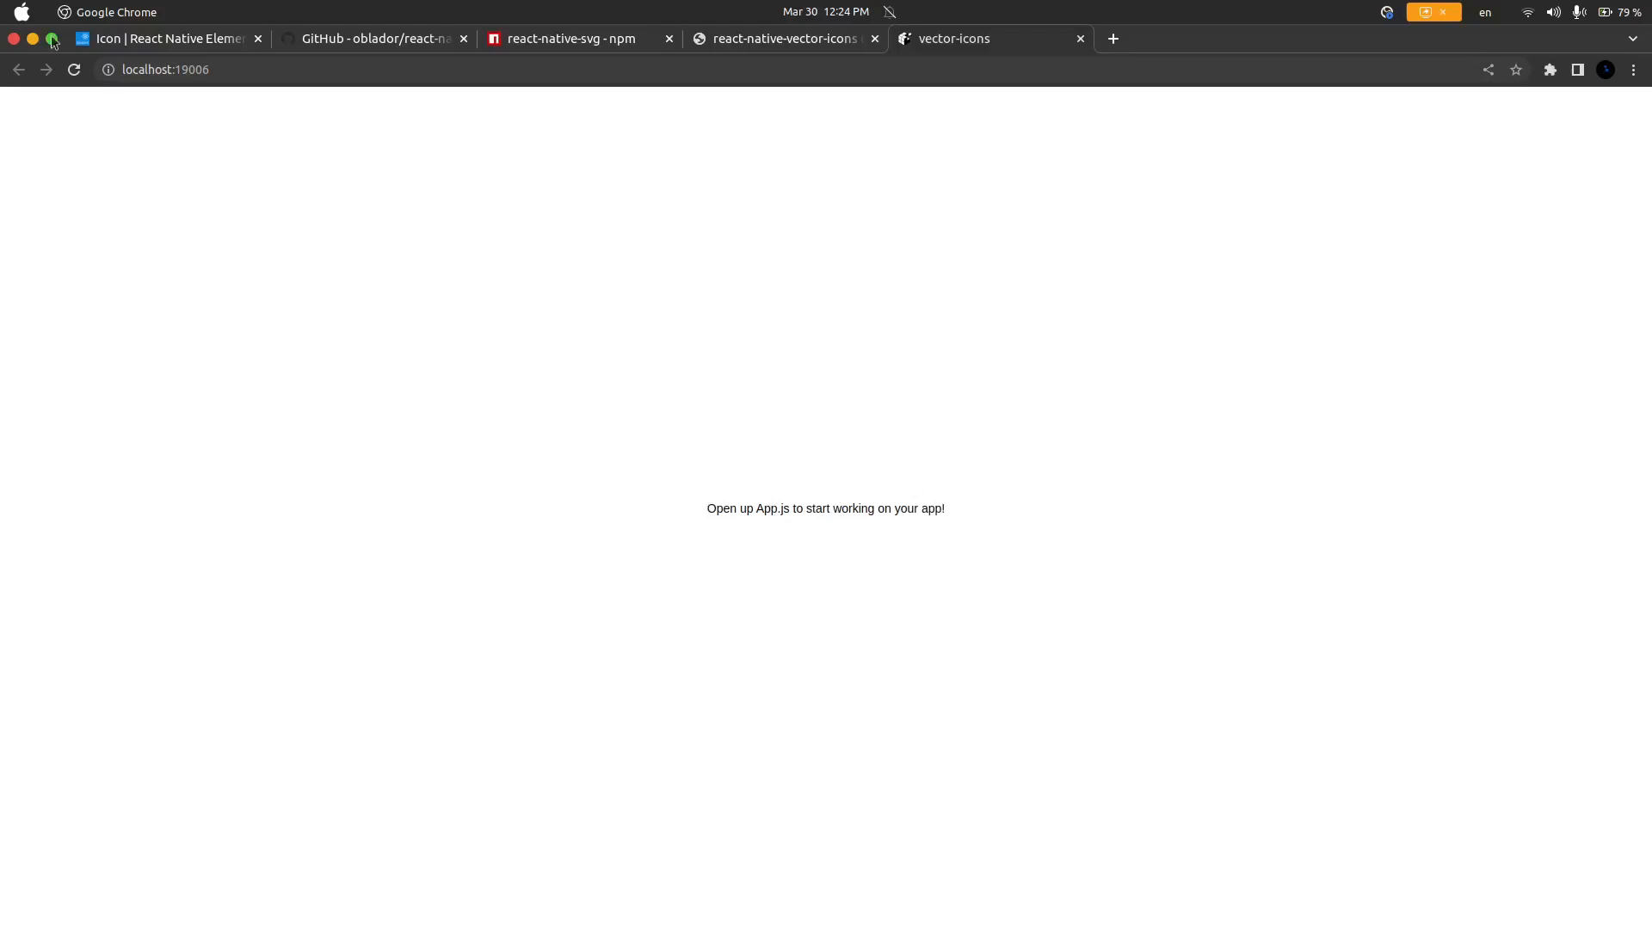
# Step: Minimize the Chrome window showing the Expo app's default welcome message
pyautogui.click(656, 911)
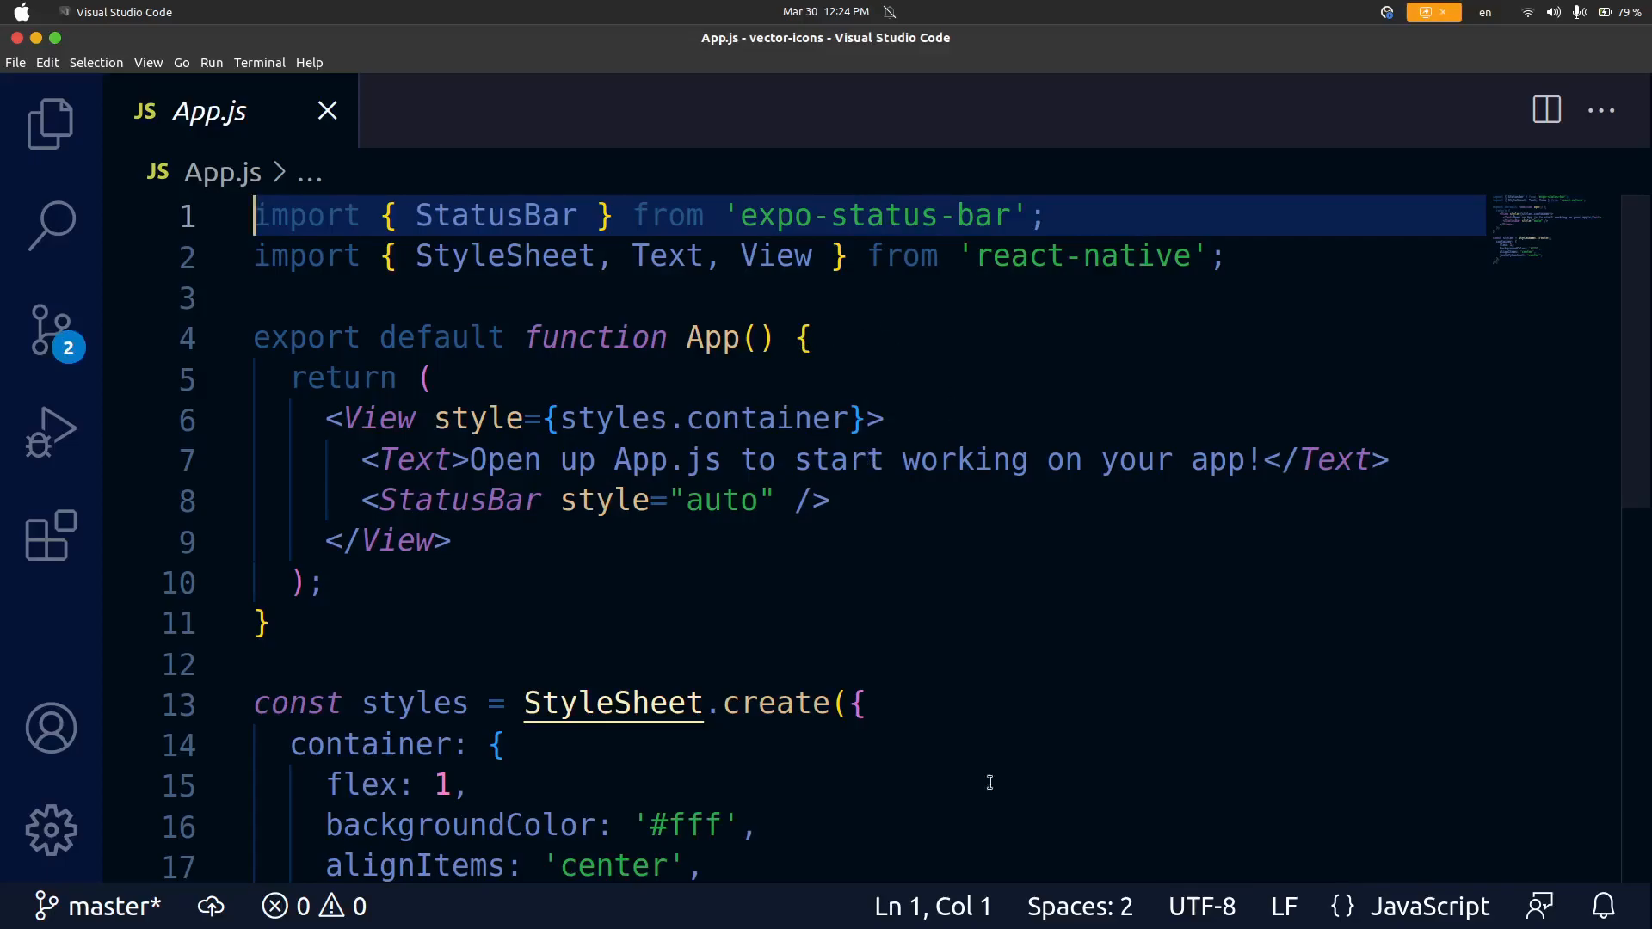
# Step: Insert a blank line in App.js right after the welcome Text element
pyautogui.scroll(-3)
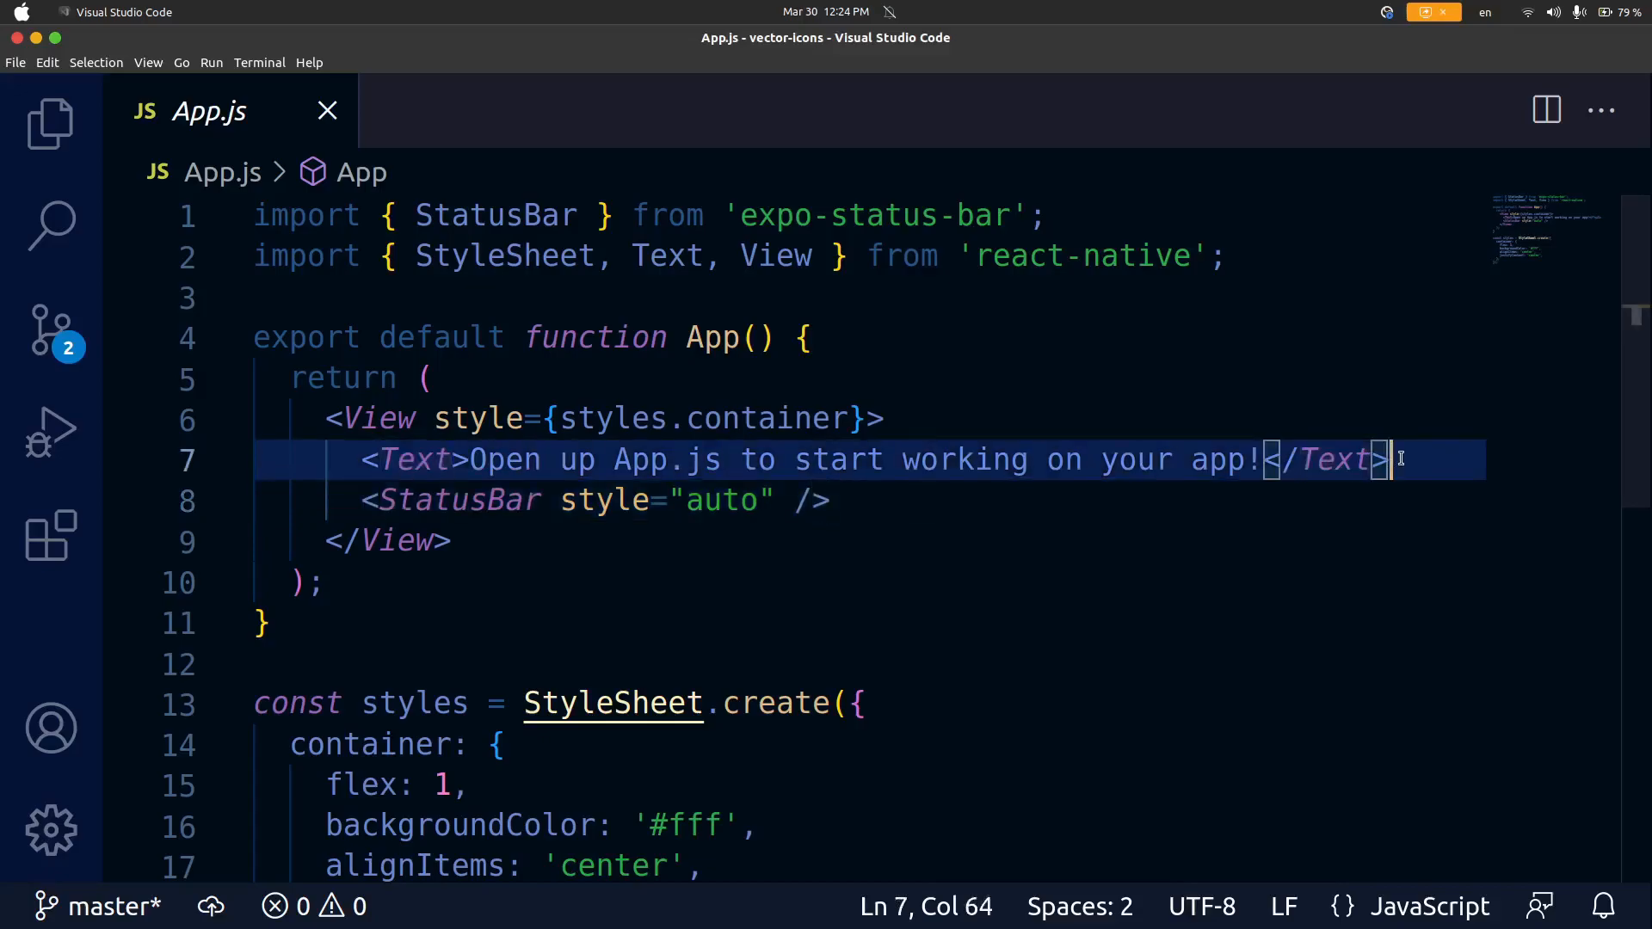
pyautogui.press('Enter')
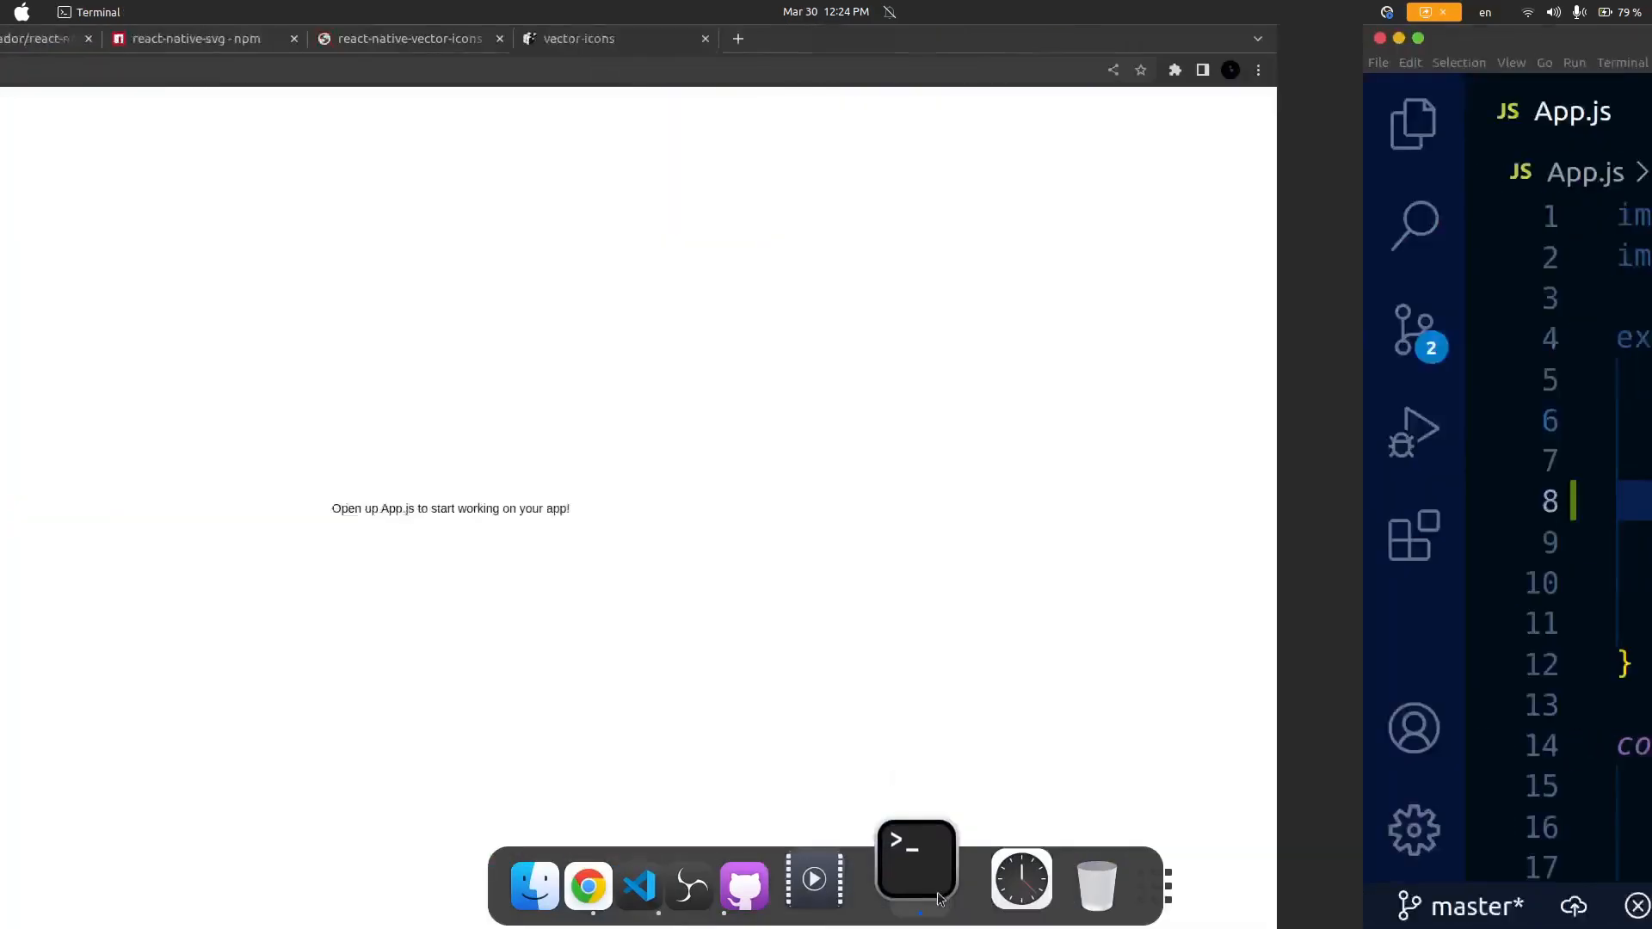
# Step: Run 'npm i react-native-vector-icons' in Terminal to install the package
pyautogui.click(913, 852)
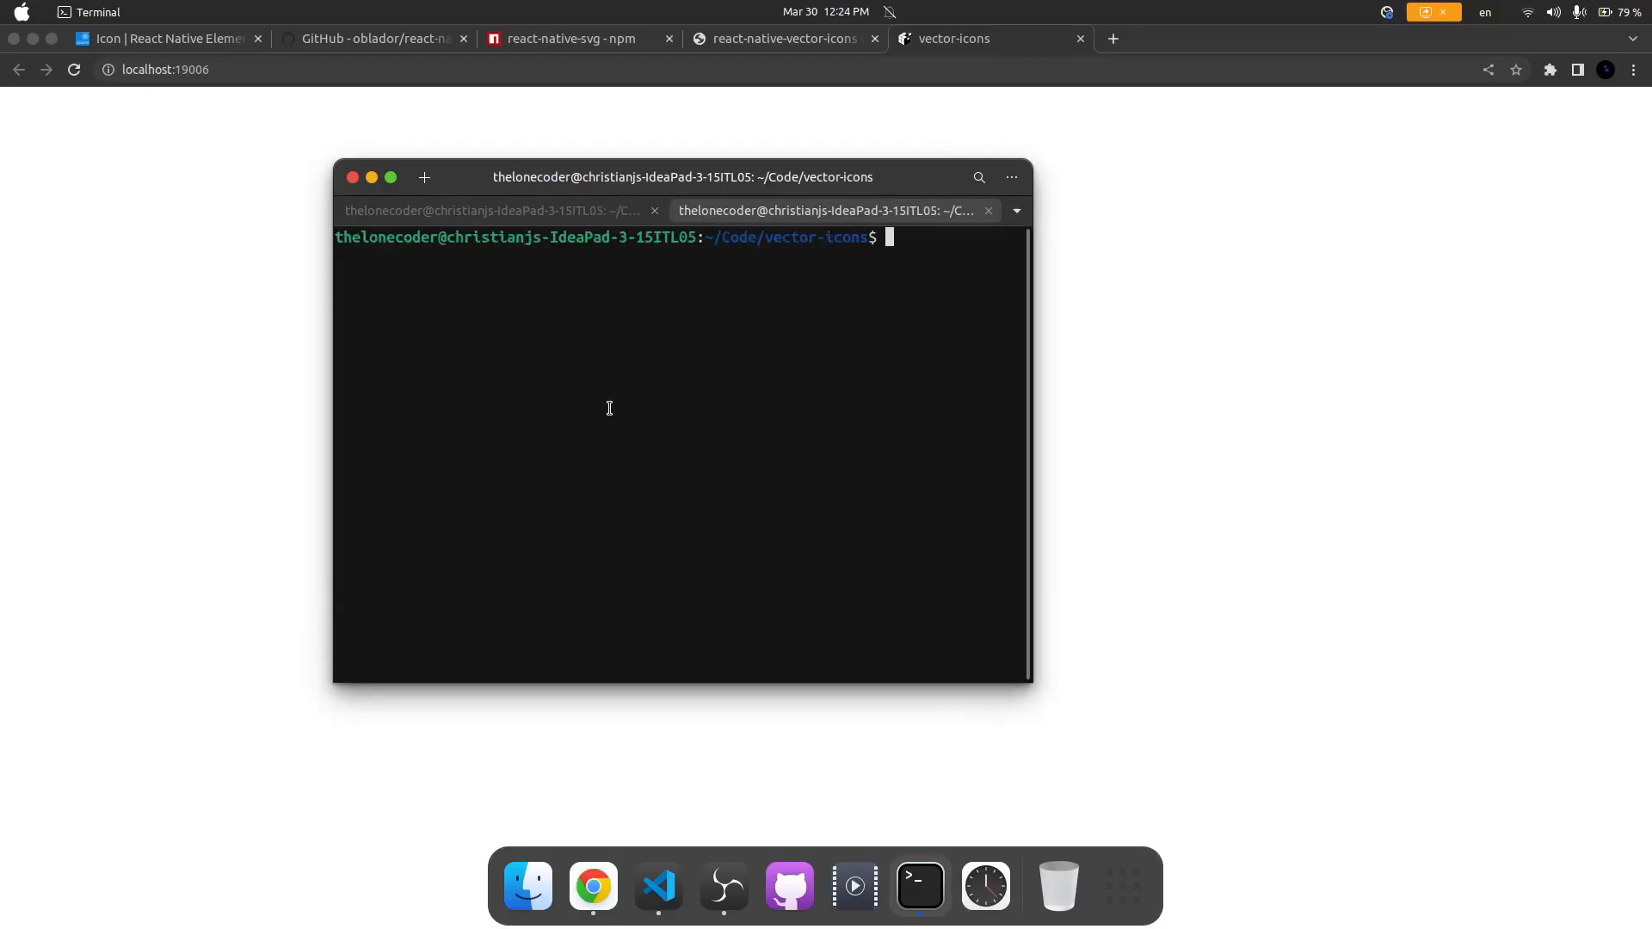
pyautogui.write('npm i')
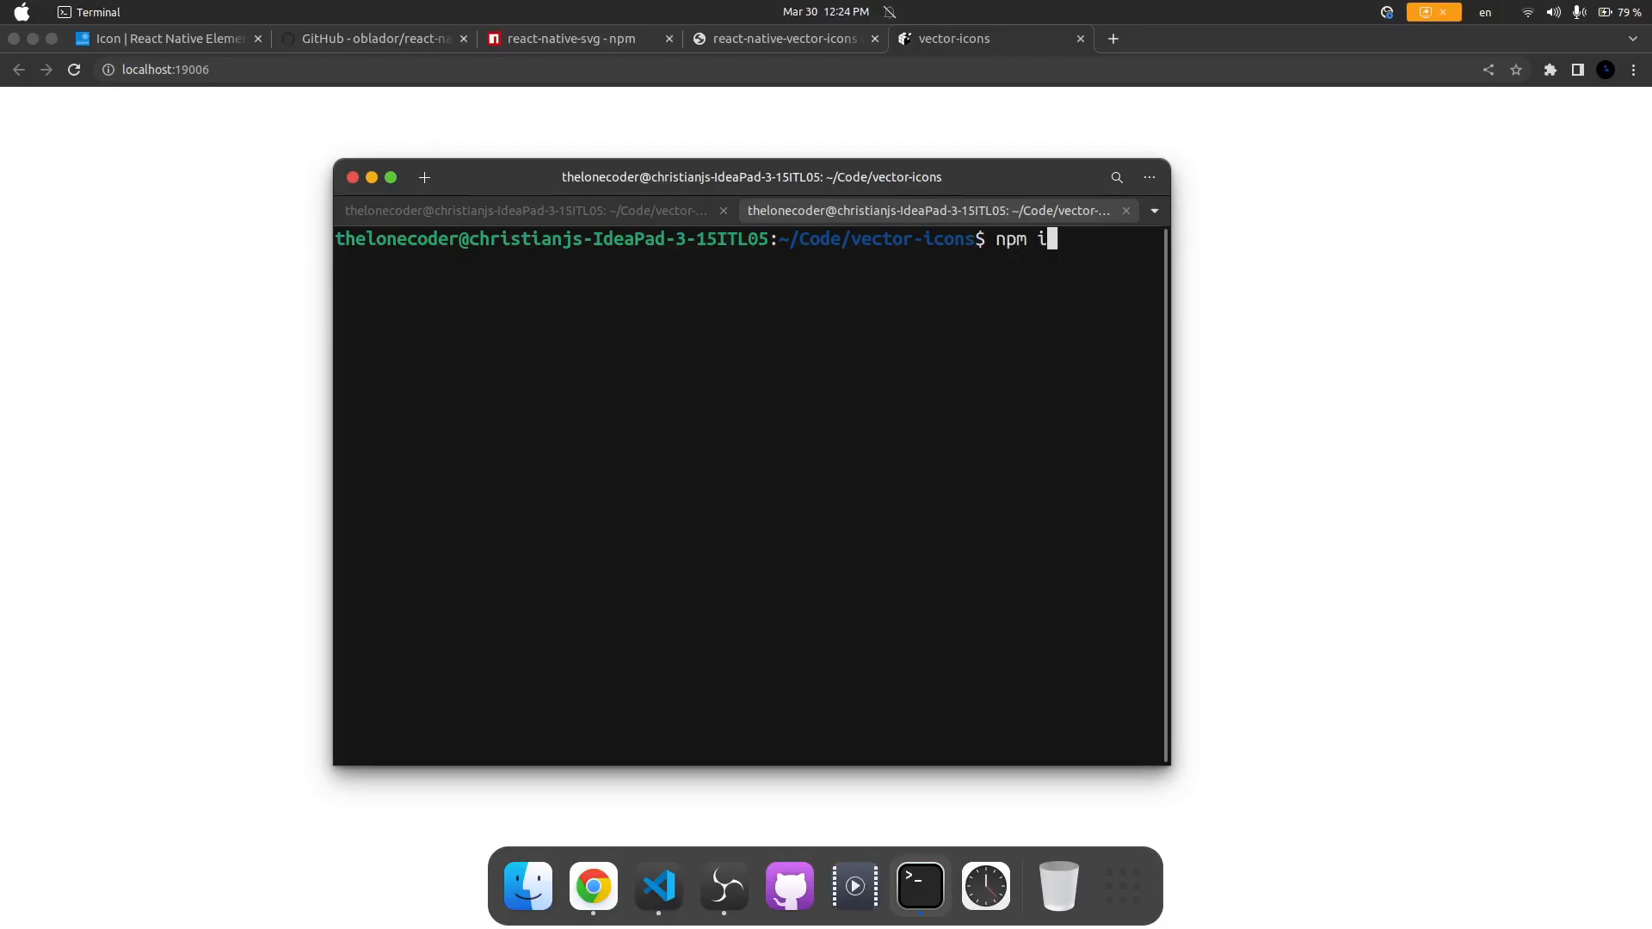
pyautogui.write('react')
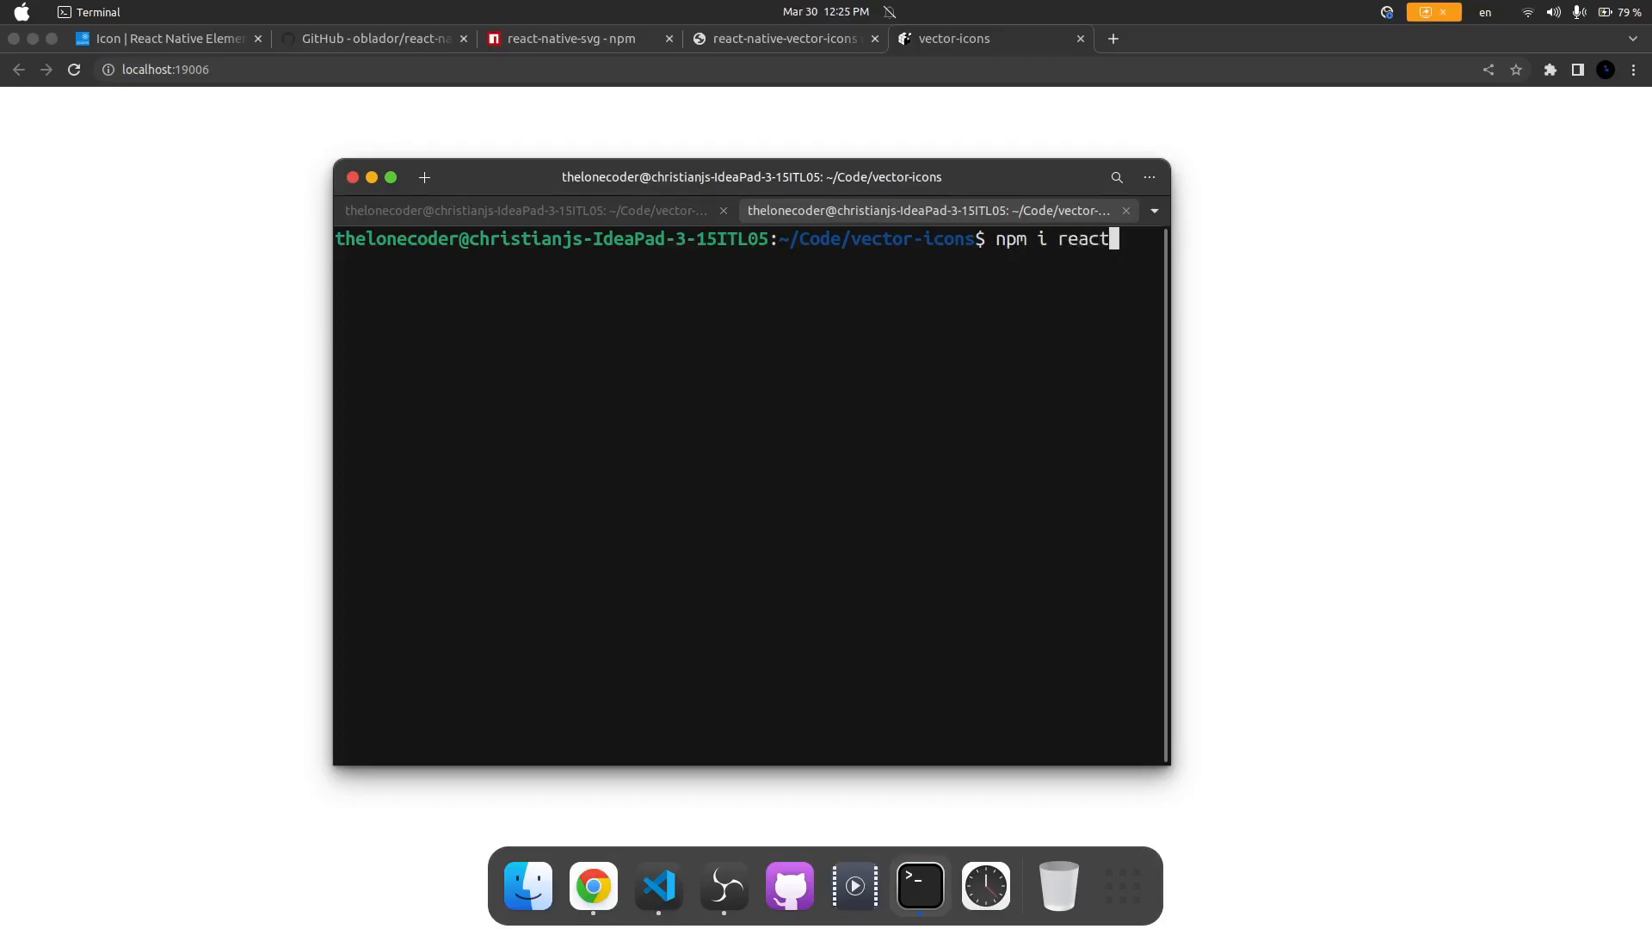
pyautogui.write('-native')
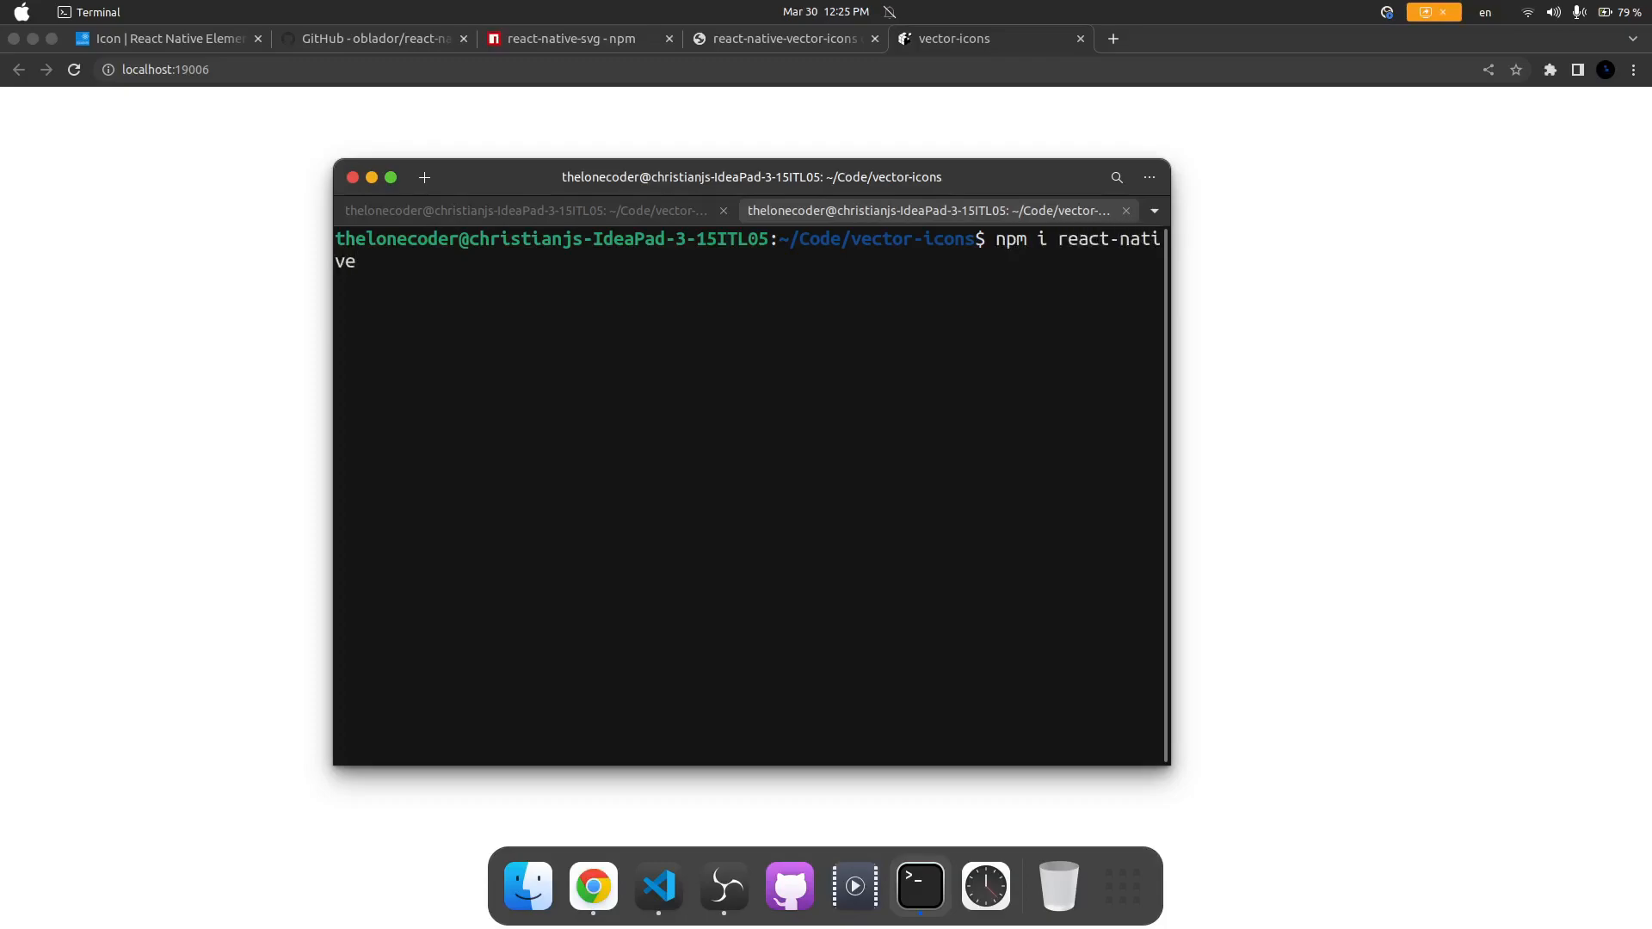
pyautogui.write('-vector')
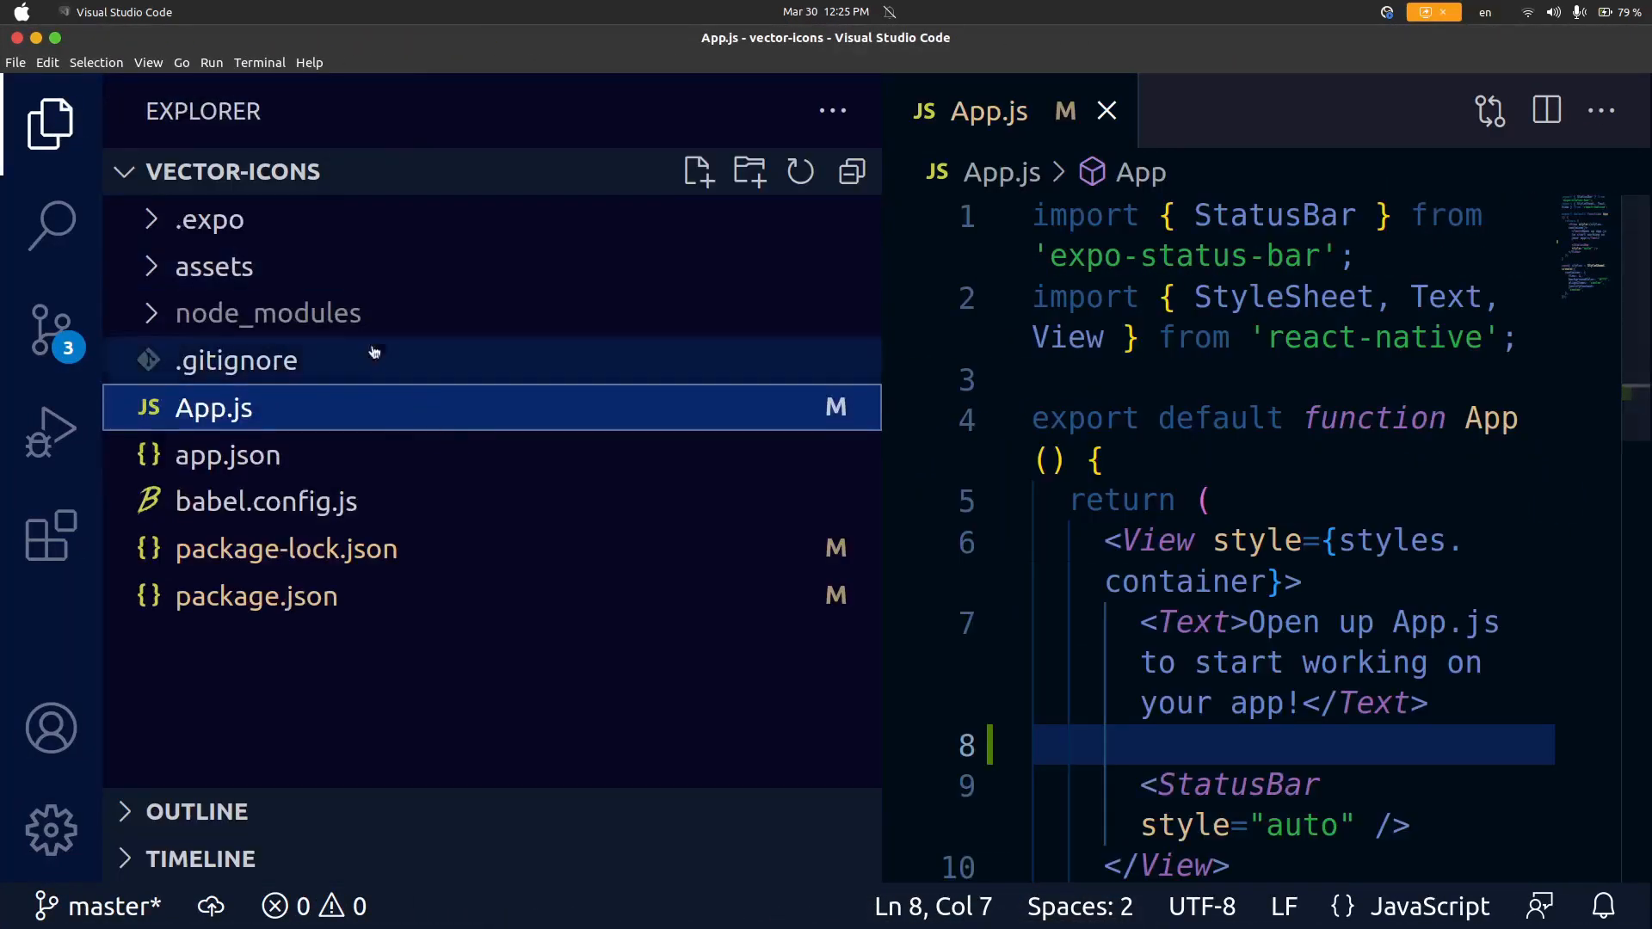
# Step: Filter the Explorer for 'react-native' and expand the react-native-vector-icons package folder
pyautogui.click(268, 313)
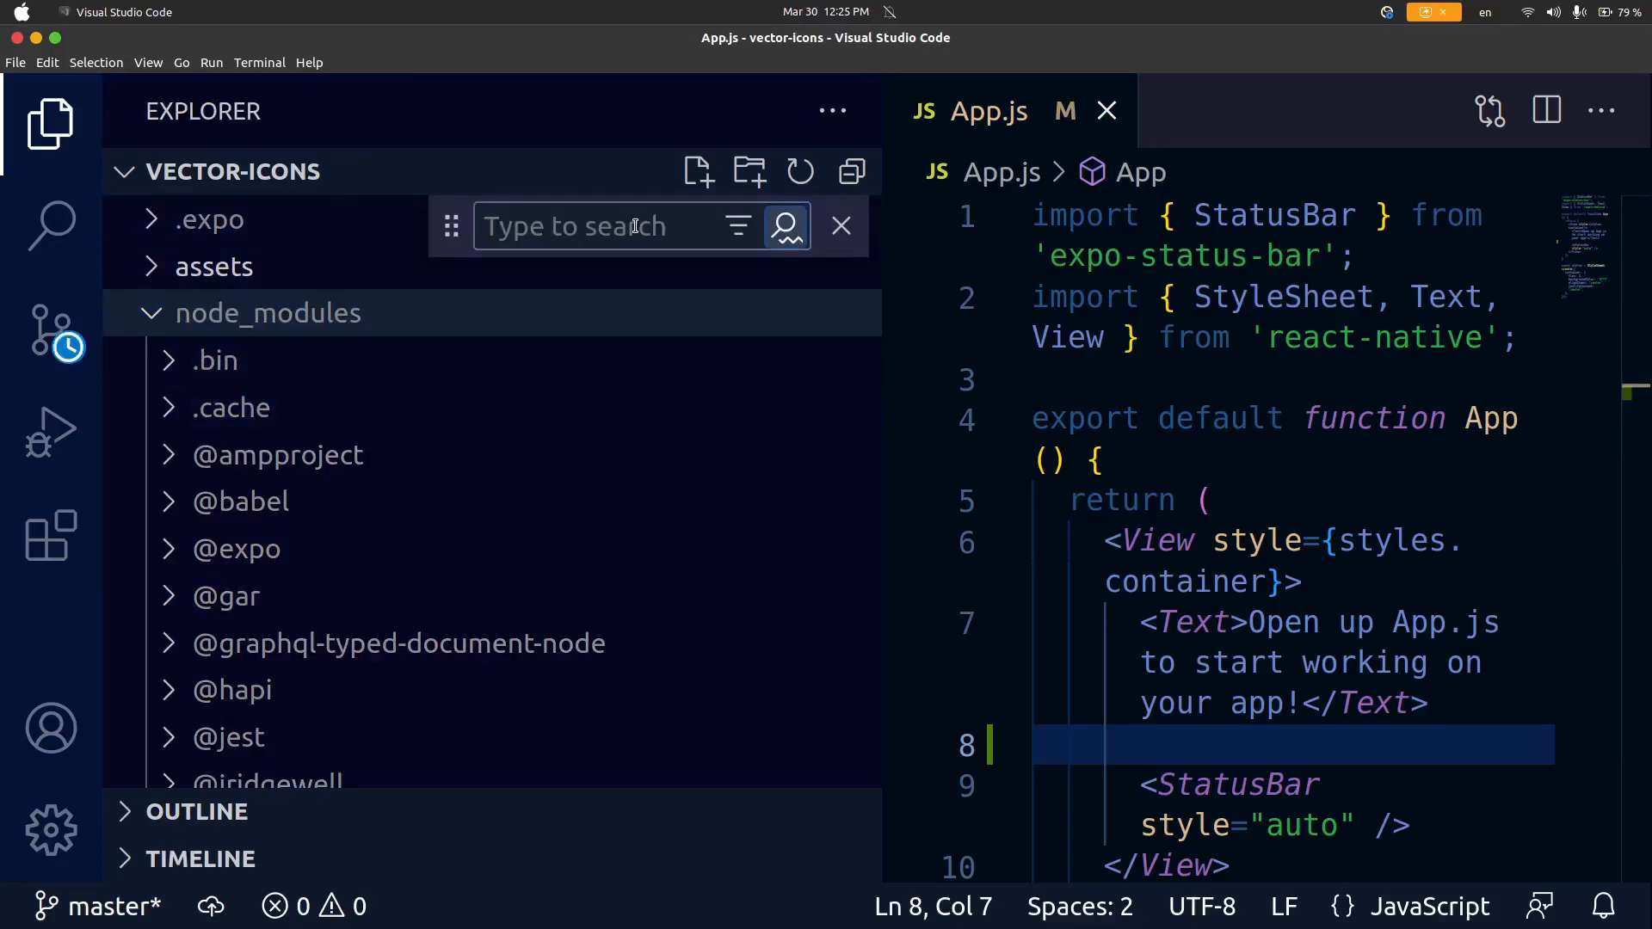
pyautogui.write('react')
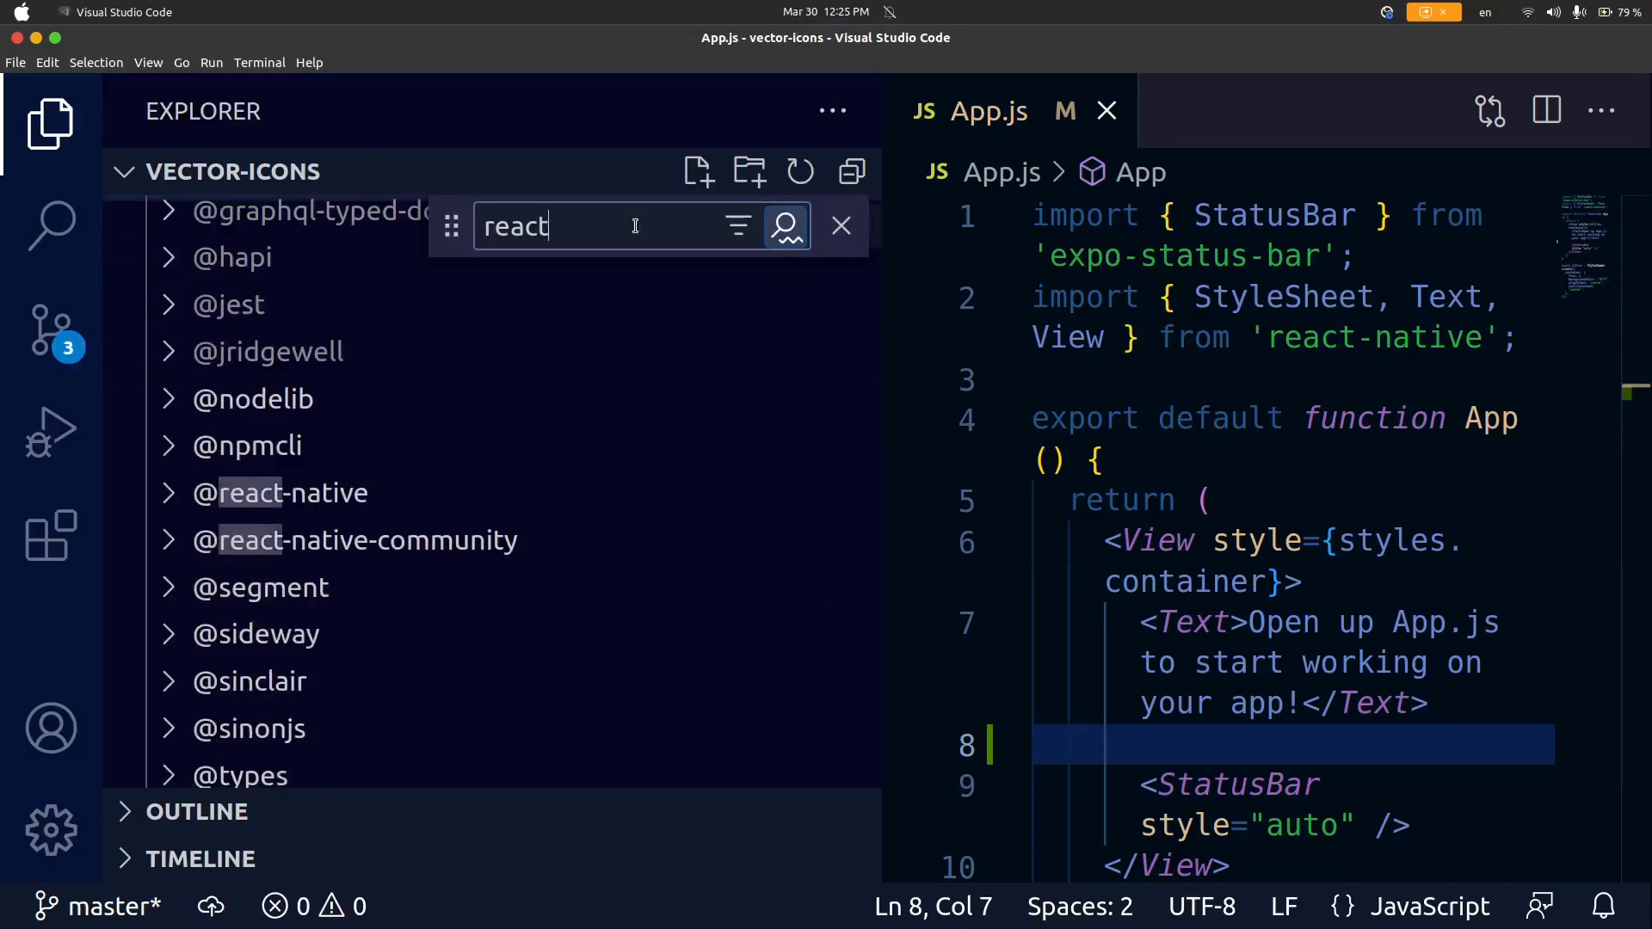
pyautogui.write('-native-ve')
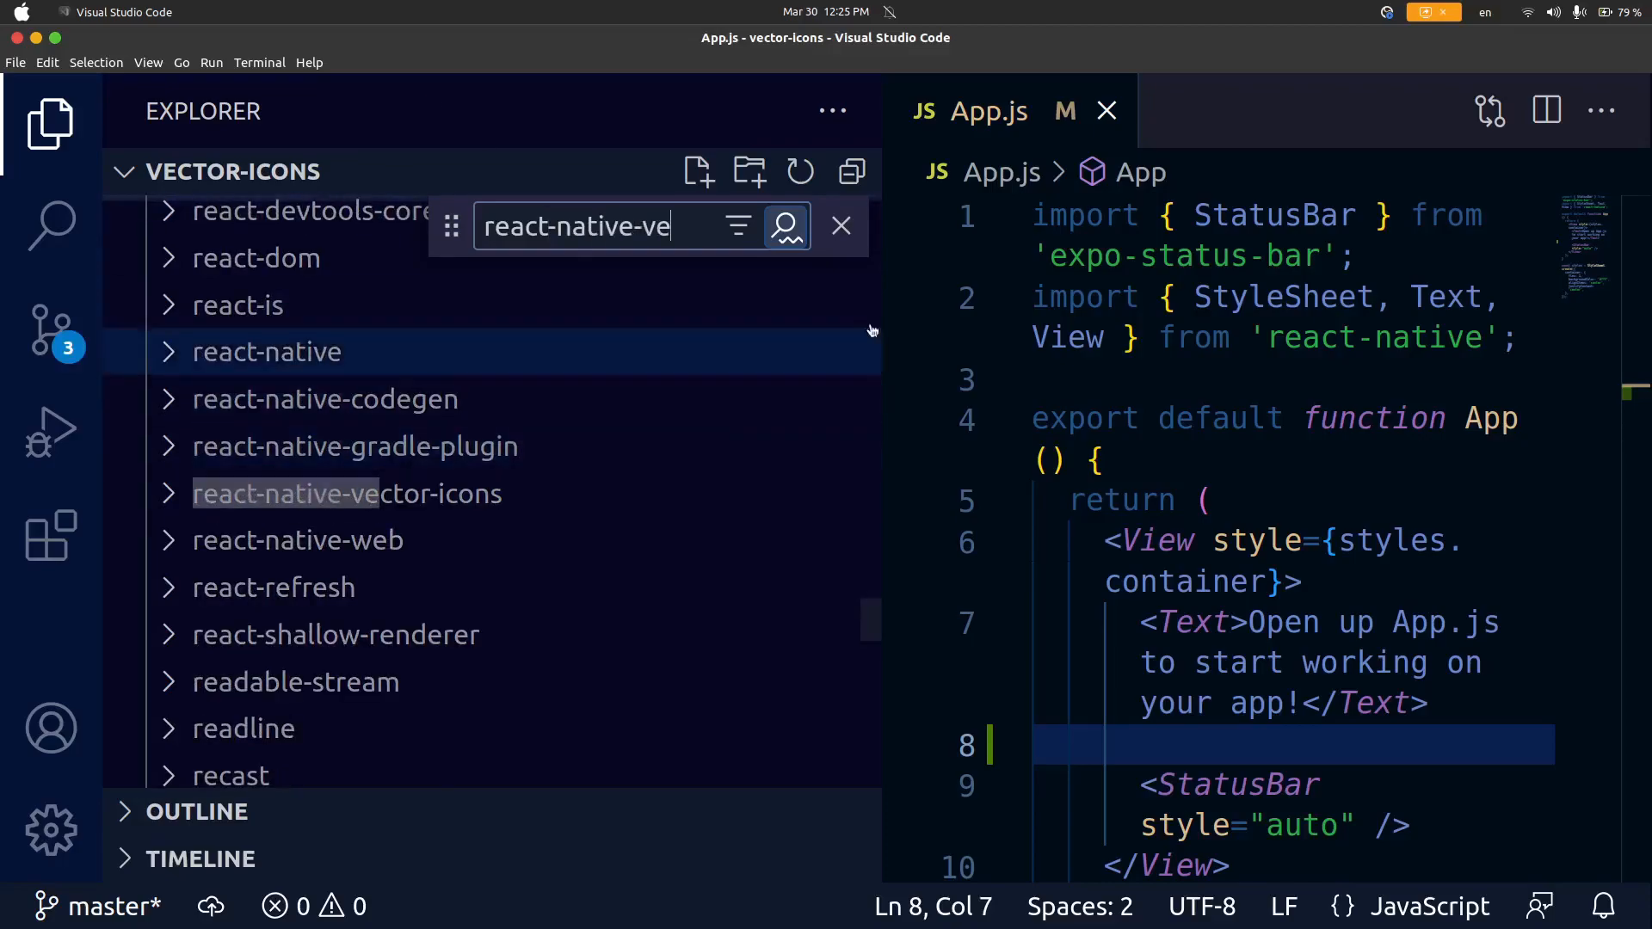
pyautogui.click(345, 494)
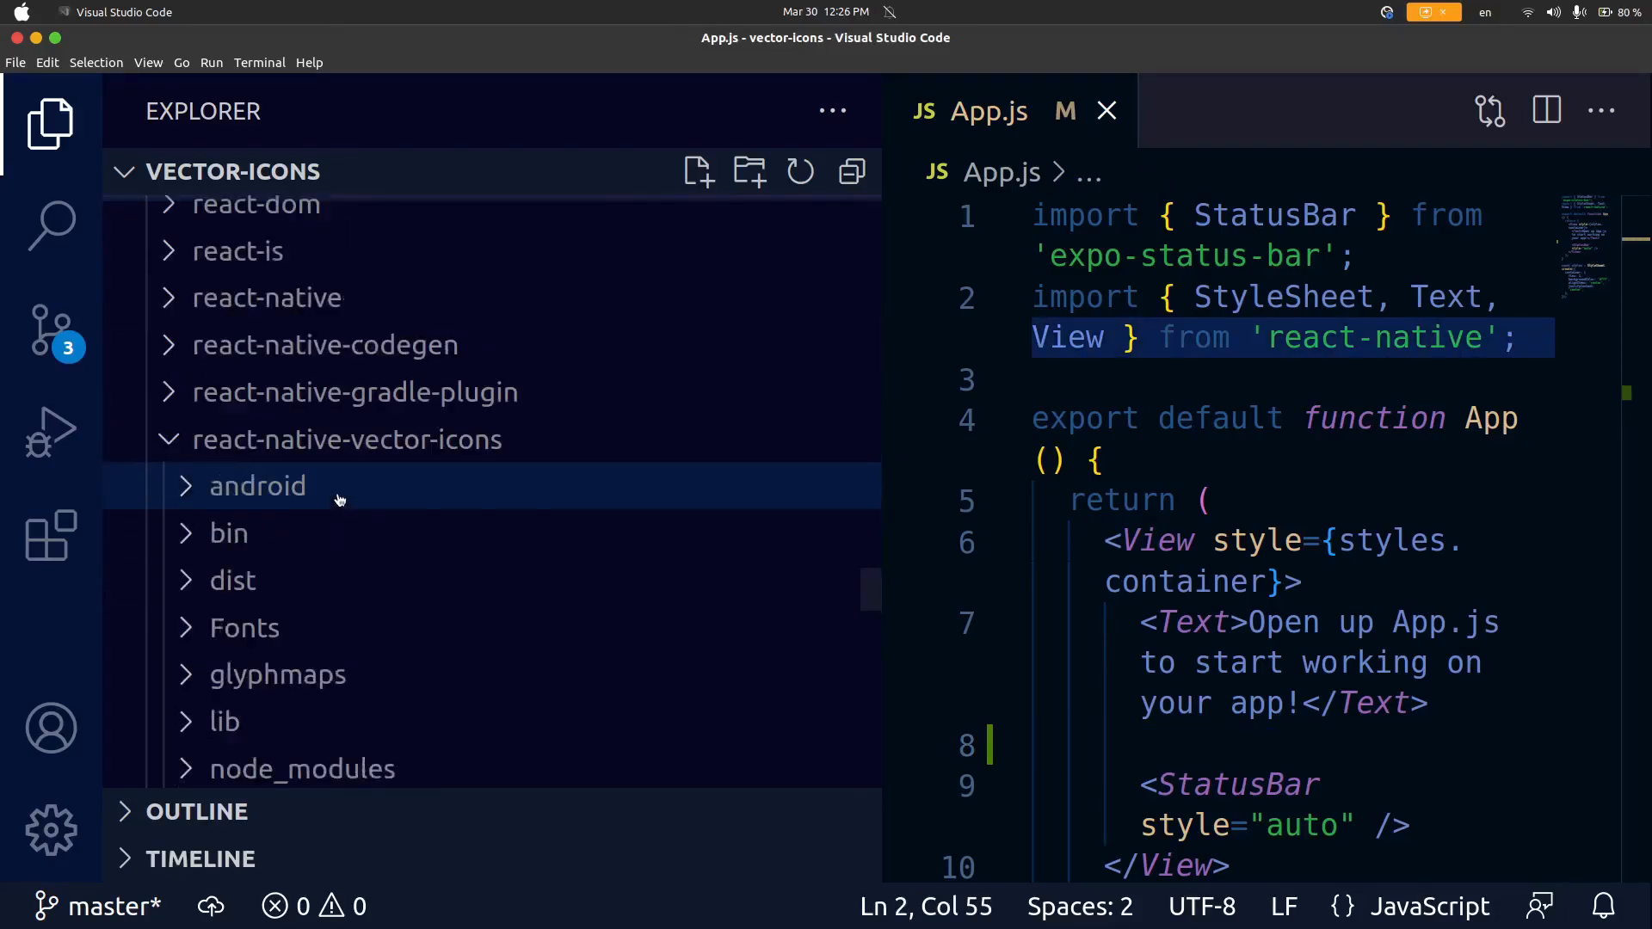
pyautogui.click(344, 439)
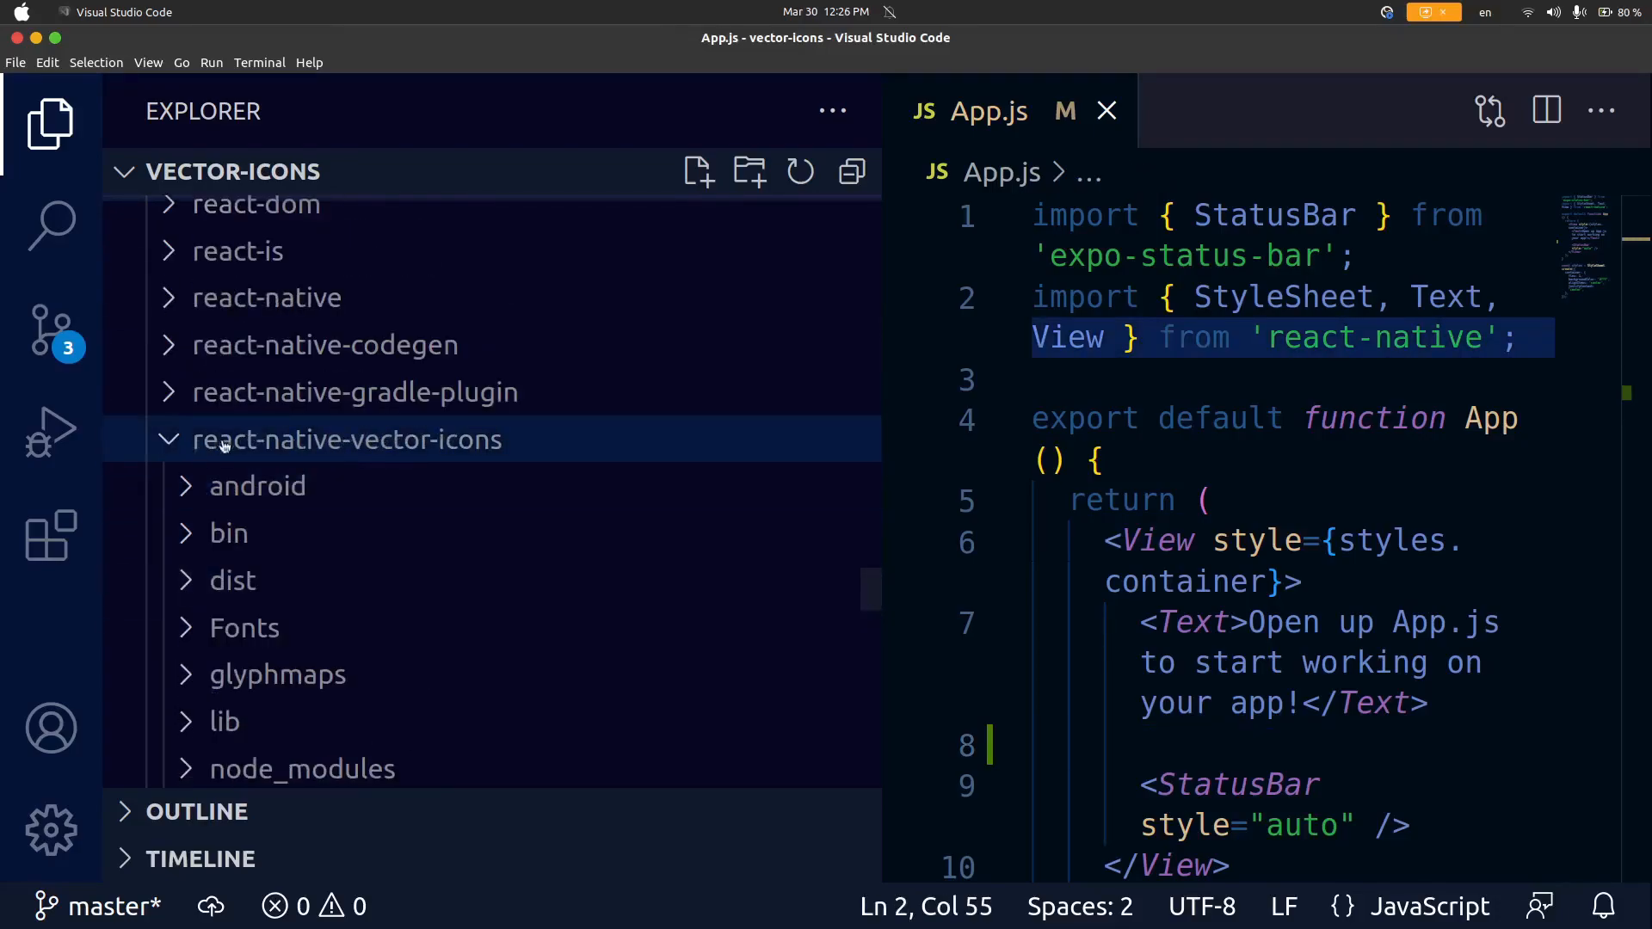
# Step: Locate and open EvilIcons.js inside the react-native-vector-icons package
pyautogui.scroll(-3)
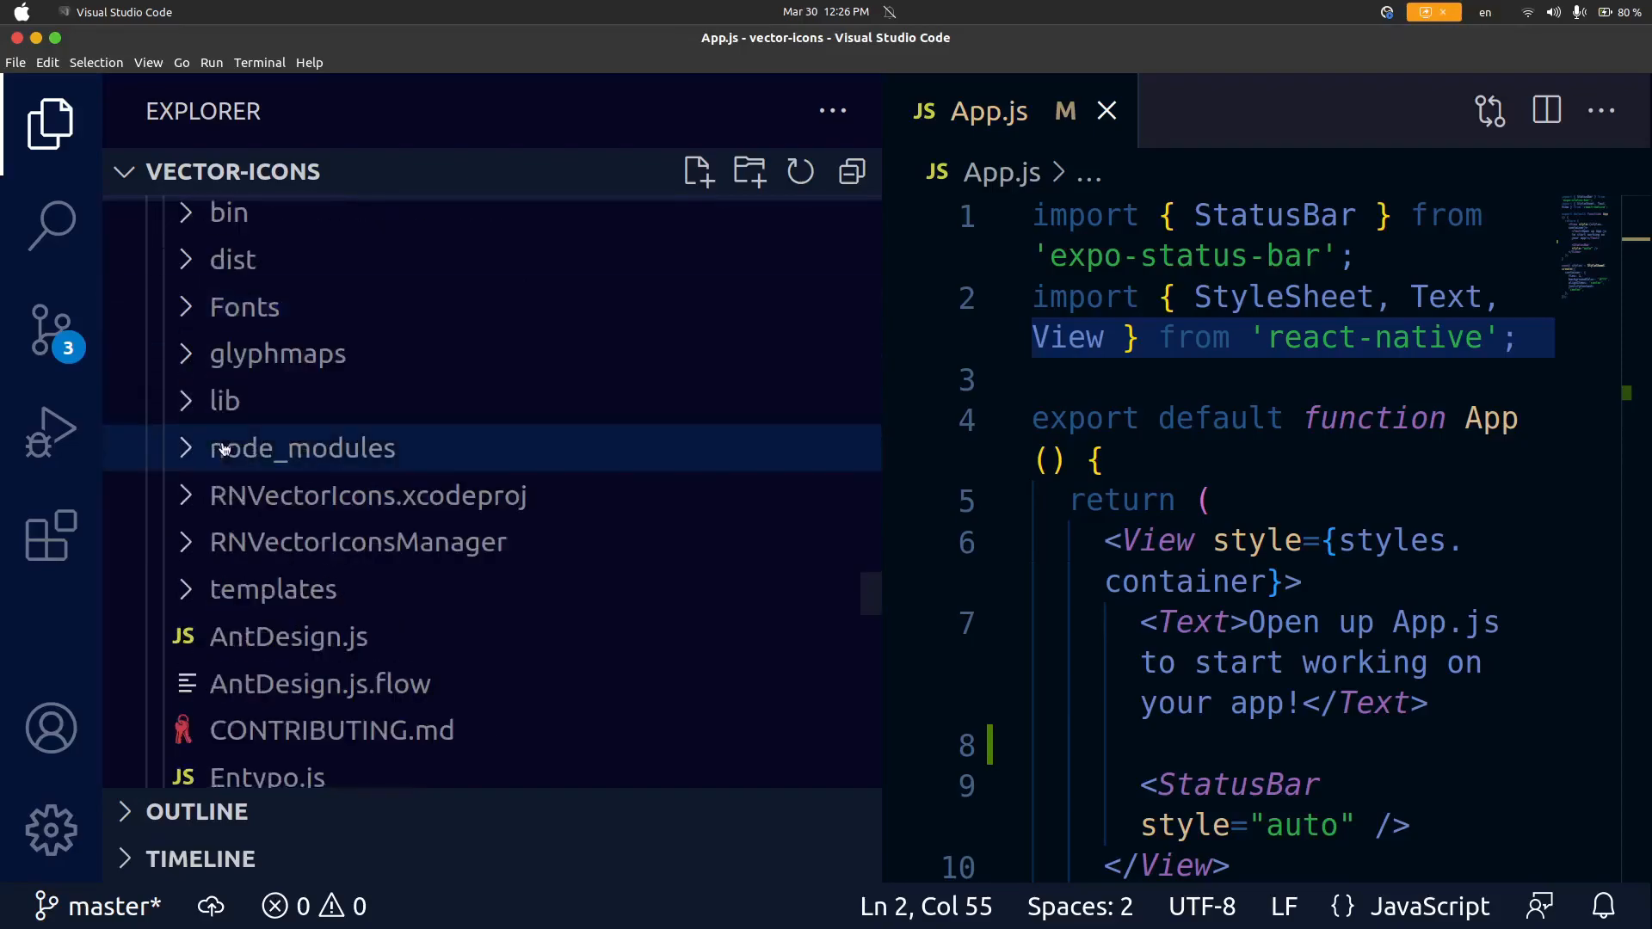
pyautogui.scroll(-3)
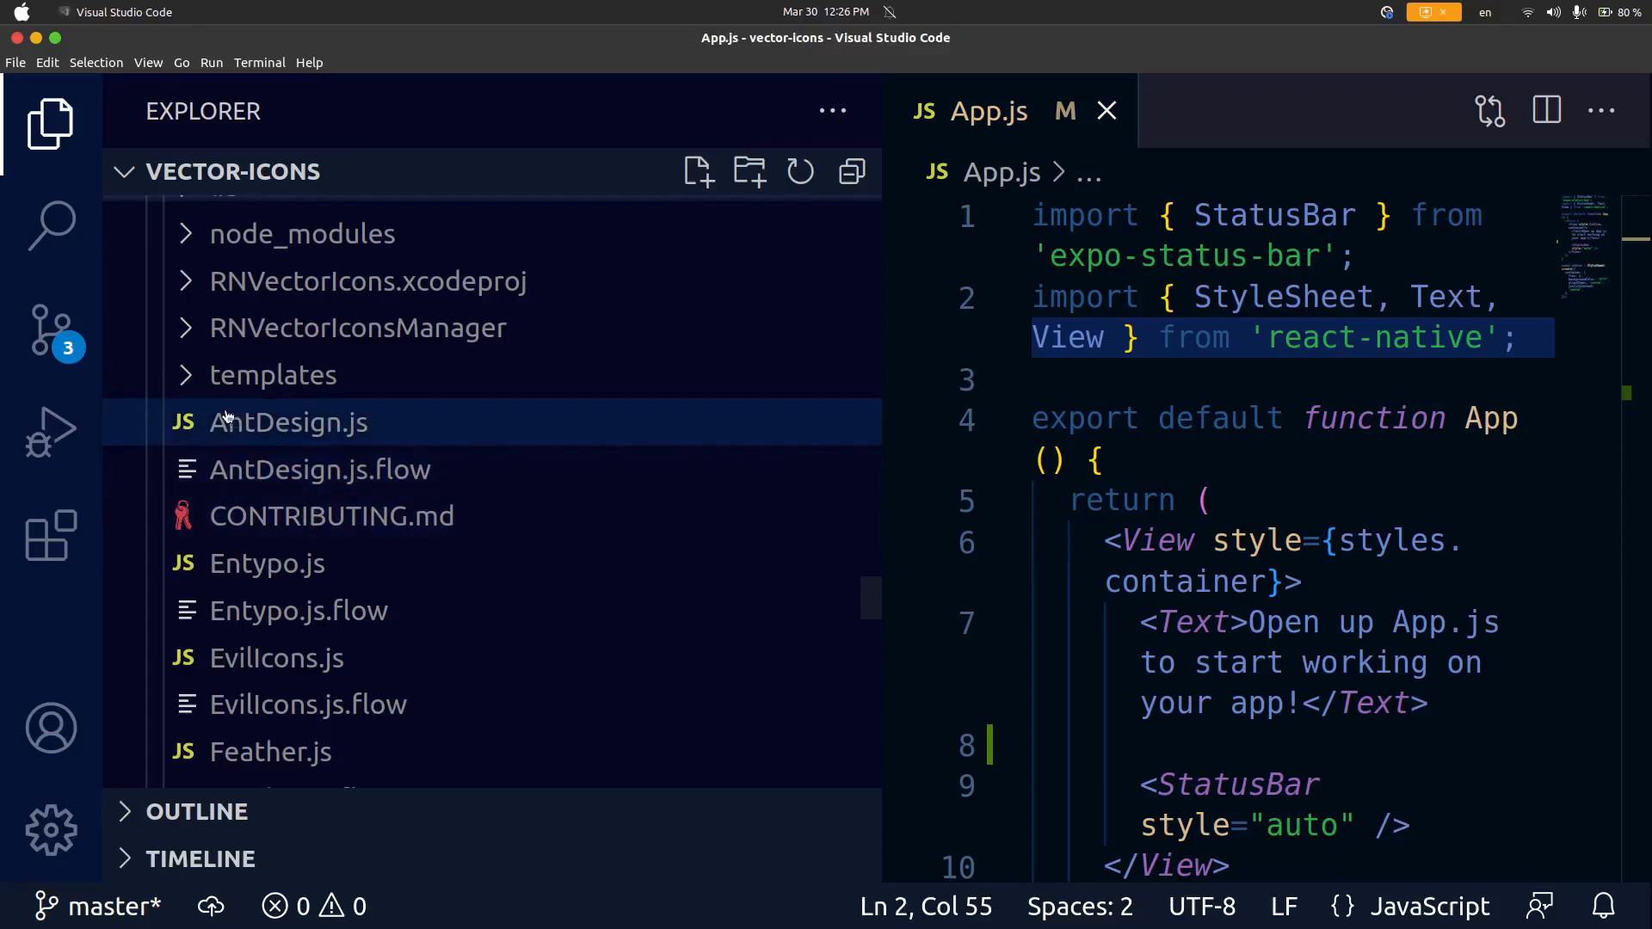
pyautogui.scroll(-3)
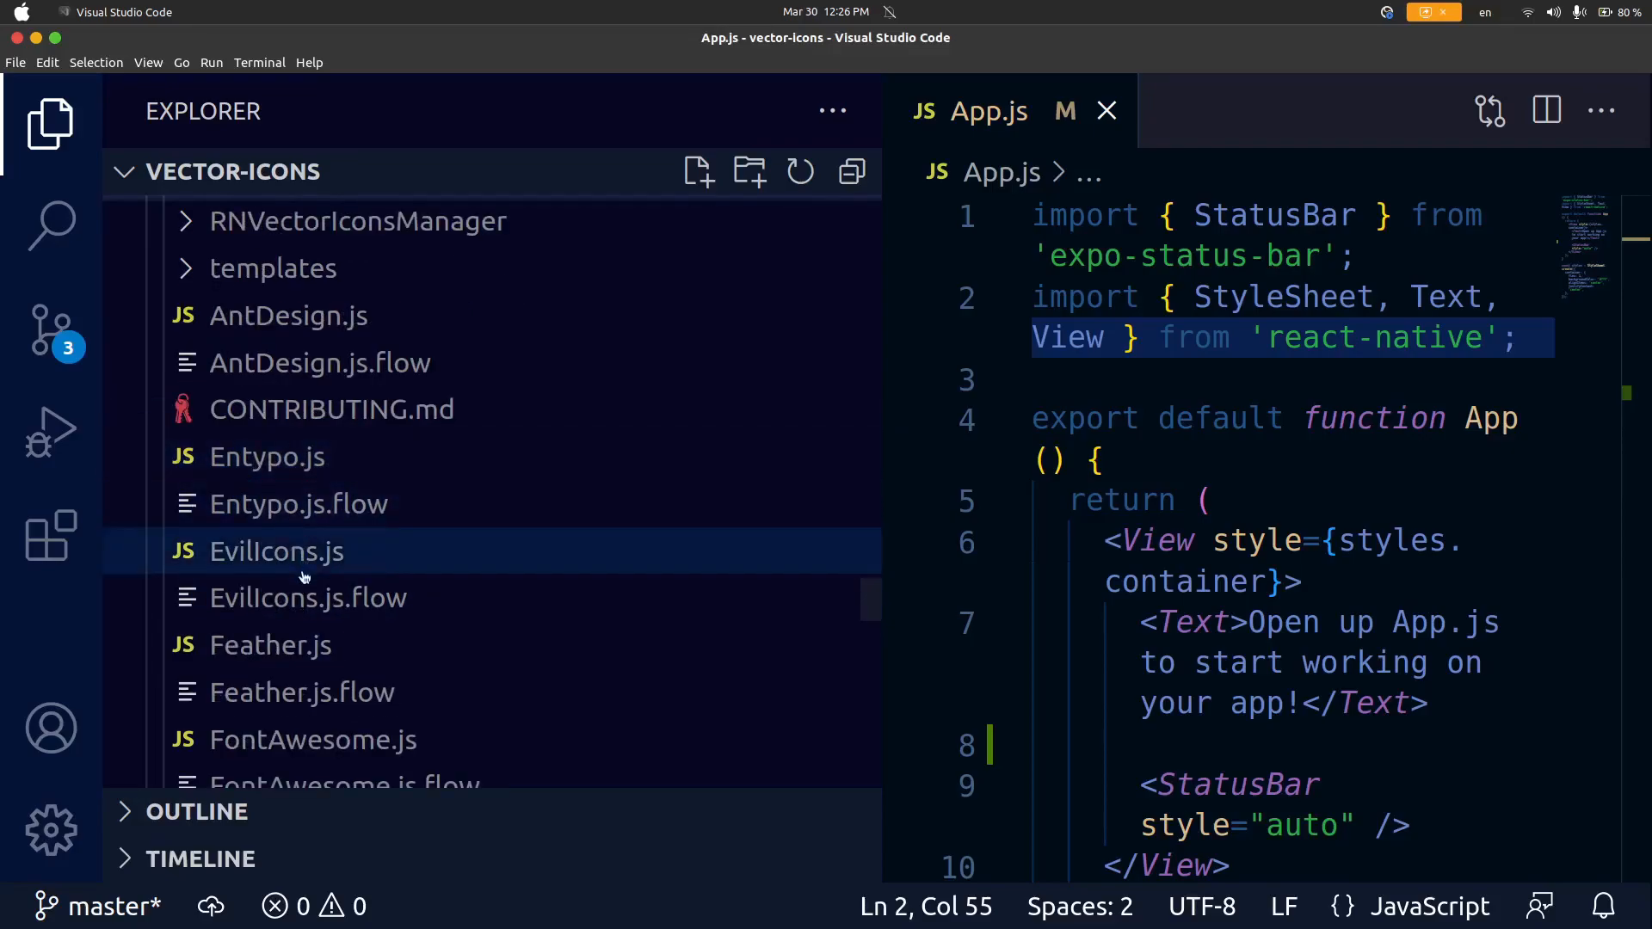
pyautogui.doubleClick(275, 550)
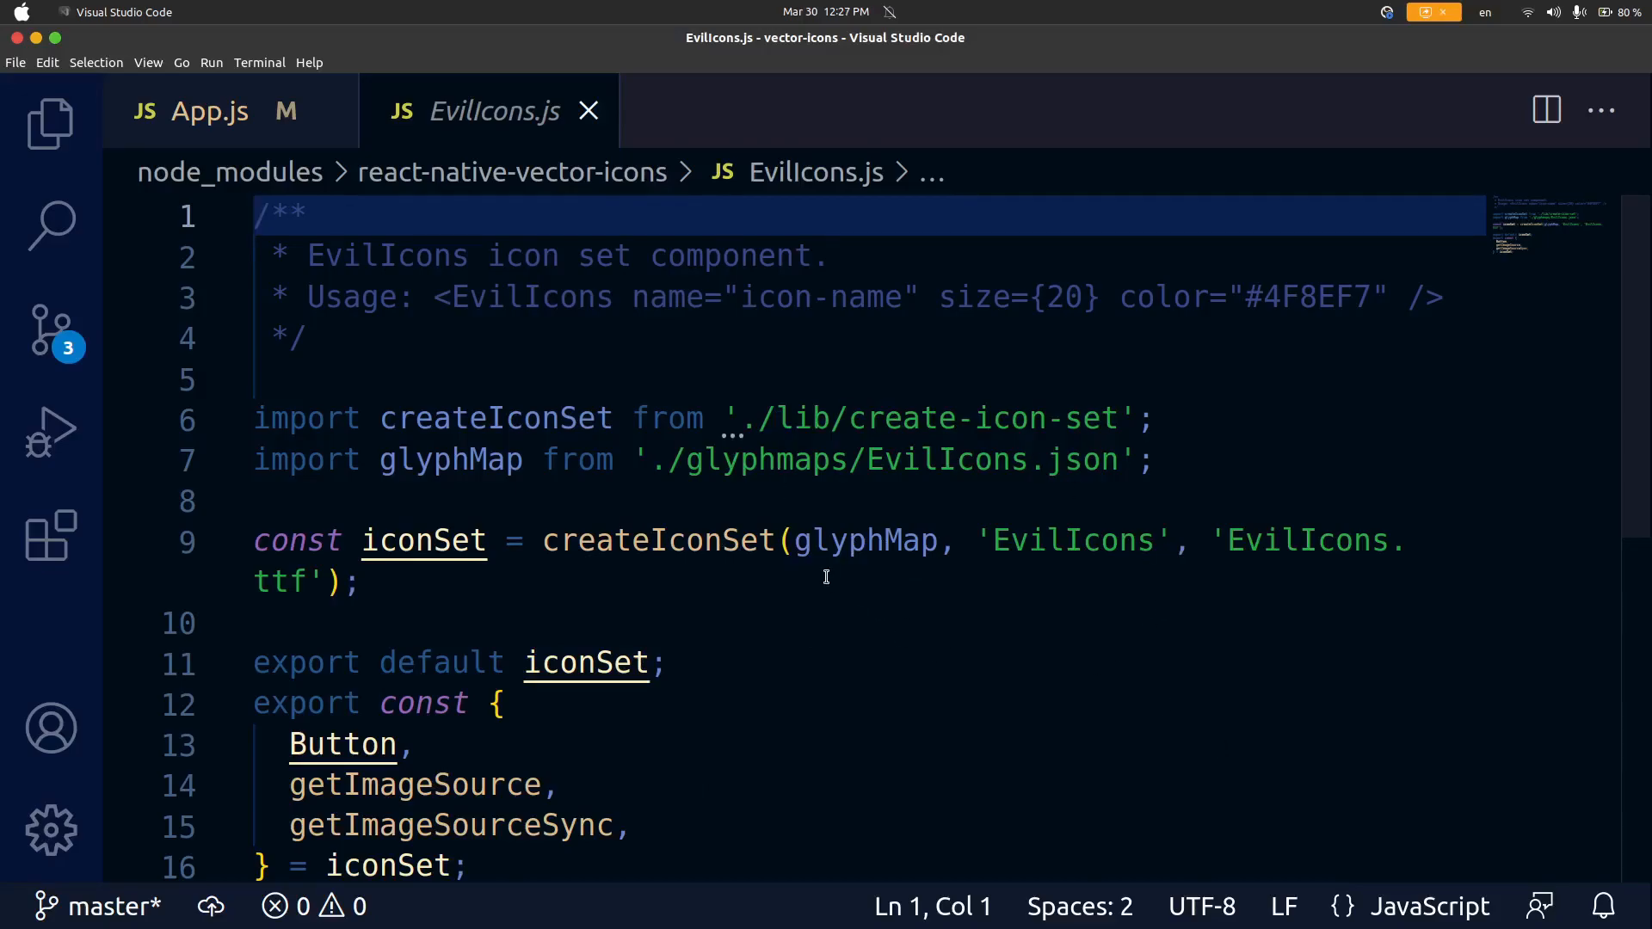
# Step: Add `import FontAwesomeIcon from 'react-native-vector-icons/FontAwesome';` to App.js
pyautogui.click(208, 110)
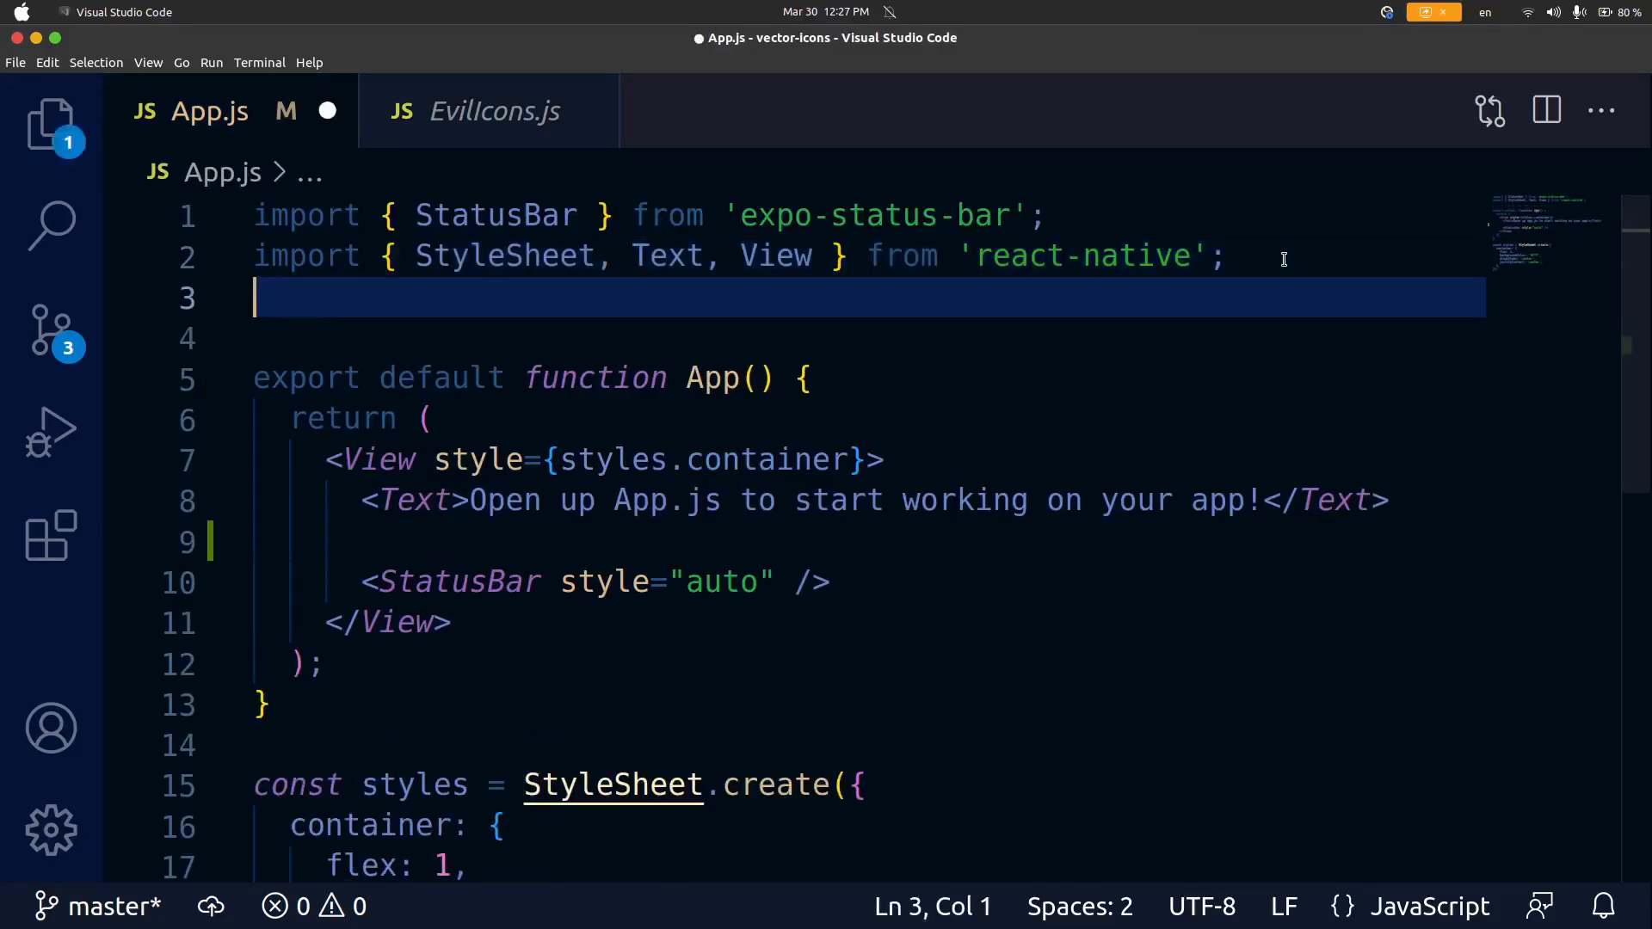
pyautogui.write('import Fon')
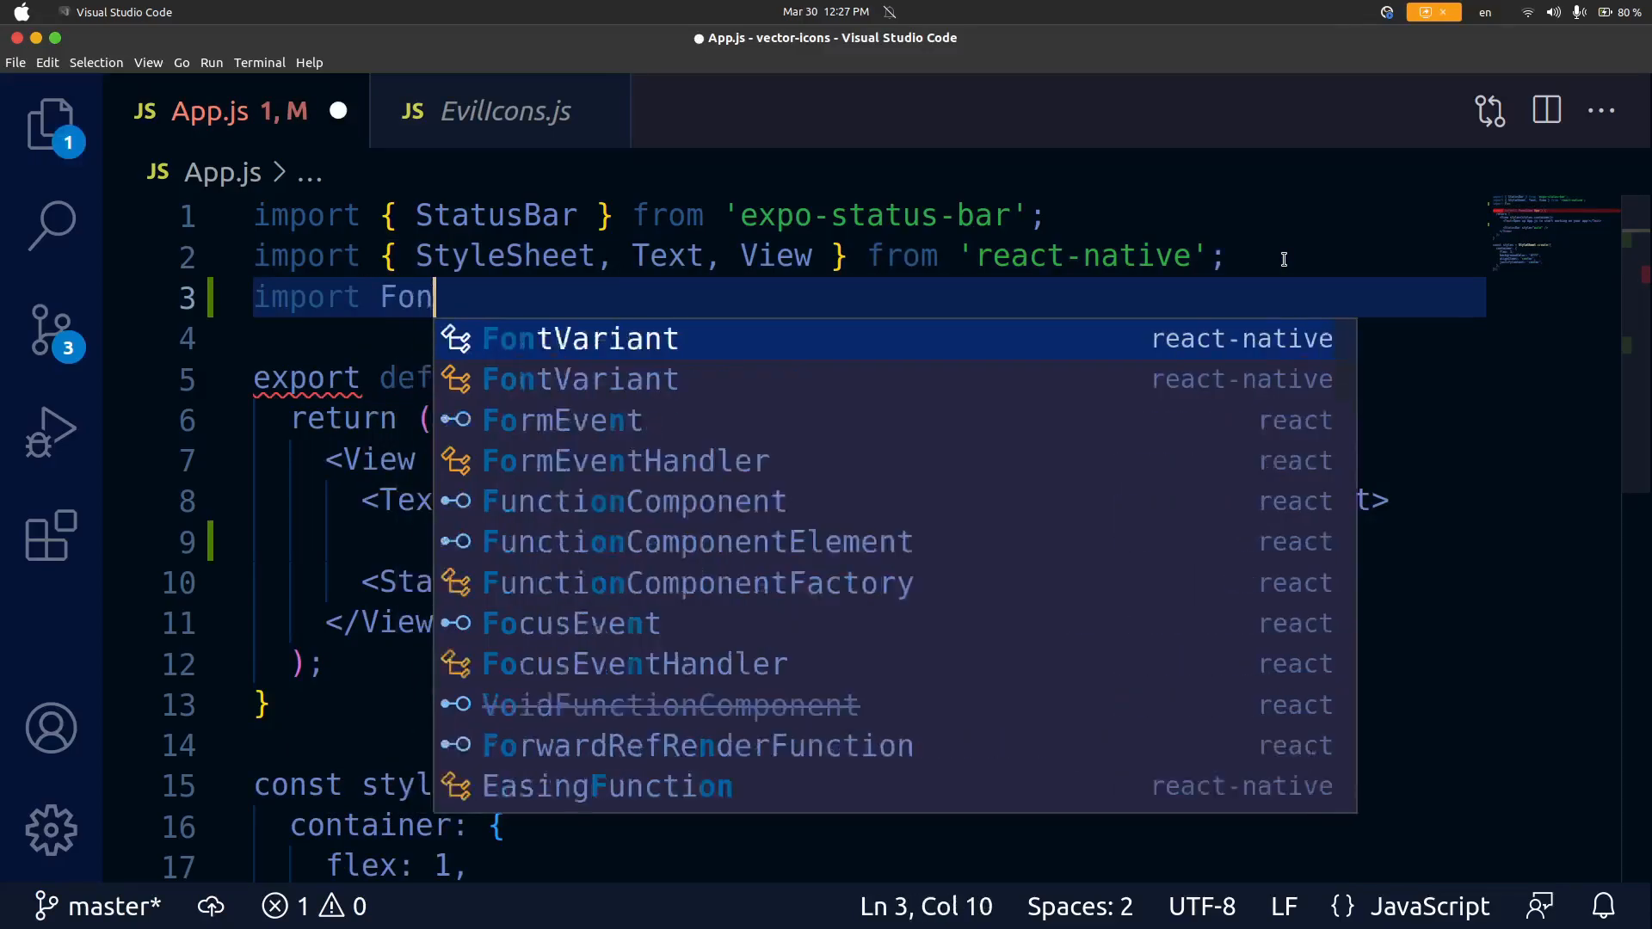
pyautogui.write('tAwesom')
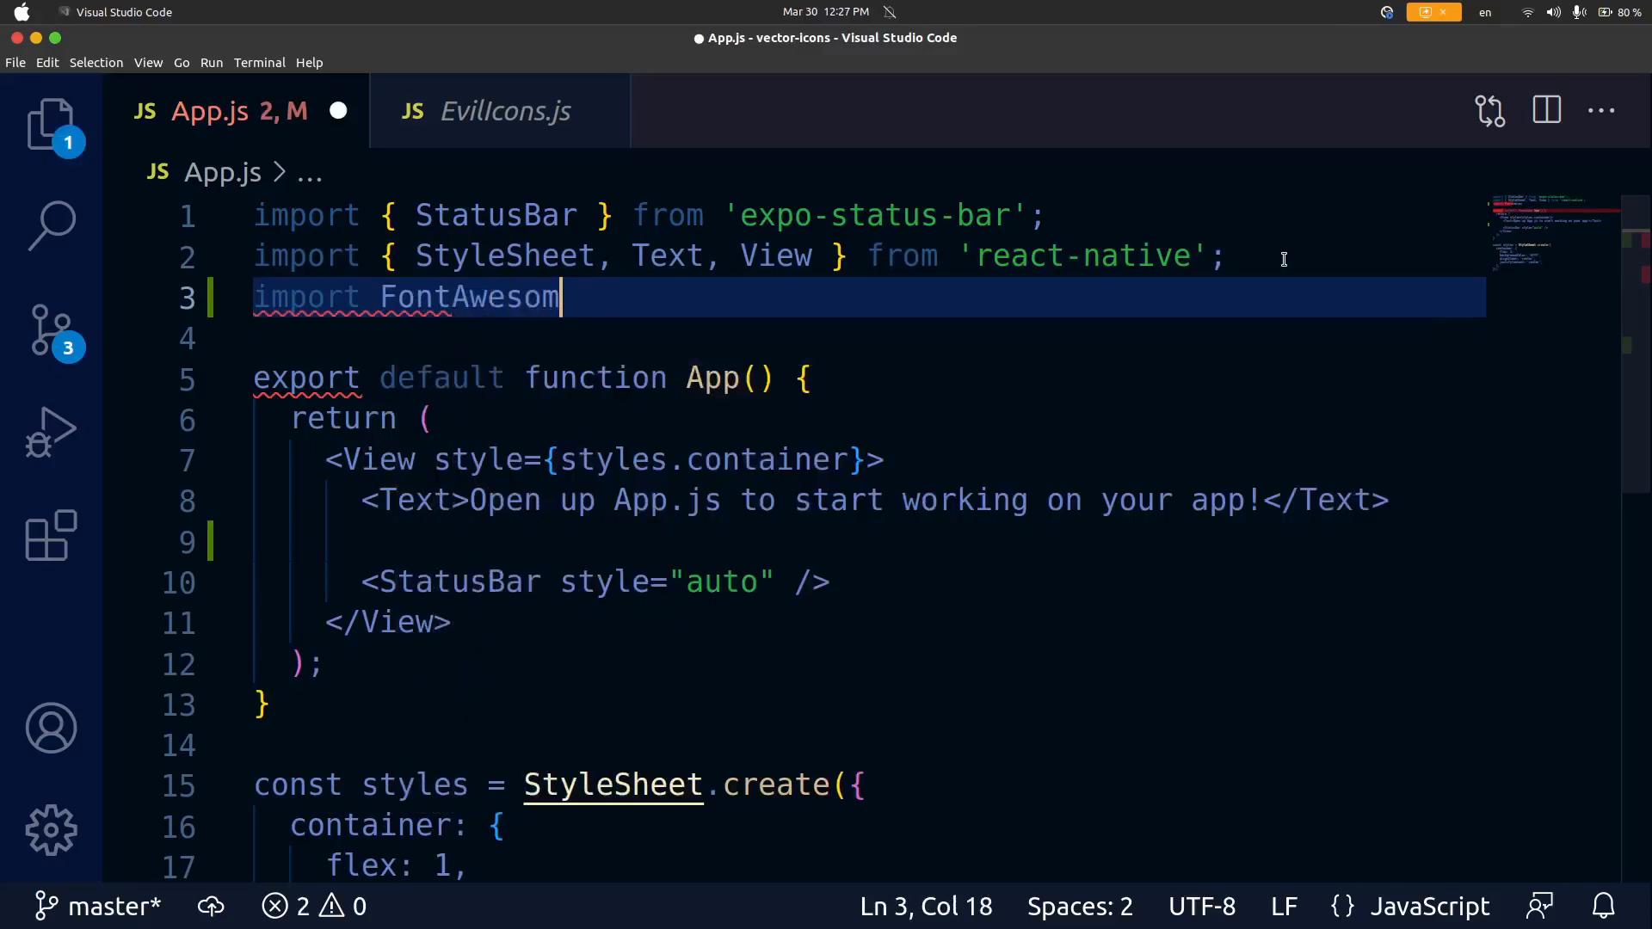
pyautogui.write('eIcon')
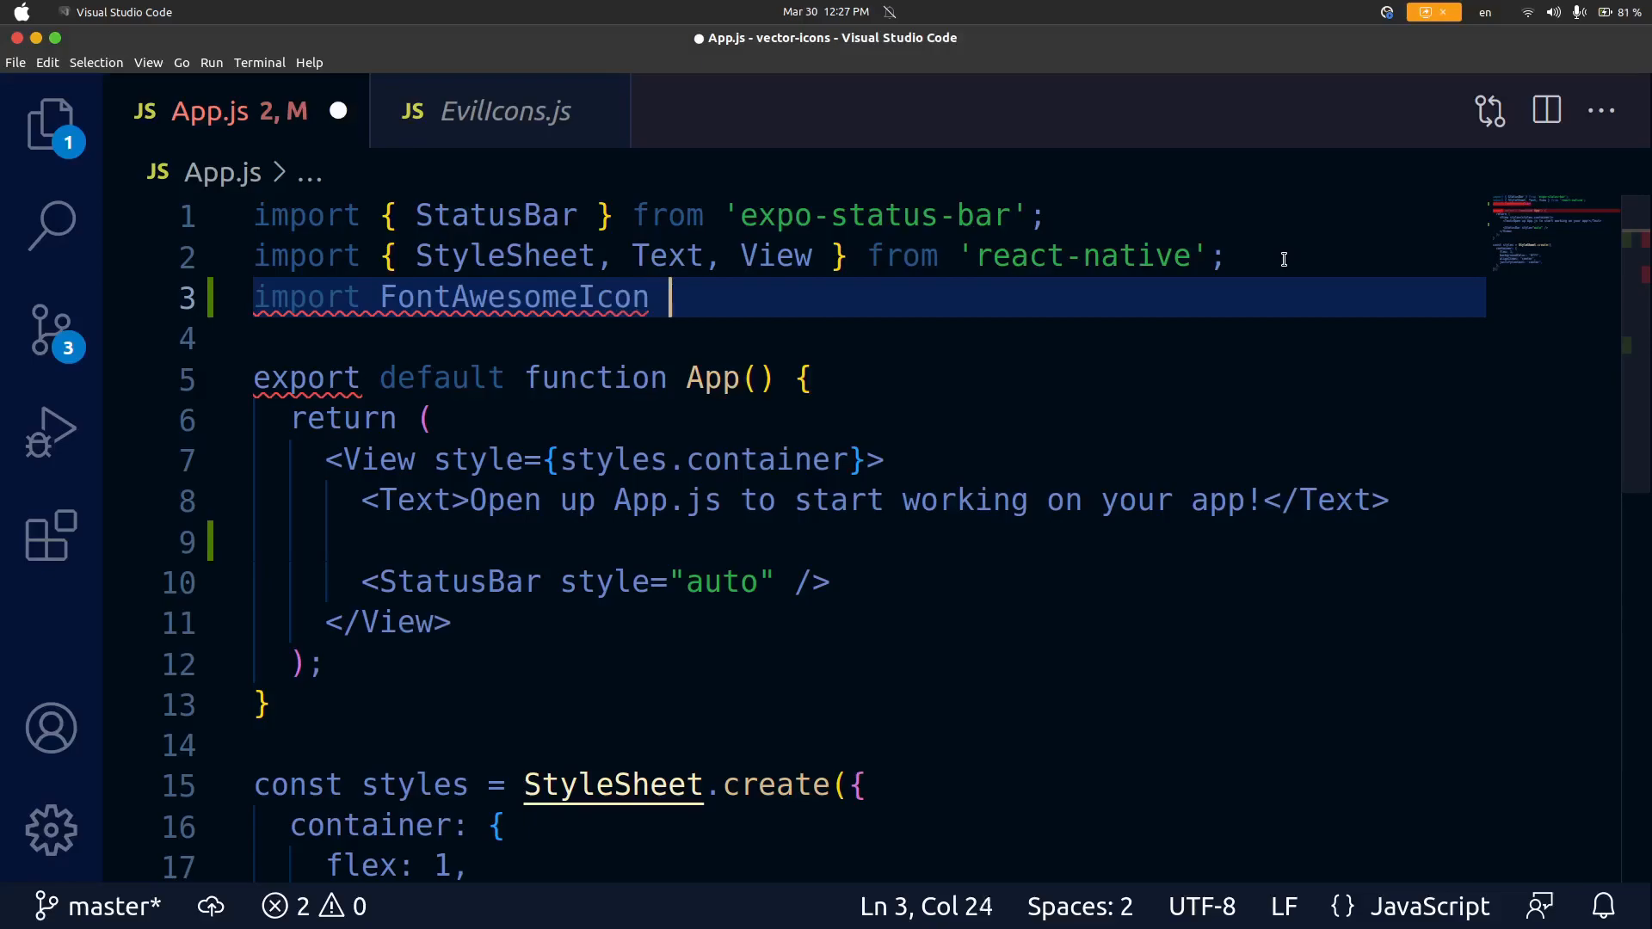
pyautogui.write("from 'react-native-vector-icons/")
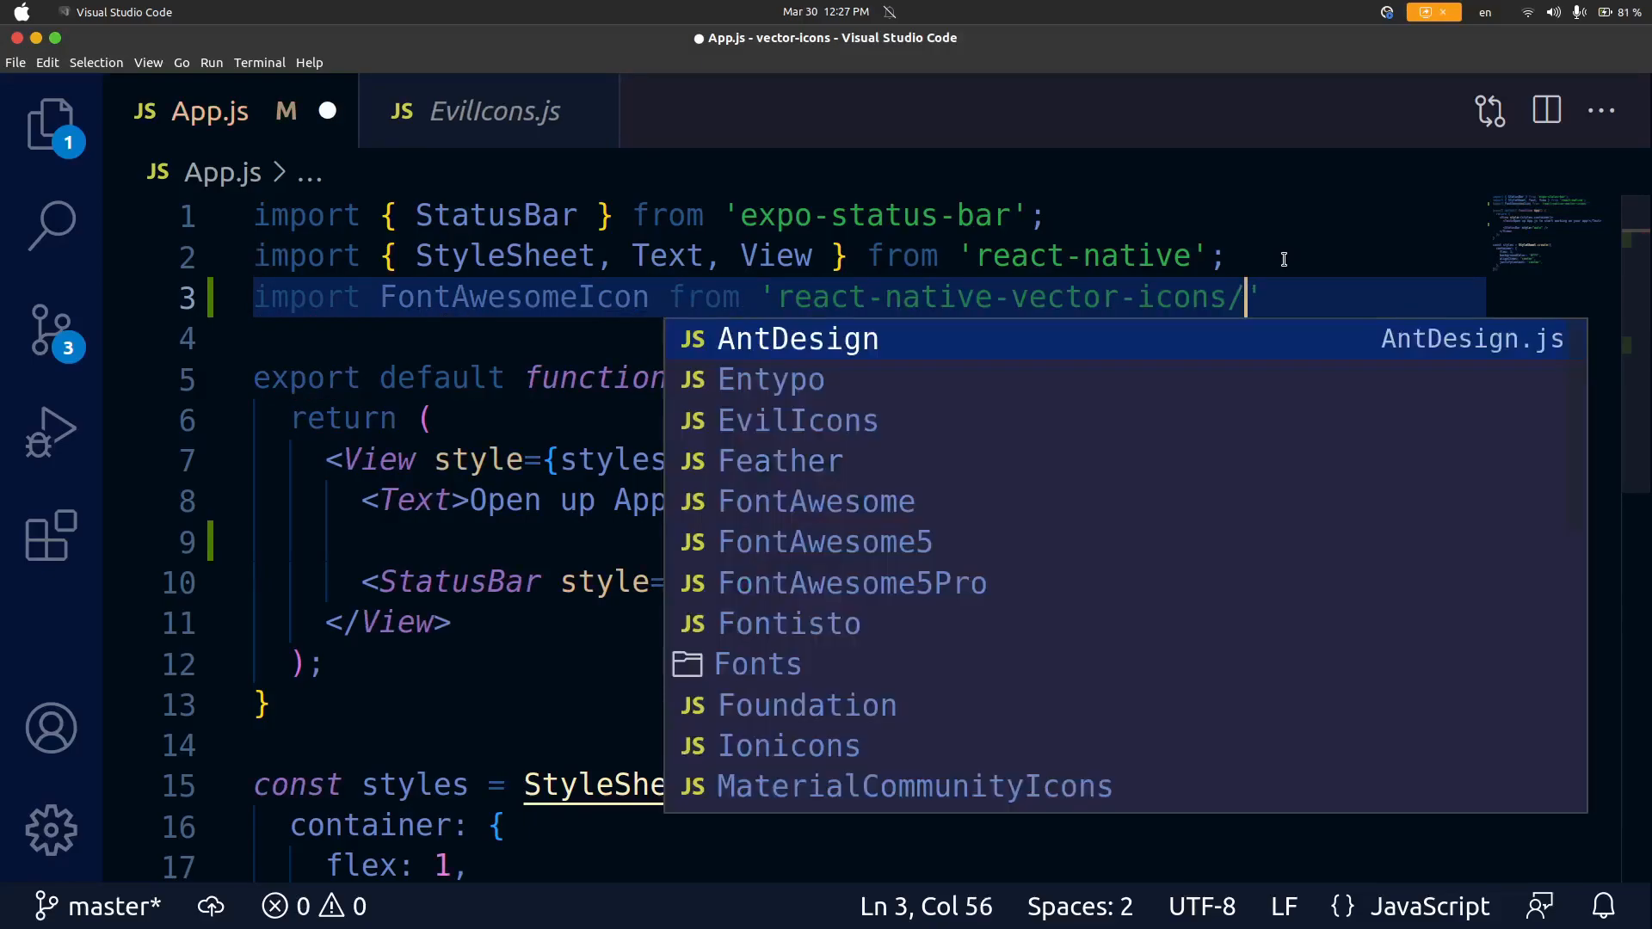
pyautogui.write('FontAwesome')
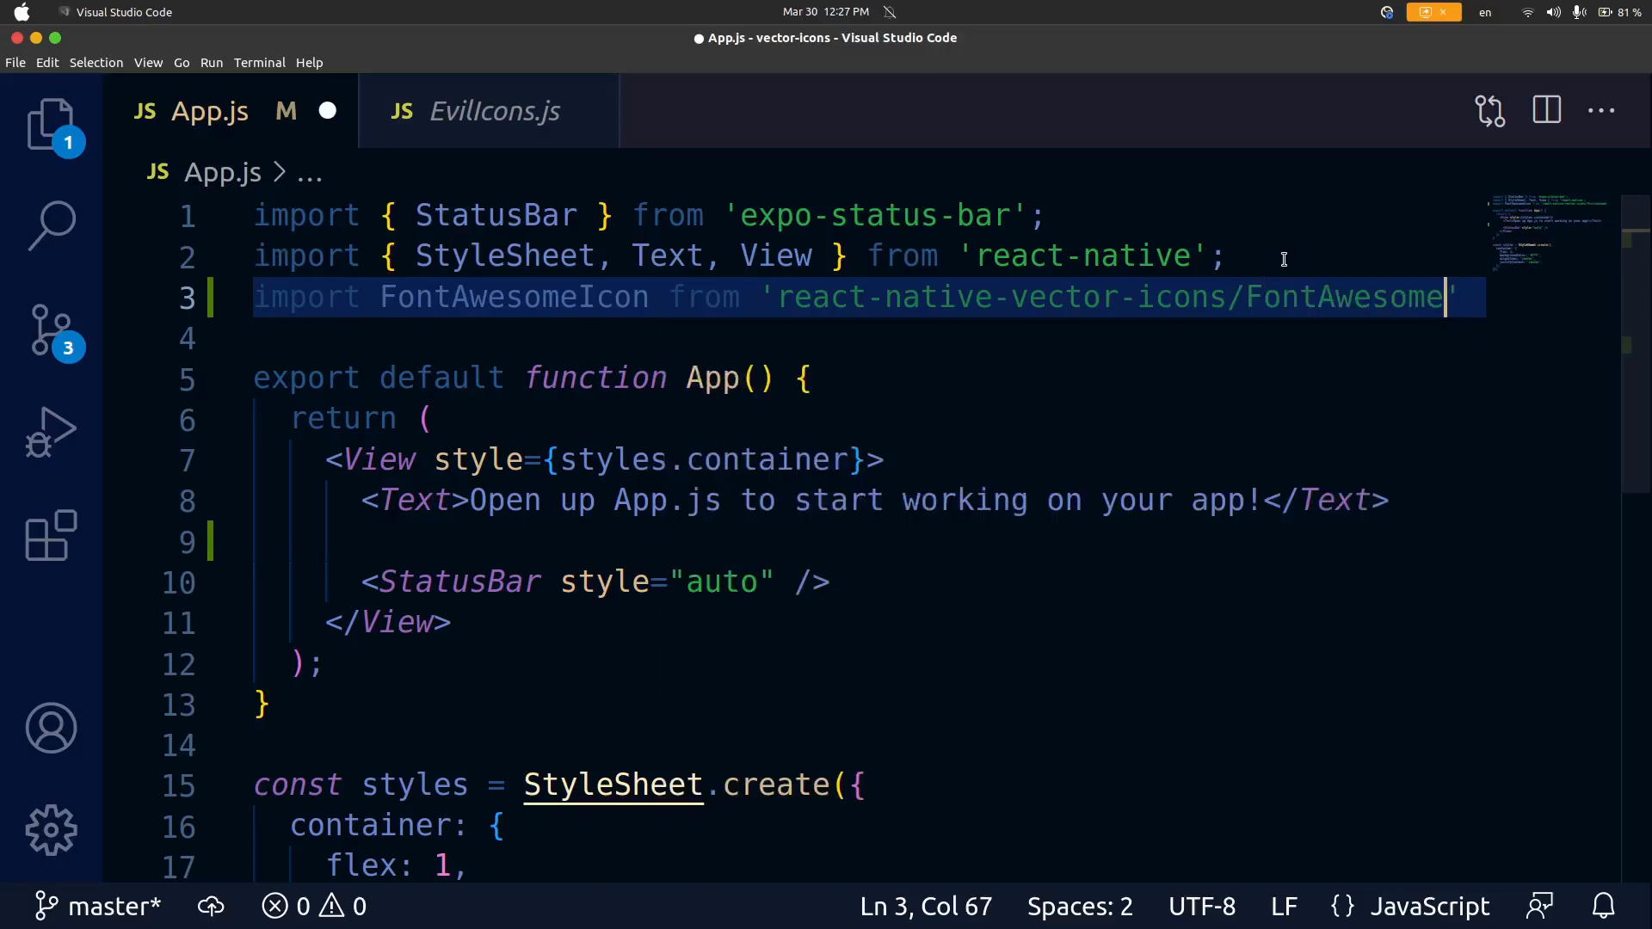
pyautogui.doubleClick(564, 298)
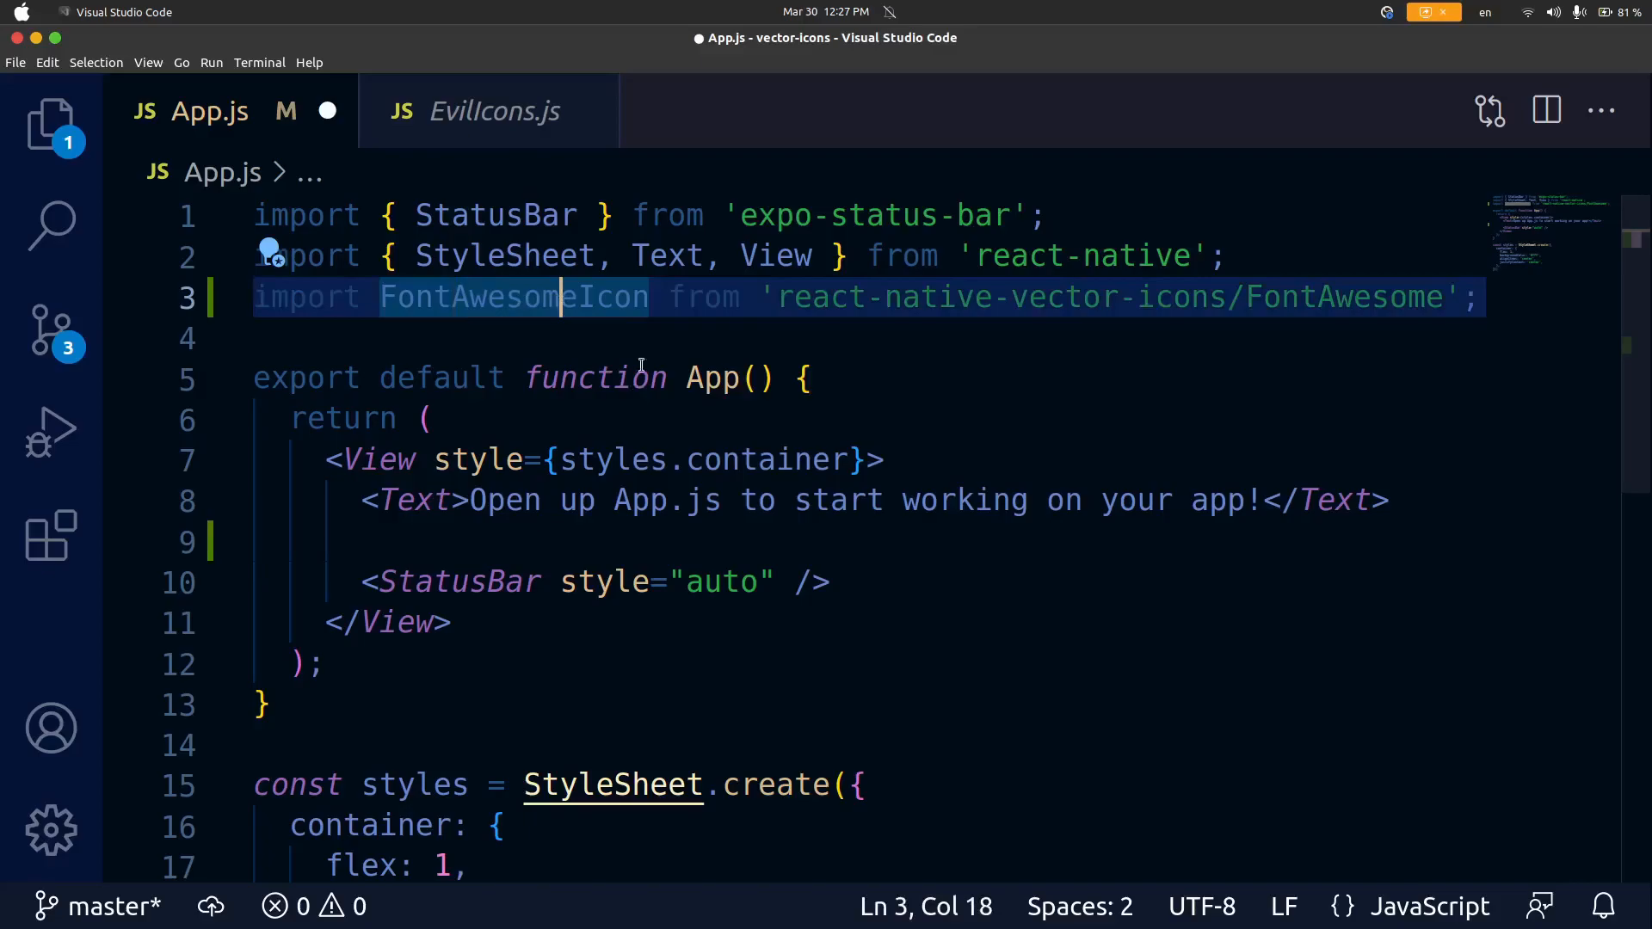
# Step: Begin a `<FontAwesomeIcon name` element on the blank line below the welcome text
pyautogui.click(759, 542)
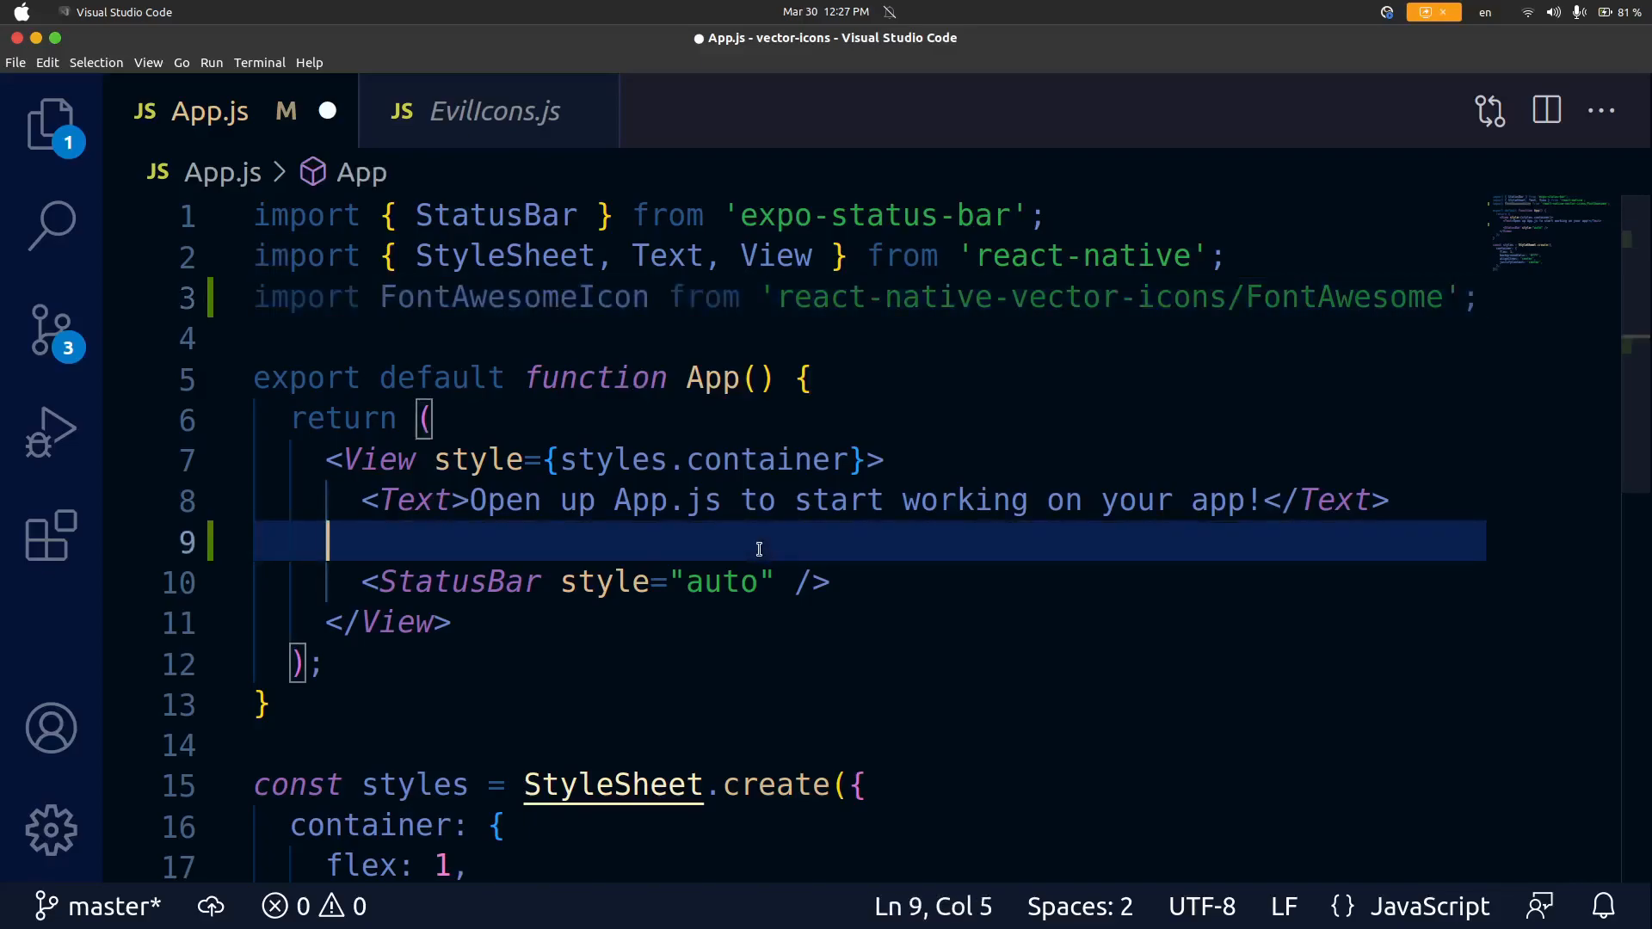
pyautogui.write('<')
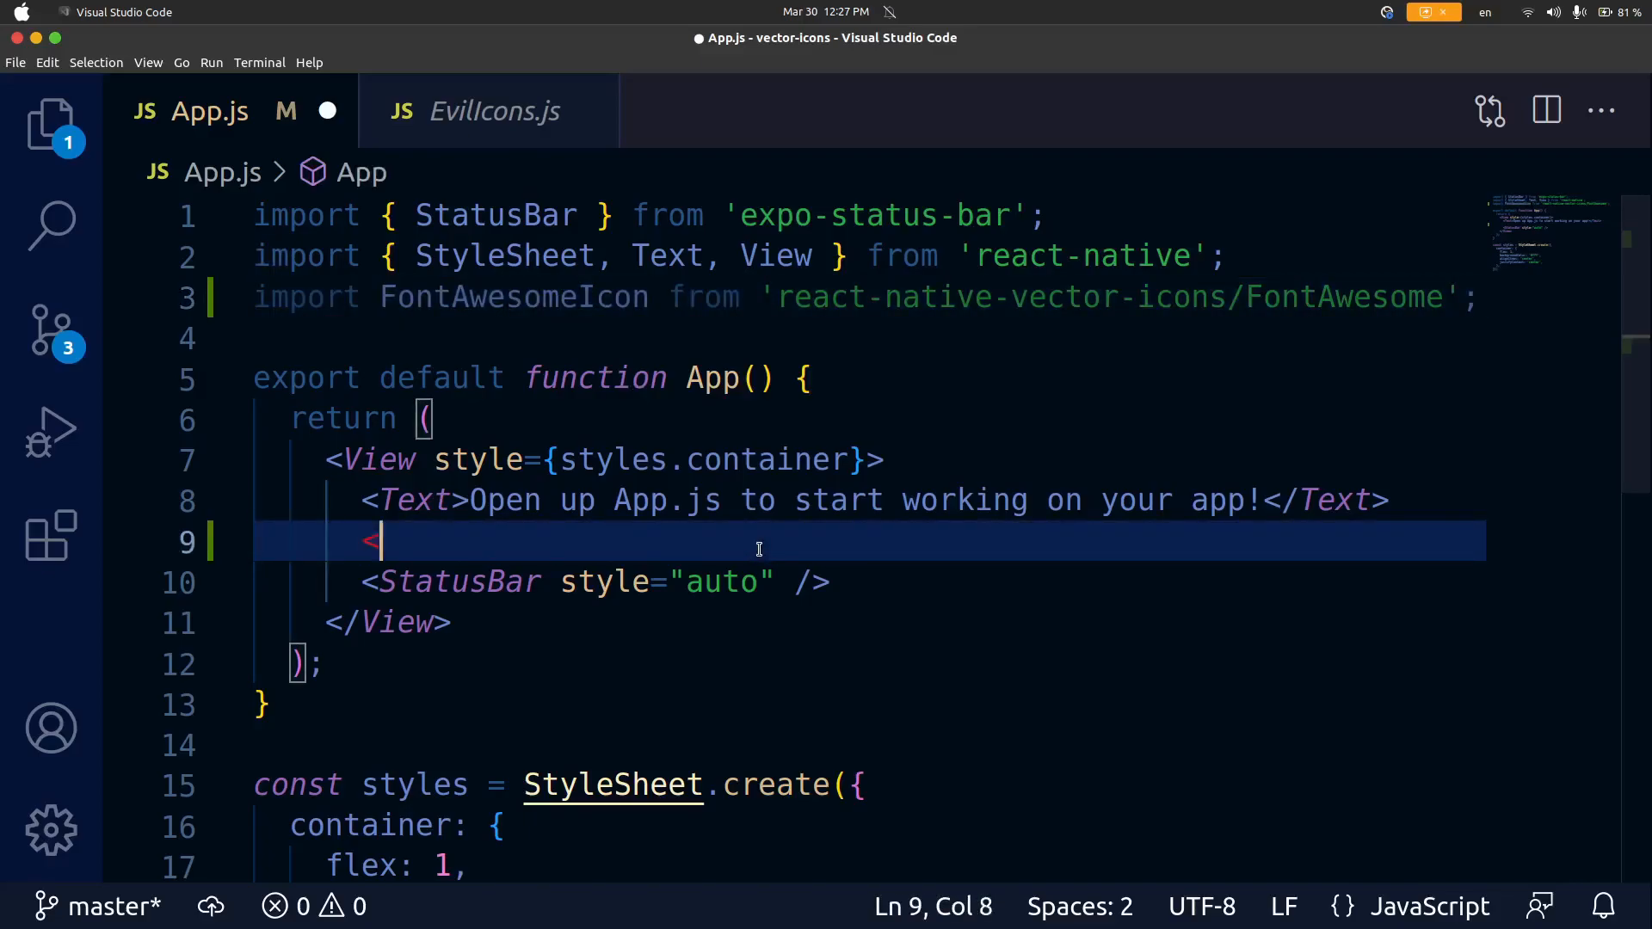
pyautogui.write('FontAwesomeIcon')
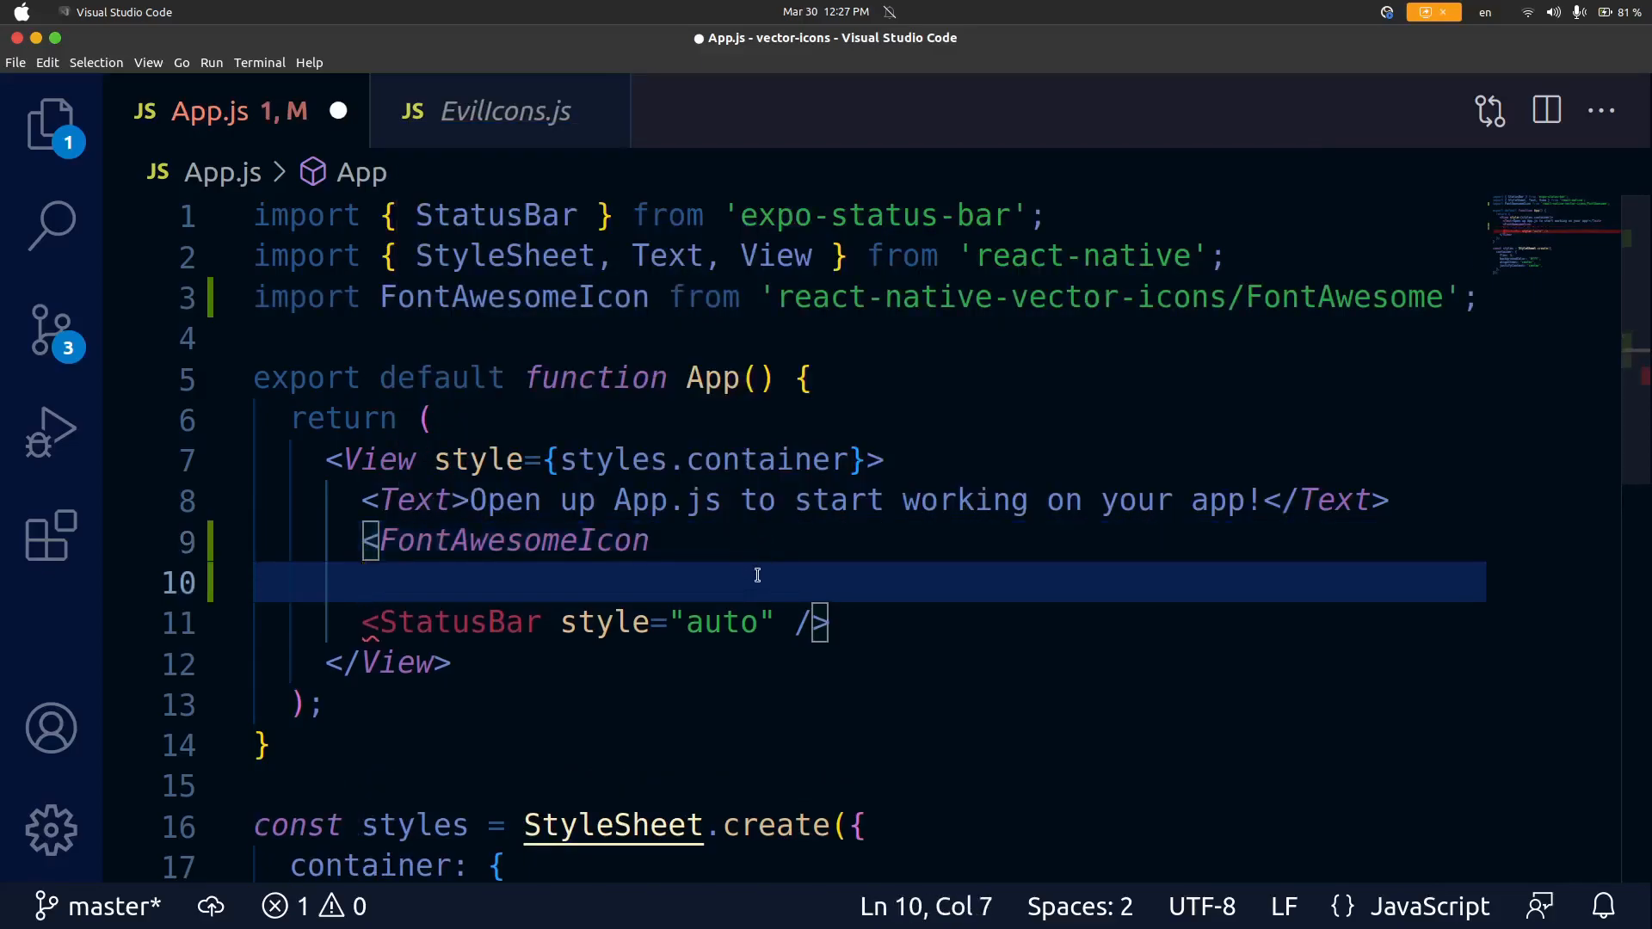
pyautogui.write('name')
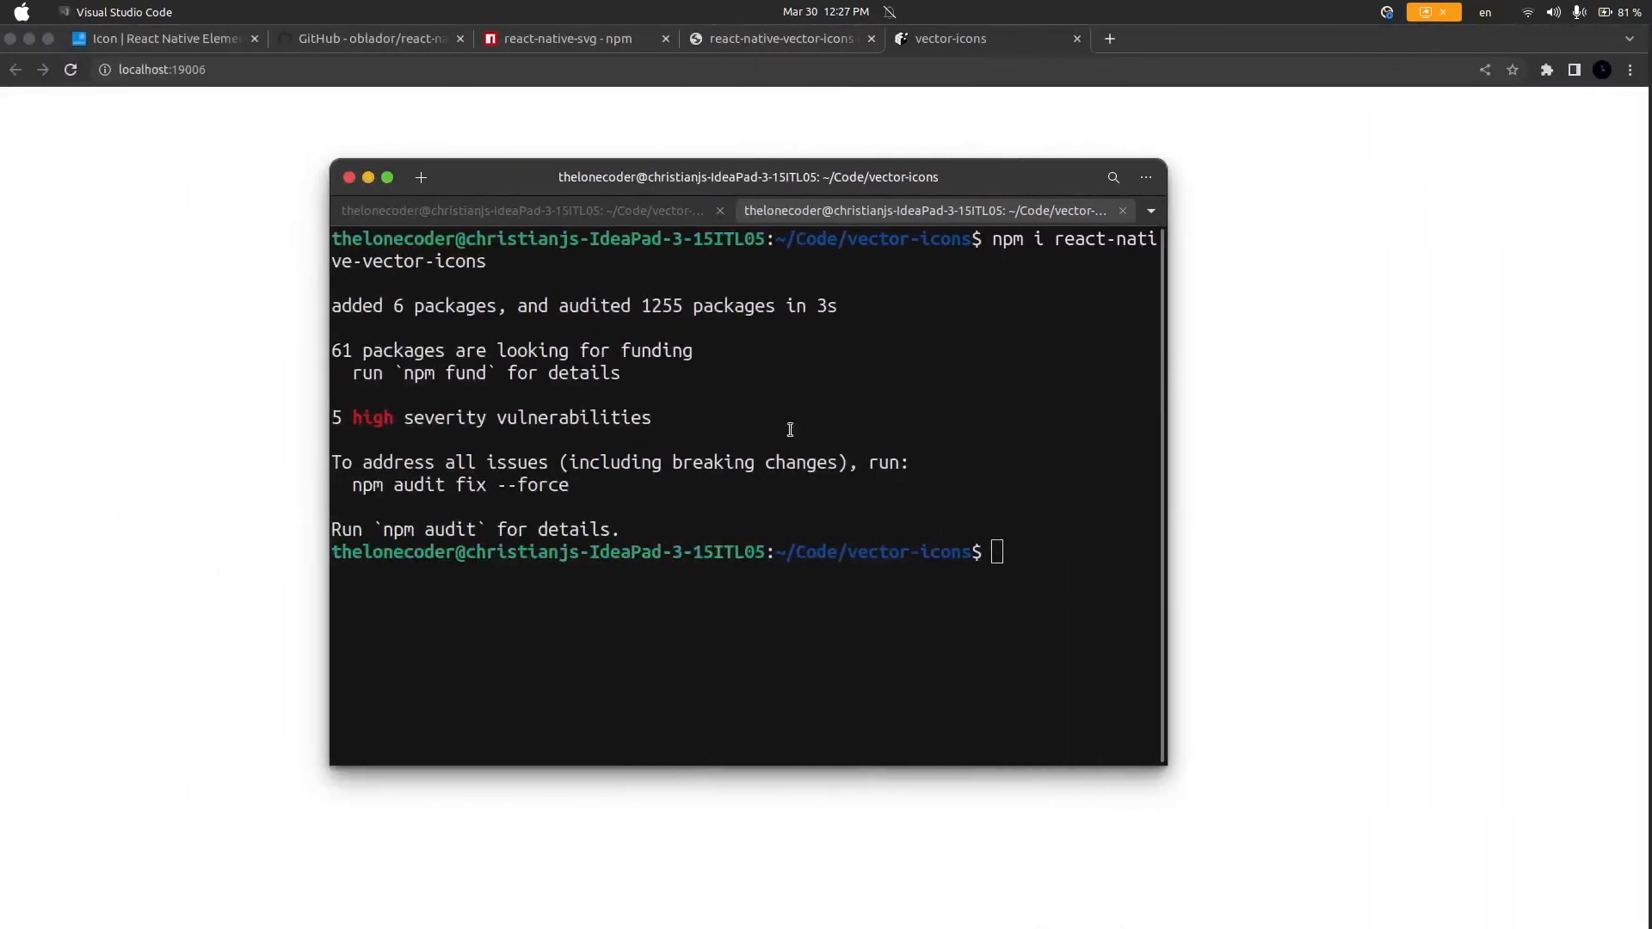
# Step: Show the react-native-vector-icons directory scrolled to the FontAwesome icon section
pyautogui.click(779, 38)
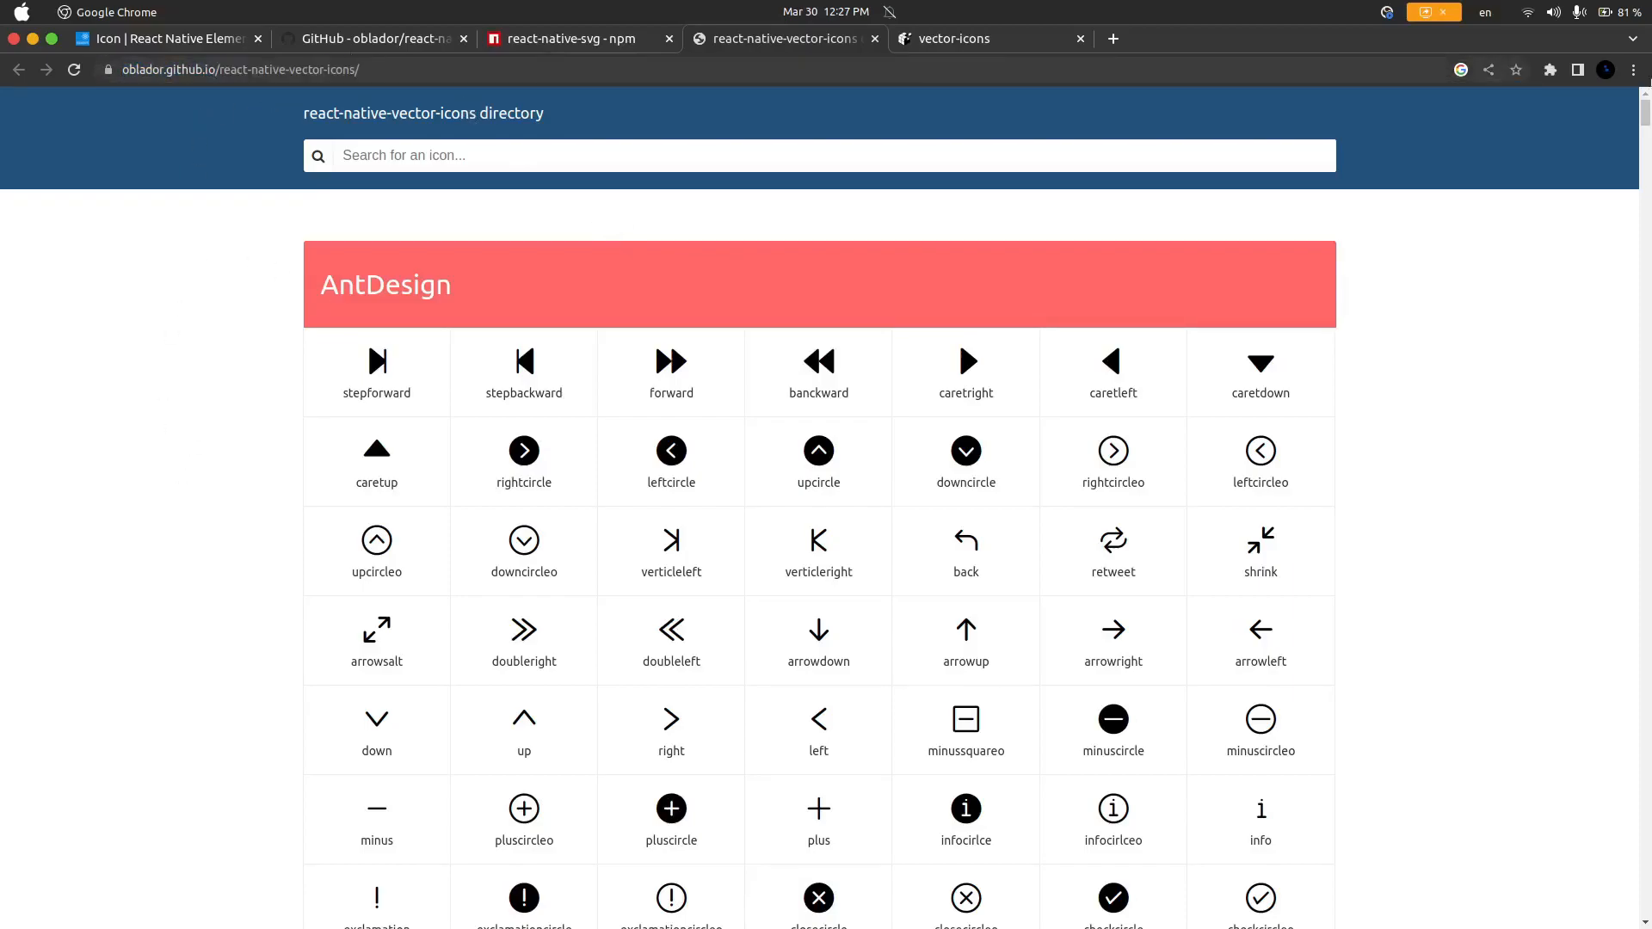
pyautogui.scroll(-3)
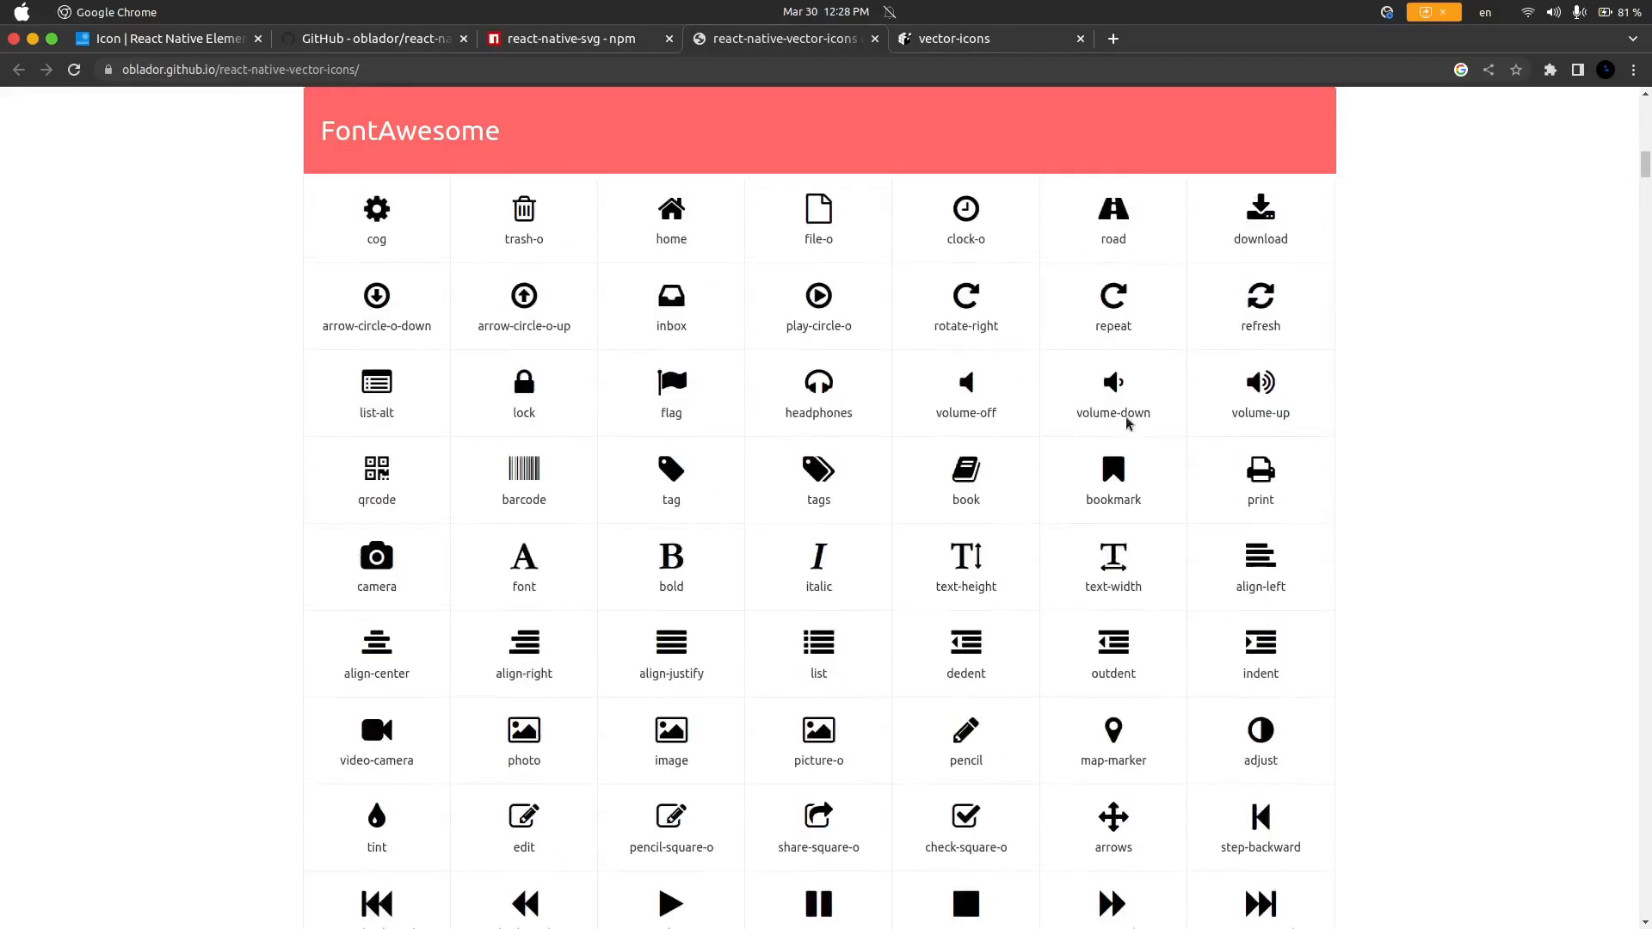
pyautogui.scroll(3)
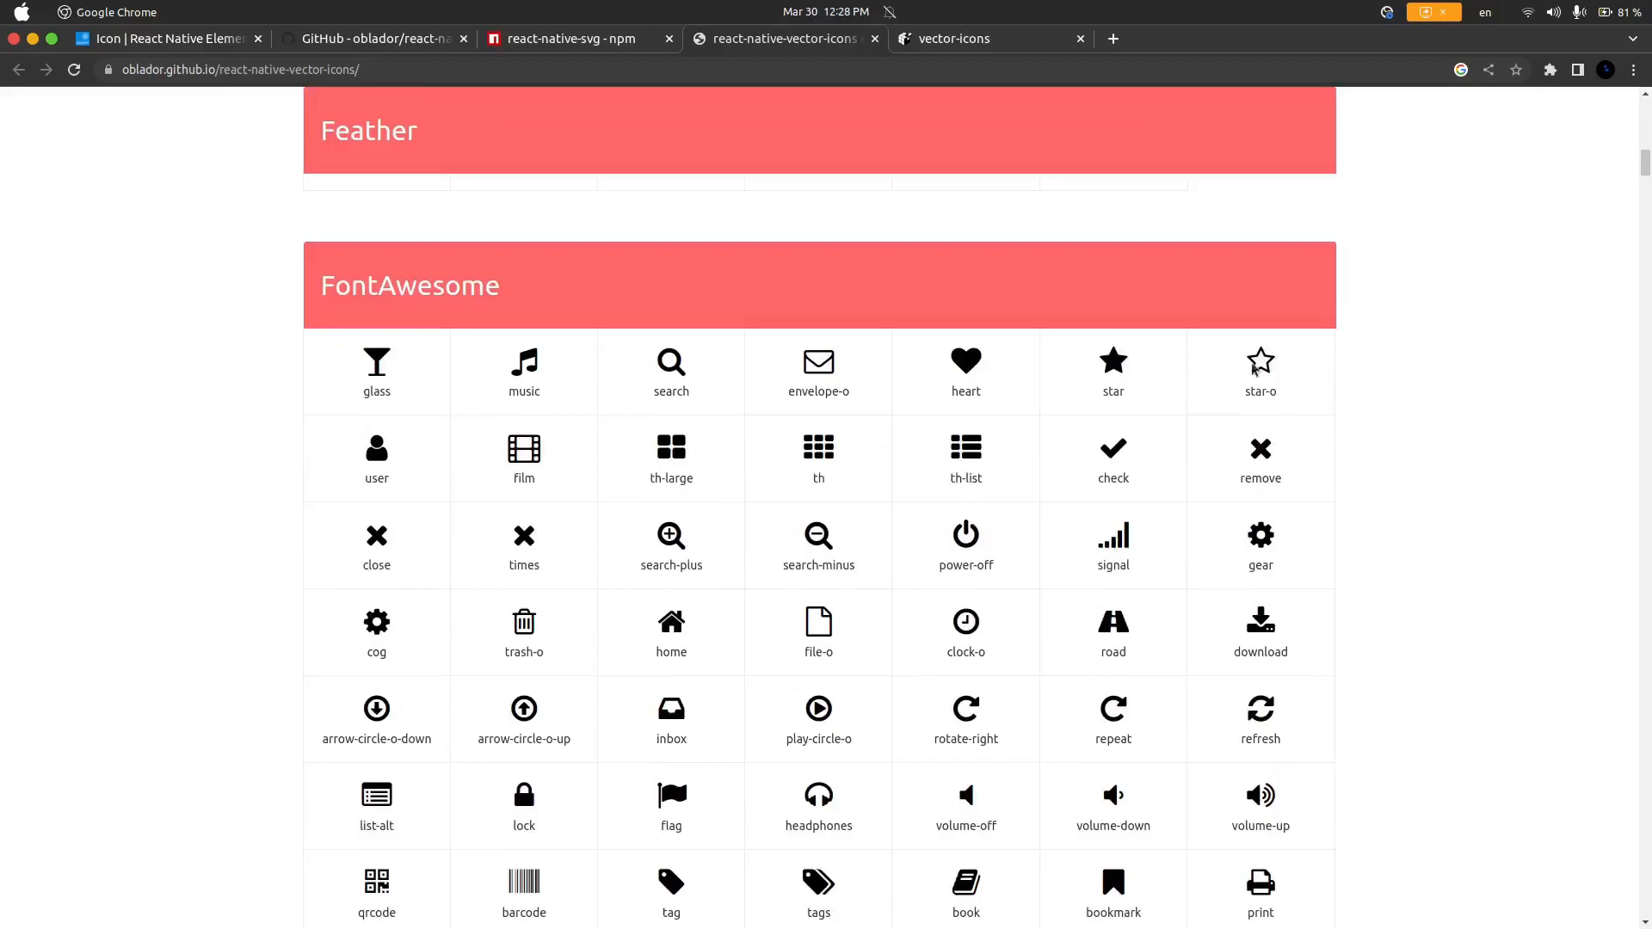
pyautogui.moveTo(912, 387)
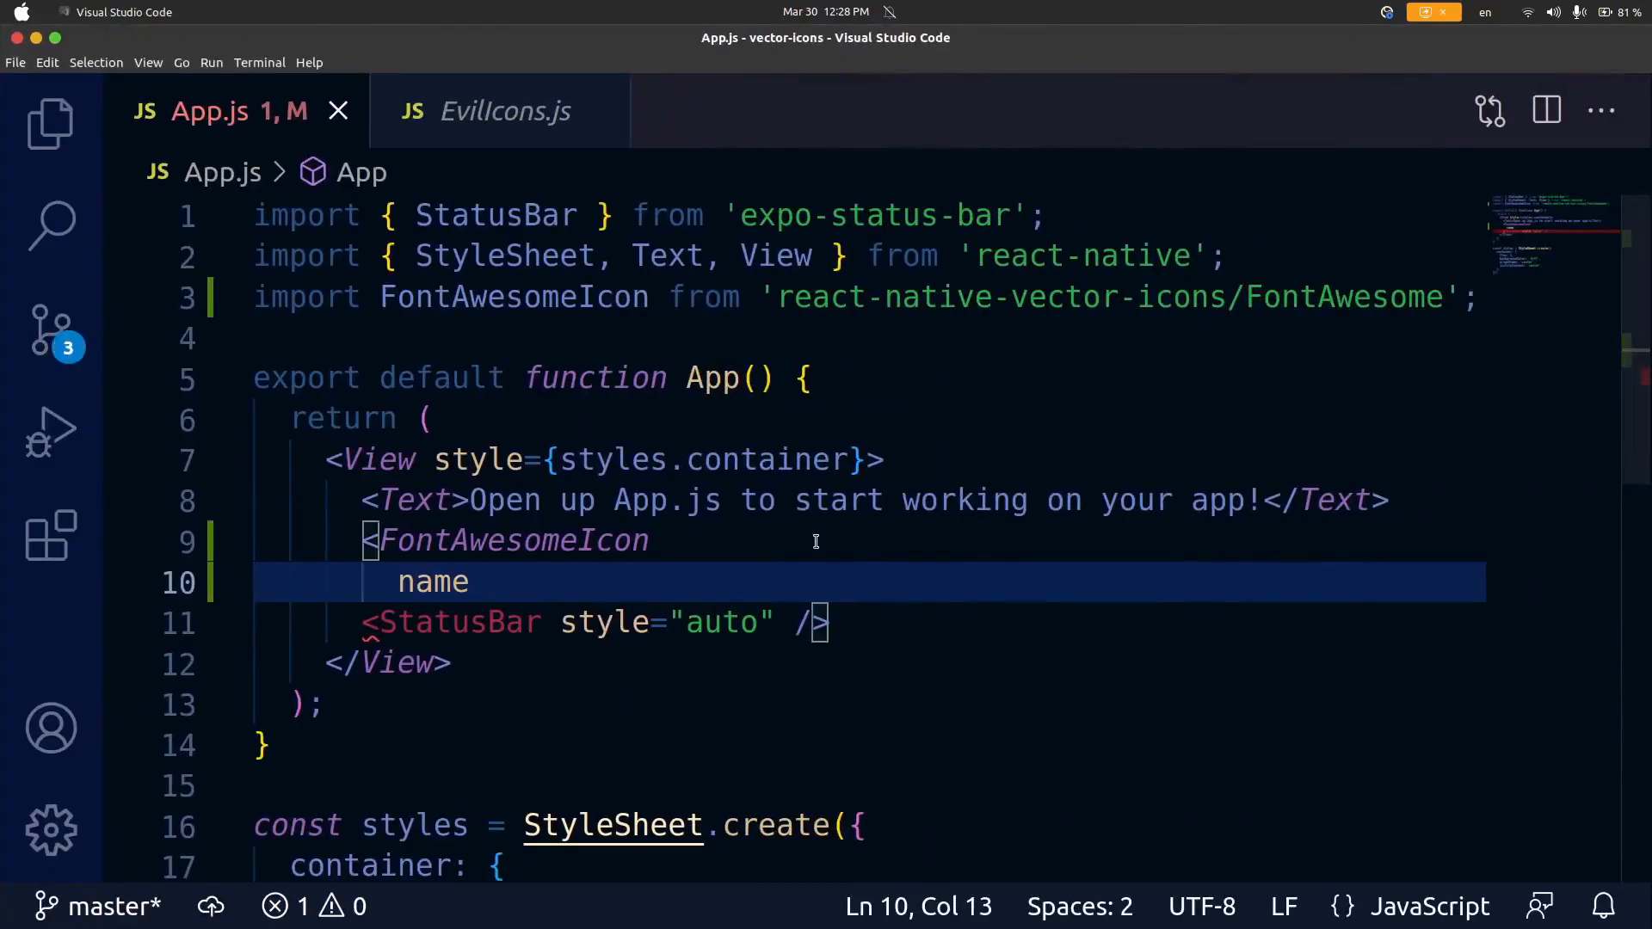
# Step: Add name='star-o' to the FontAwesomeIcon element and begin a size={} prop
pyautogui.write("='star'")
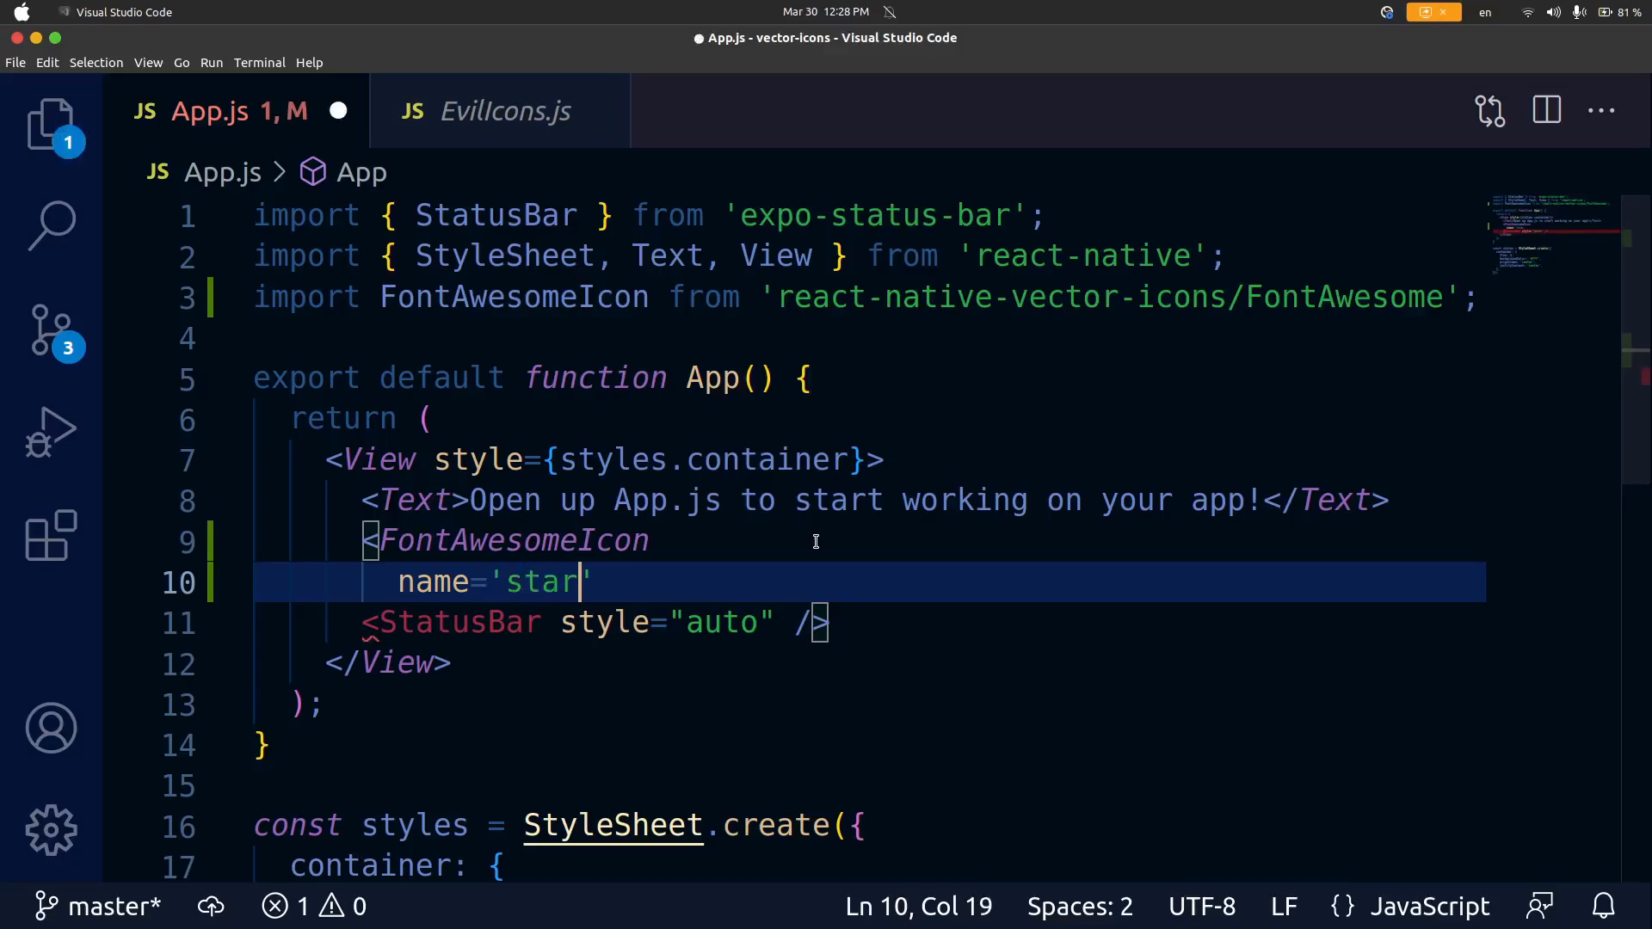
pyautogui.write('-o')
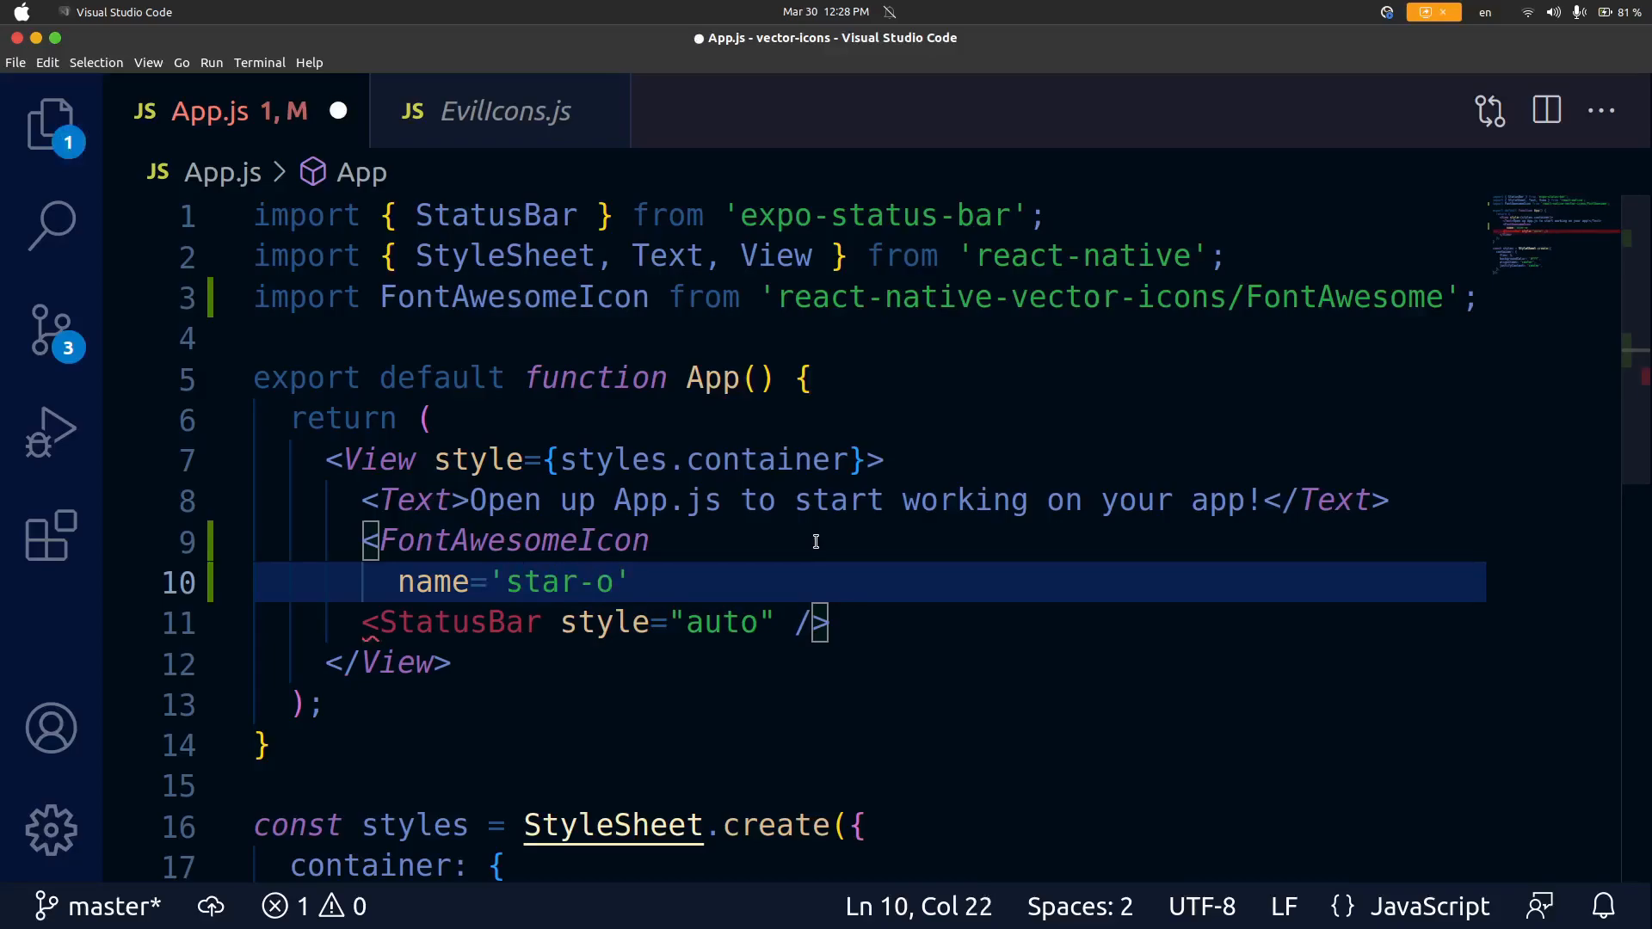
pyautogui.write('size')
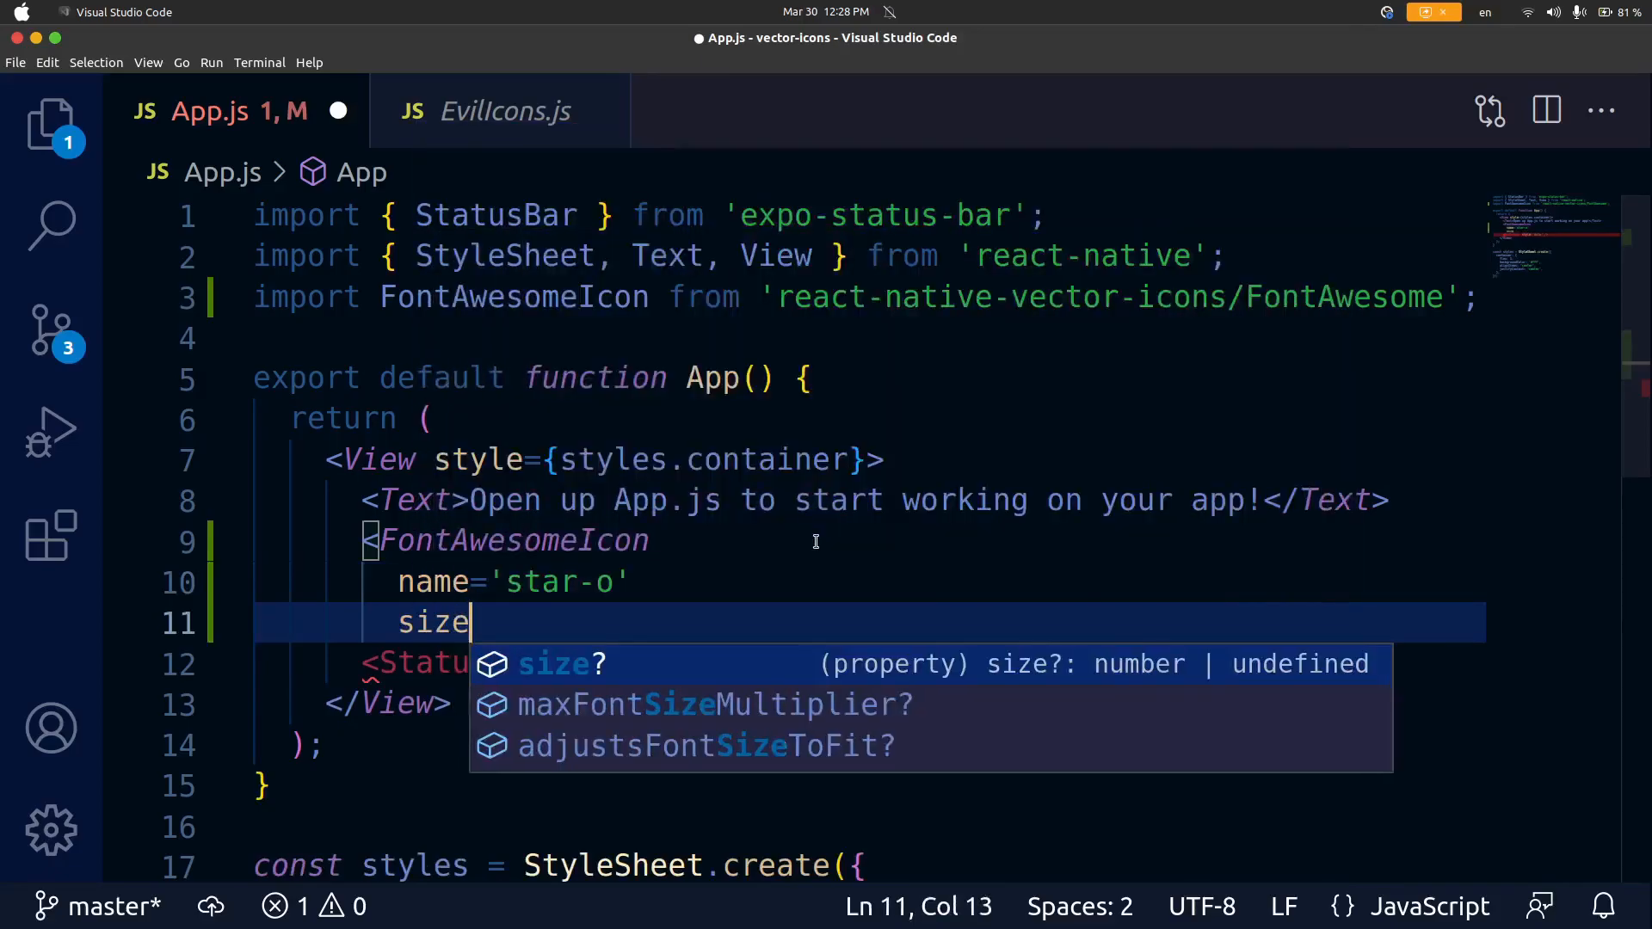
pyautogui.write('={}')
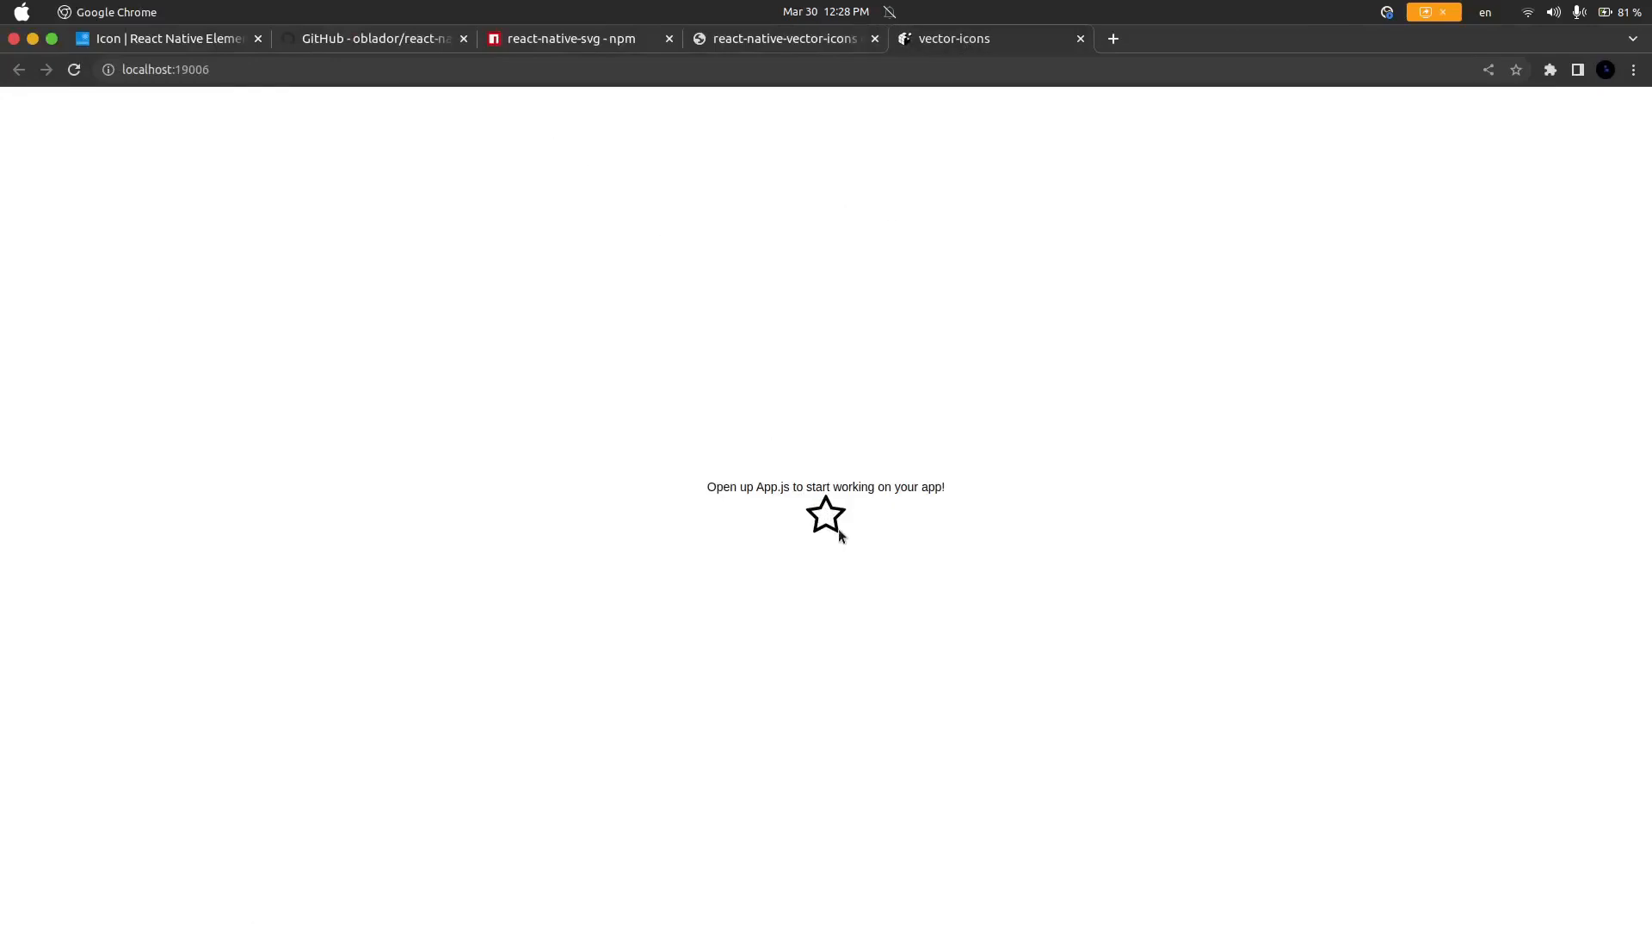
pyautogui.moveTo(895, 506)
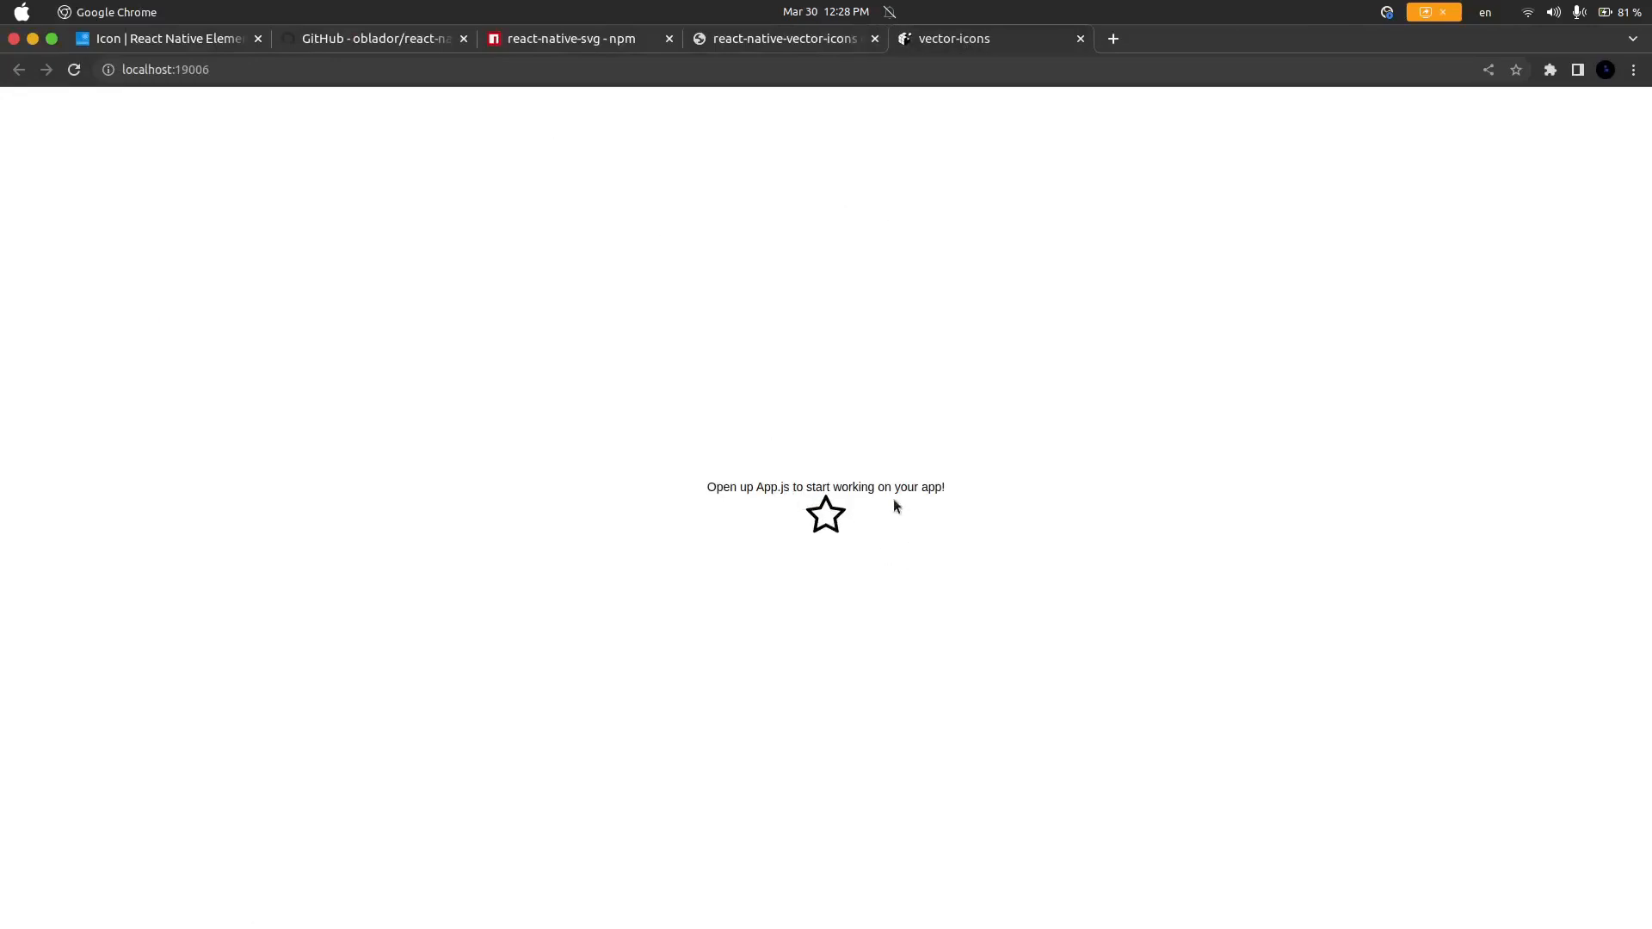
pyautogui.moveTo(693, 241)
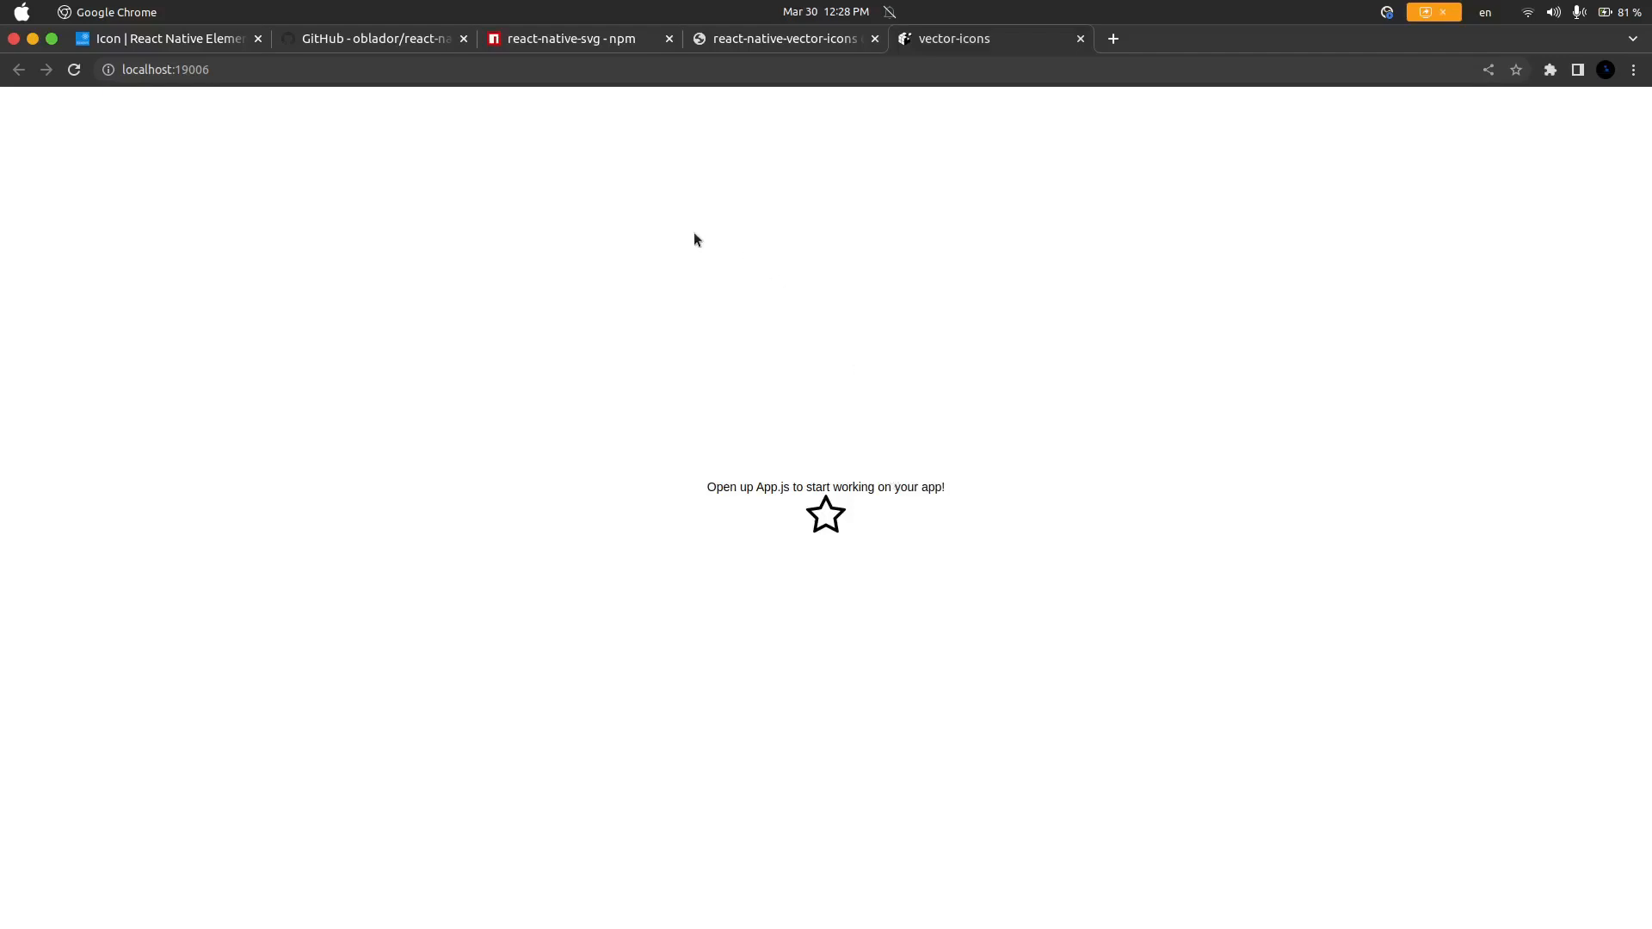
pyautogui.click(159, 38)
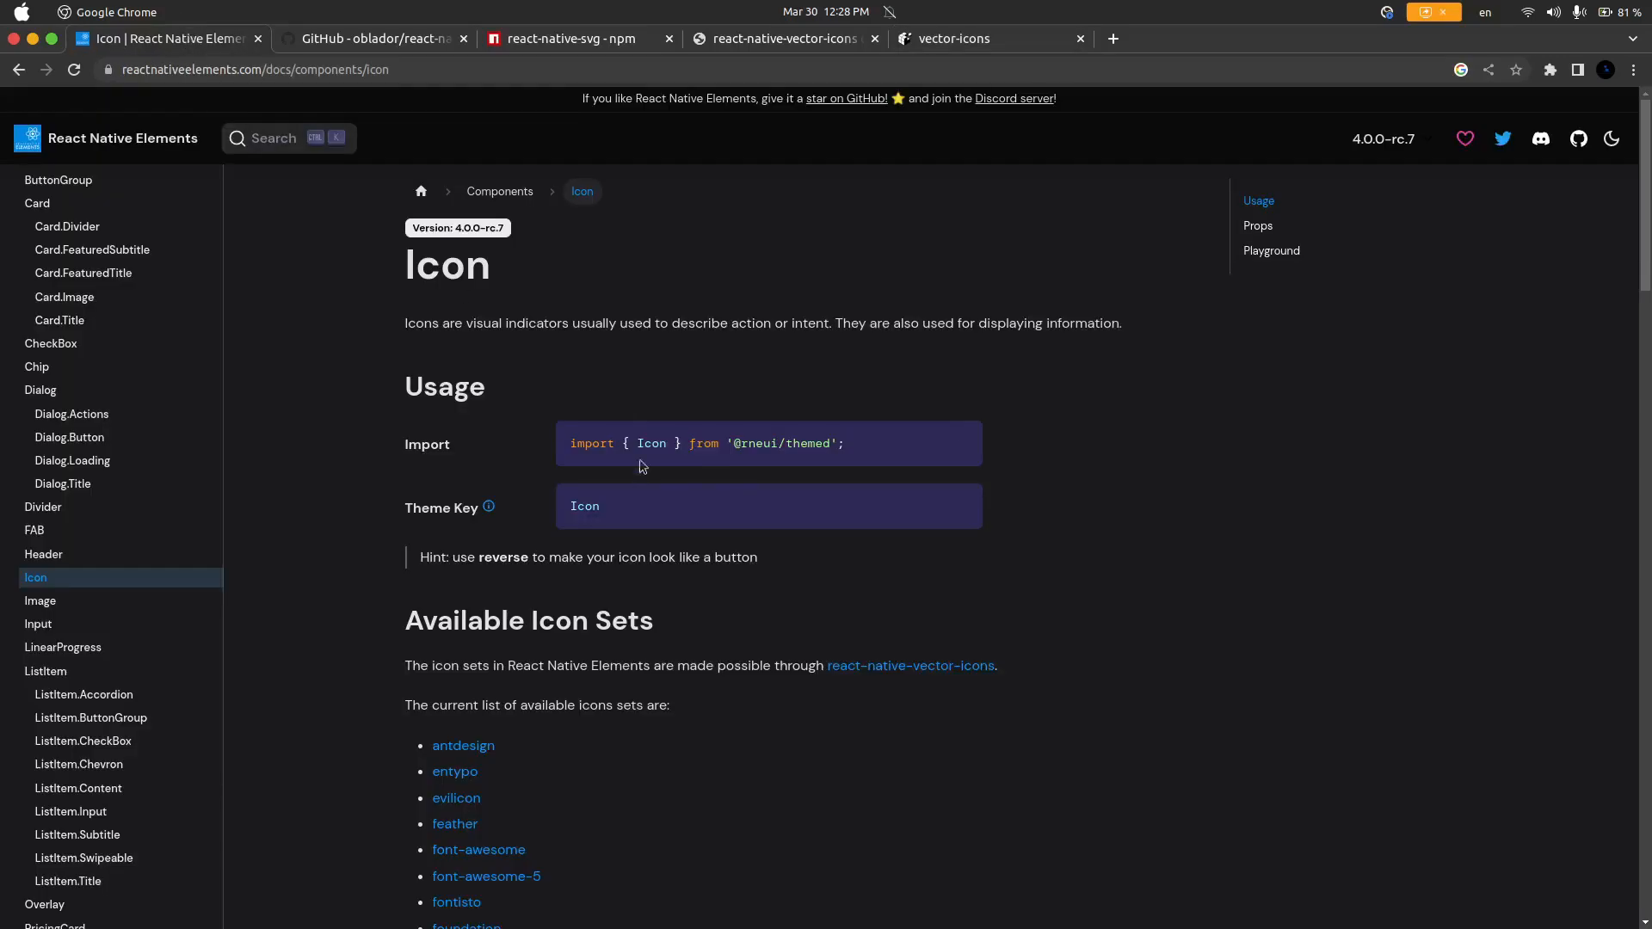
pyautogui.click(373, 39)
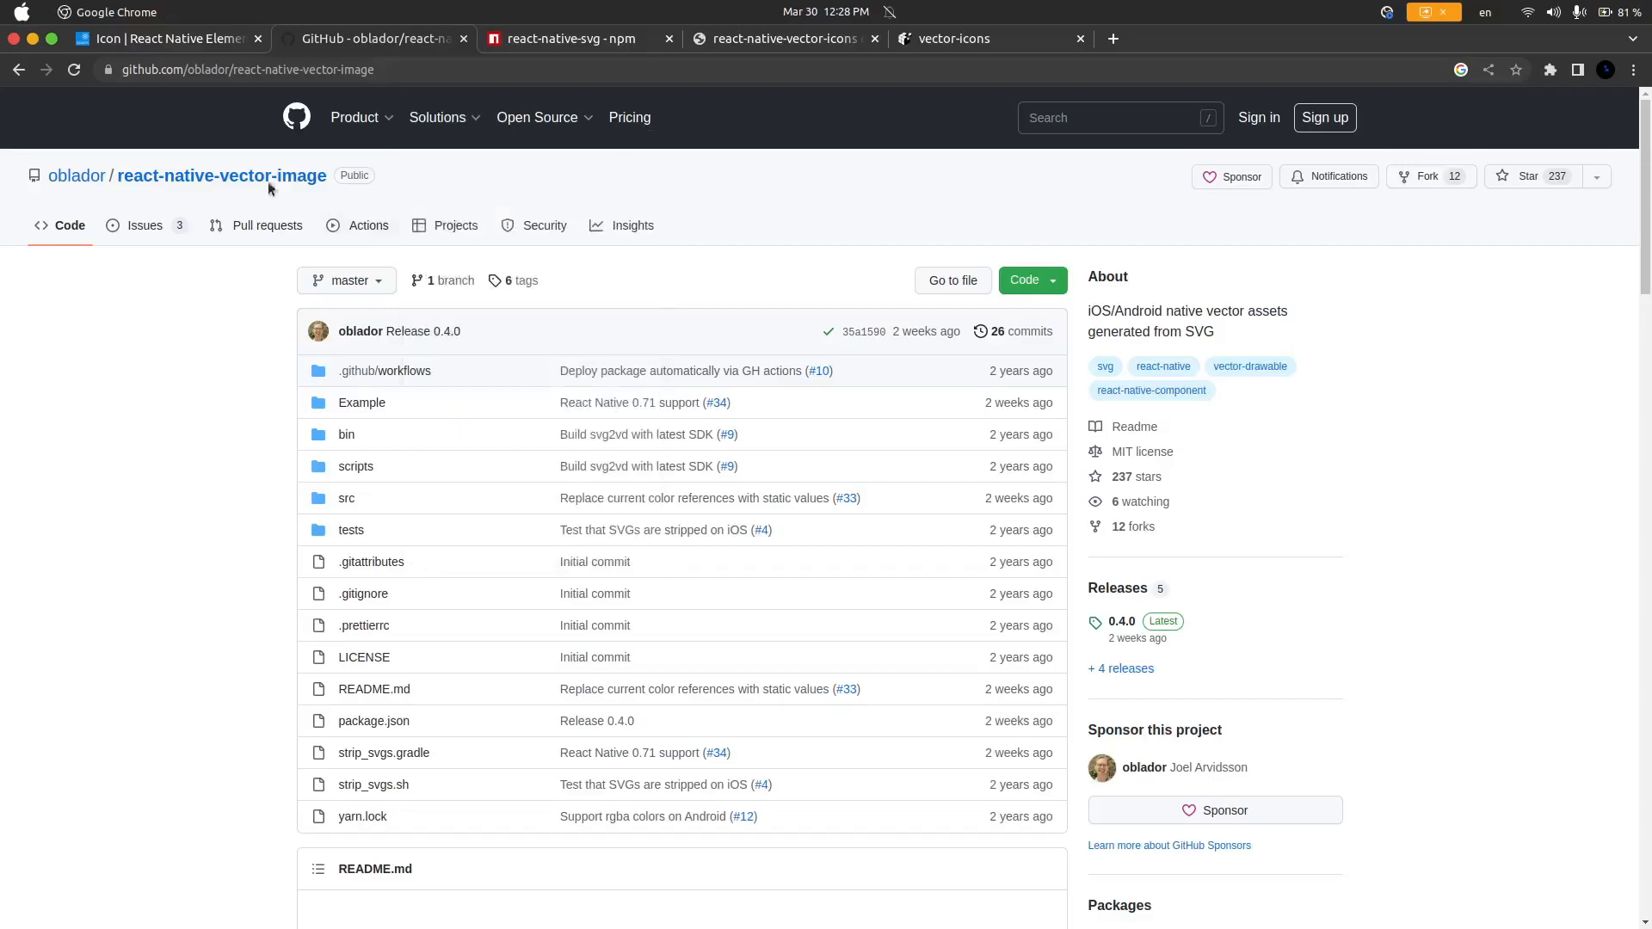
pyautogui.click(575, 40)
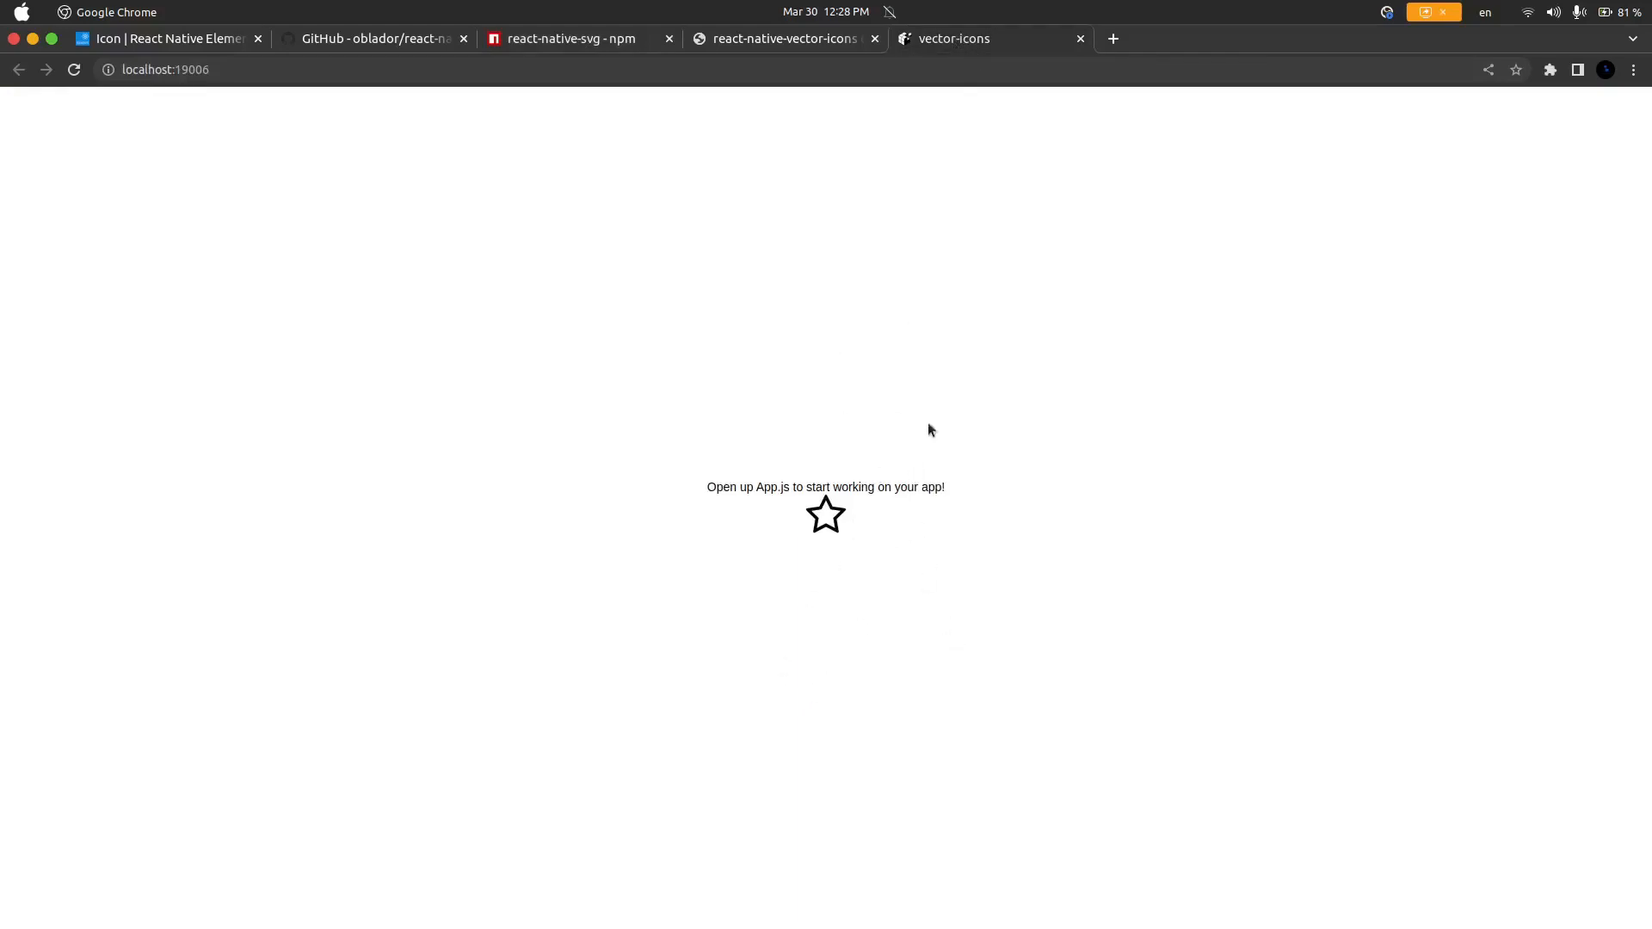
pyautogui.moveTo(827, 397)
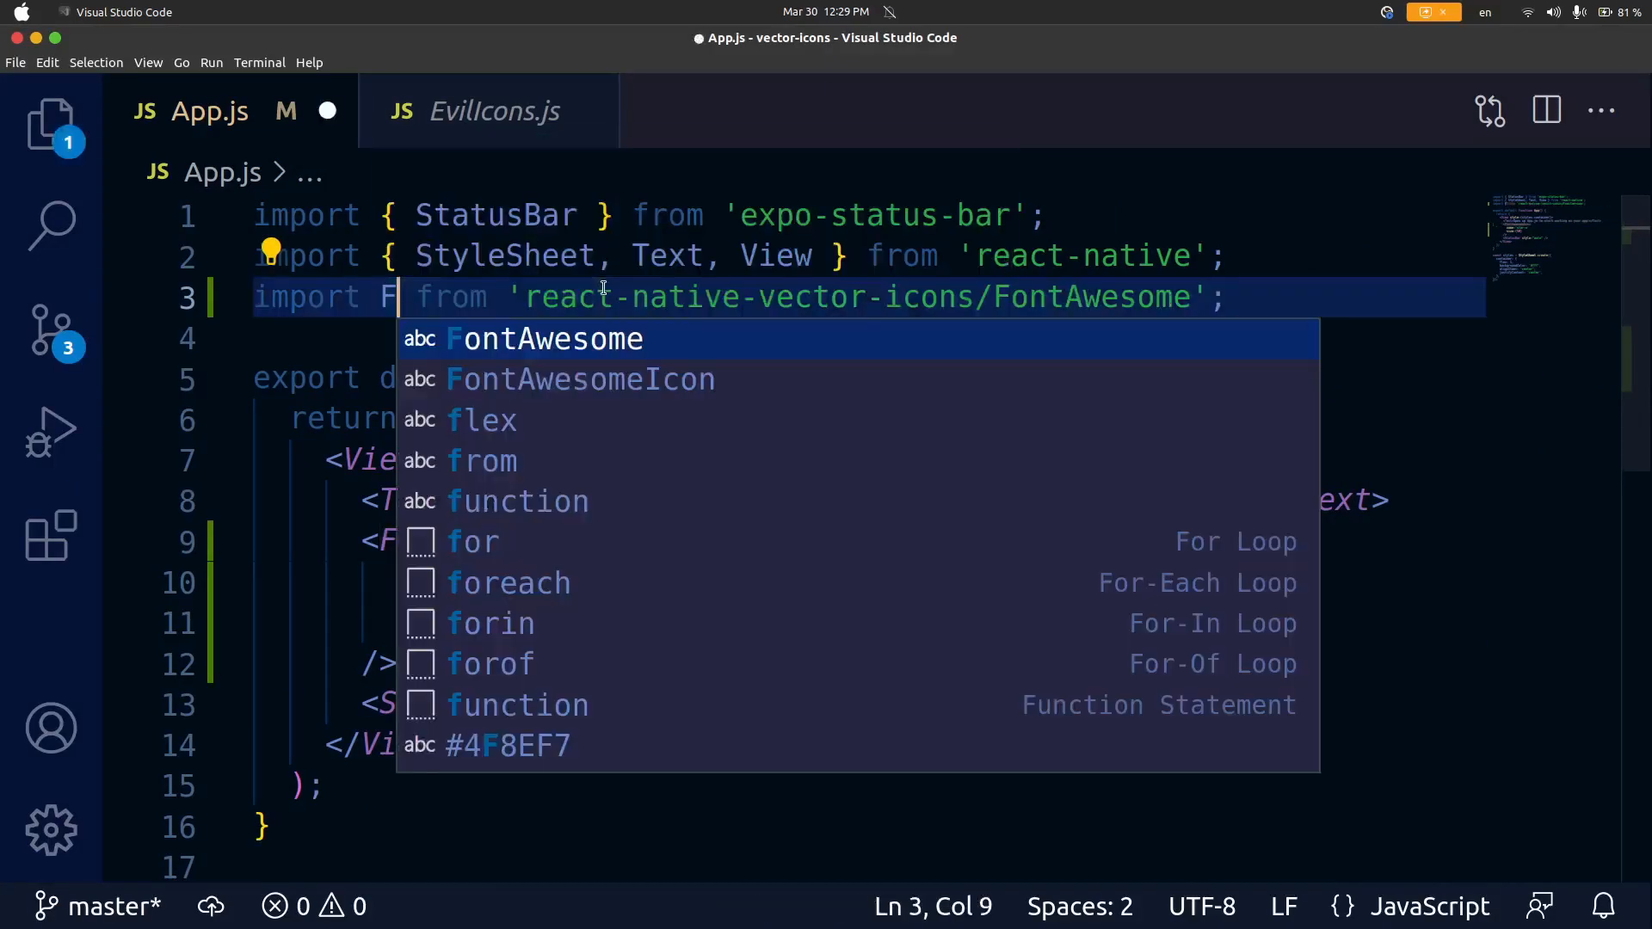
# Step: Import AntDesignIcon from 'react-native-vector-icons/AntDesign' and rename the icon tag to AntDesignIcon
pyautogui.write('AntDes')
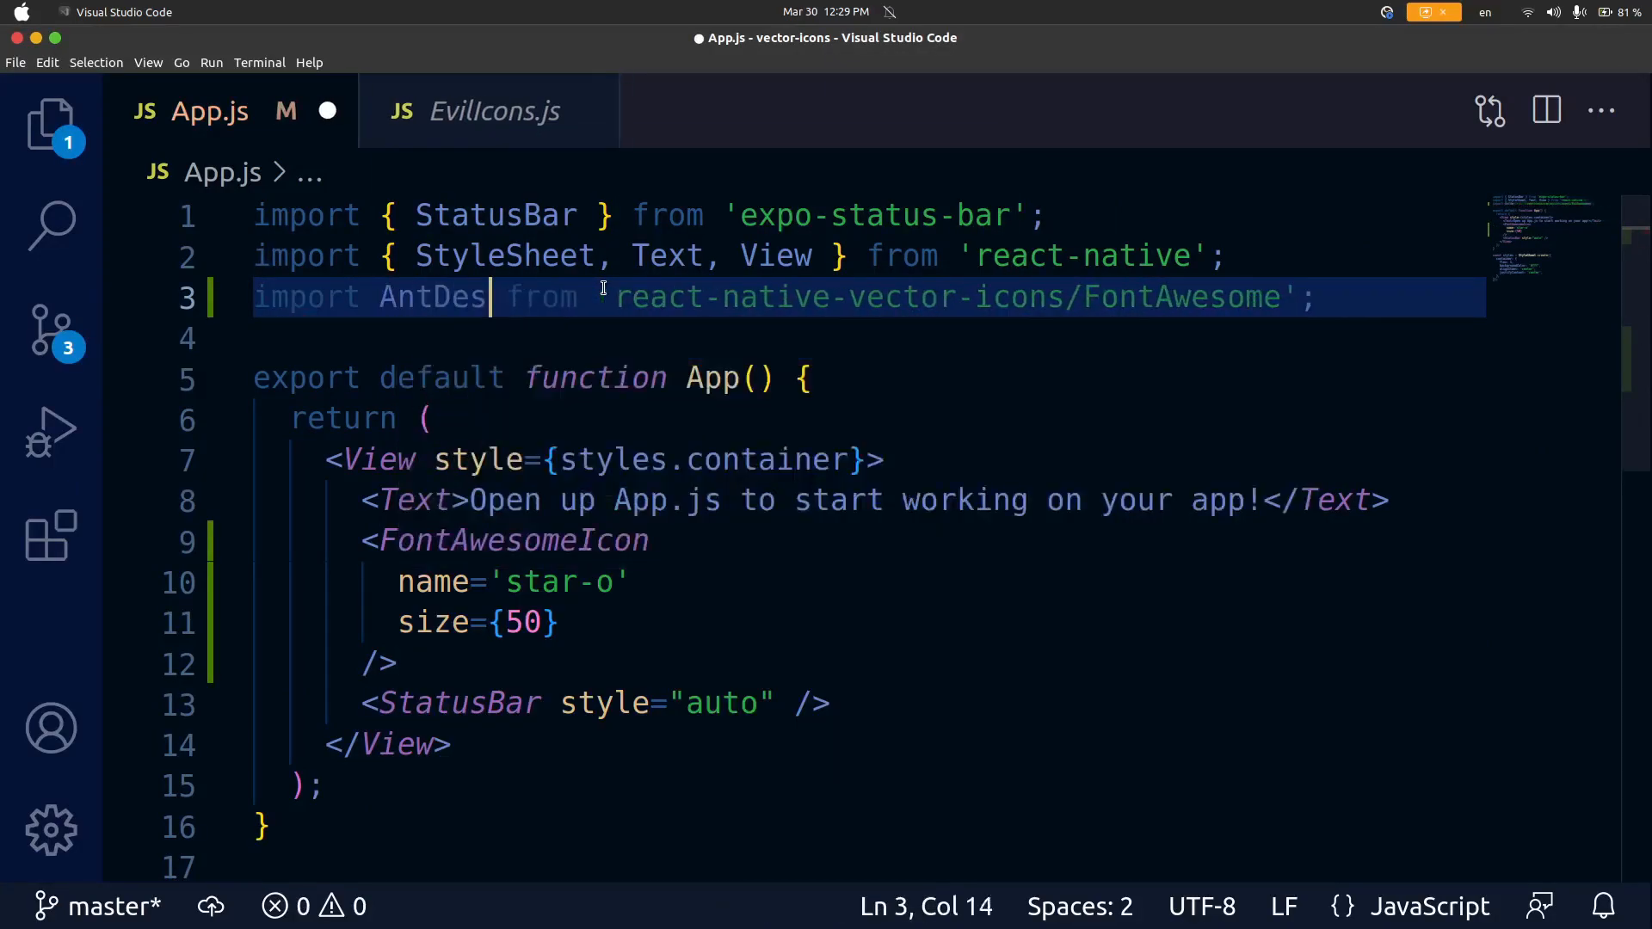
pyautogui.write('ignIcon')
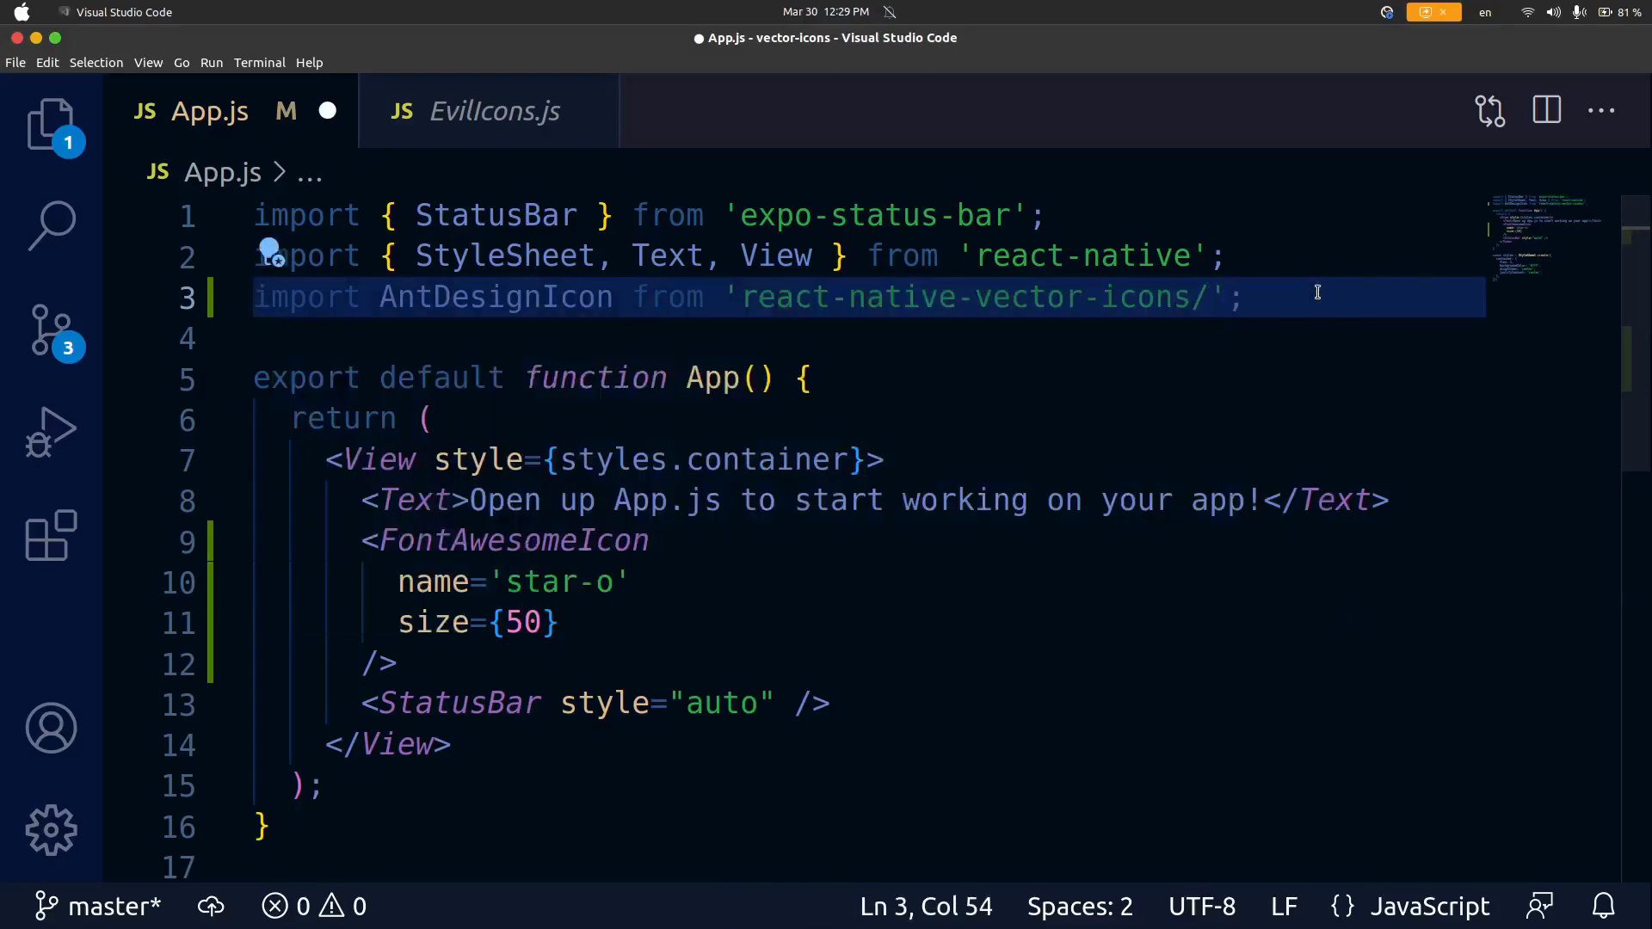
pyautogui.write('AntDesign')
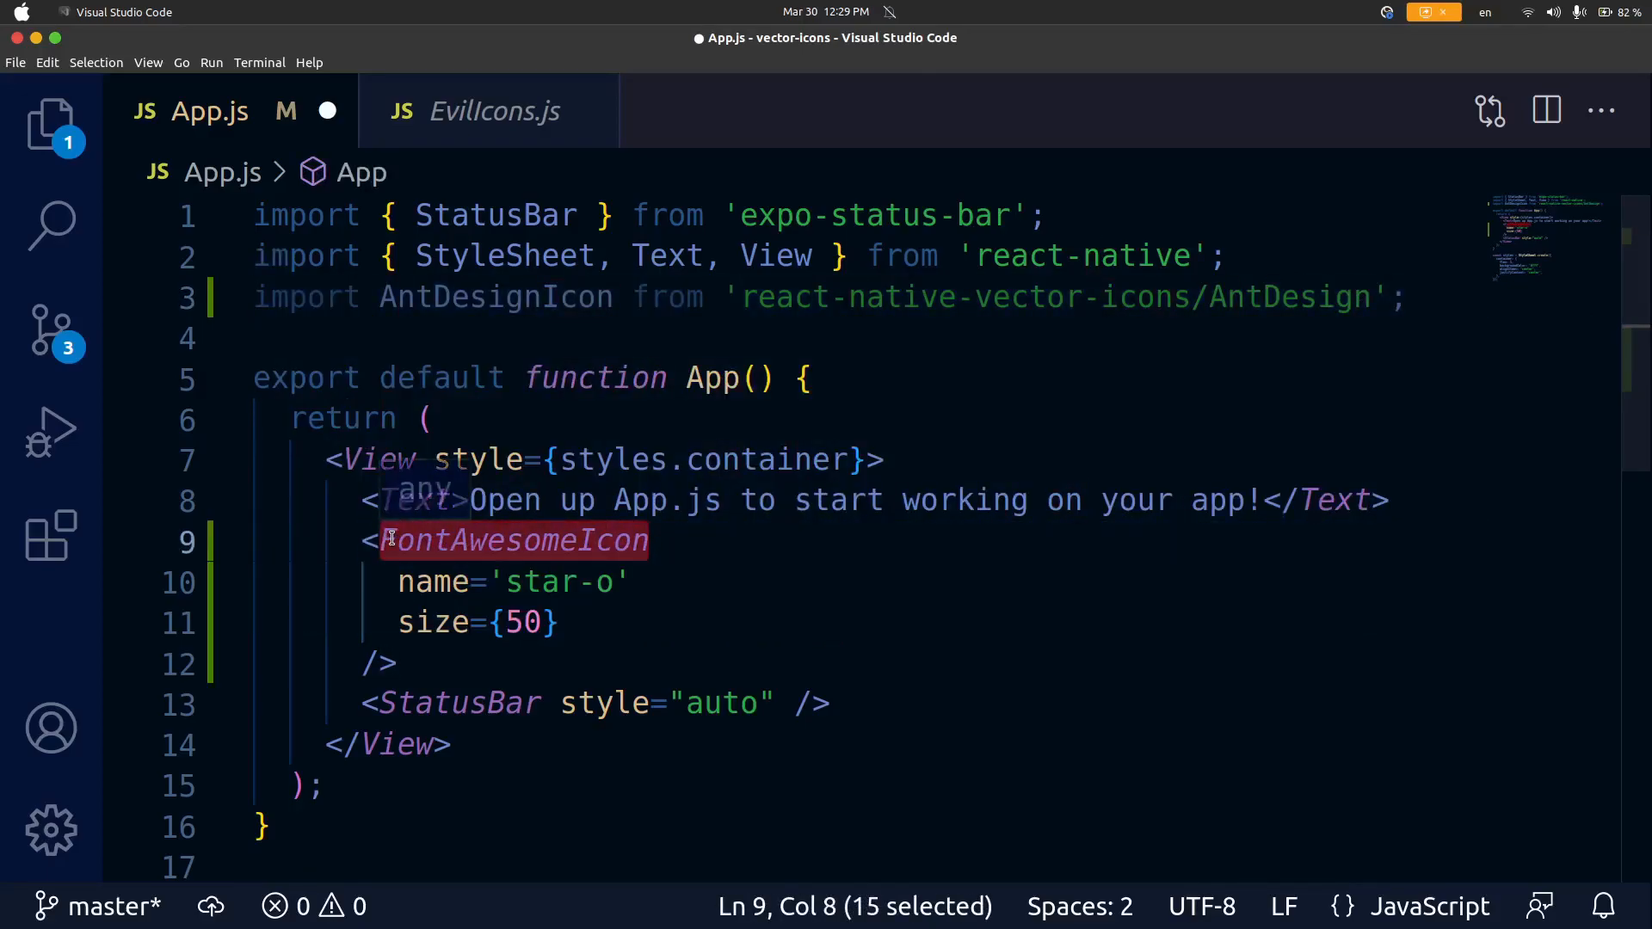
pyautogui.write('AntDesignIcon')
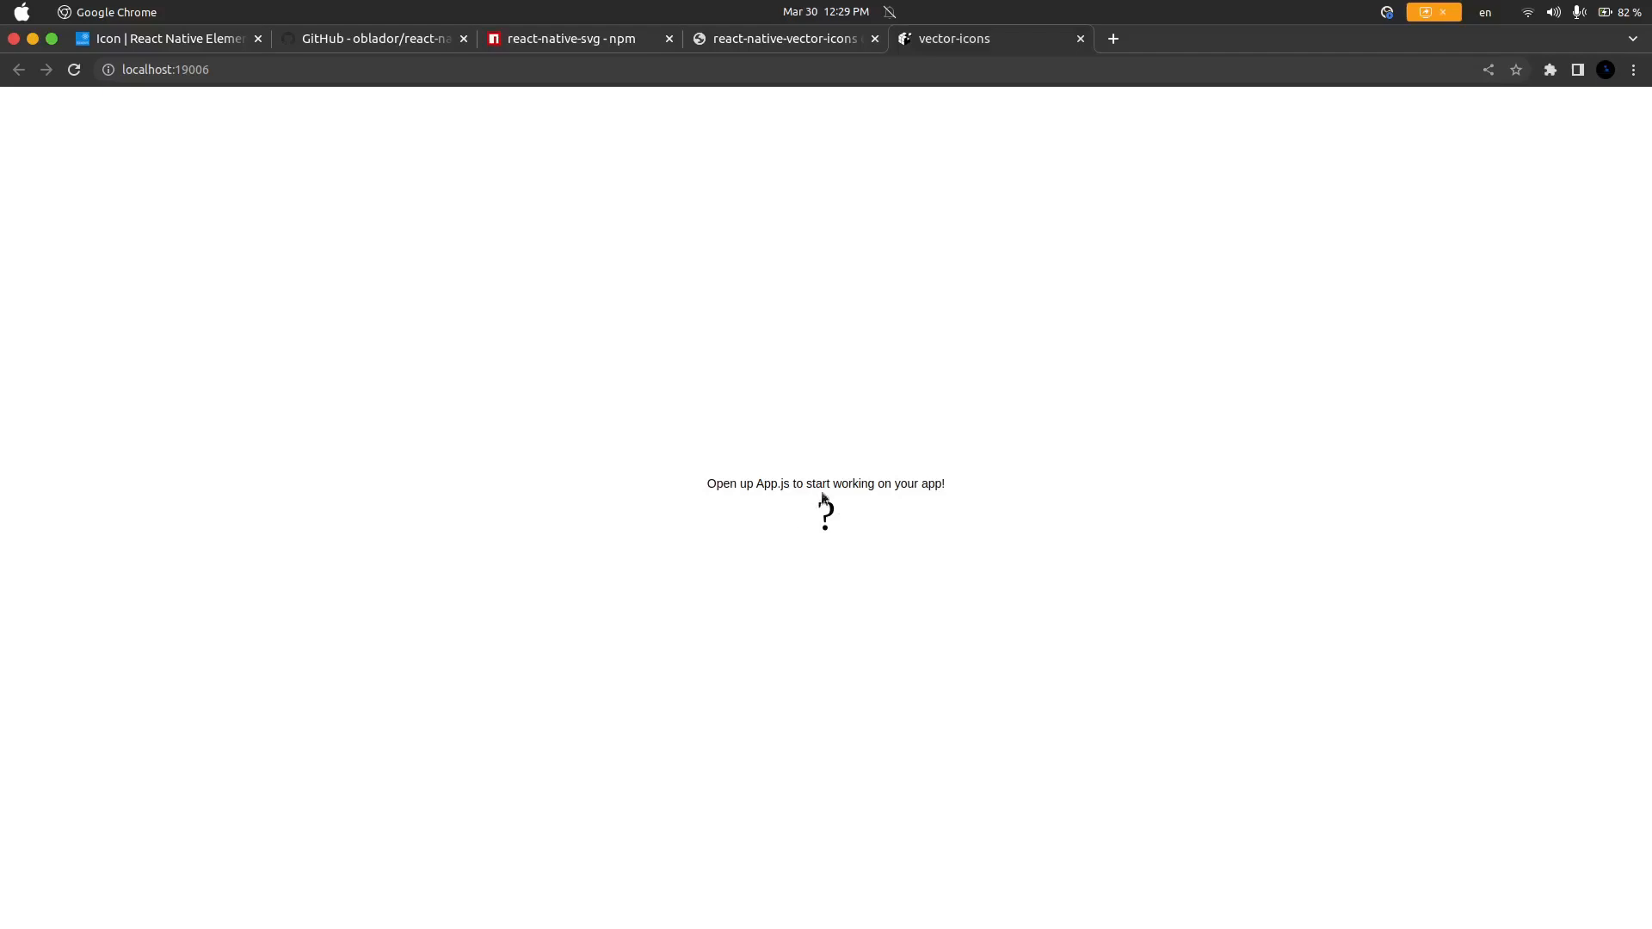
# Step: Browse to the react-native-vector-icons directory page and scroll to the AntDesign icons
pyautogui.click(576, 40)
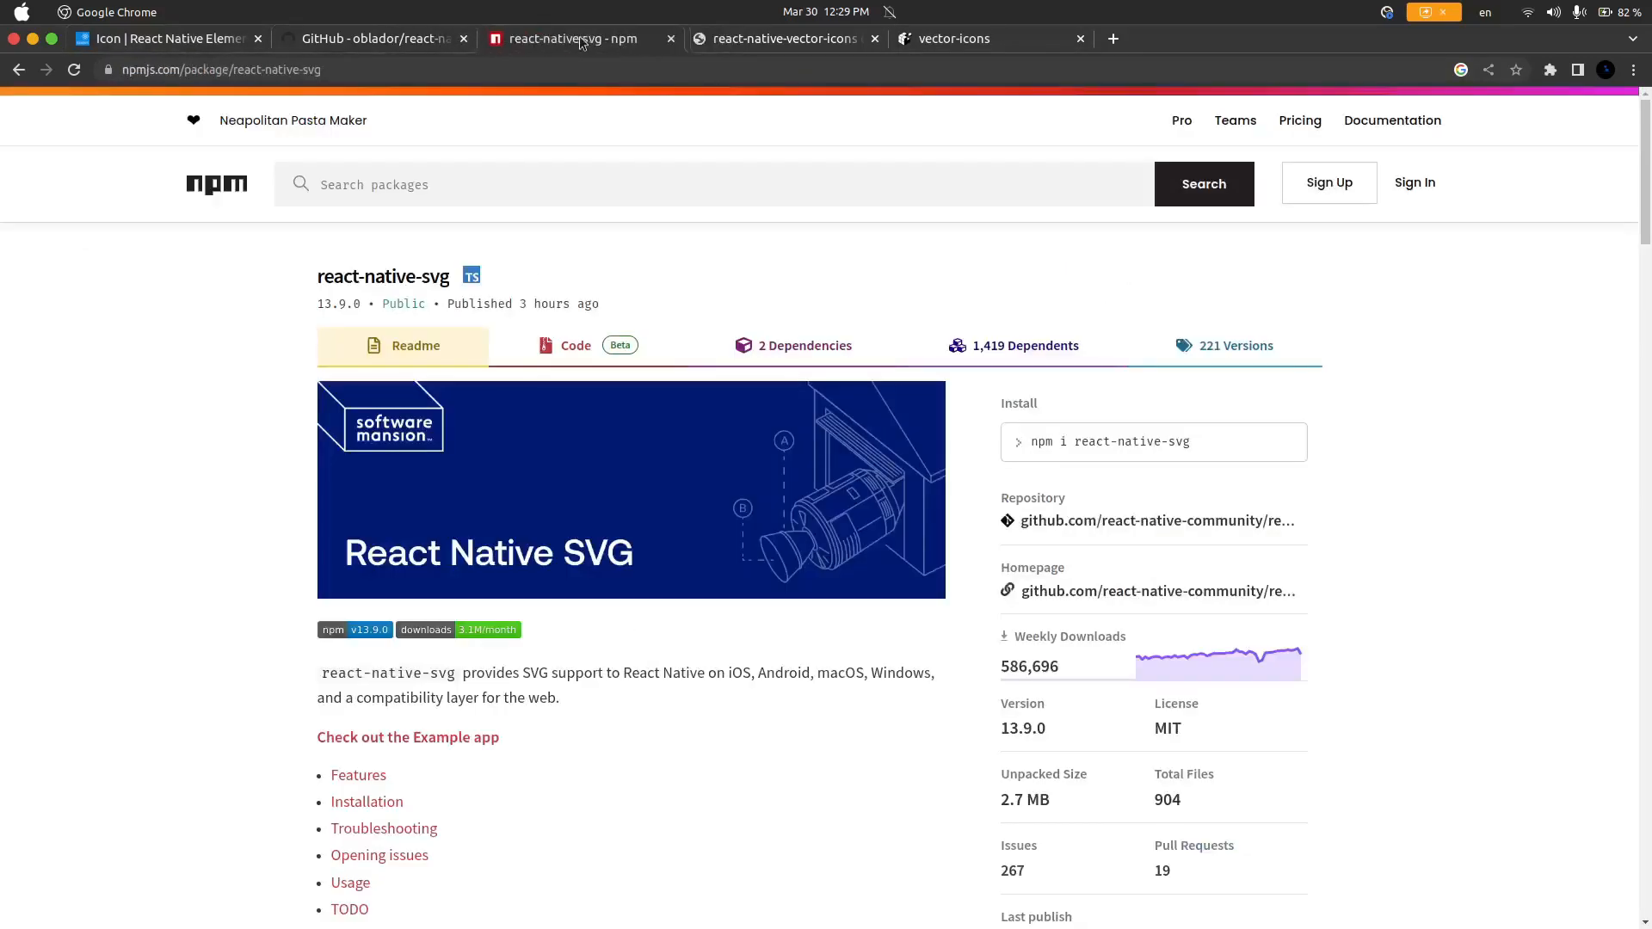
pyautogui.click(780, 40)
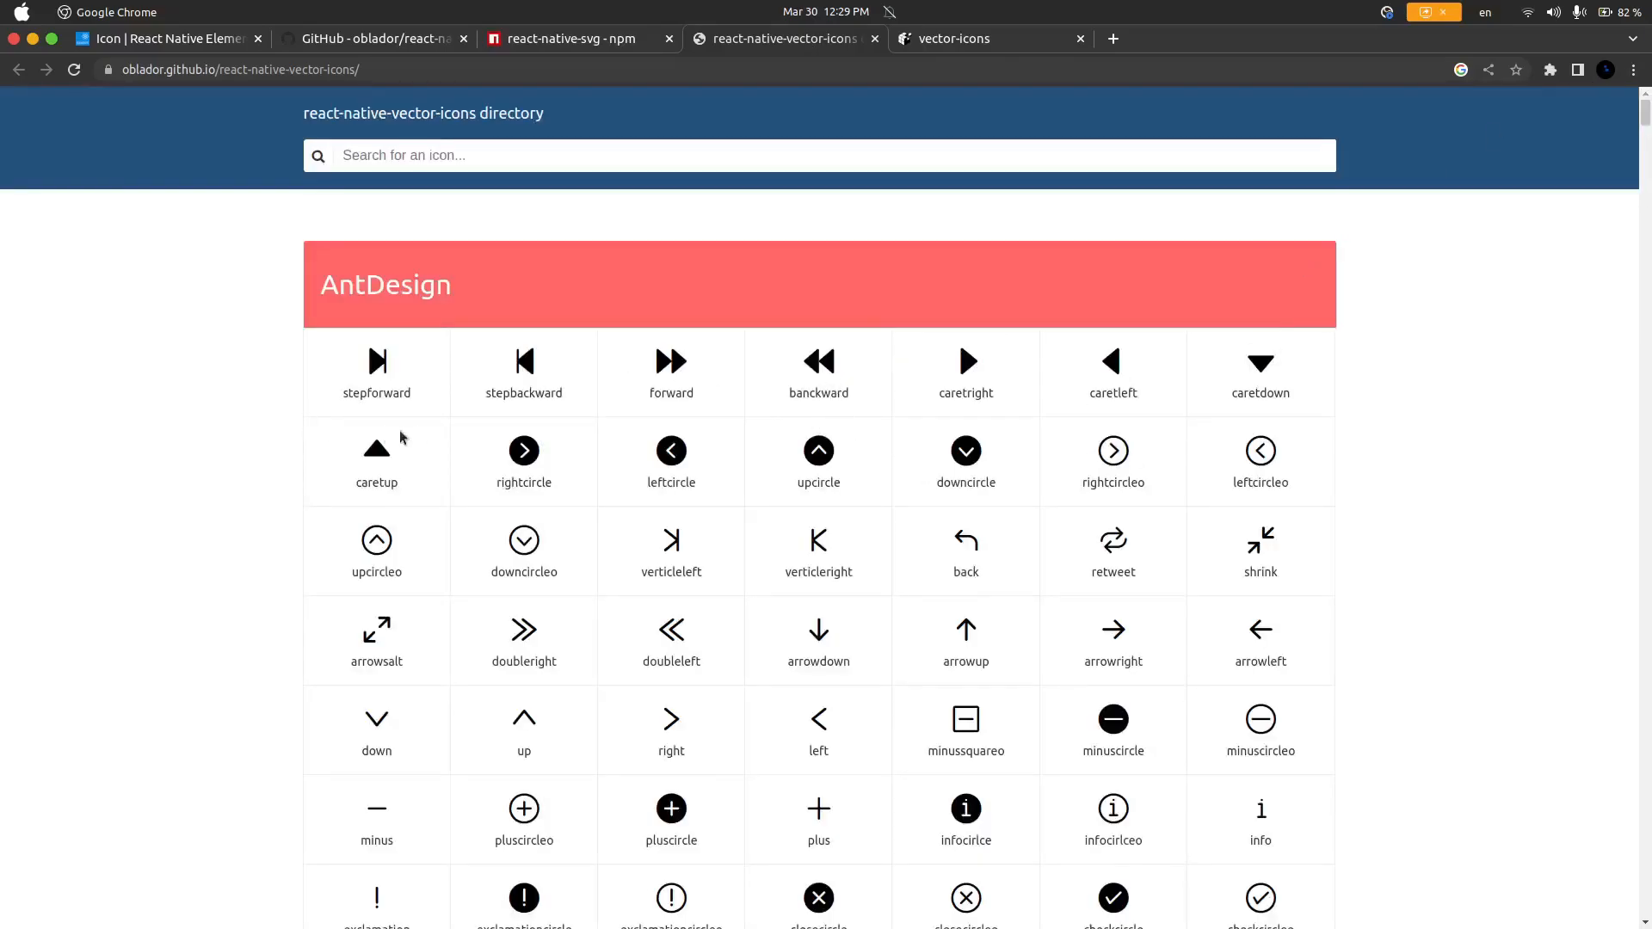
pyautogui.scroll(-3)
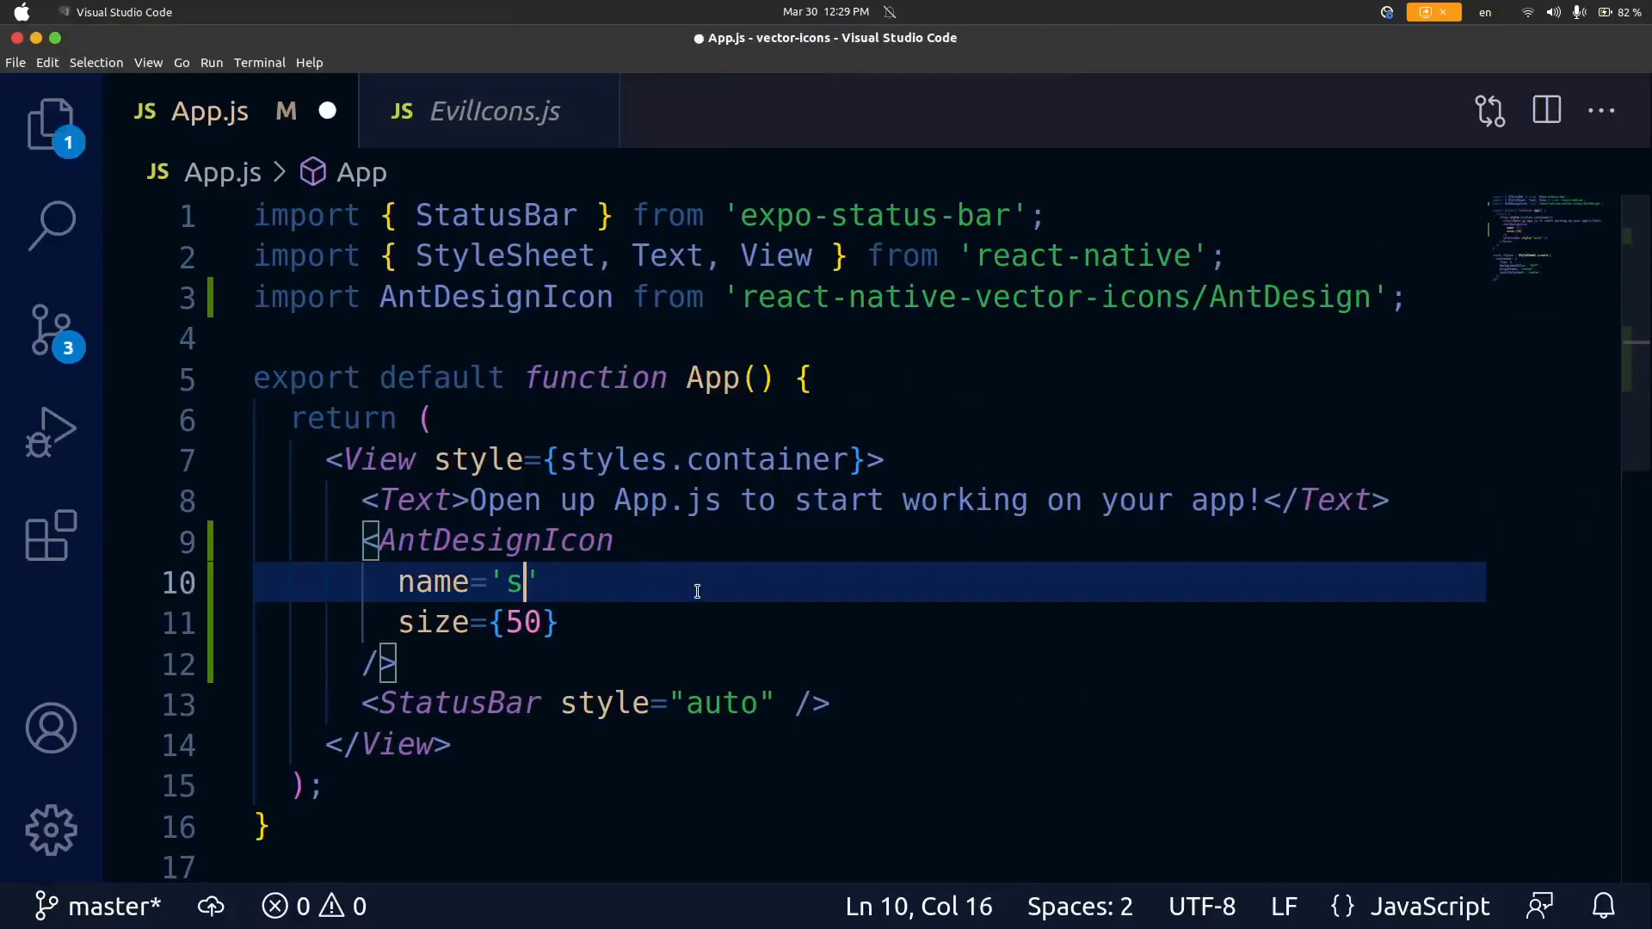
# Step: Set the AntDesignIcon name to 'customerservice', save, and check the headset icon in the app
pyautogui.write('cudtyom')
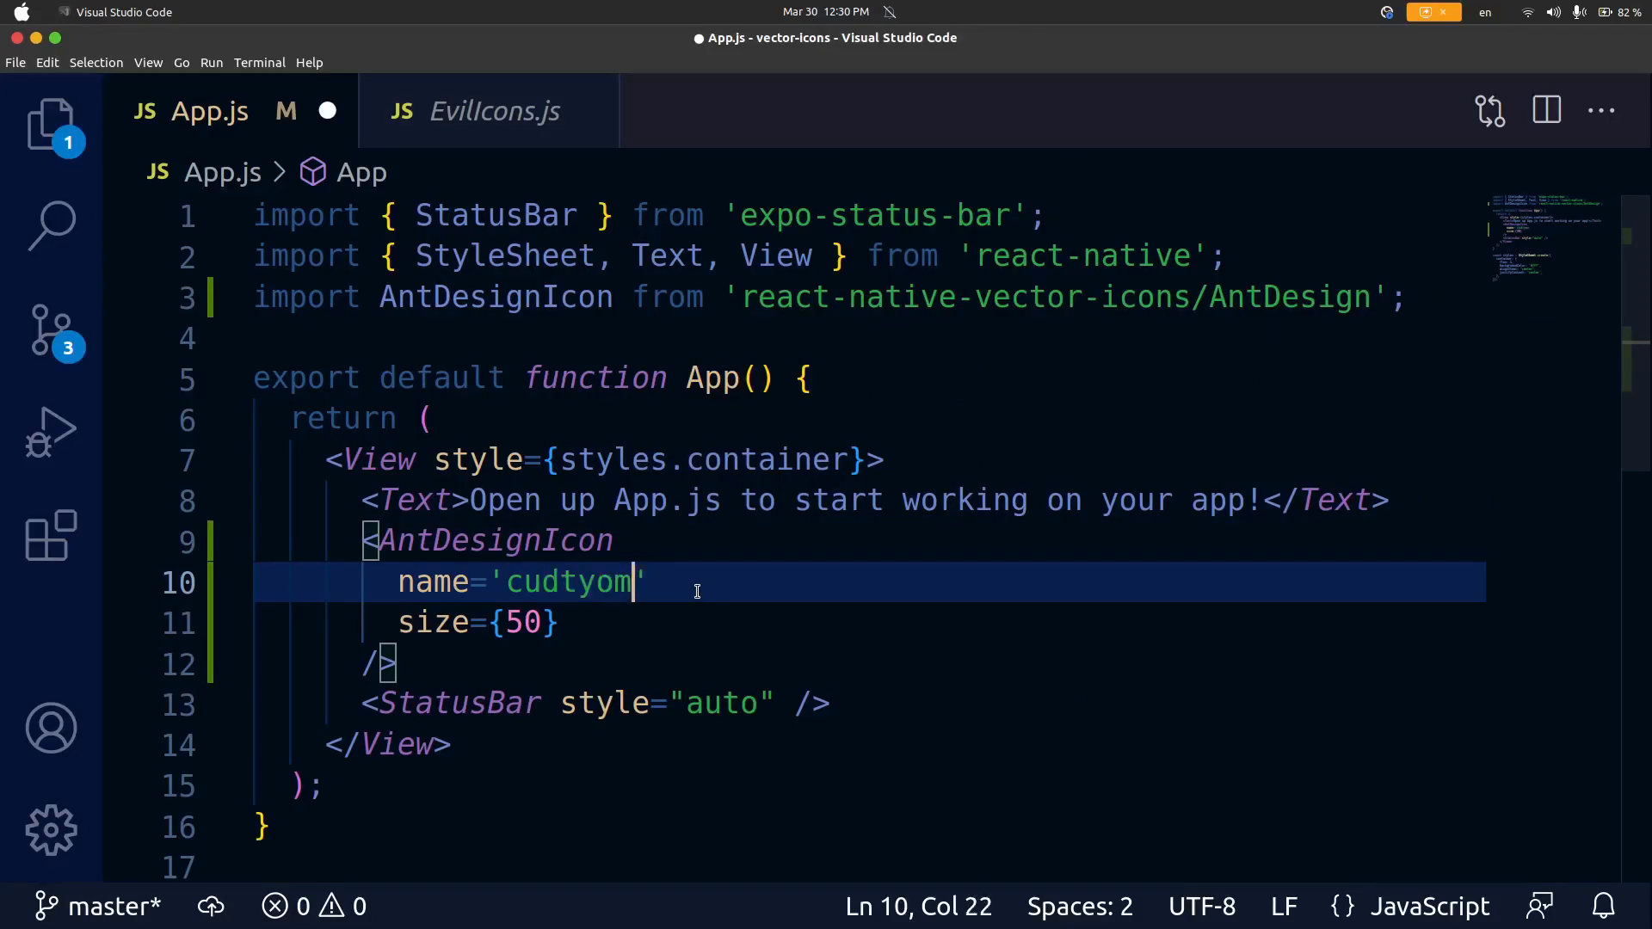
pyautogui.press('Backspace')
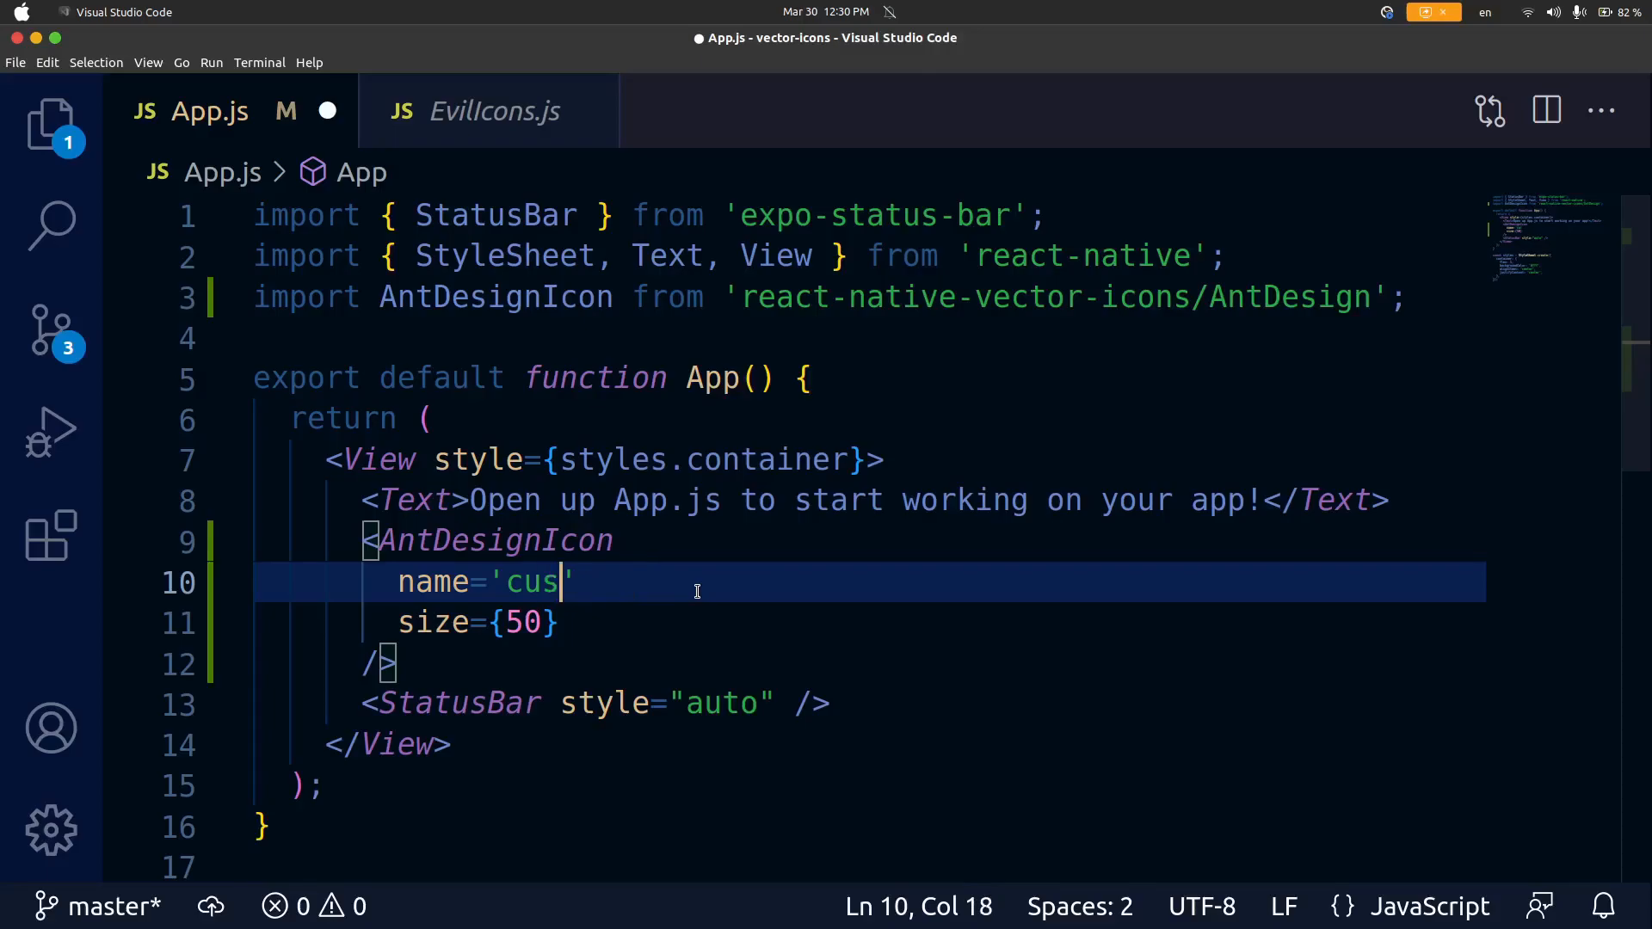
pyautogui.write('tomerservice')
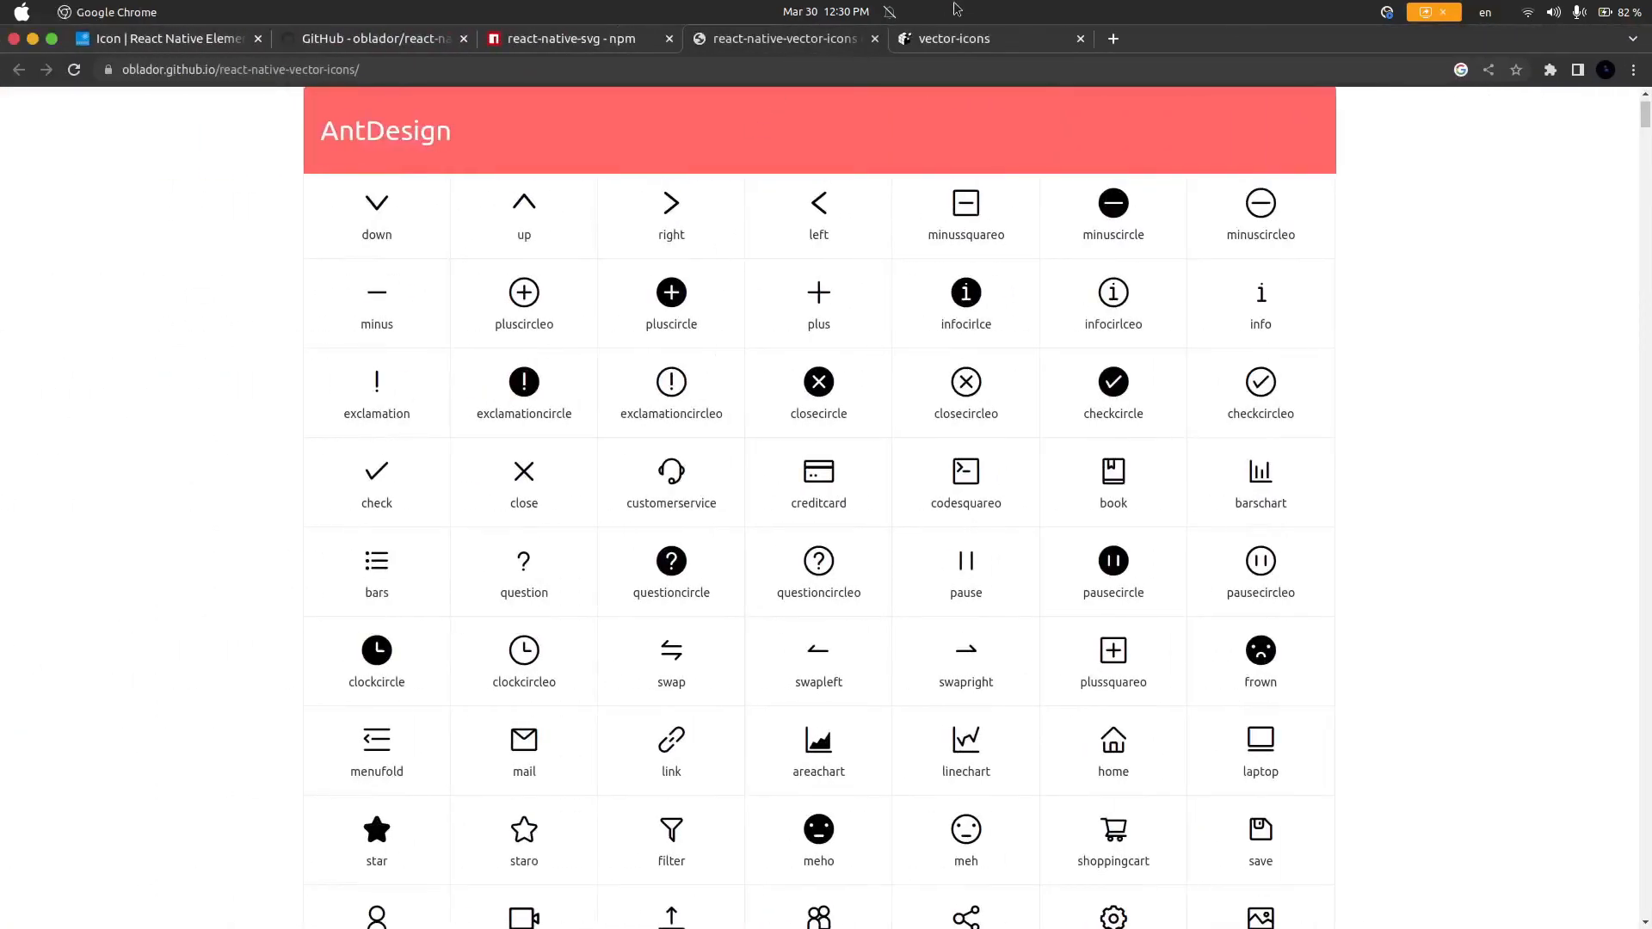
pyautogui.click(946, 39)
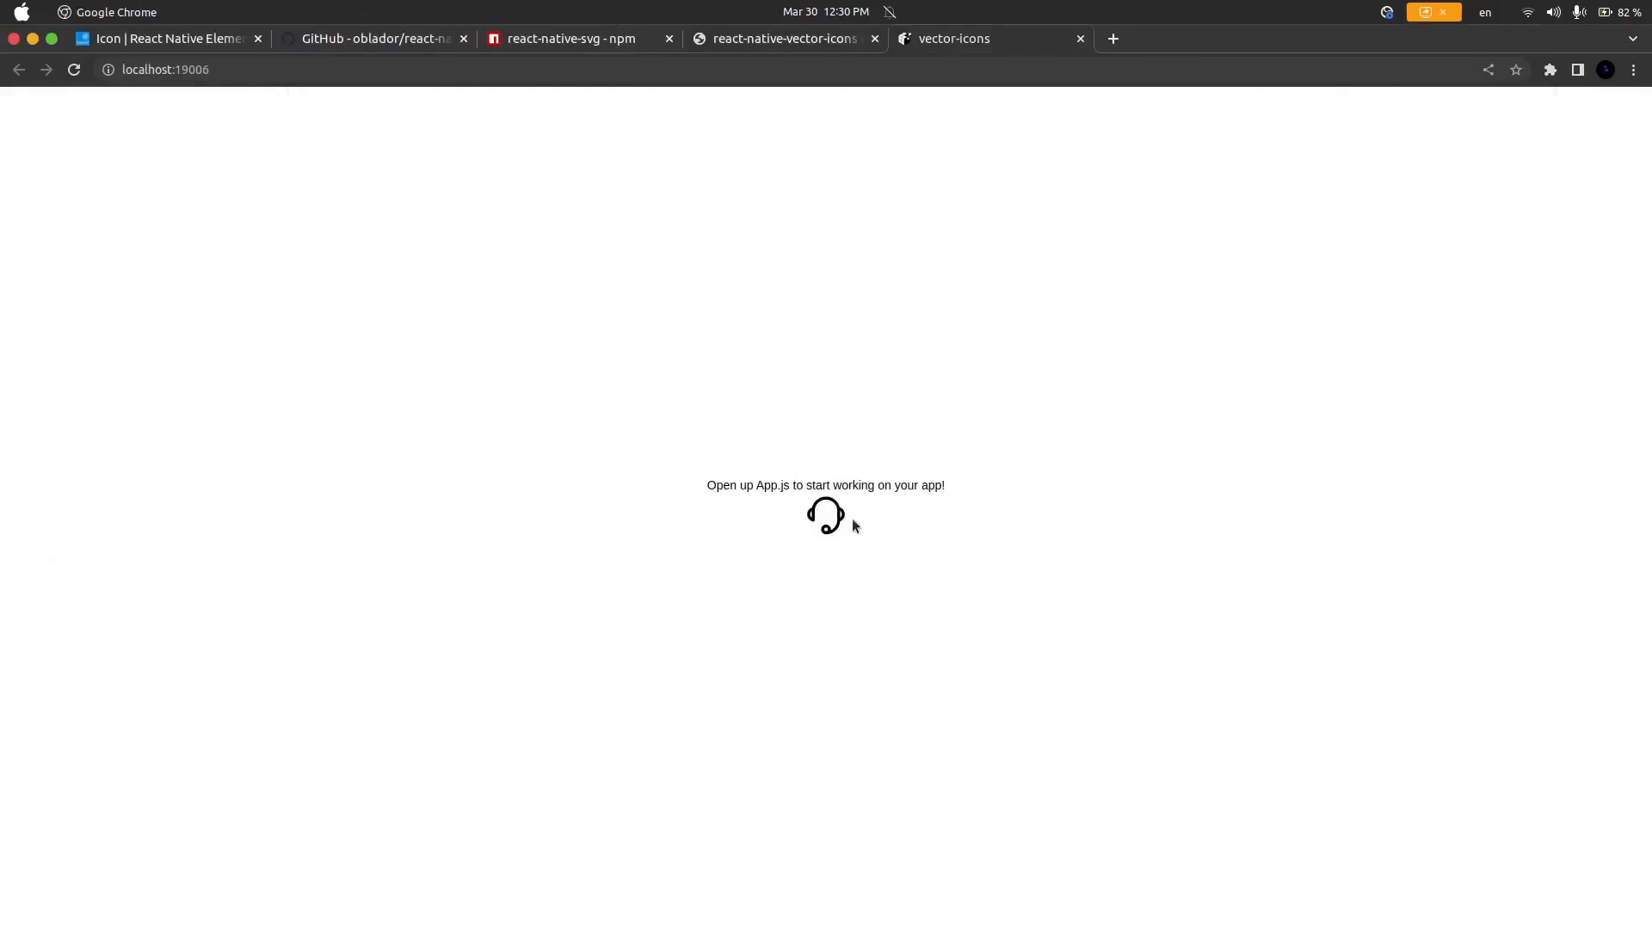
pyautogui.moveTo(852, 418)
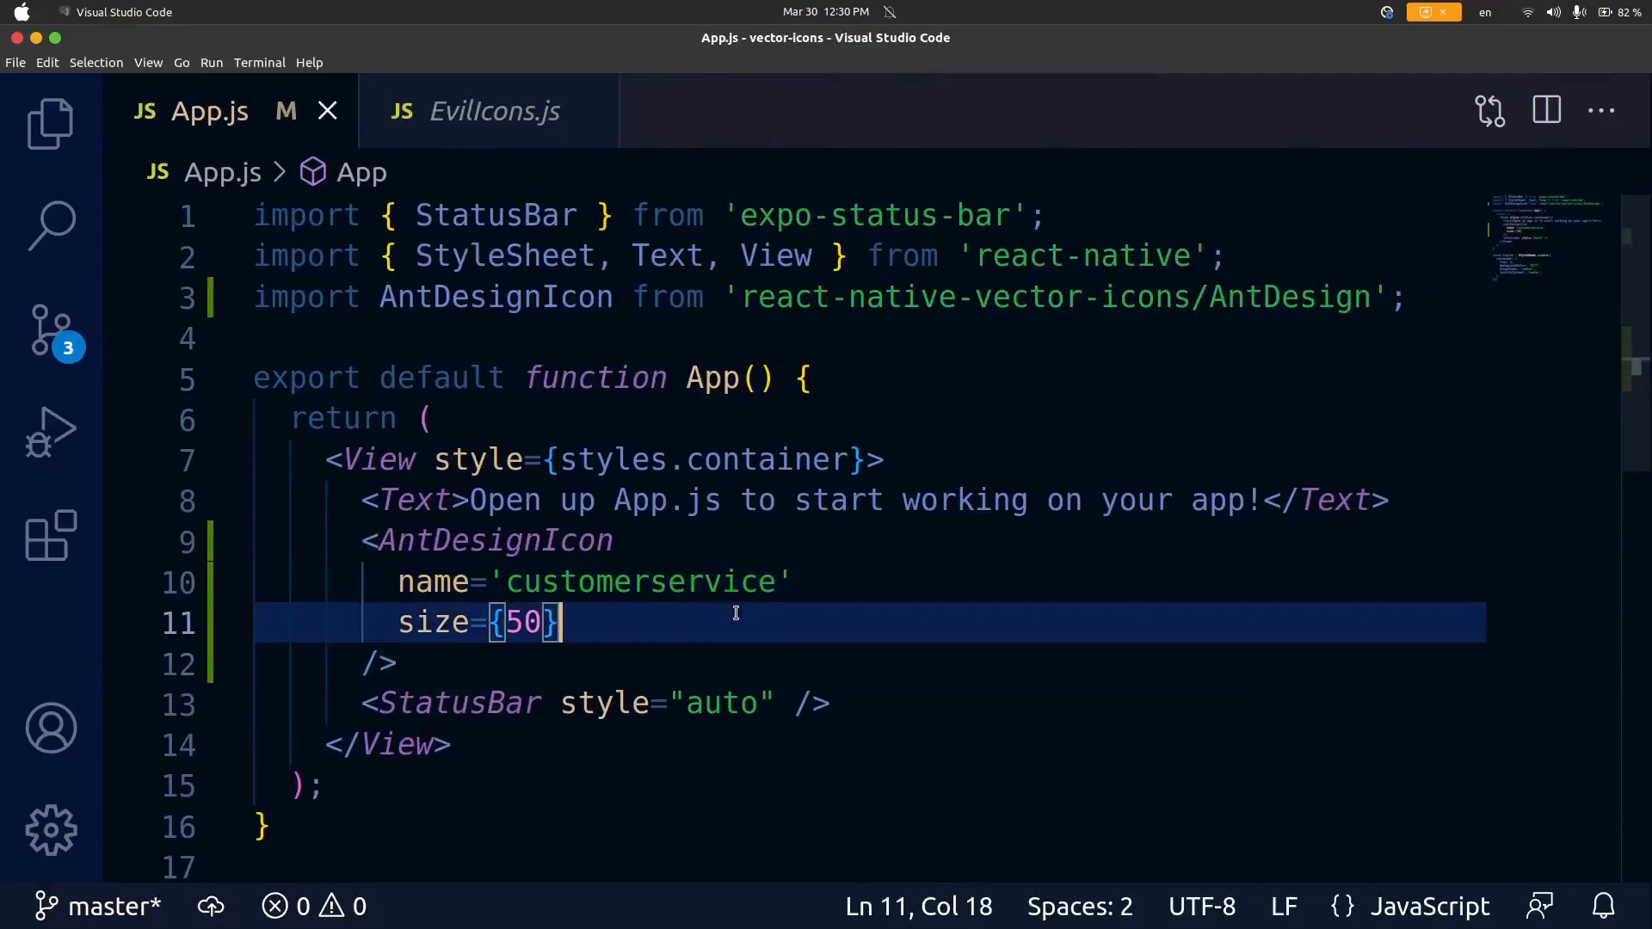
# Step: Add color='blue' to the AntDesignIcon and view the blue headset icon in the browser
pyautogui.write('color')
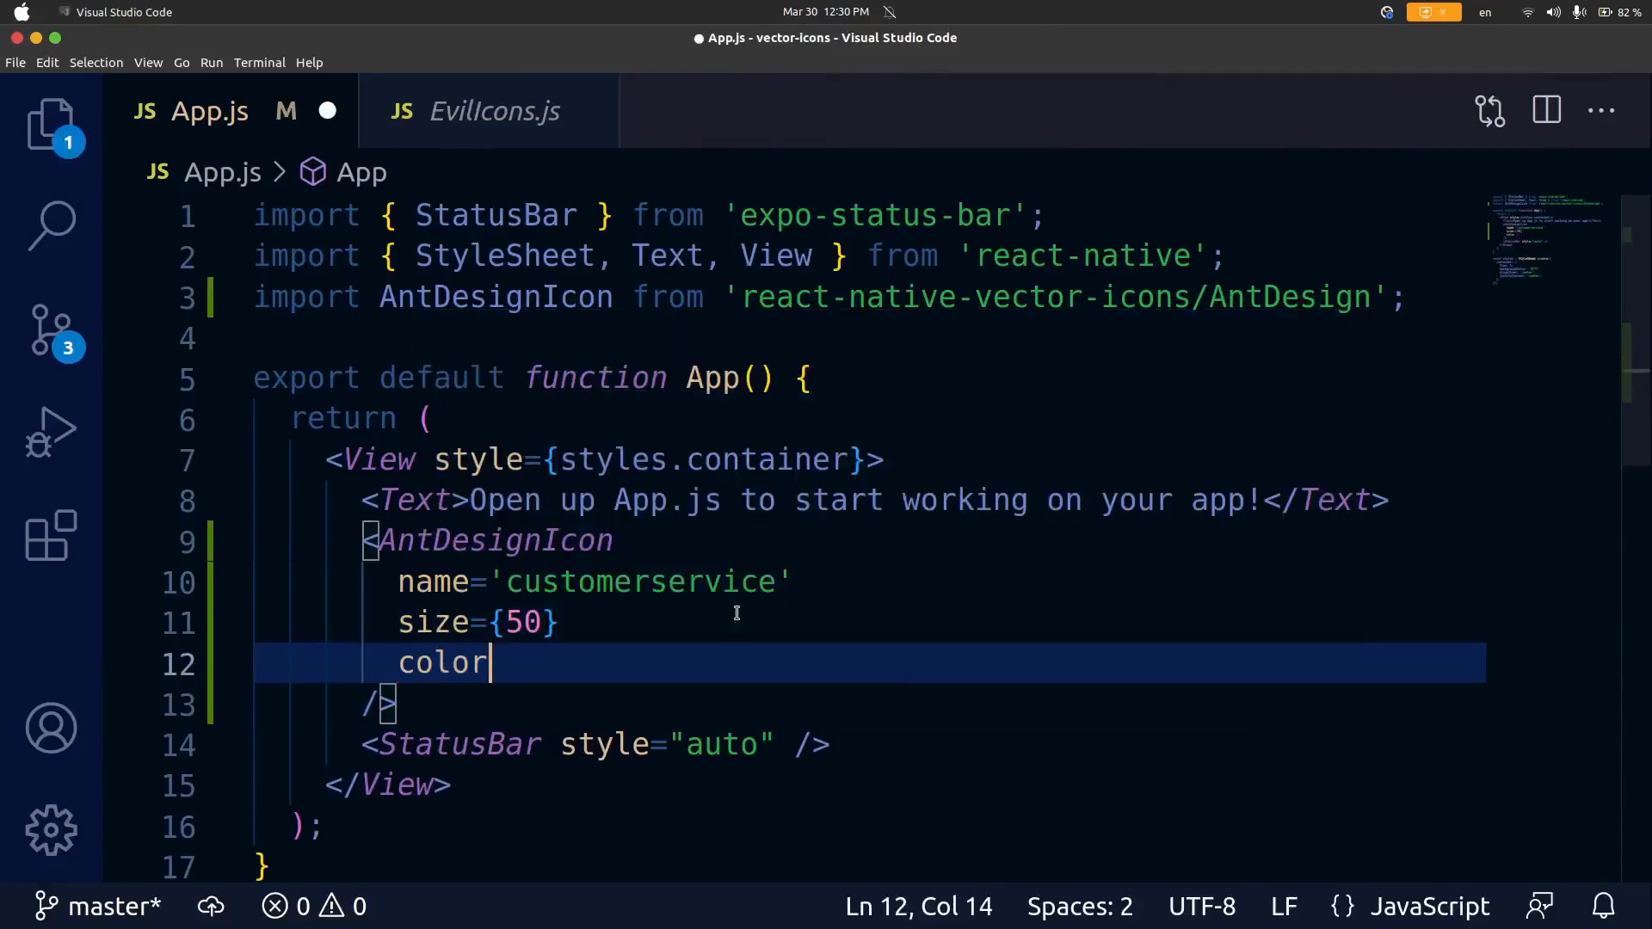
pyautogui.write("='bl'")
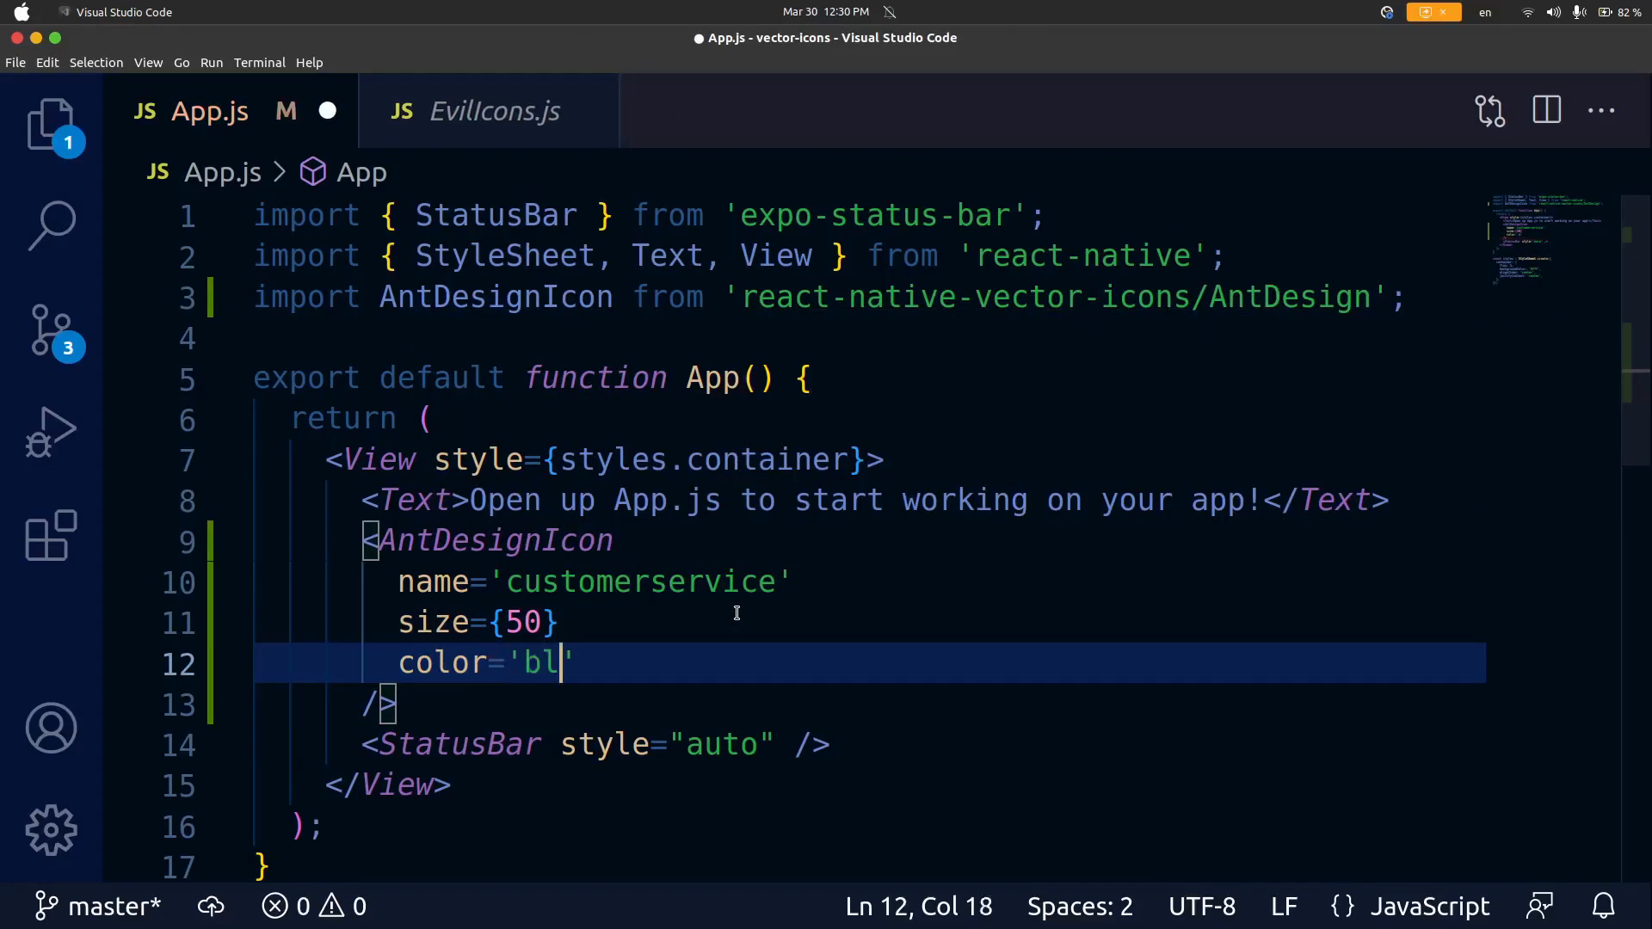
pyautogui.write('ue')
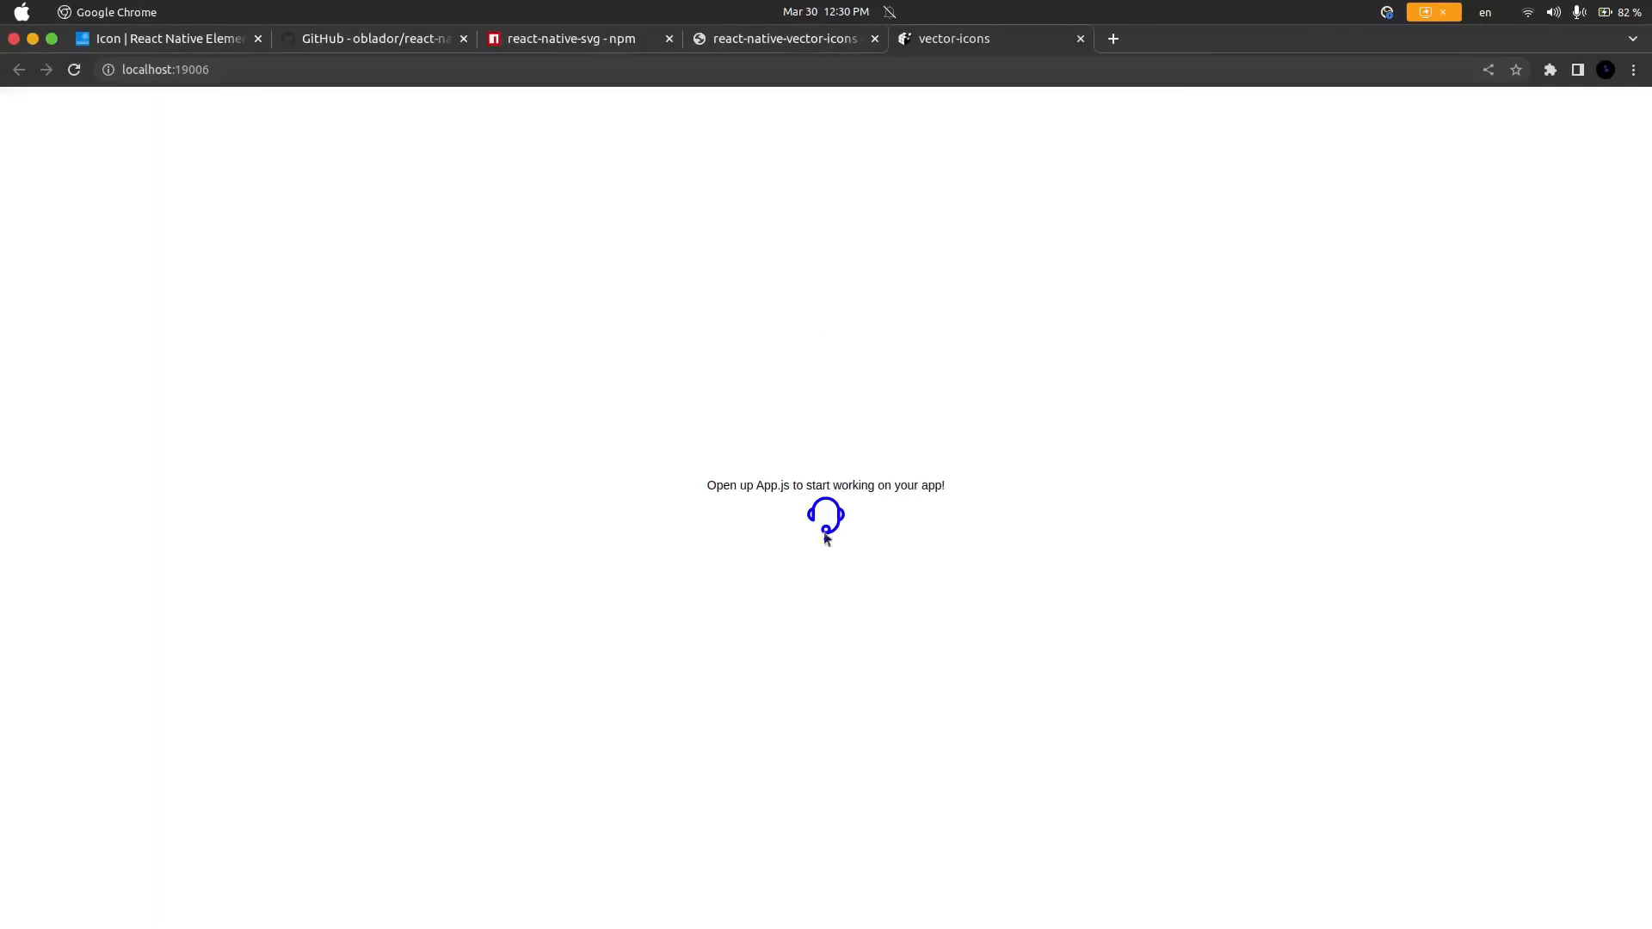
pyautogui.click(784, 39)
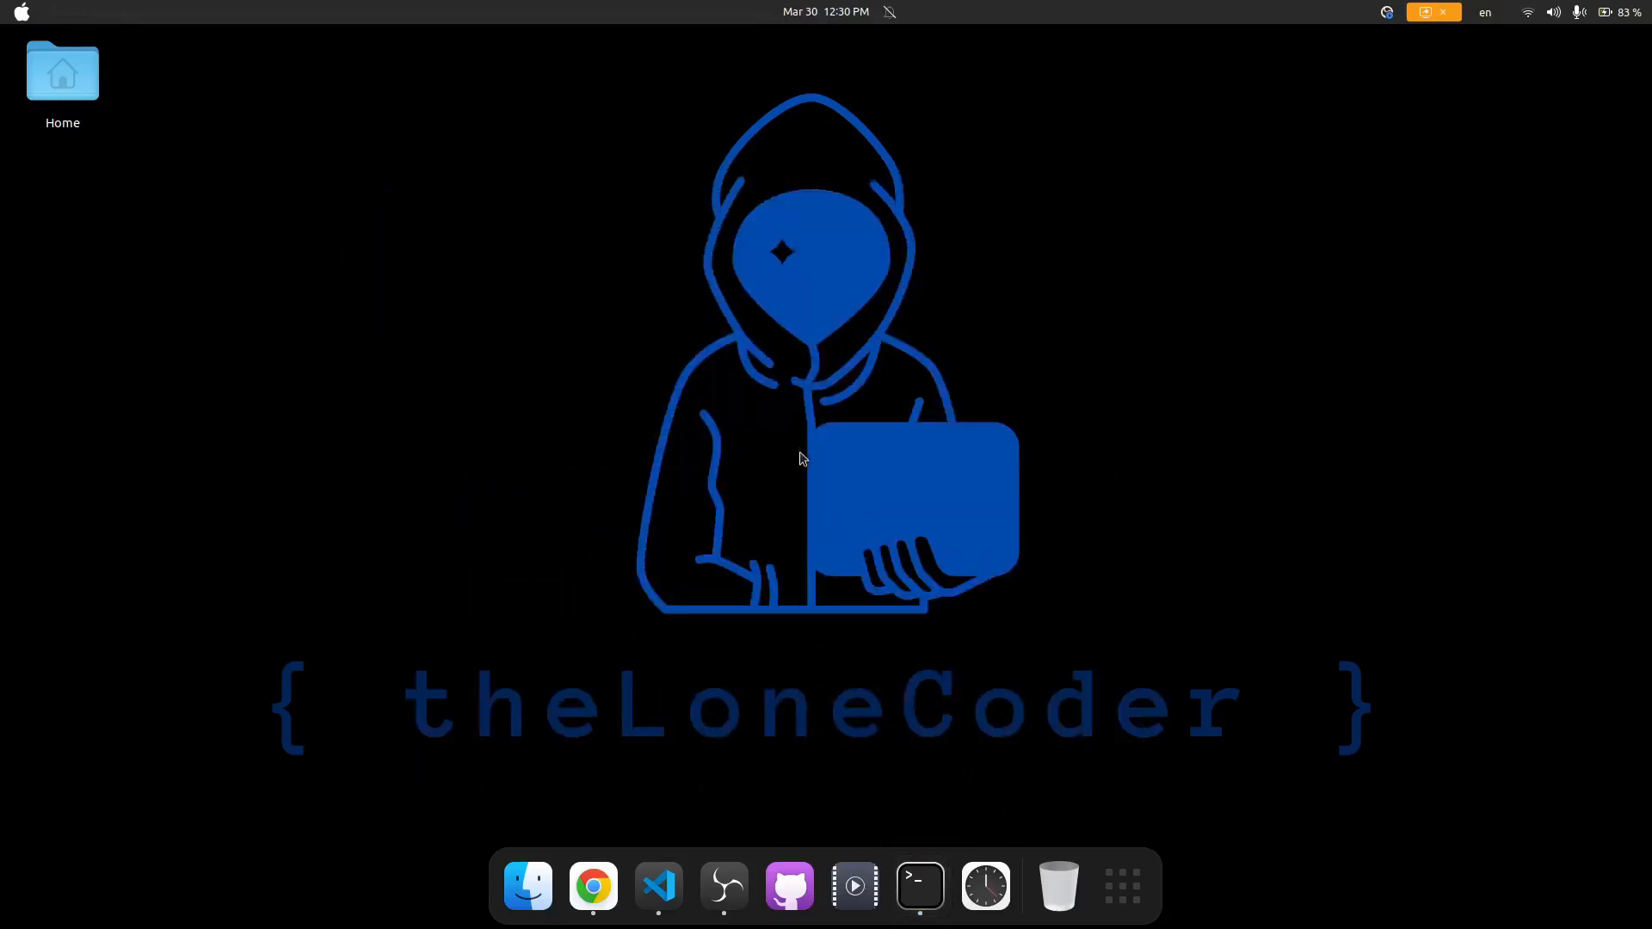
pyautogui.moveTo(852, 470)
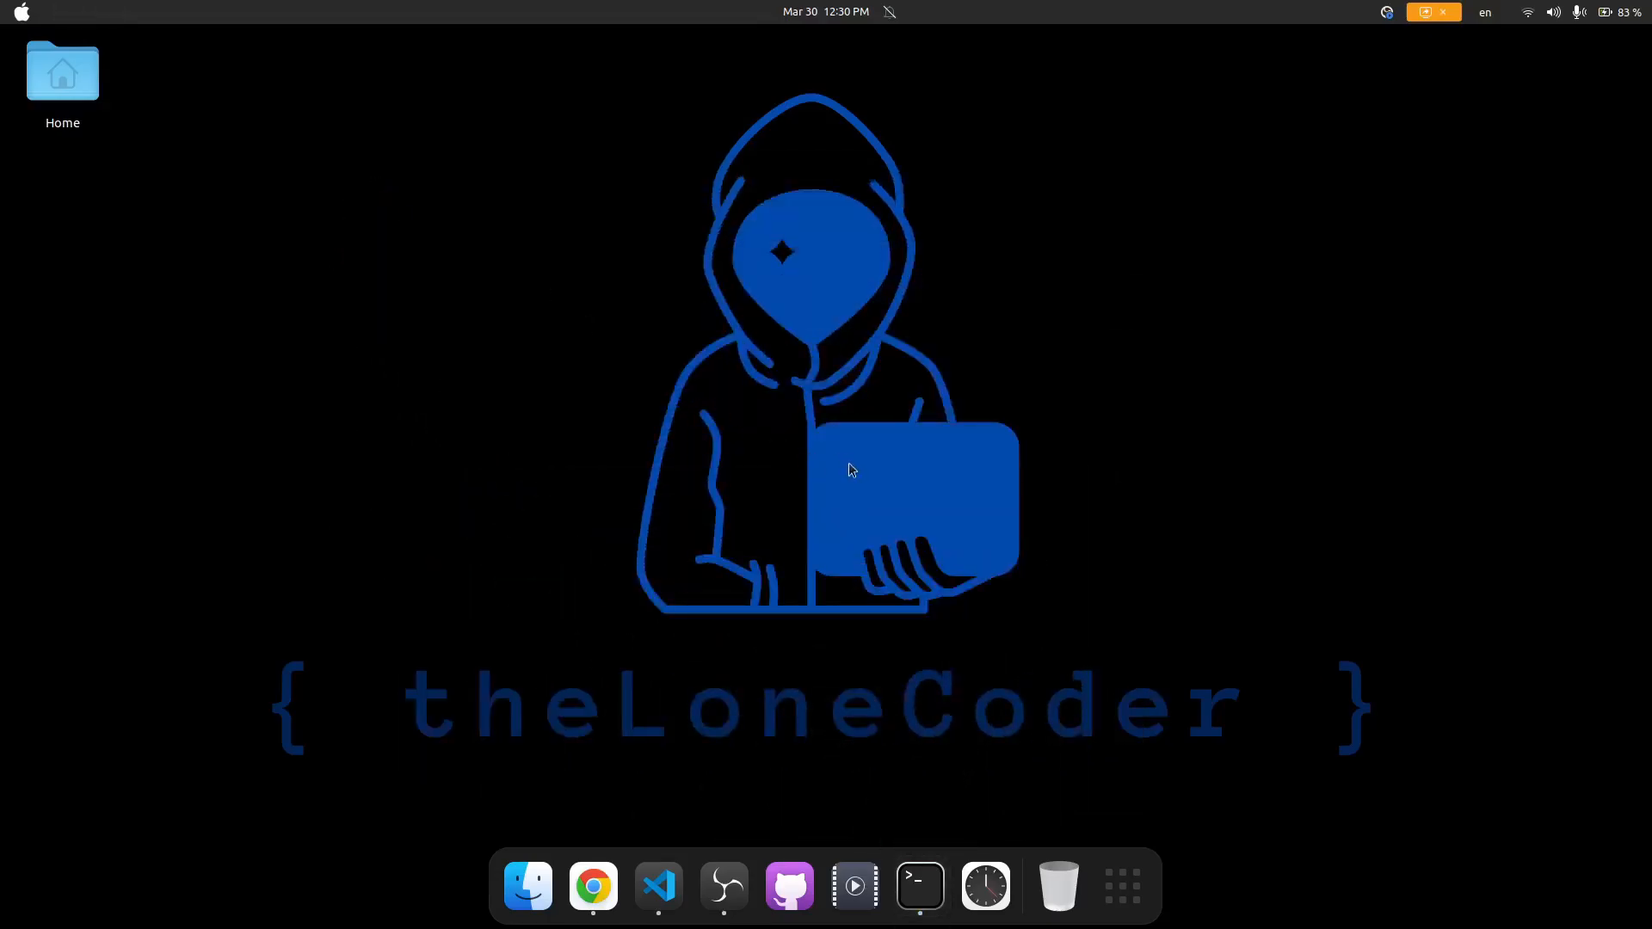